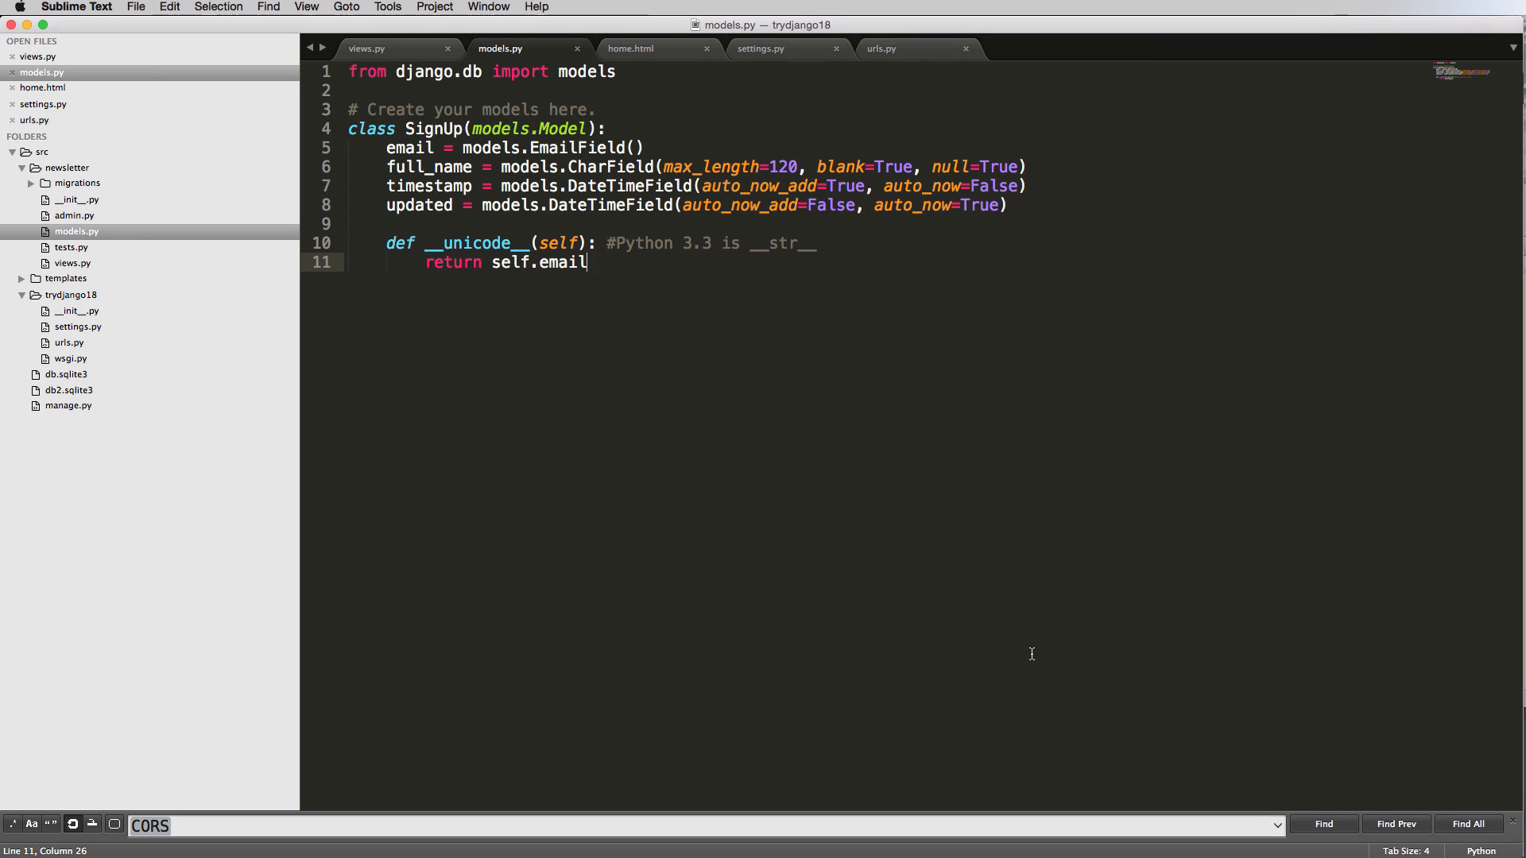
pyautogui.moveTo(834, 603)
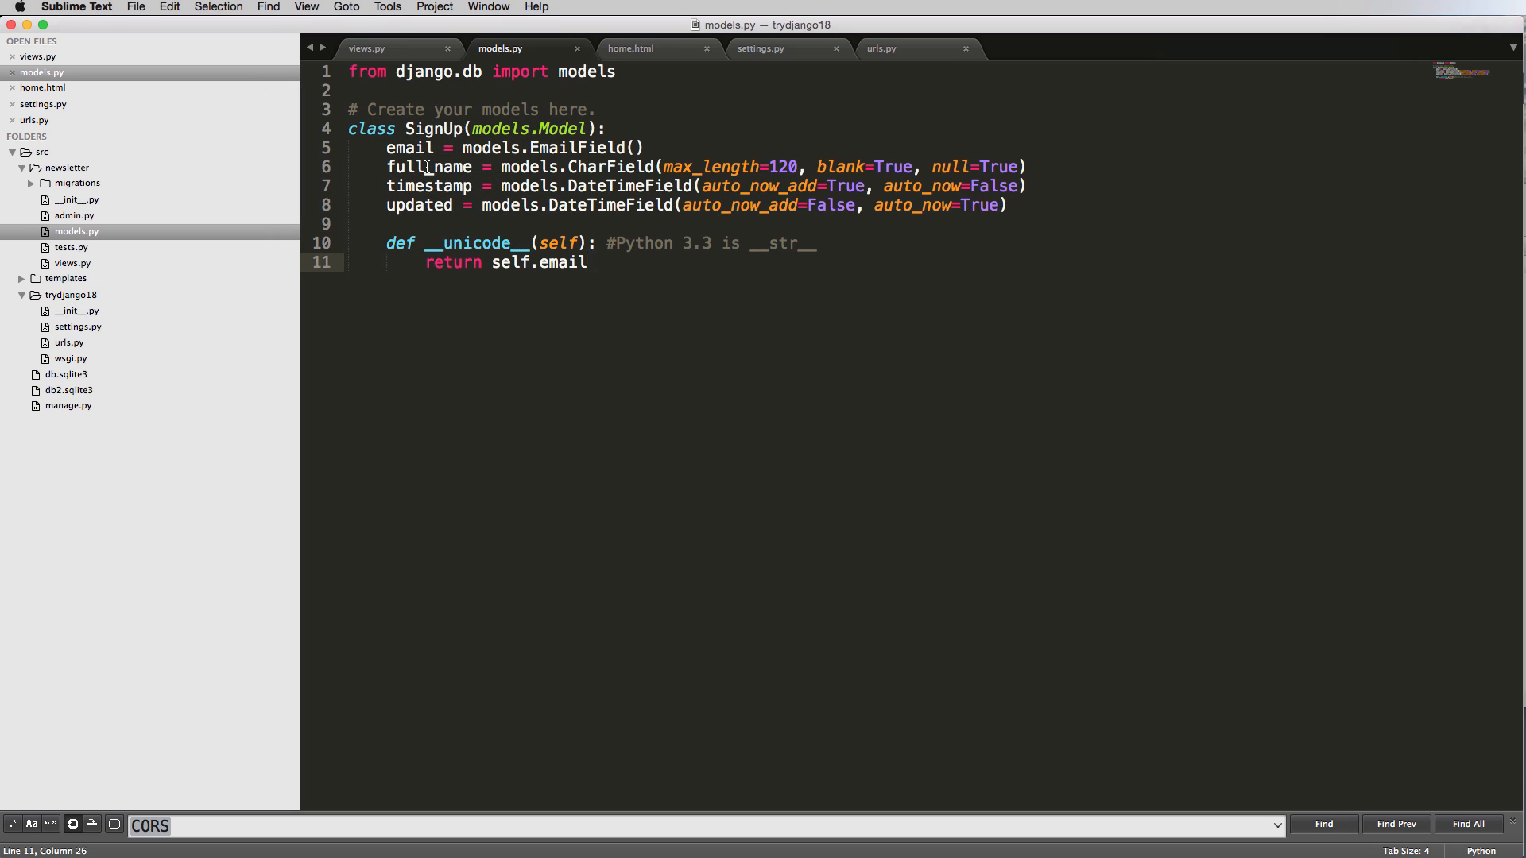
pyautogui.moveTo(147, 159)
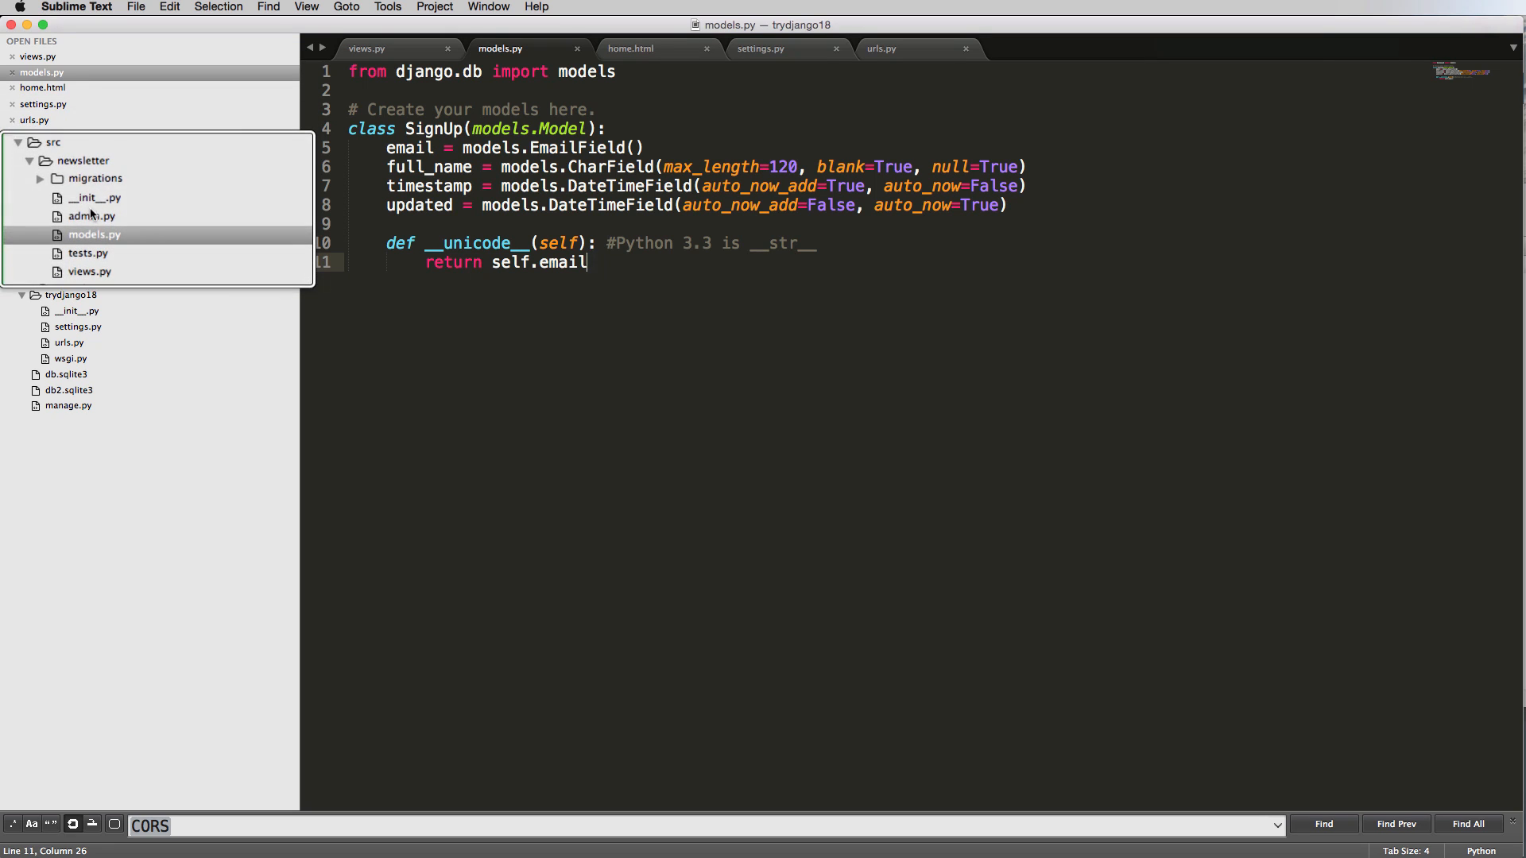
# Step: Open src/newsletter/admin.py from the sidebar in a new tab
pyautogui.click(90, 216)
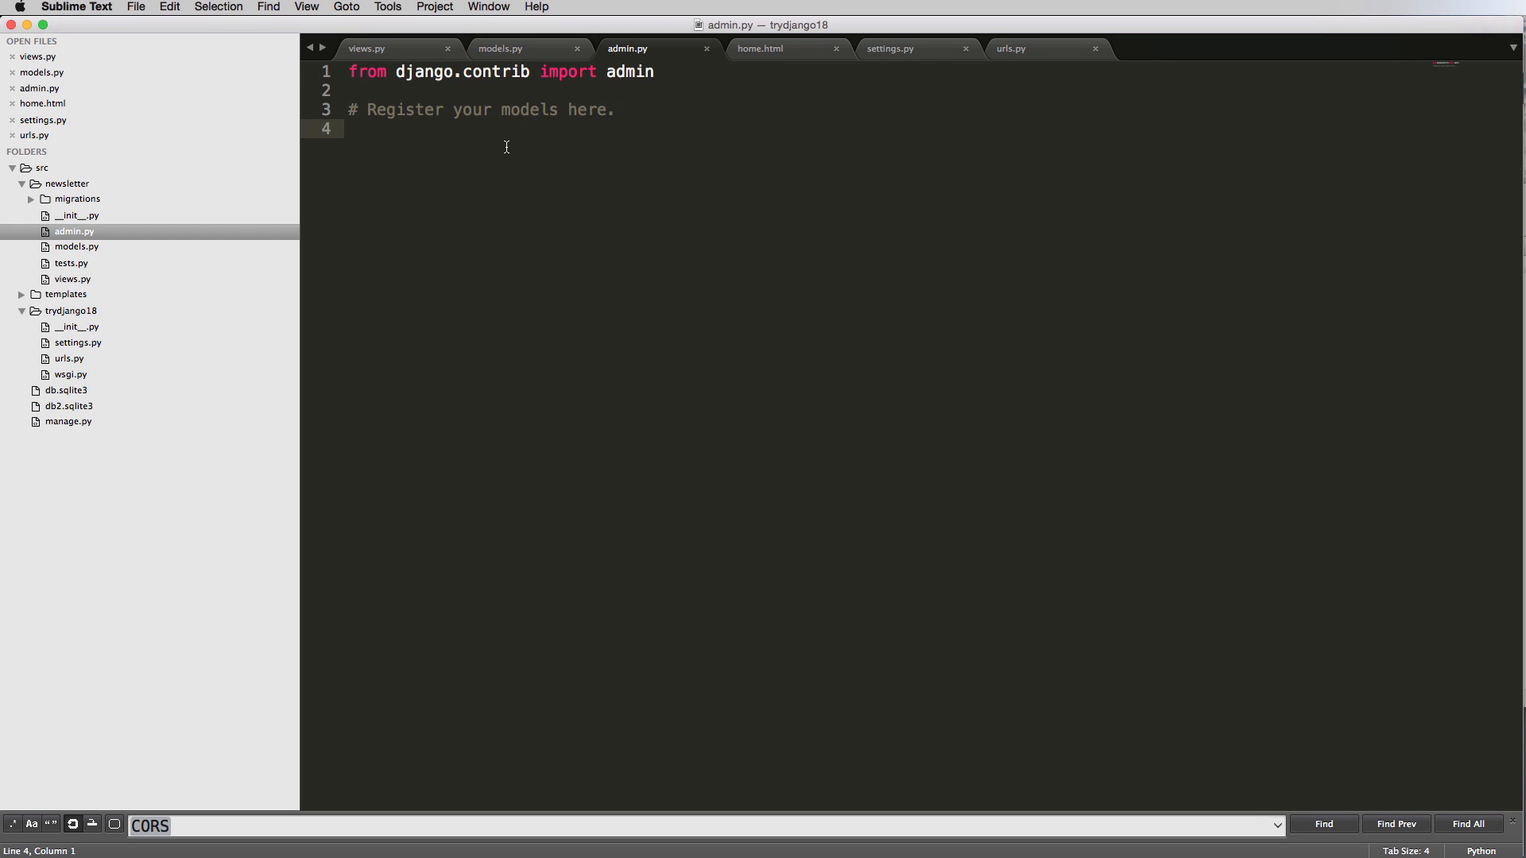
pyautogui.moveTo(652, 82)
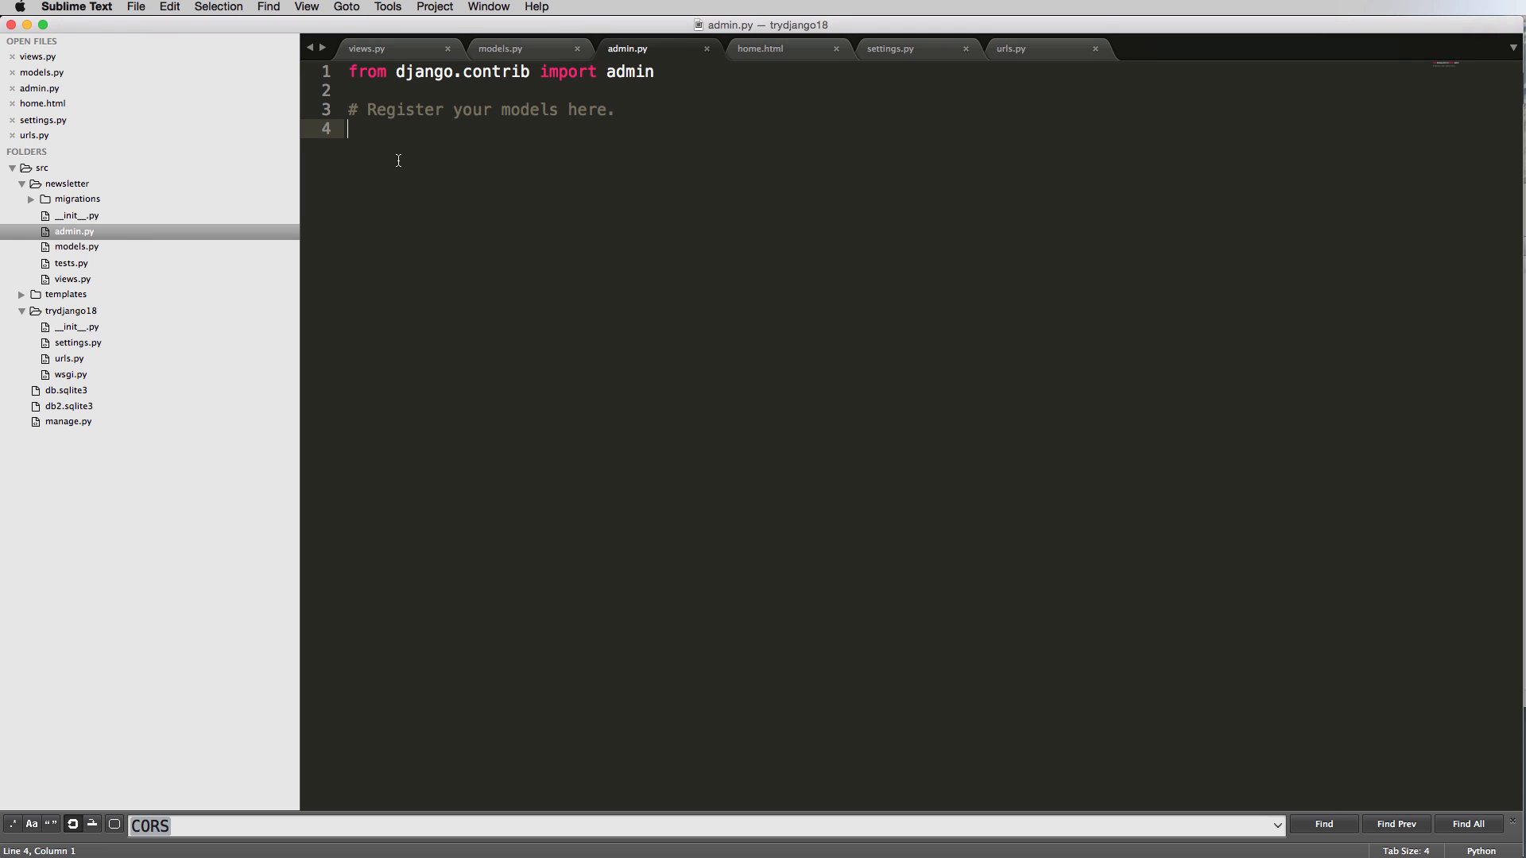
pyautogui.moveTo(263, 205)
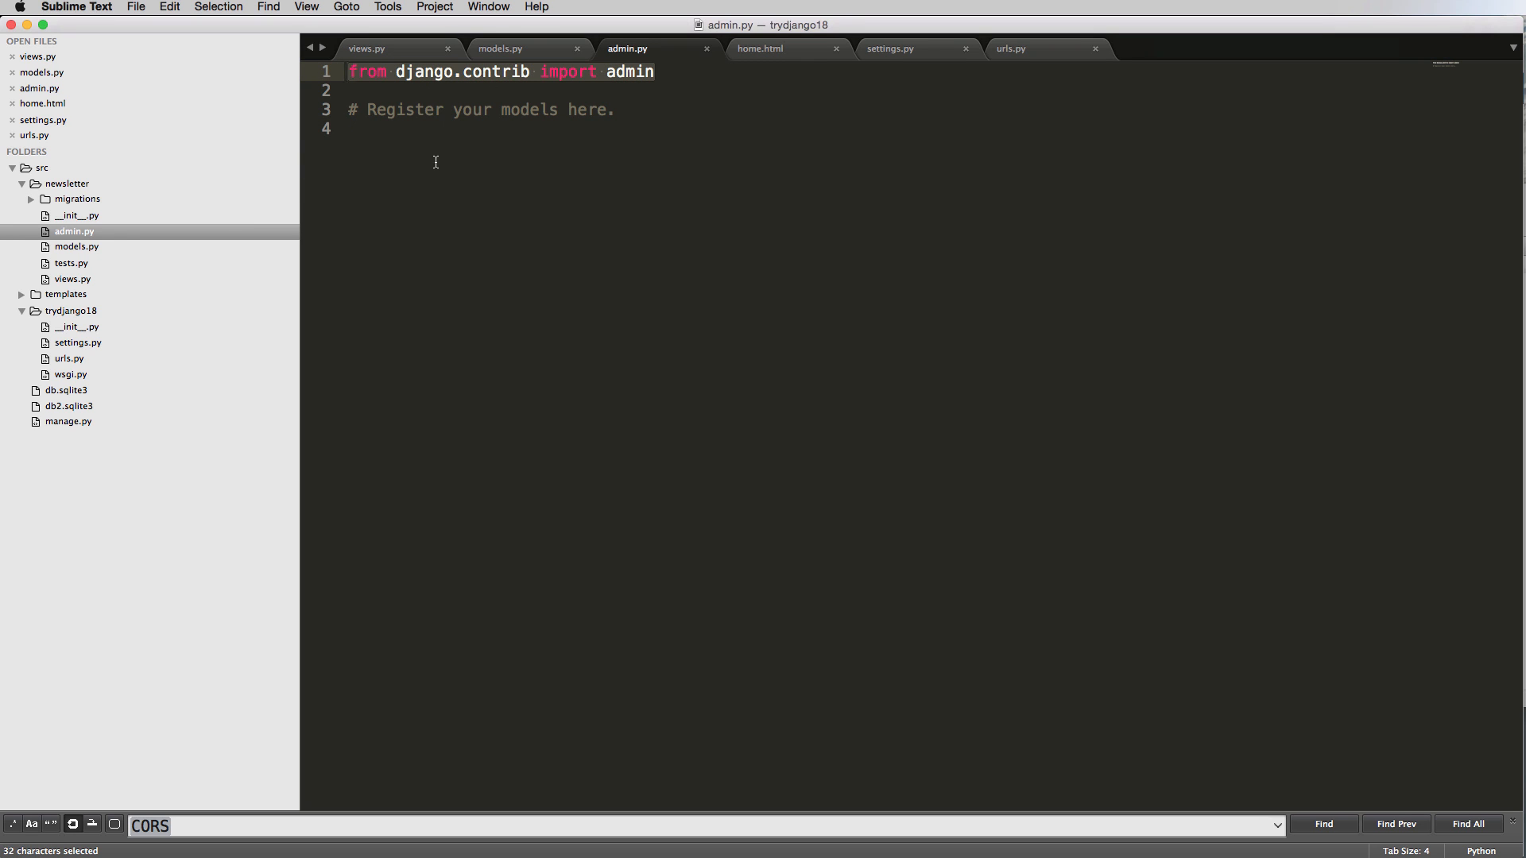
# Step: Add 'from .models import SignUp' on line 4, copying SignUp from models.py
pyautogui.click(403, 129)
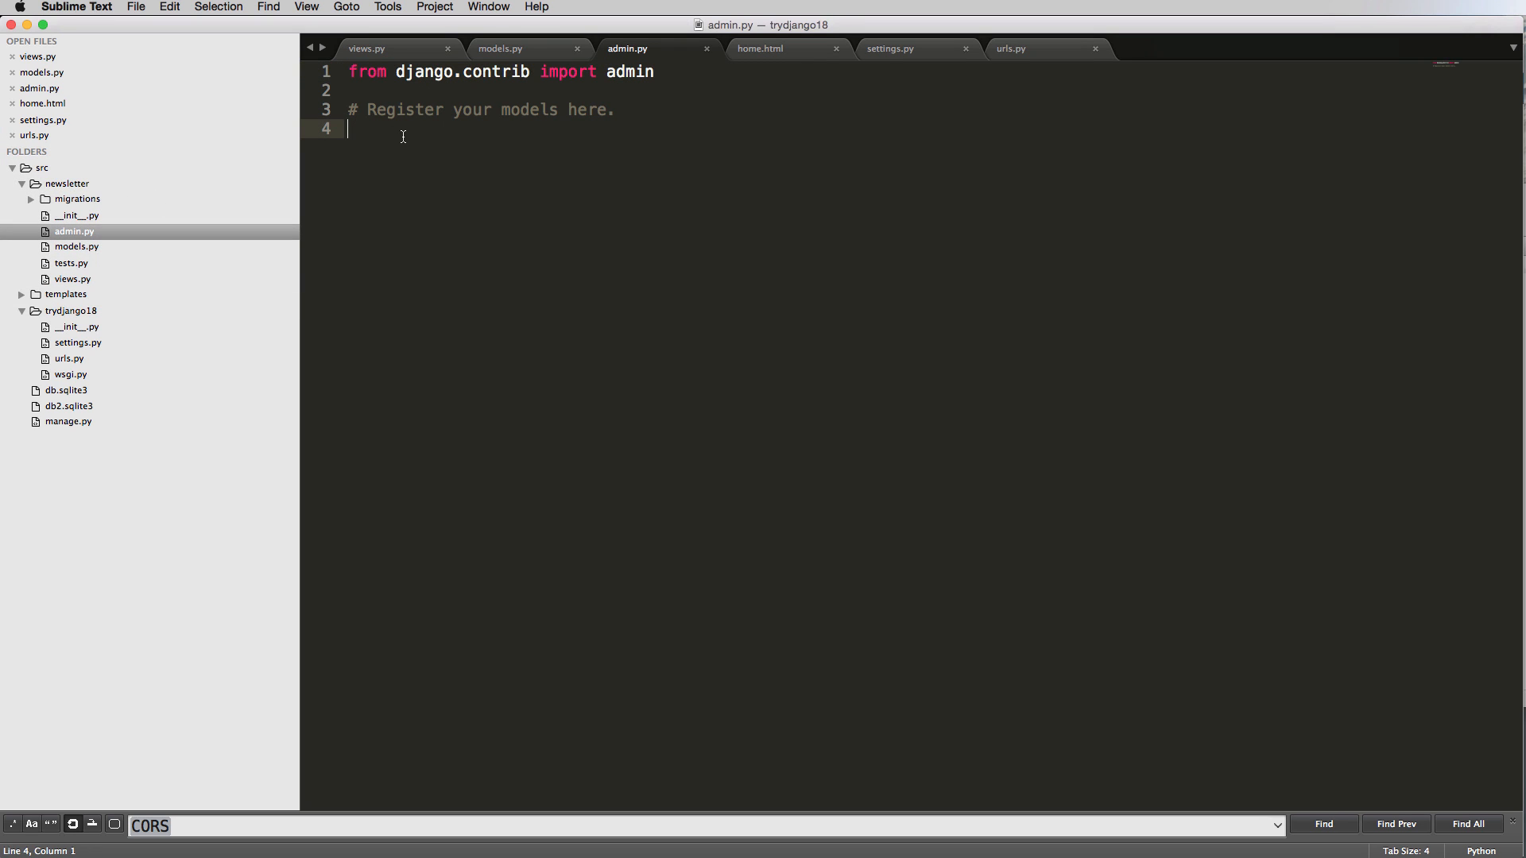
pyautogui.write('from .')
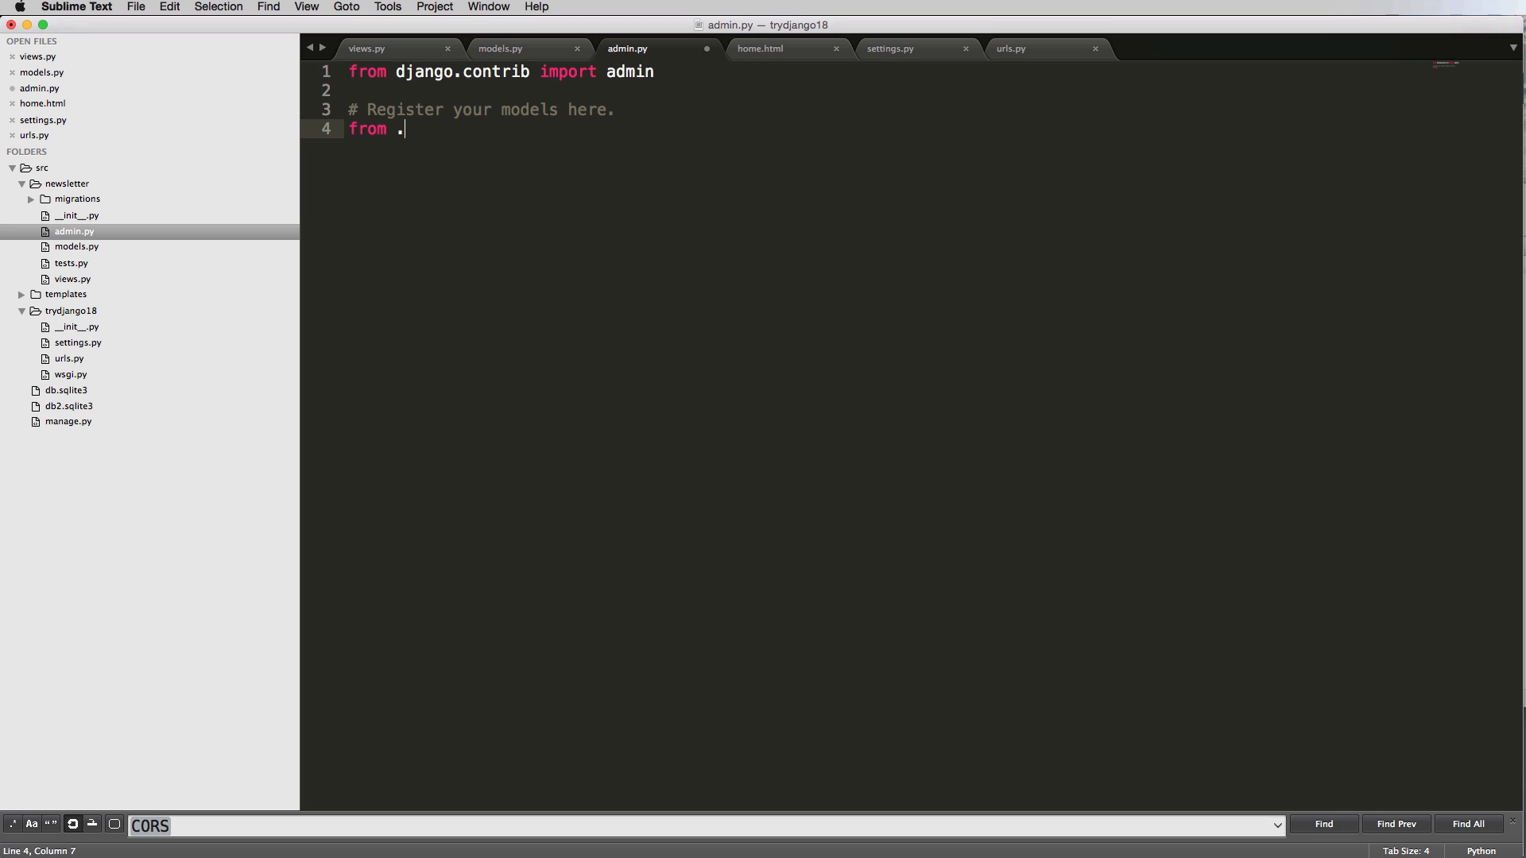
pyautogui.write('admin import')
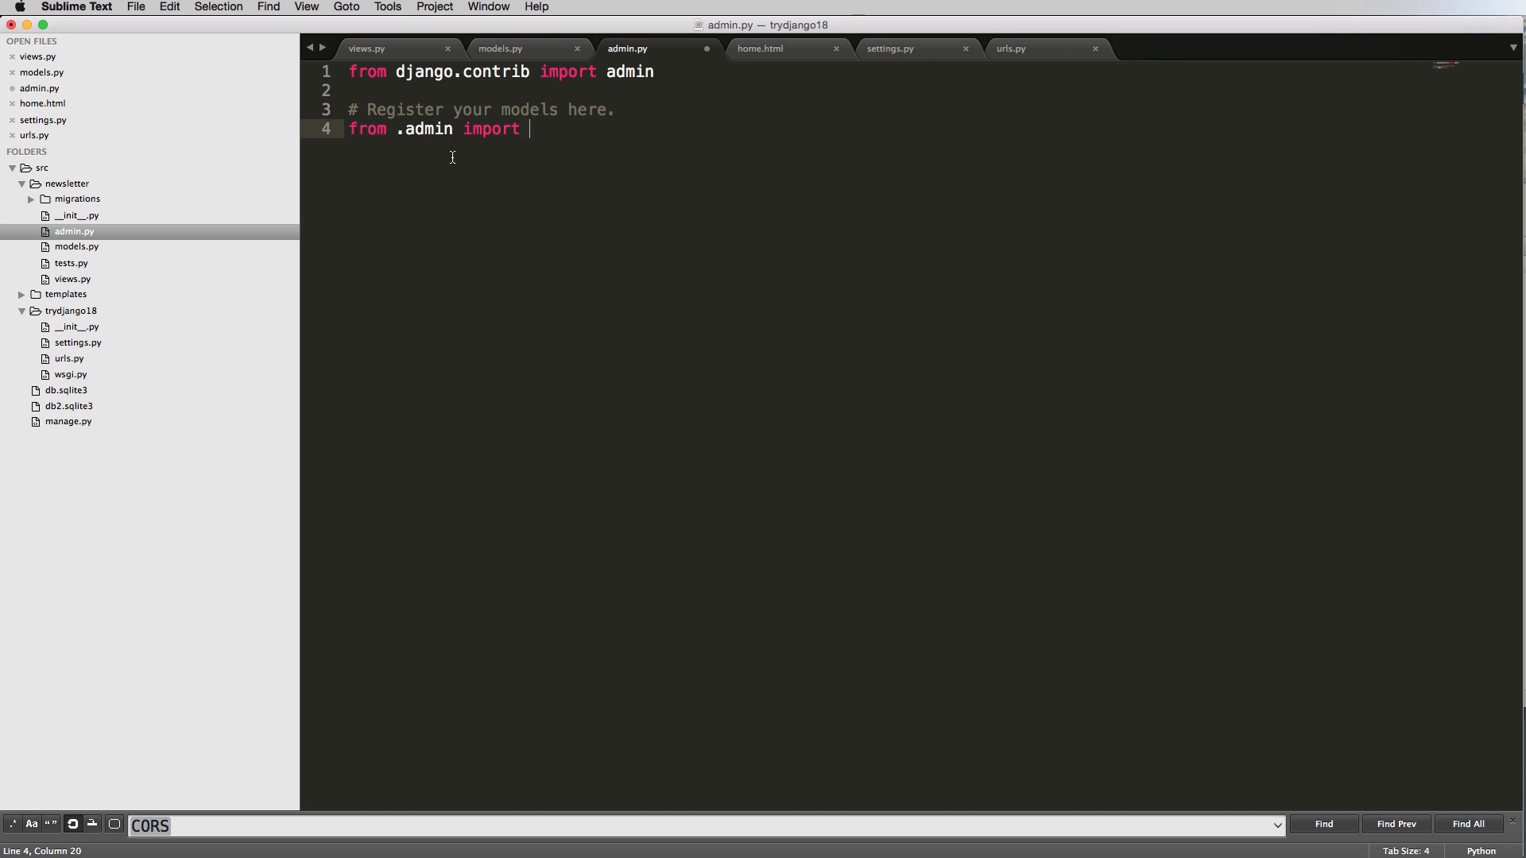
pyautogui.write('models')
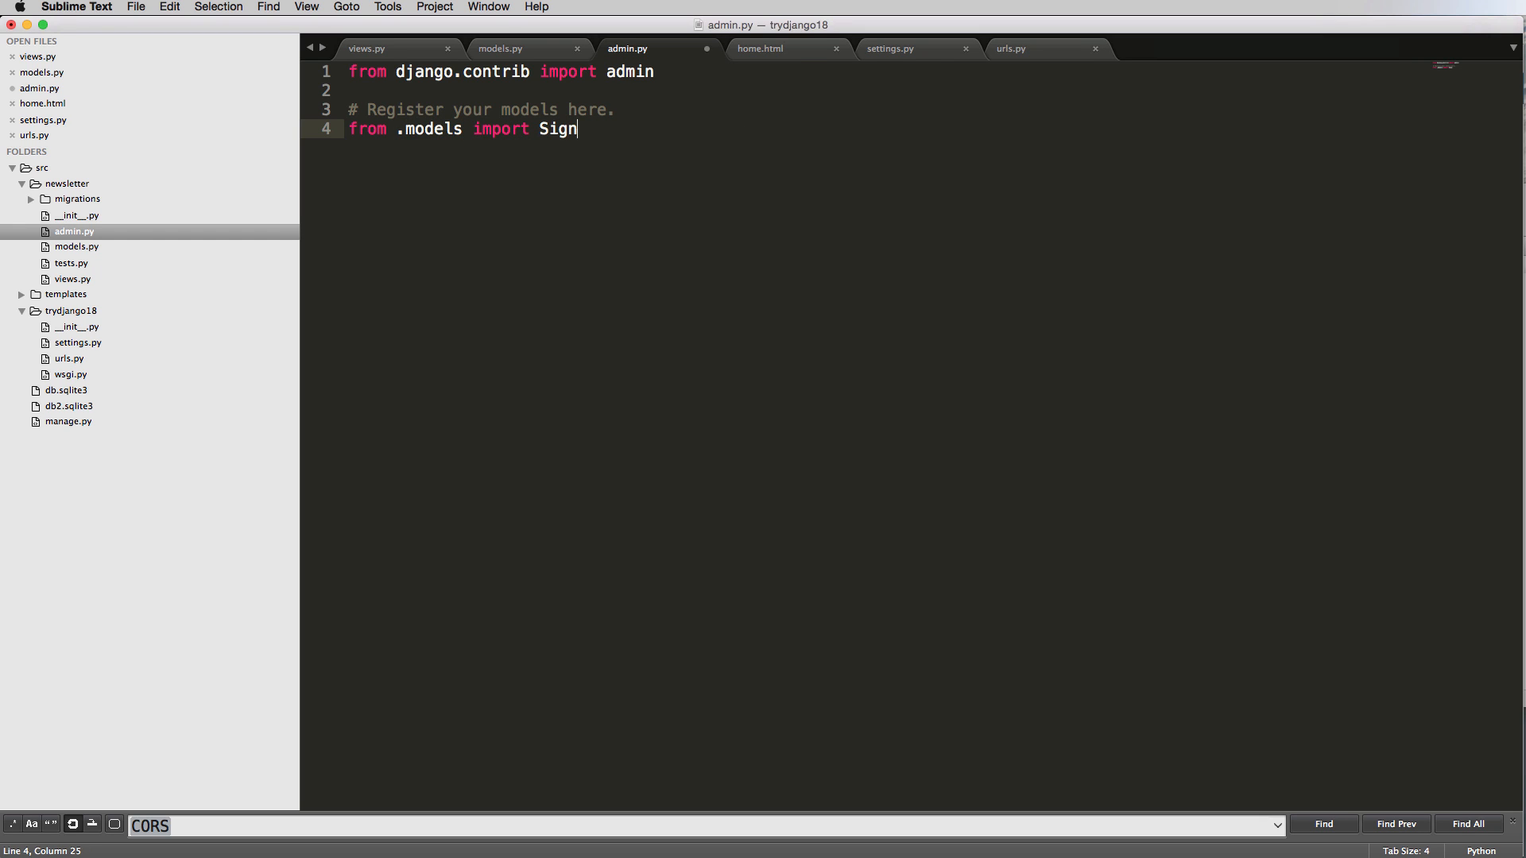
pyautogui.click(500, 48)
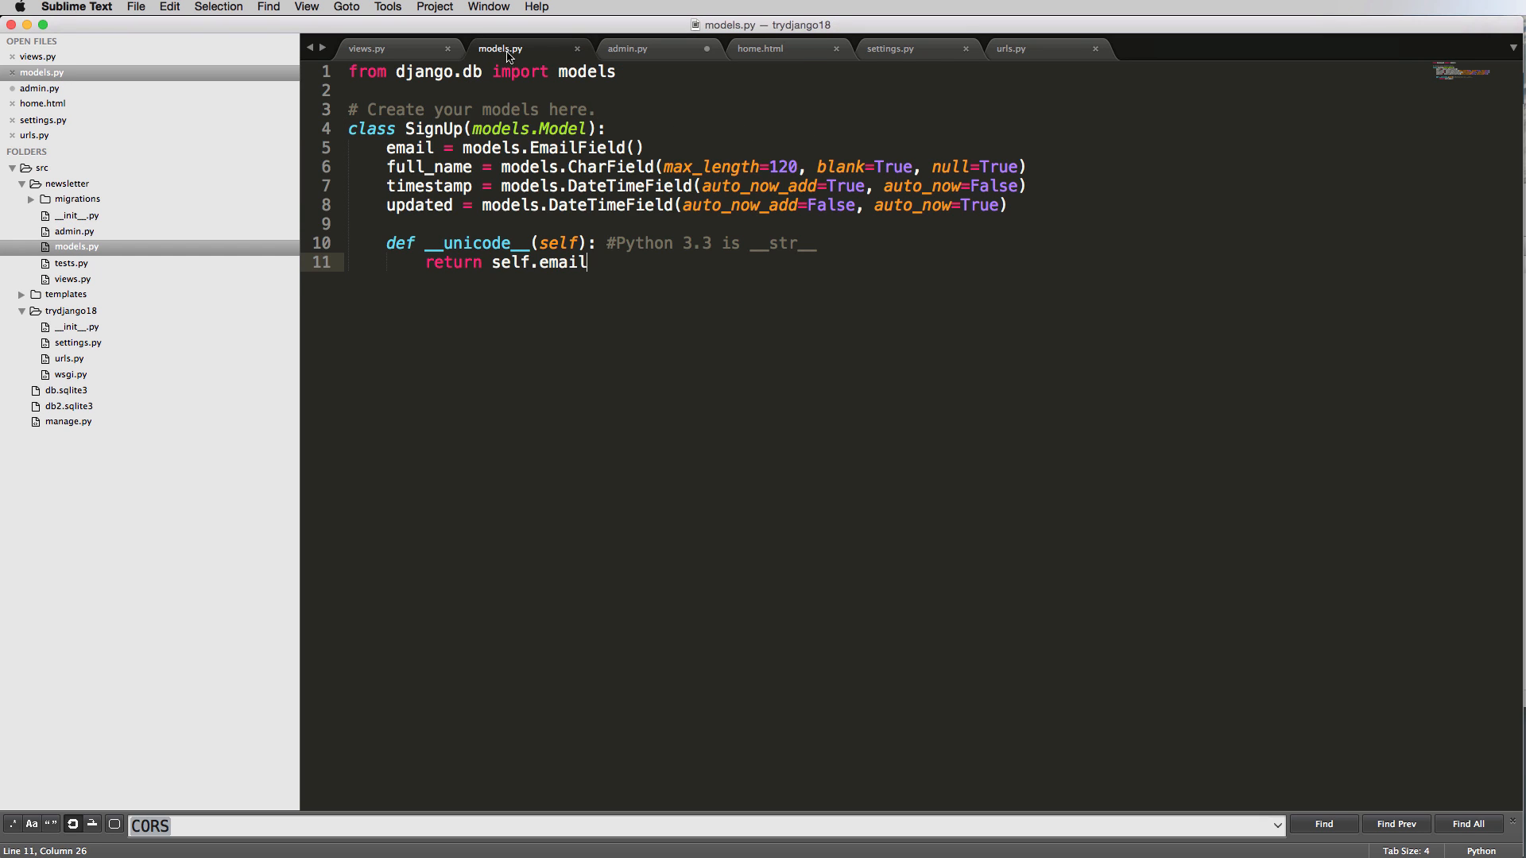
pyautogui.doubleClick(436, 127)
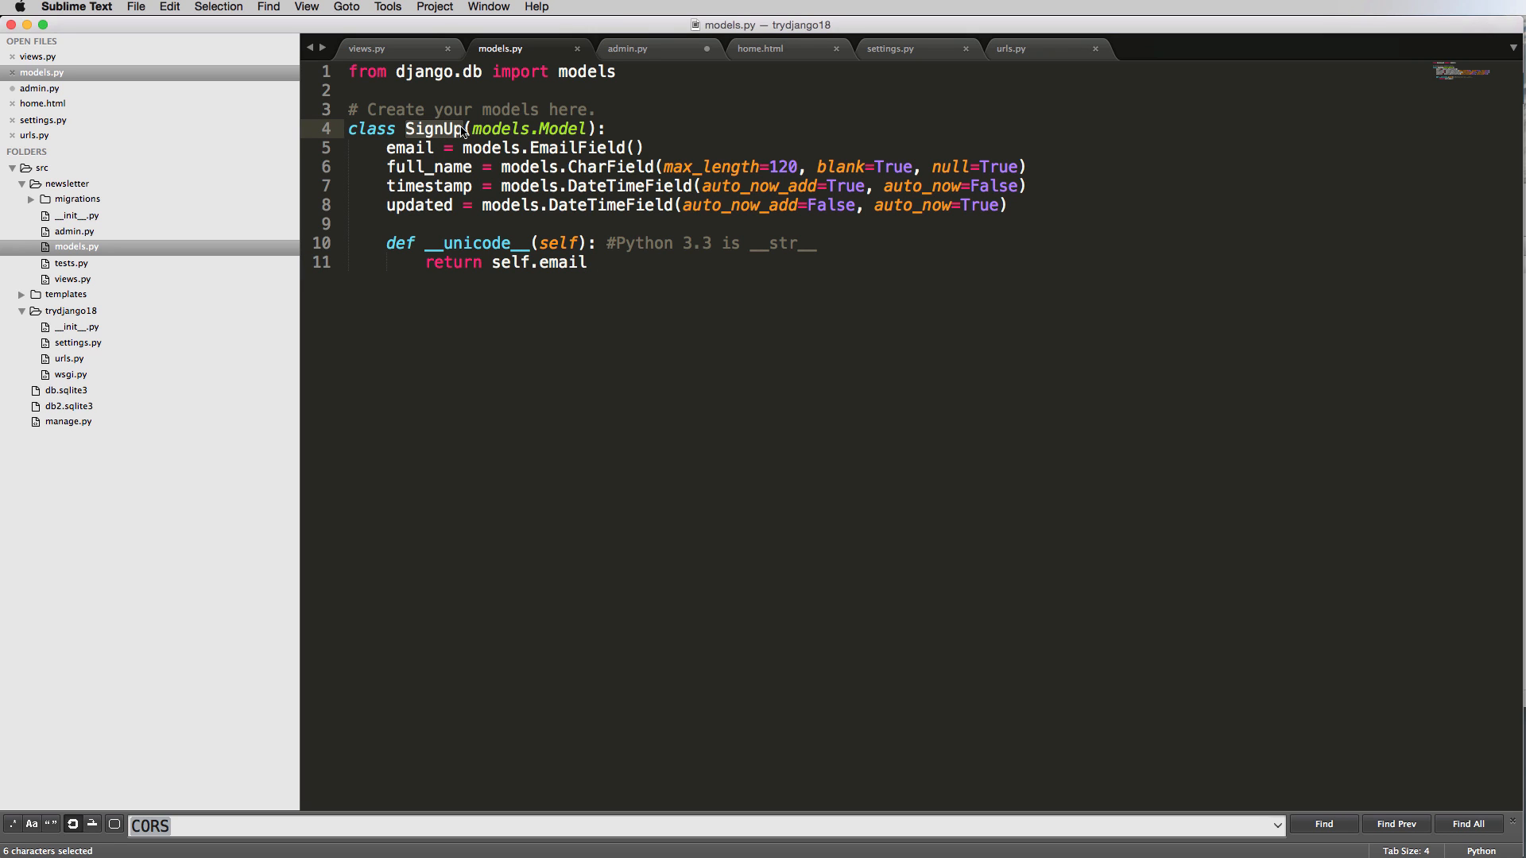
pyautogui.click(628, 48)
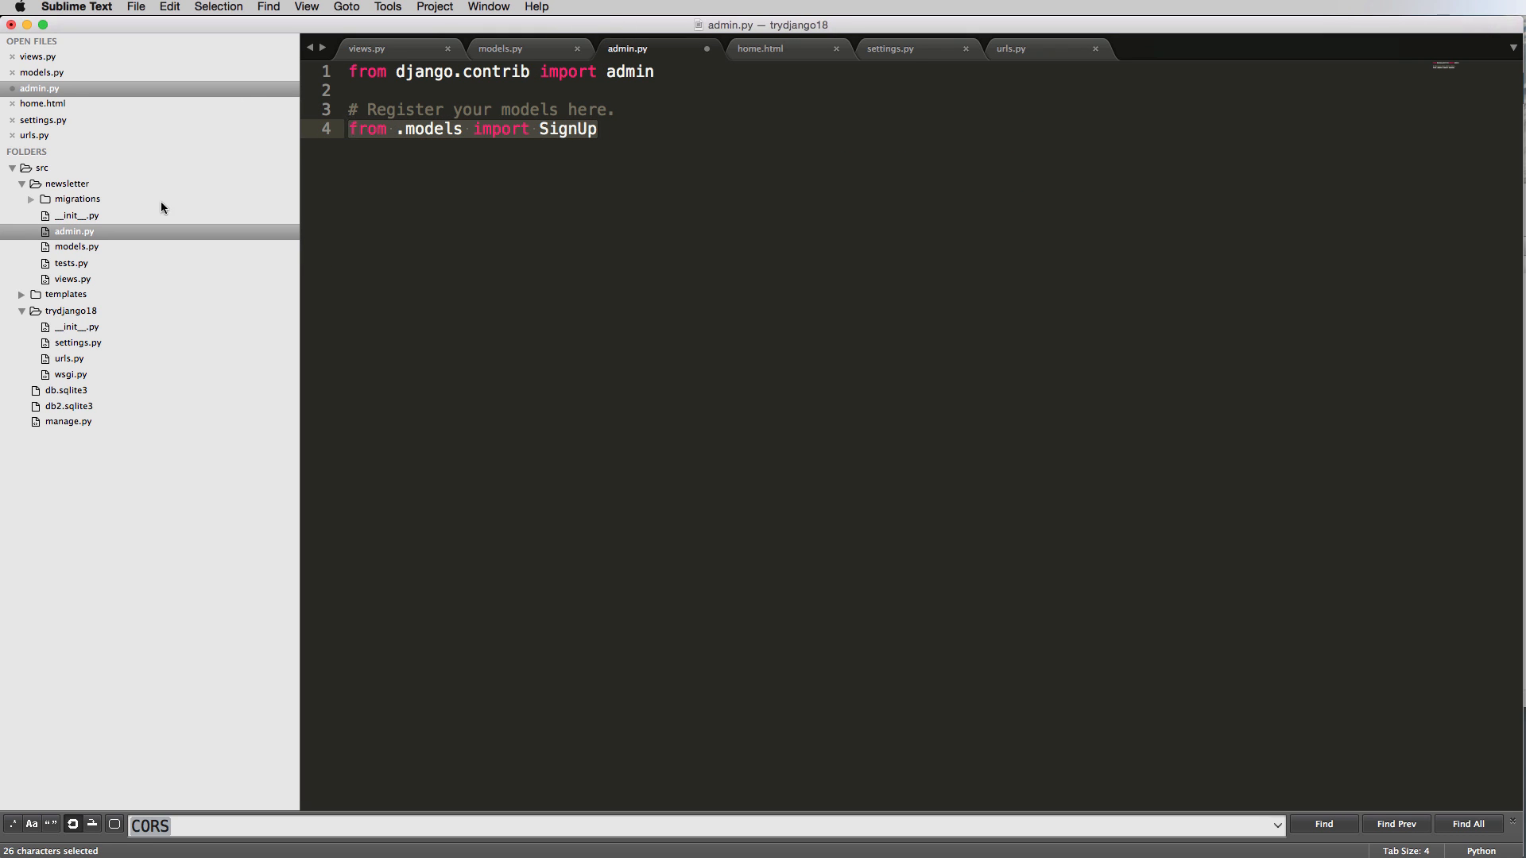
pyautogui.click(599, 129)
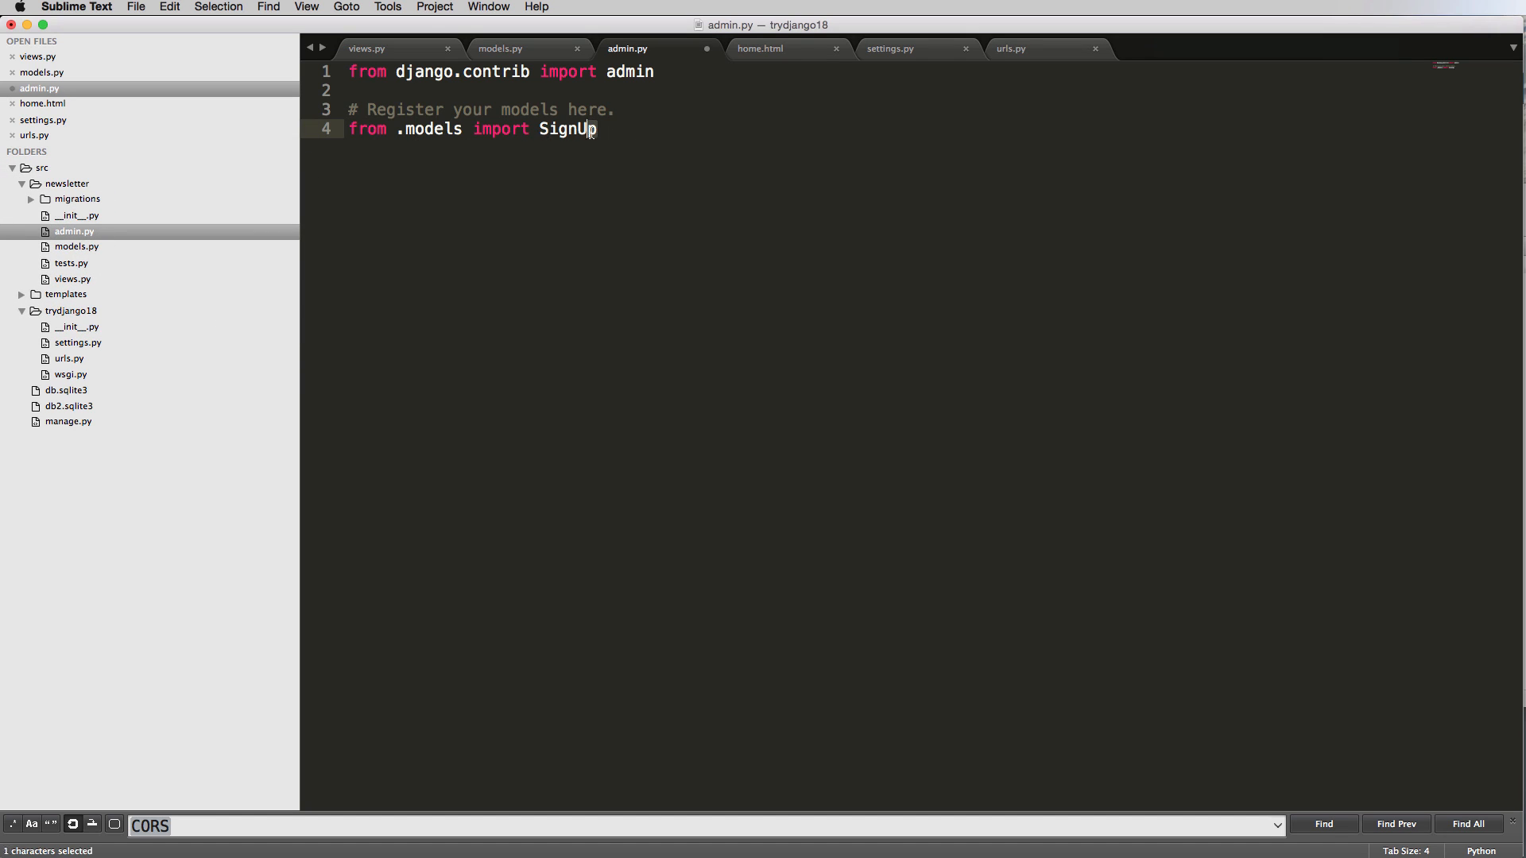
pyautogui.click(545, 189)
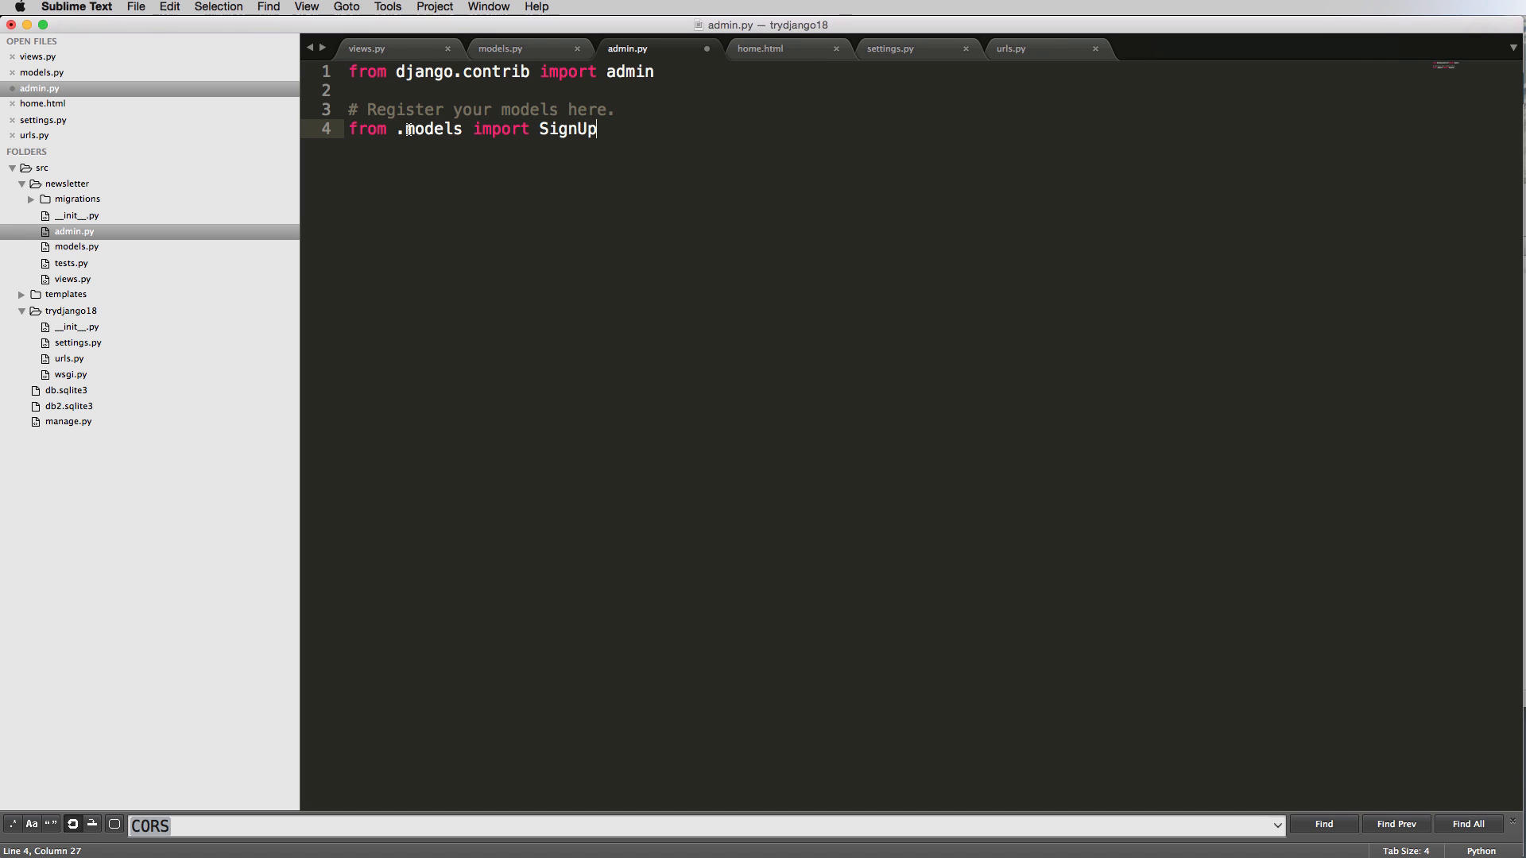
# Step: Try a 'newsletter.models' import, then revert to the relative '.models' path
pyautogui.write('new')
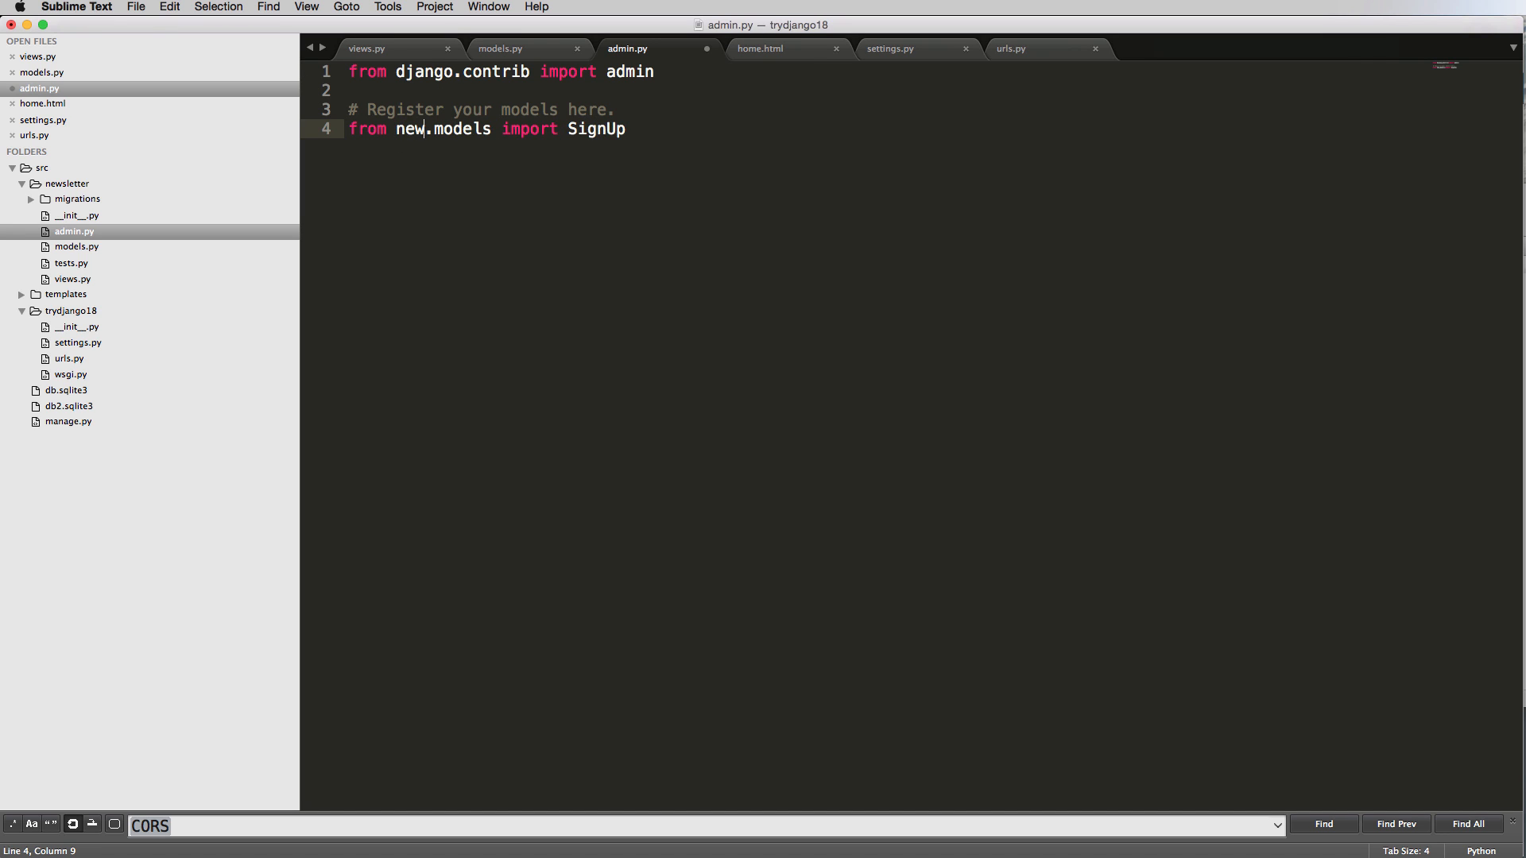
pyautogui.write('newsletter')
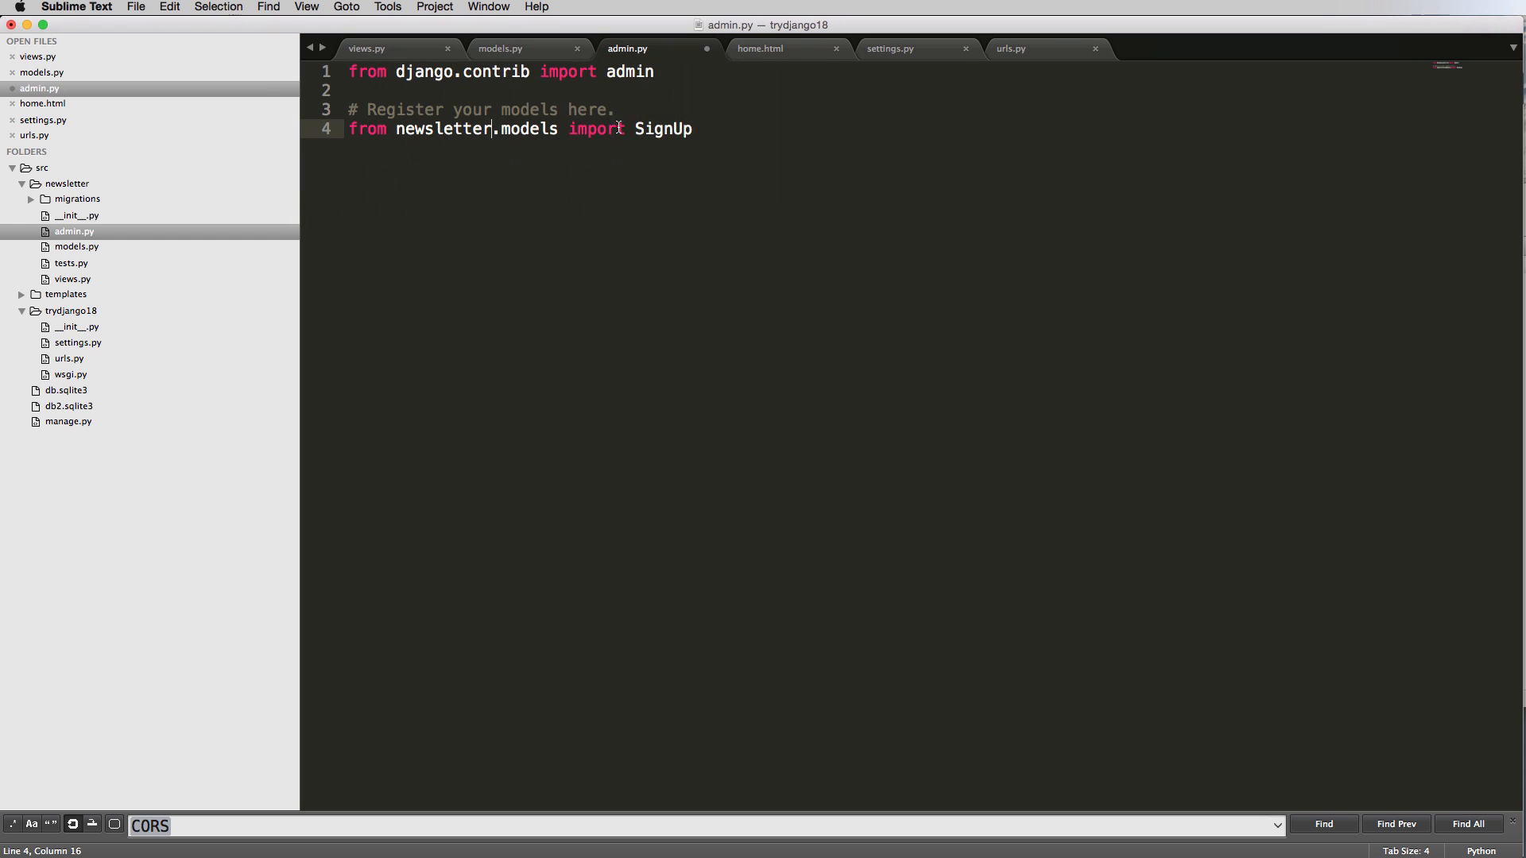
pyautogui.moveTo(555, 71)
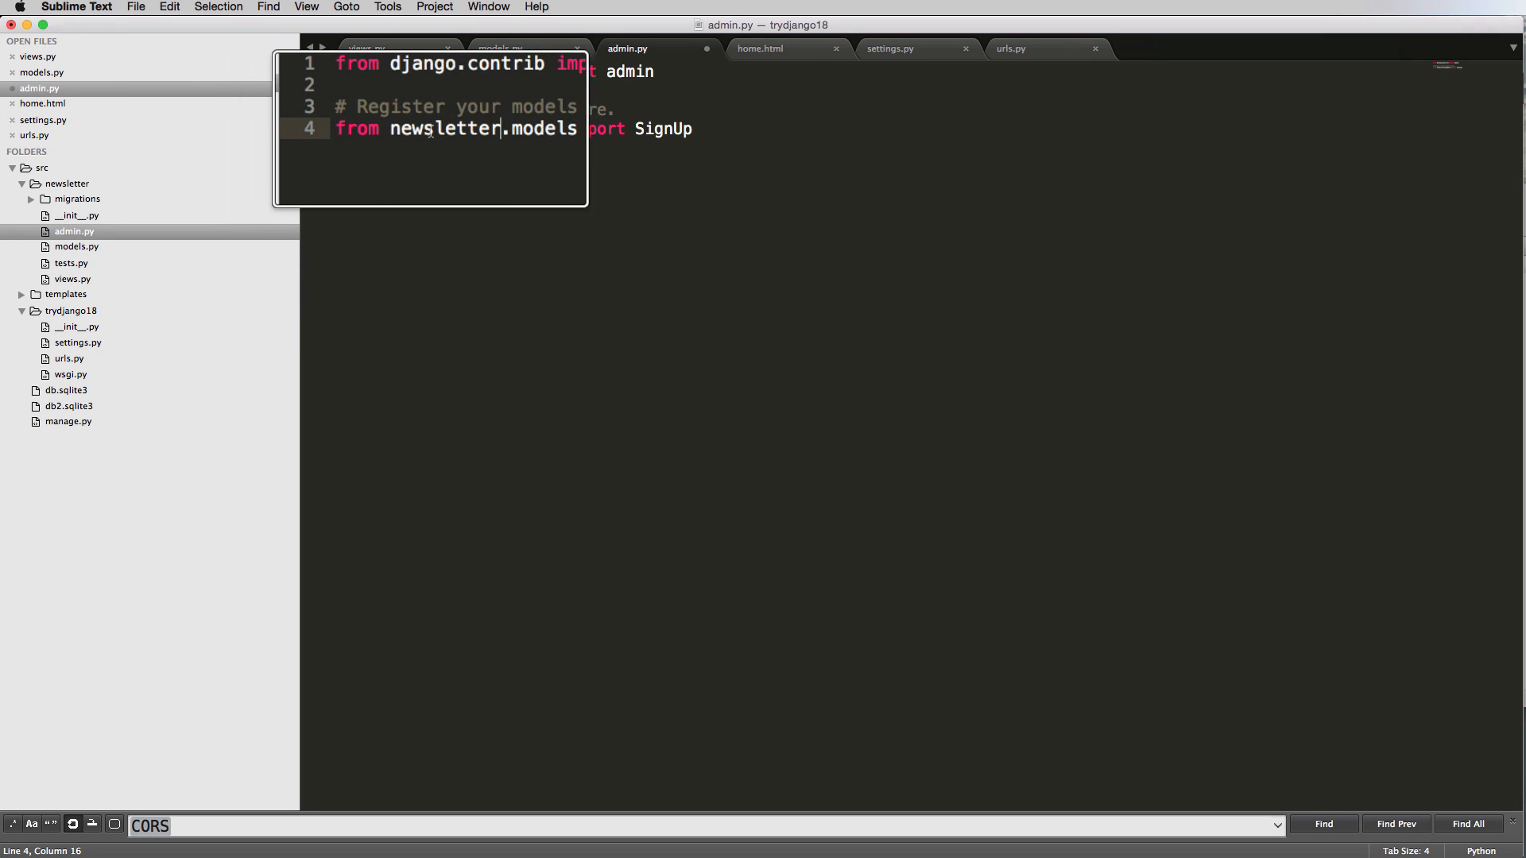
pyautogui.press('backspace')
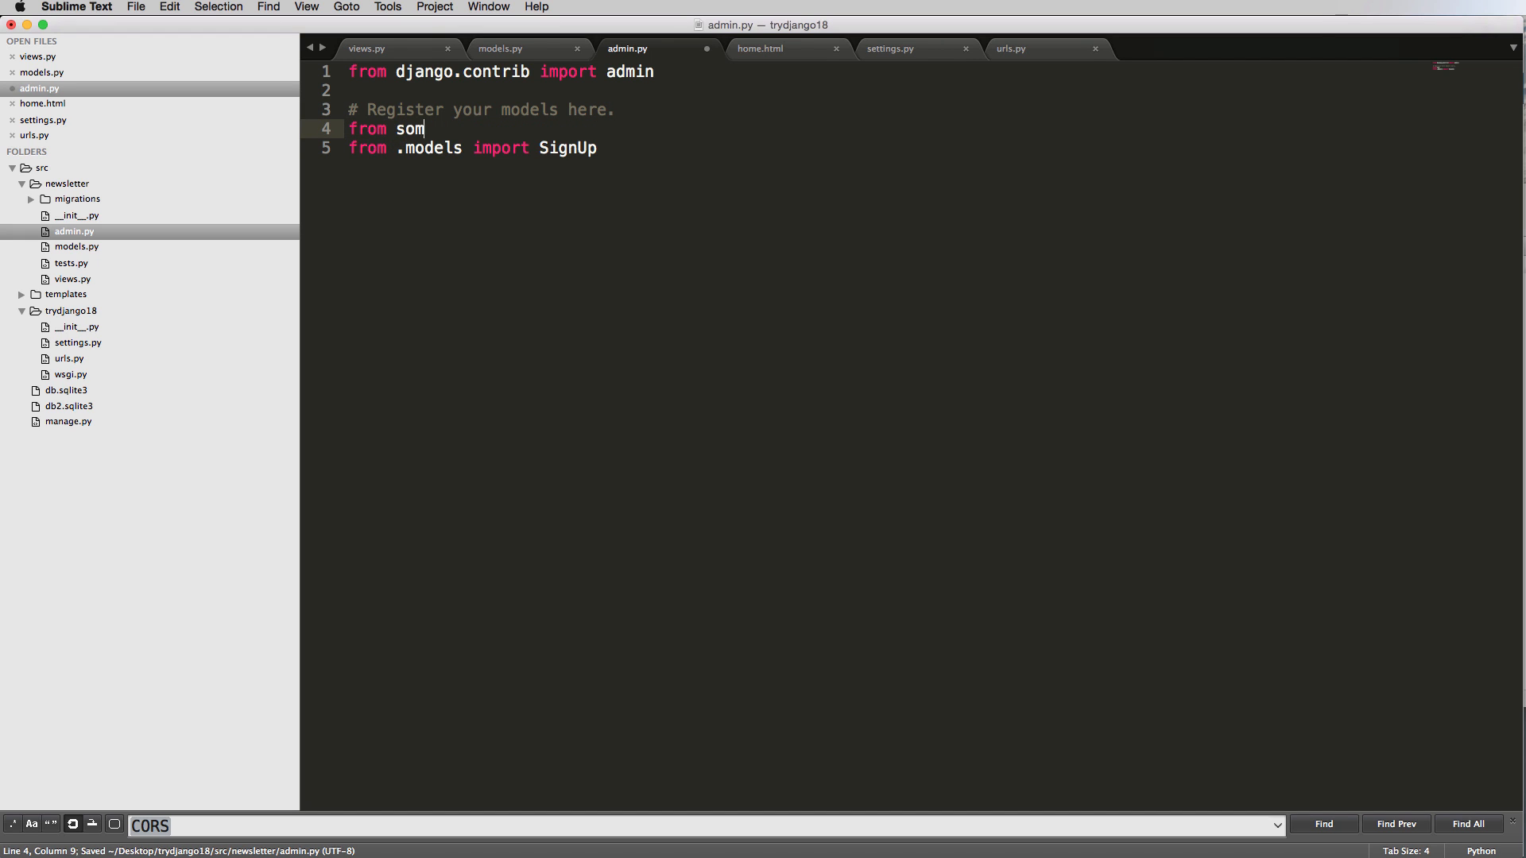
# Step: Type an example 'someotherapp.models' import line, then delete it
pyautogui.write('eotherapp.mo')
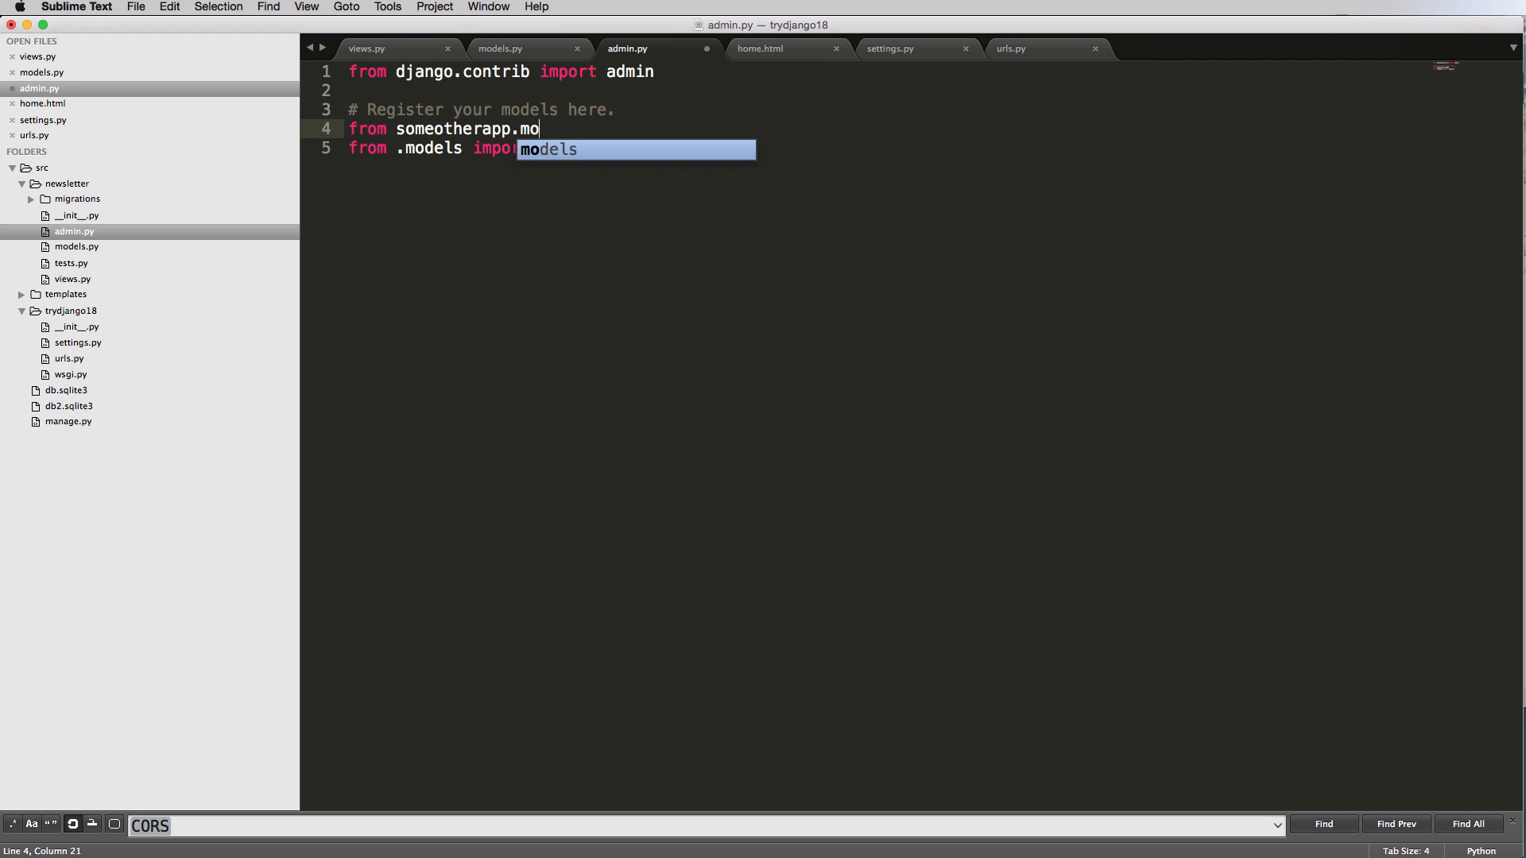
pyautogui.write('dels import SomeOtherModel')
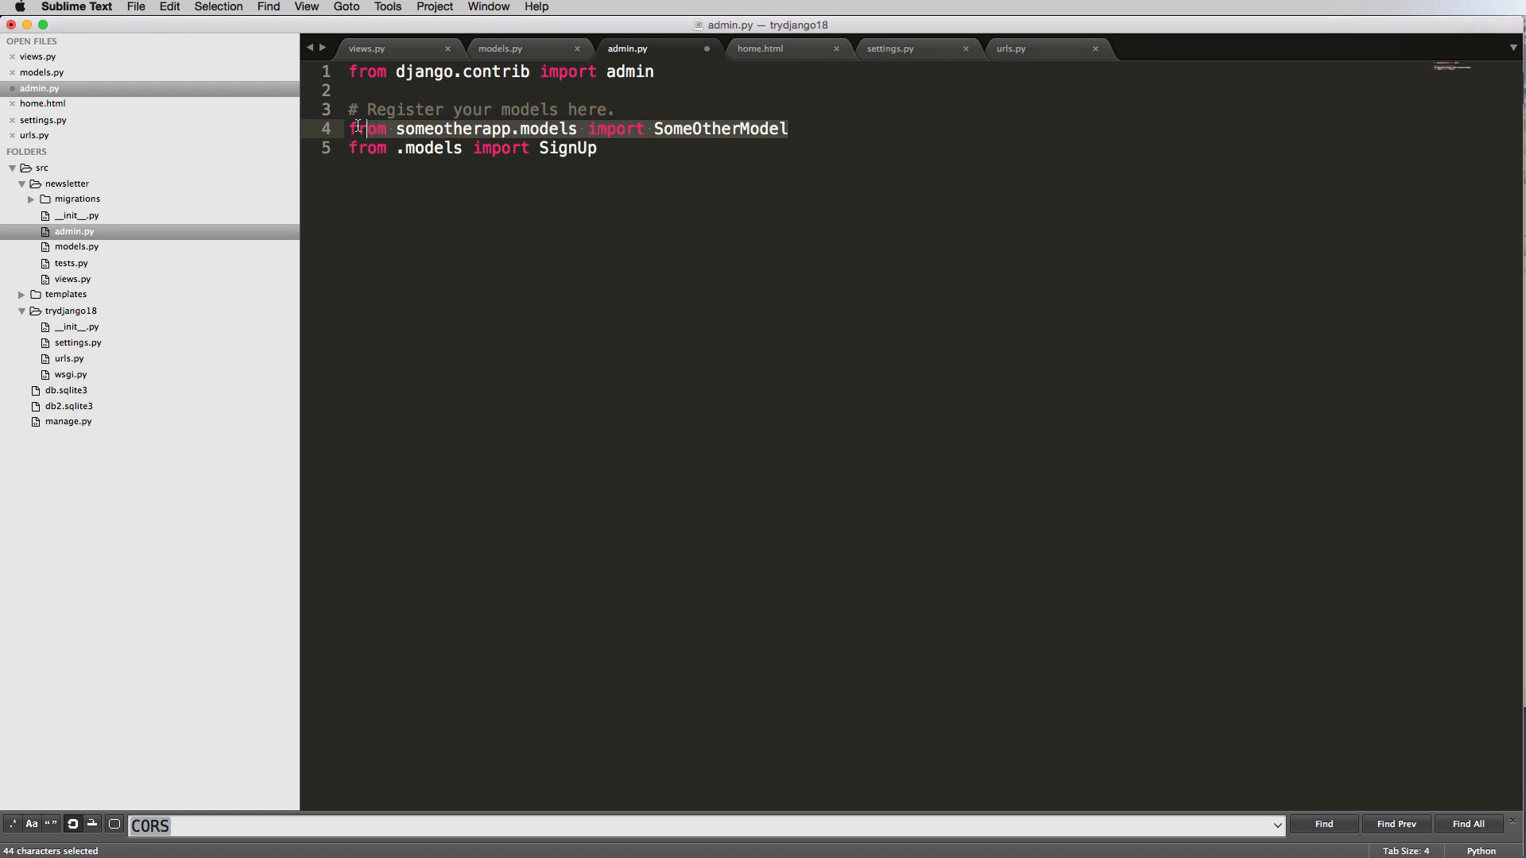
pyautogui.click(353, 127)
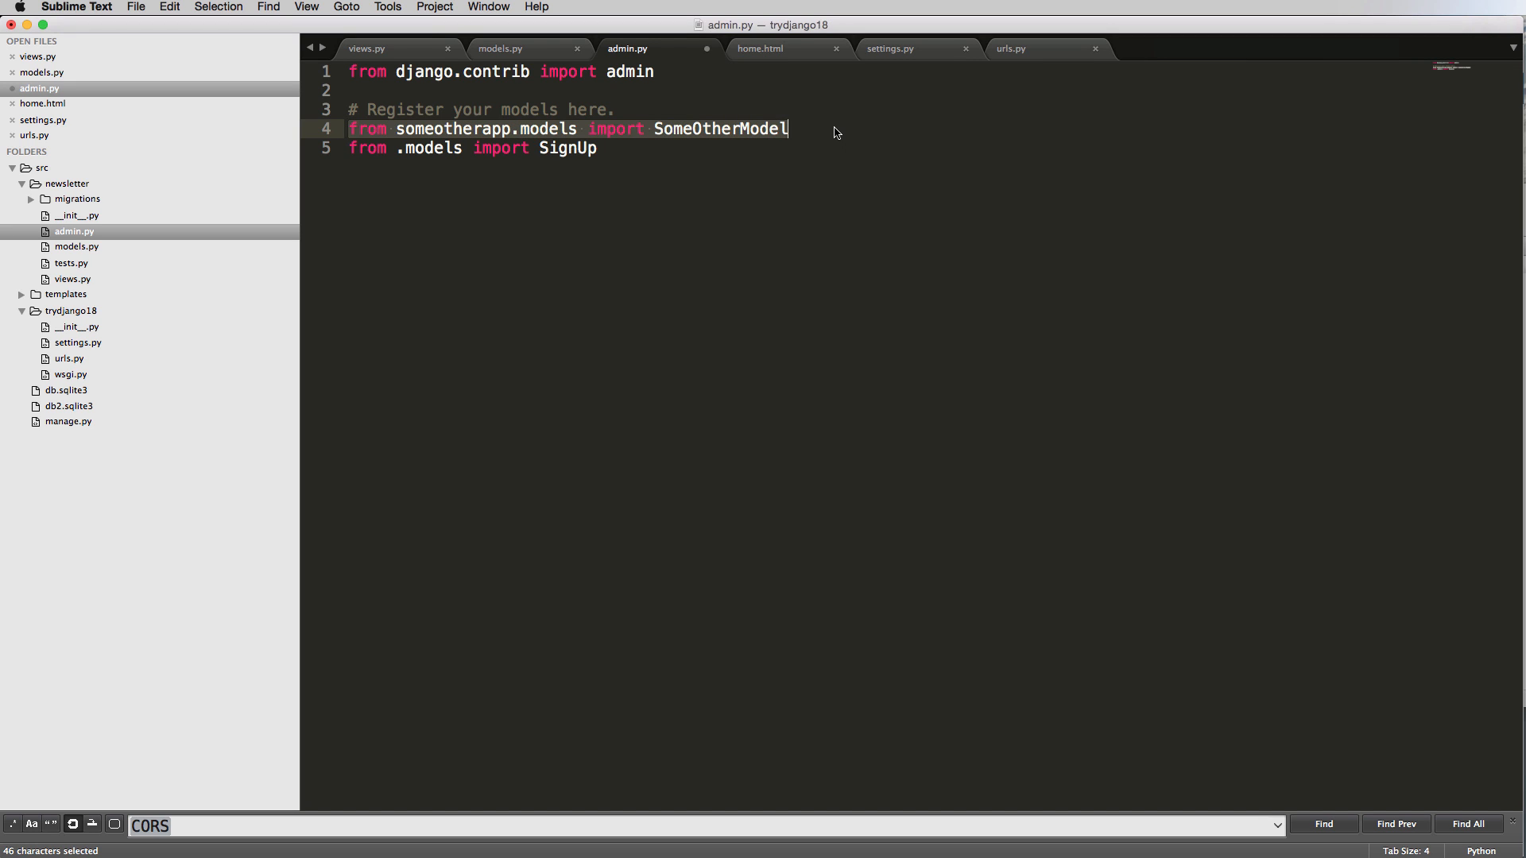
pyautogui.press('delete')
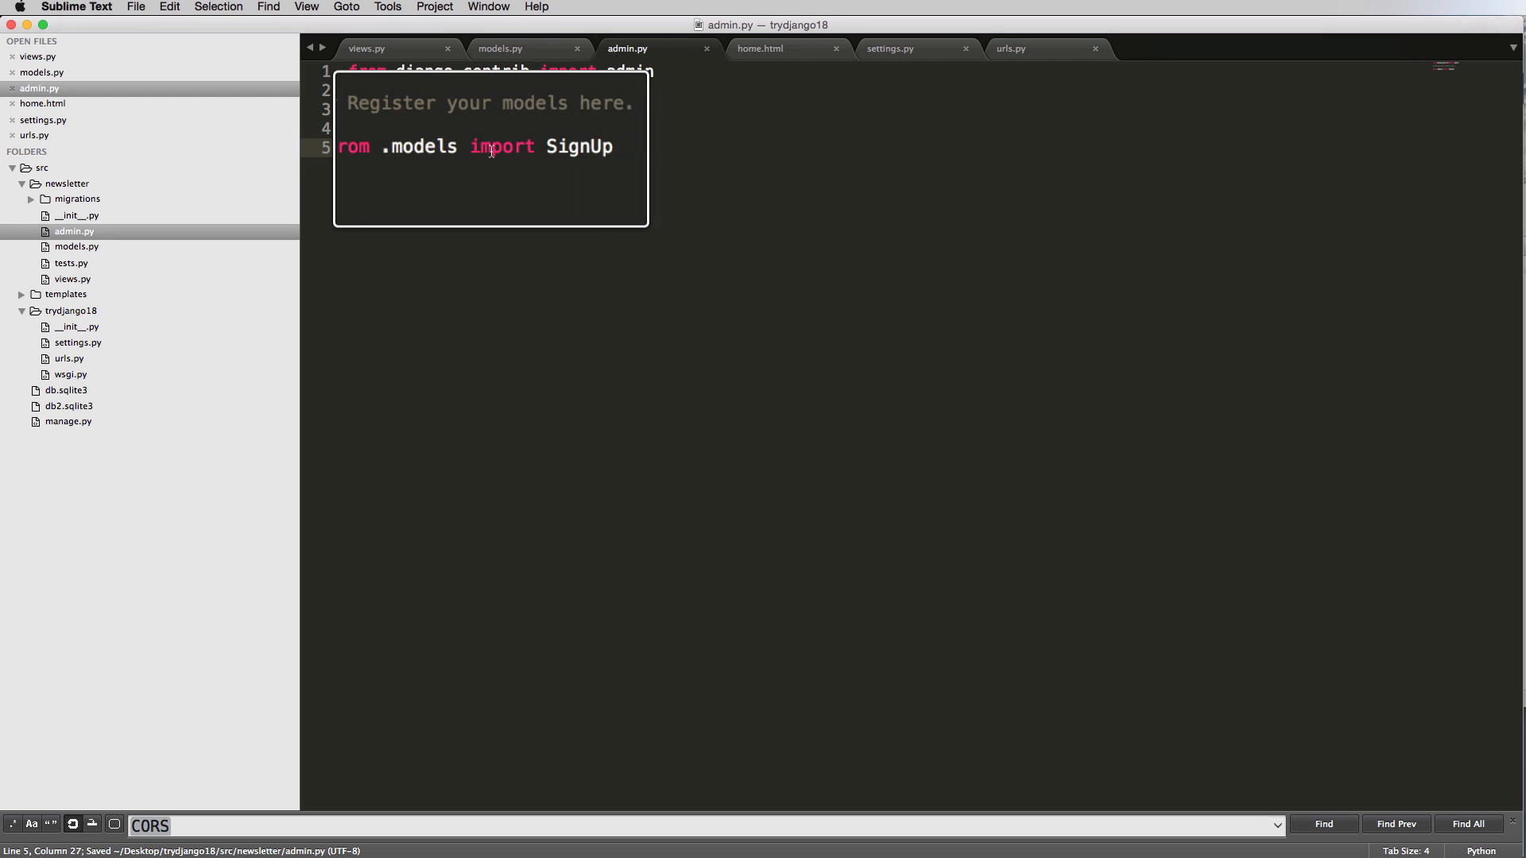
# Step: Check models.py, then write admin.site.register(SignUp) in admin.py
pyautogui.click(500, 47)
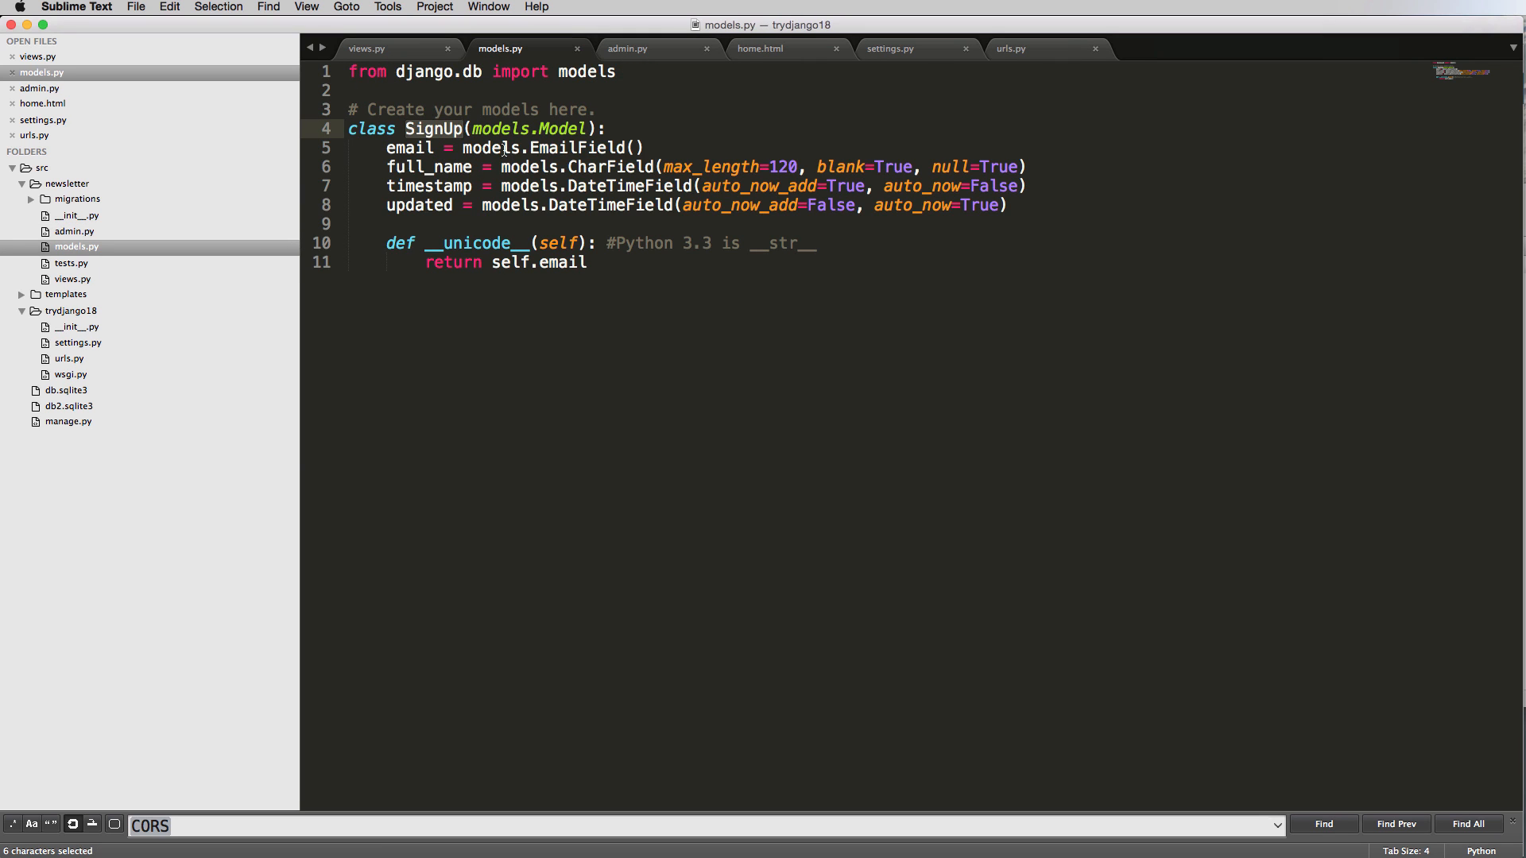
pyautogui.click(627, 47)
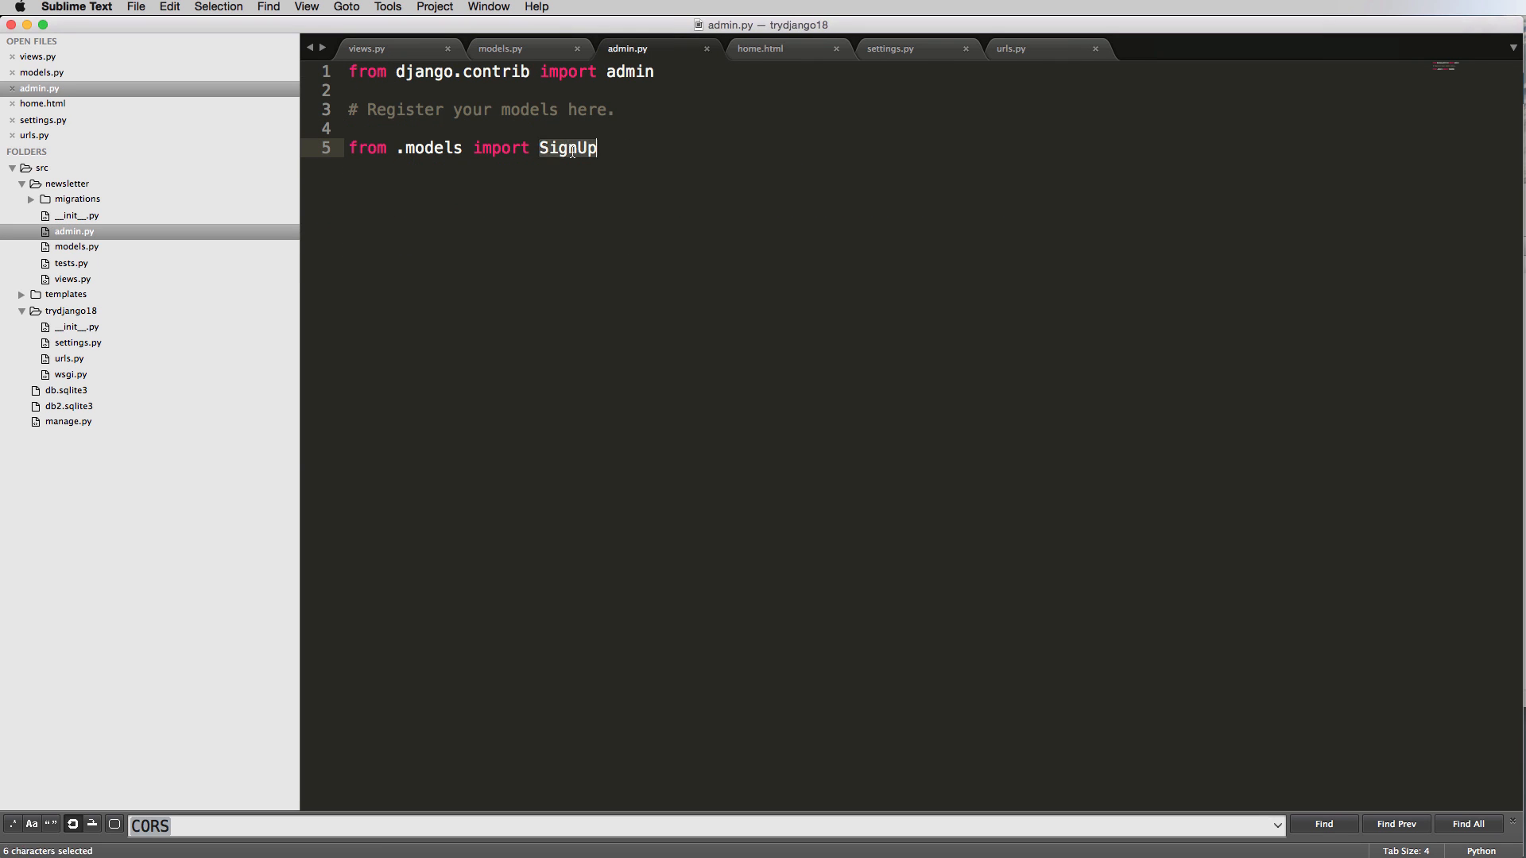
pyautogui.click(500, 48)
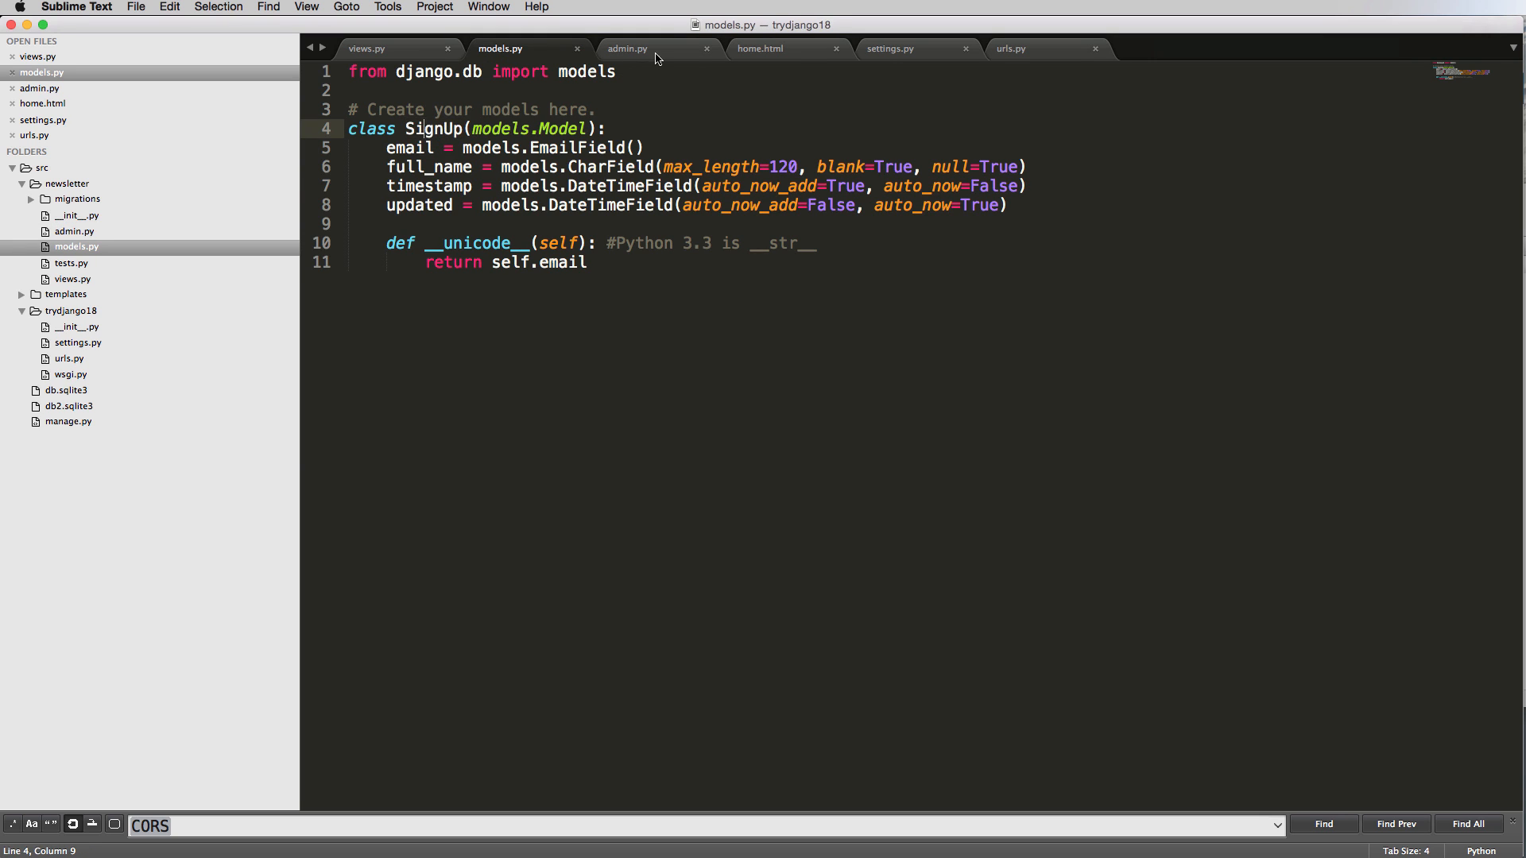
pyautogui.click(626, 48)
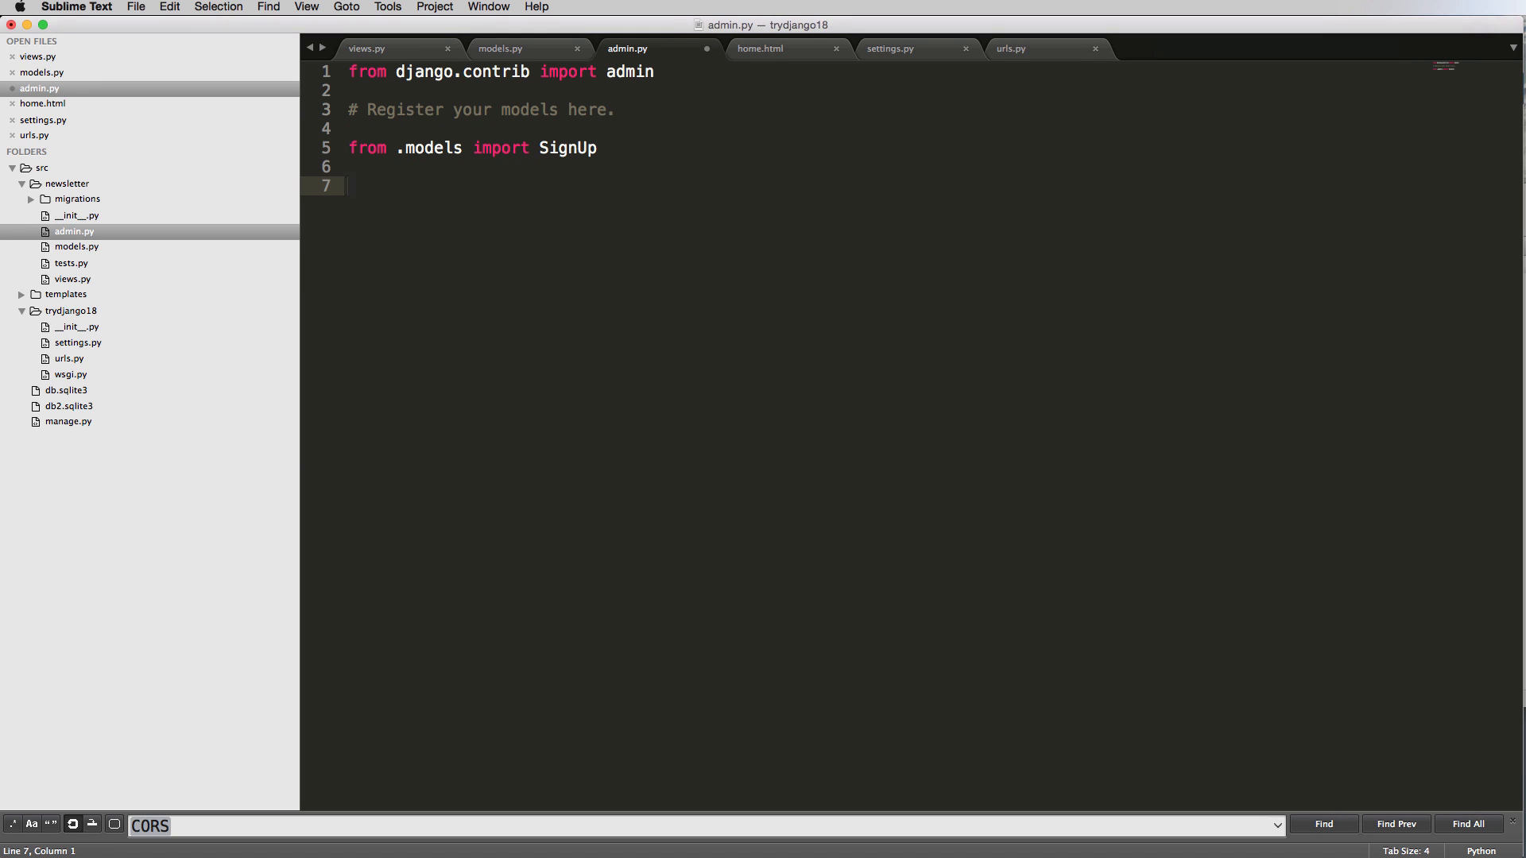
pyautogui.write('admin.sit')
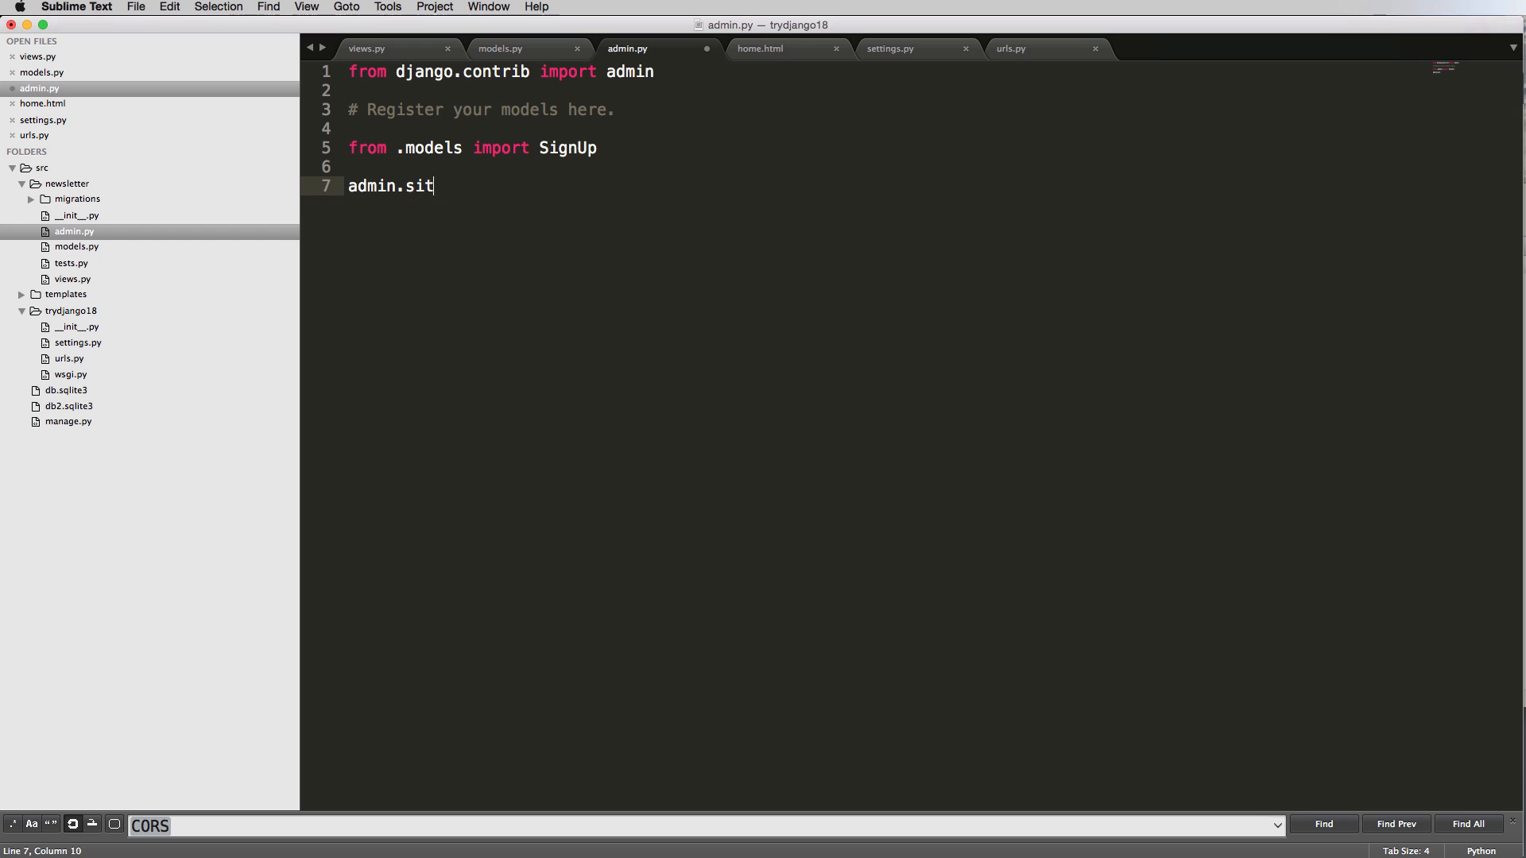
pyautogui.write('e.register()')
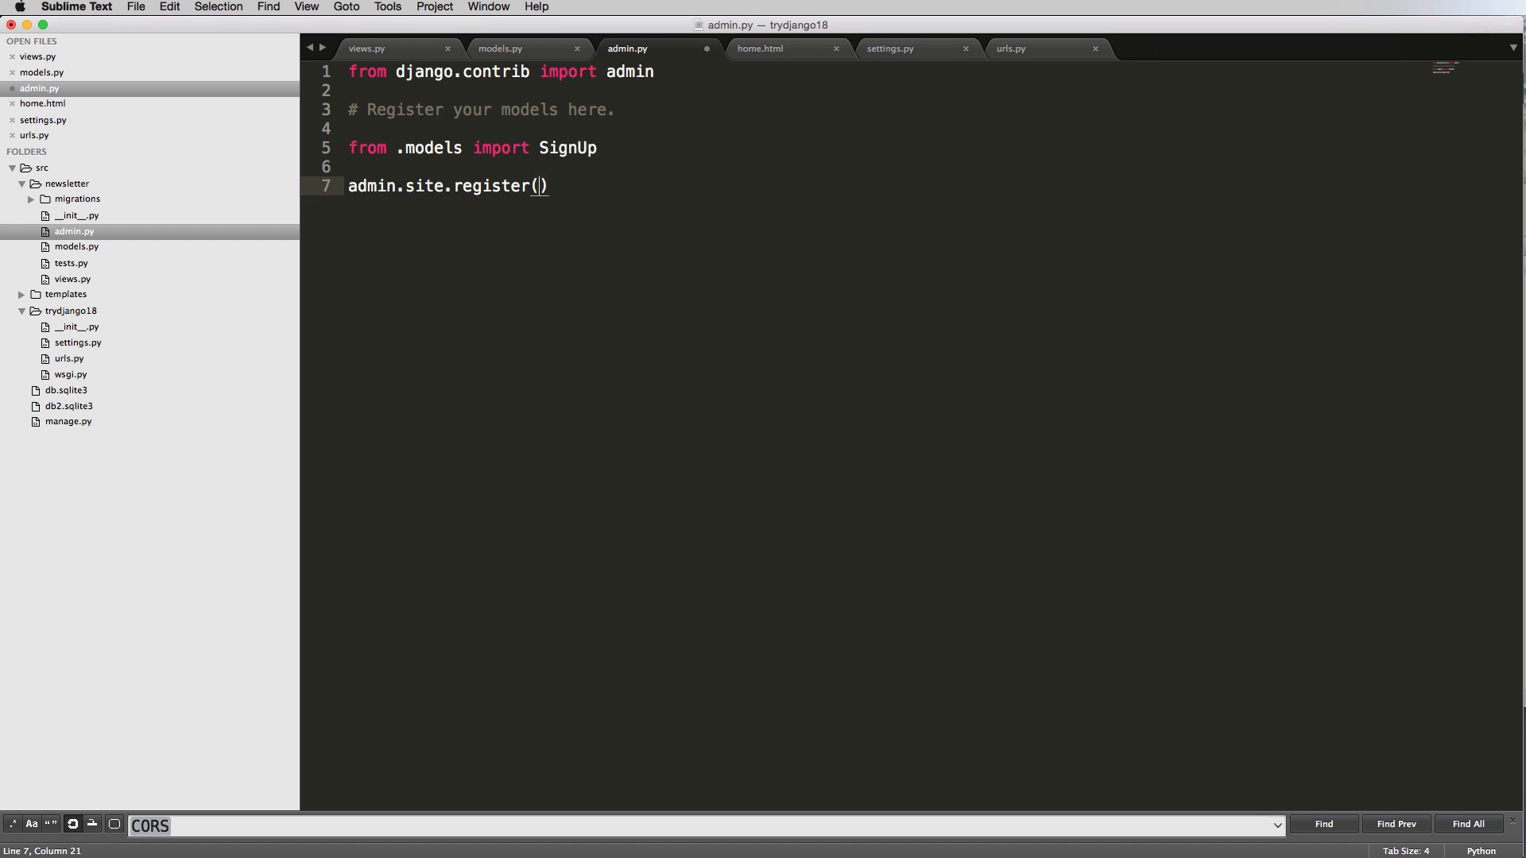
pyautogui.write('SignUp')
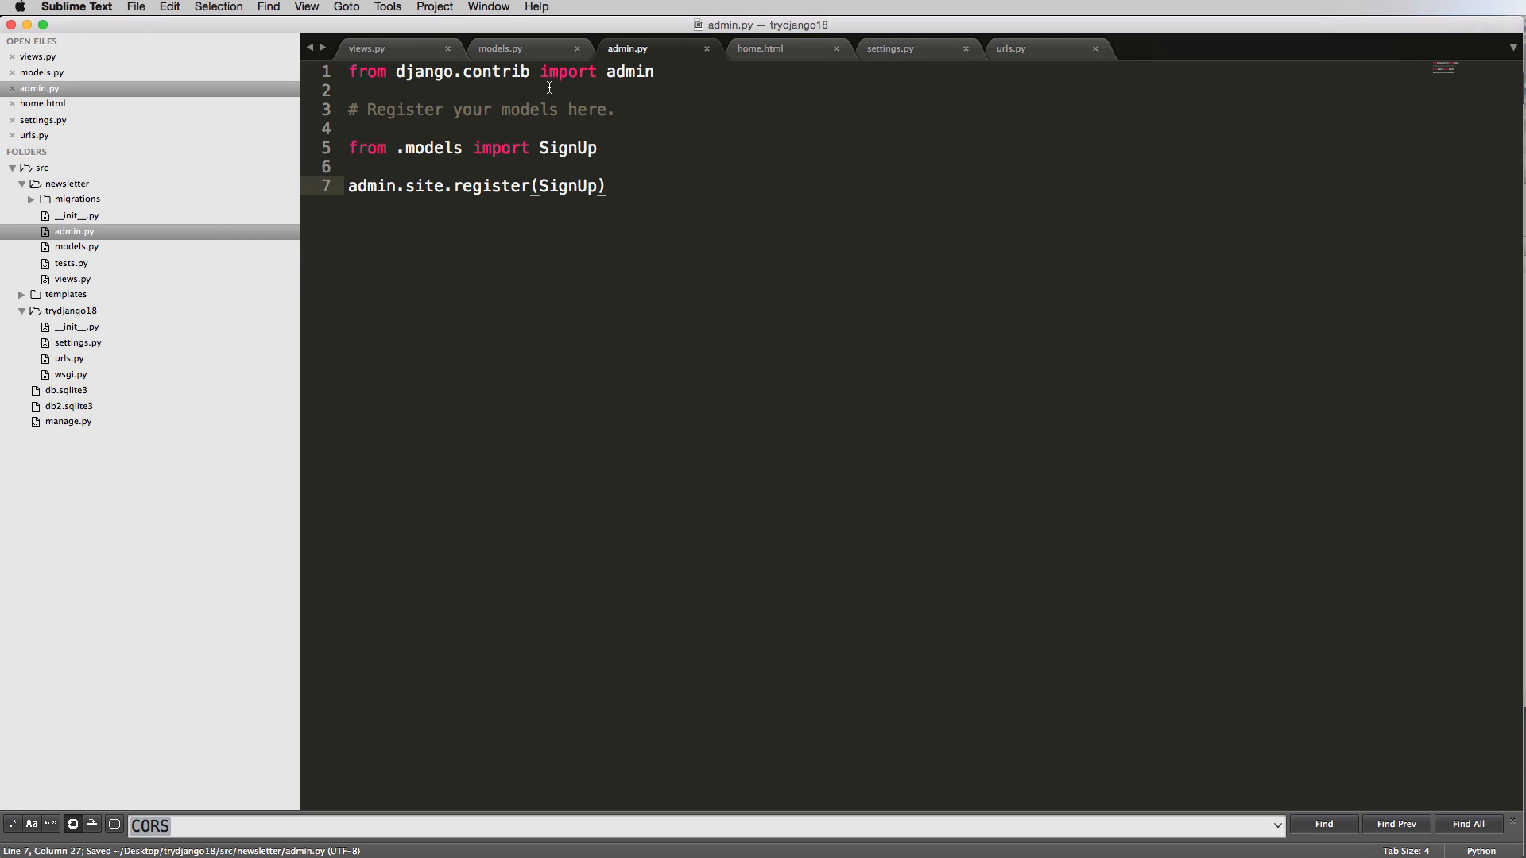
pyautogui.moveTo(135, 7)
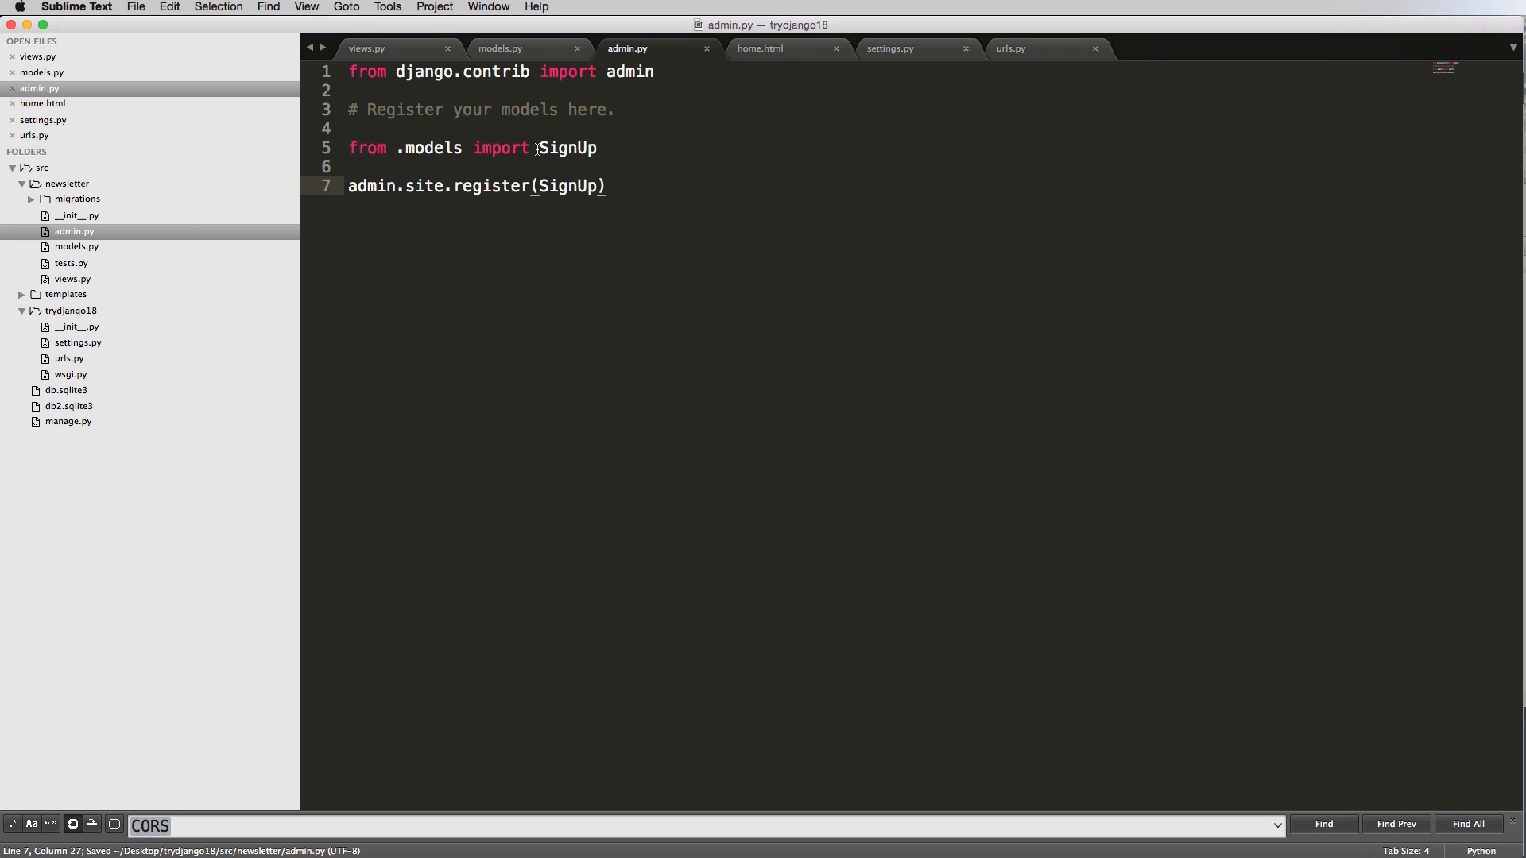
# Step: Add a blank line above the register call and review SignUp's fields in models.py
pyautogui.click(689, 167)
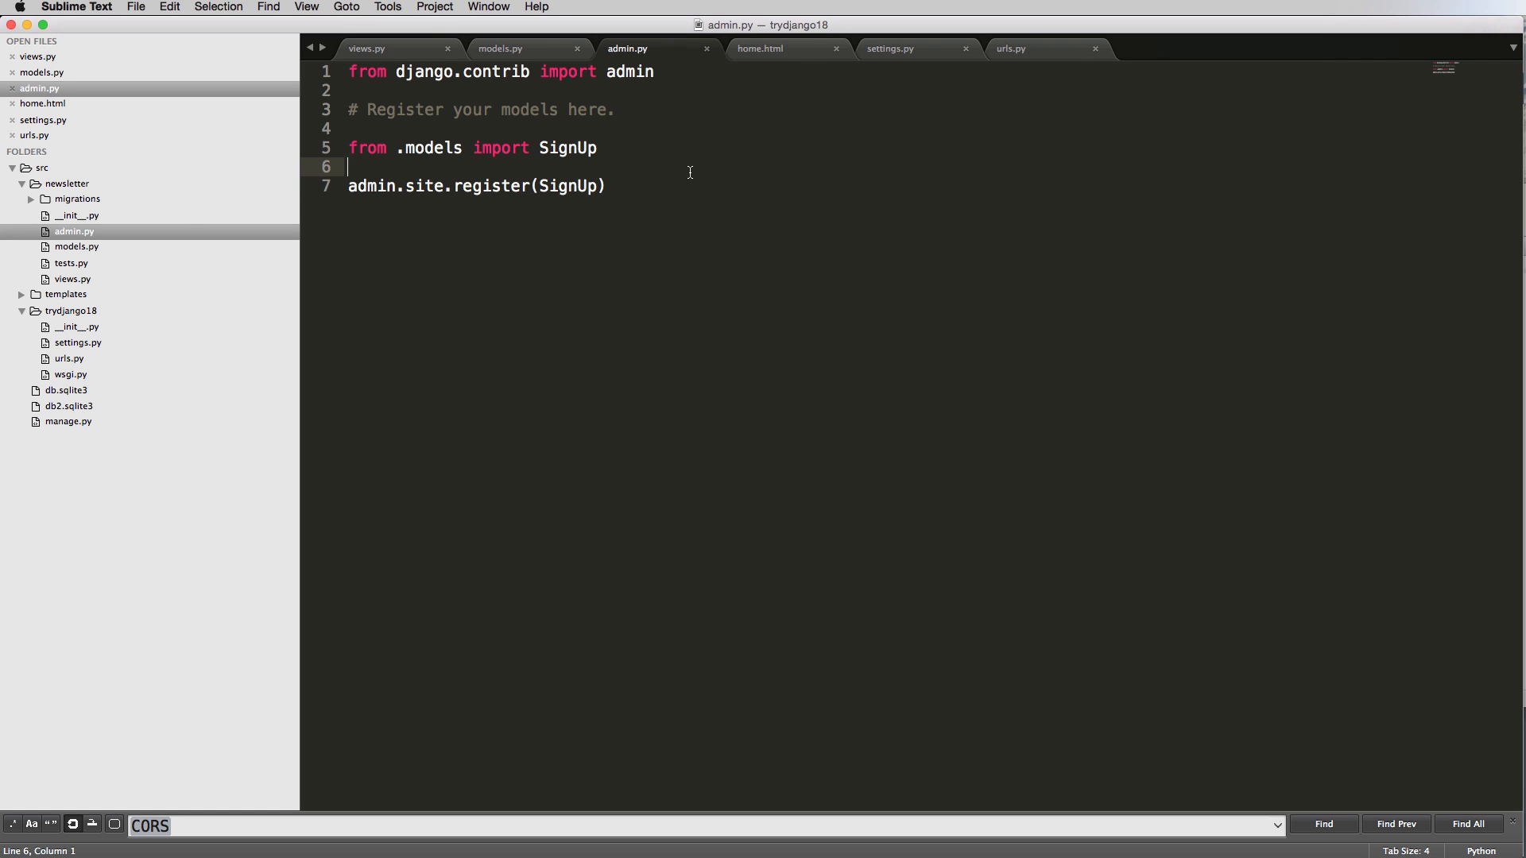
pyautogui.moveTo(681, 151)
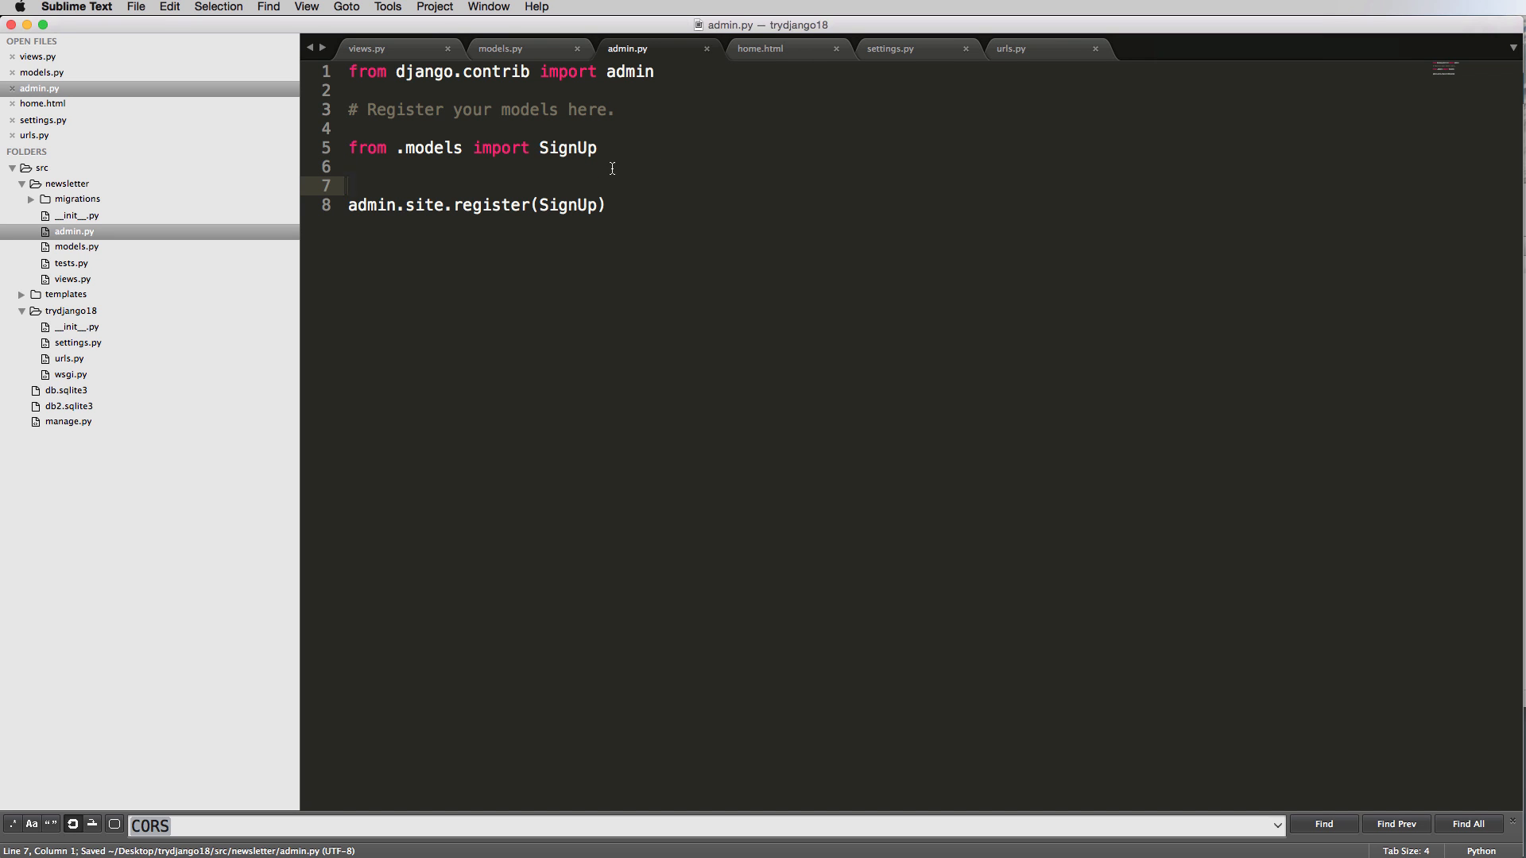
pyautogui.moveTo(668, 122)
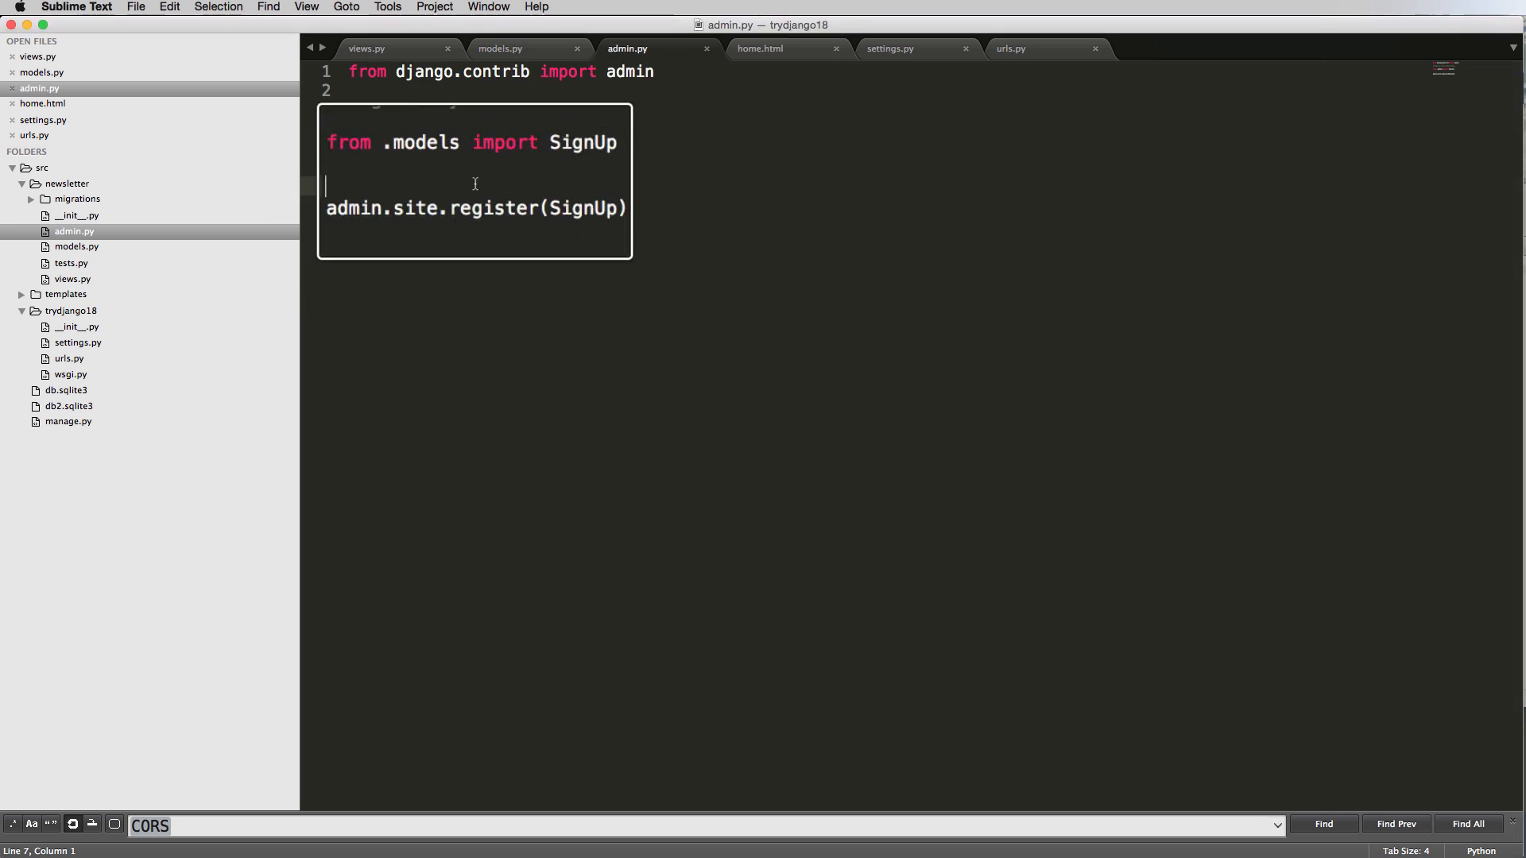
pyautogui.click(499, 48)
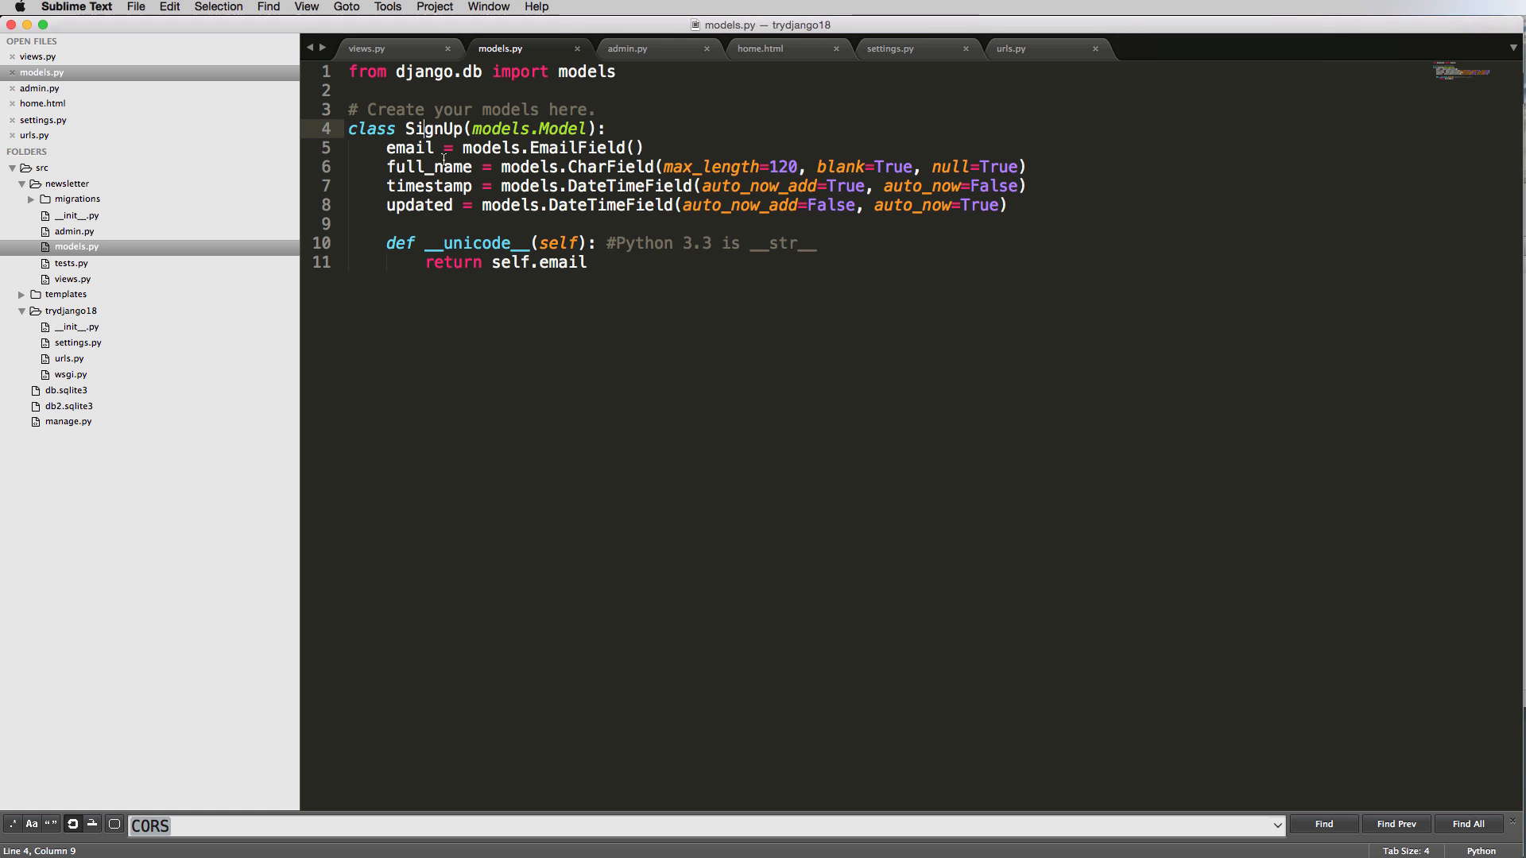
pyautogui.click(463, 204)
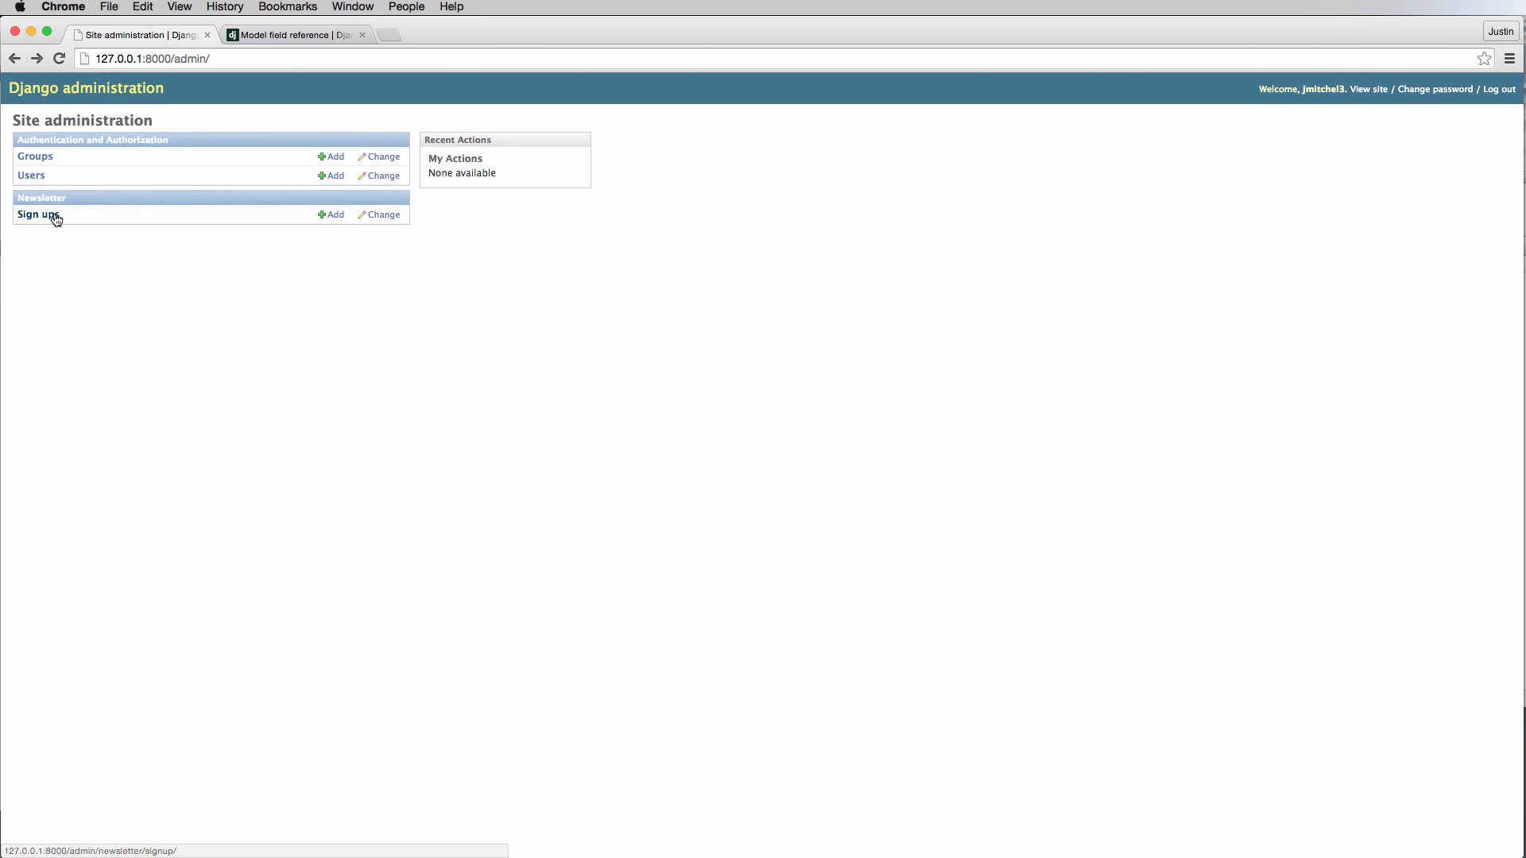
# Step: Open the Add sign up form and save it blank
pyautogui.click(334, 214)
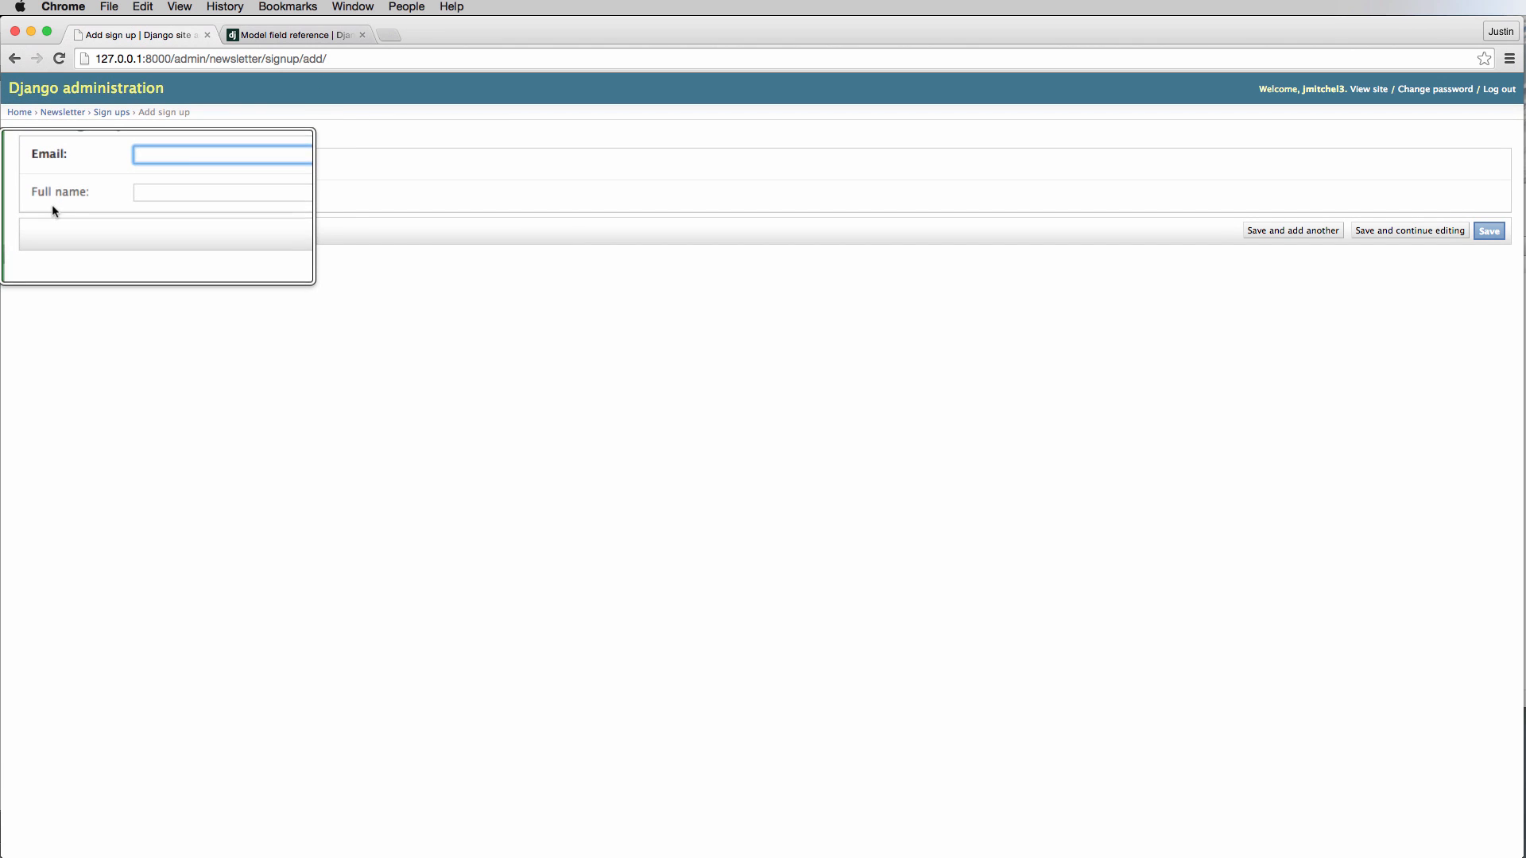
pyautogui.click(1488, 231)
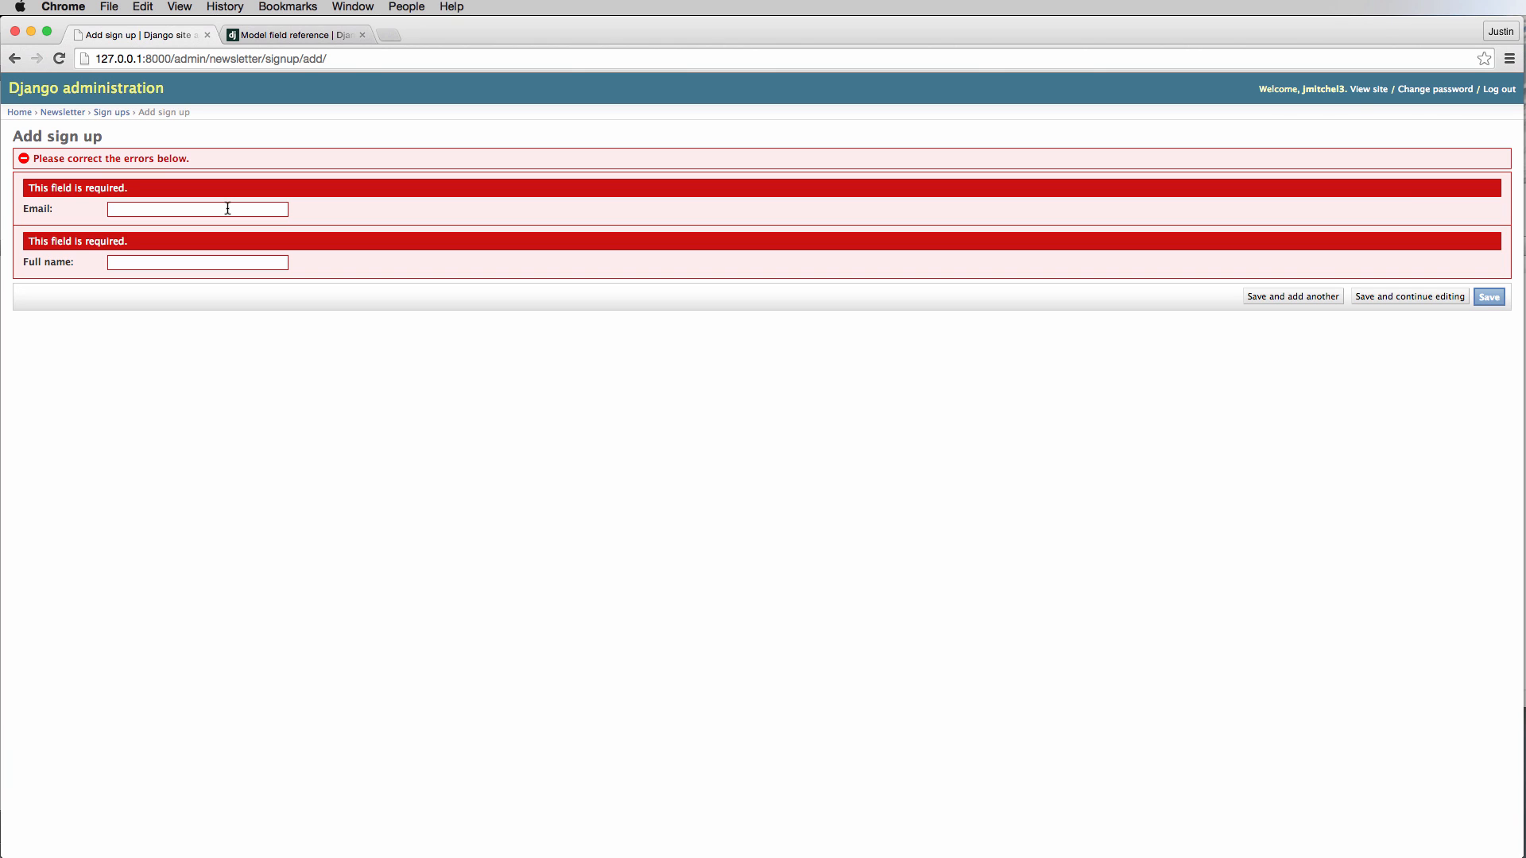
pyautogui.write('abc')
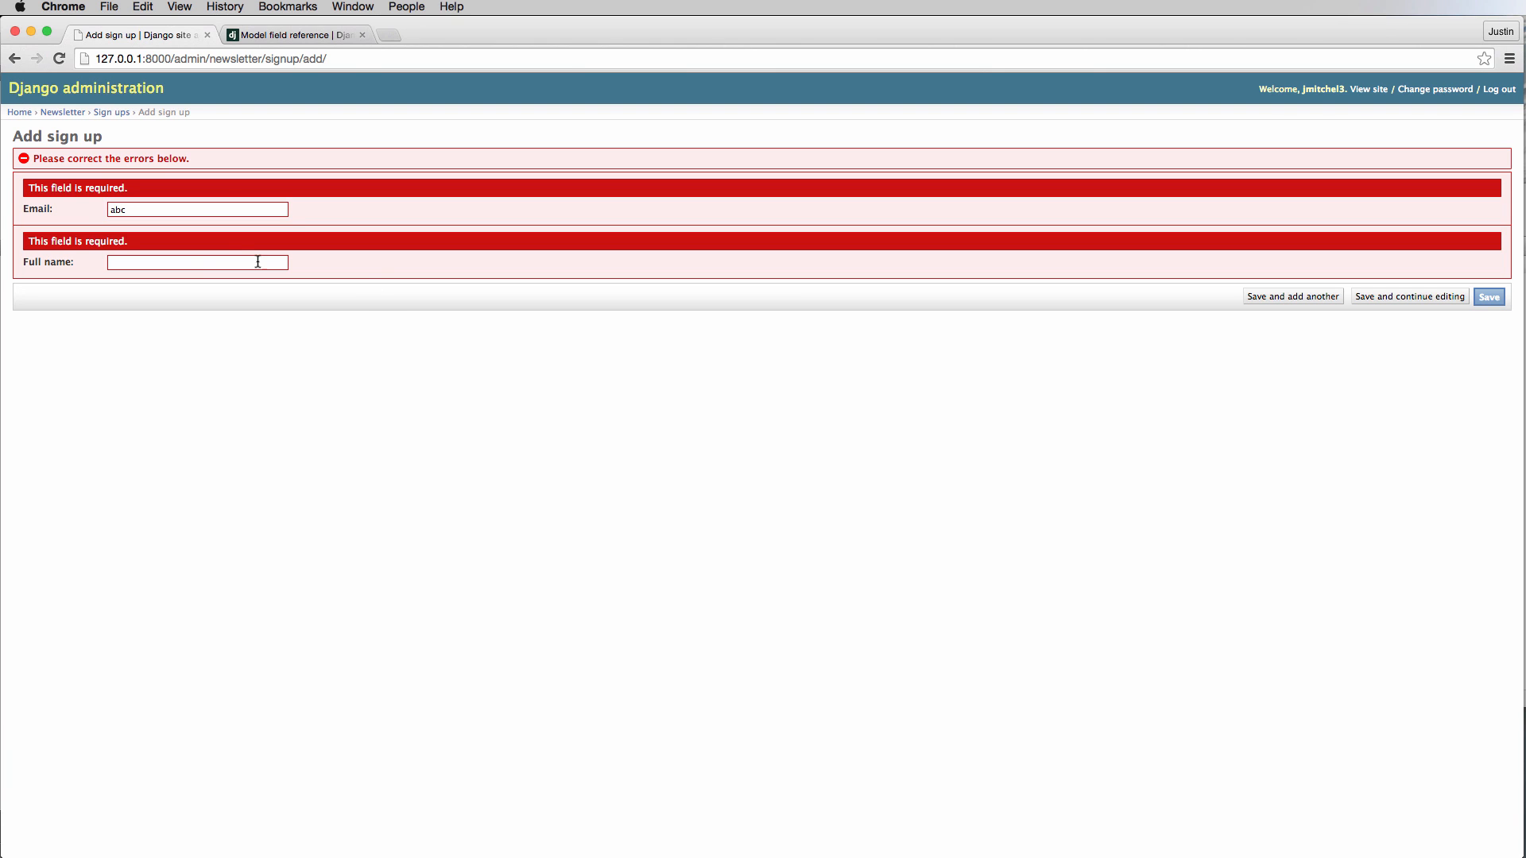
pyautogui.write('Hi this is my name')
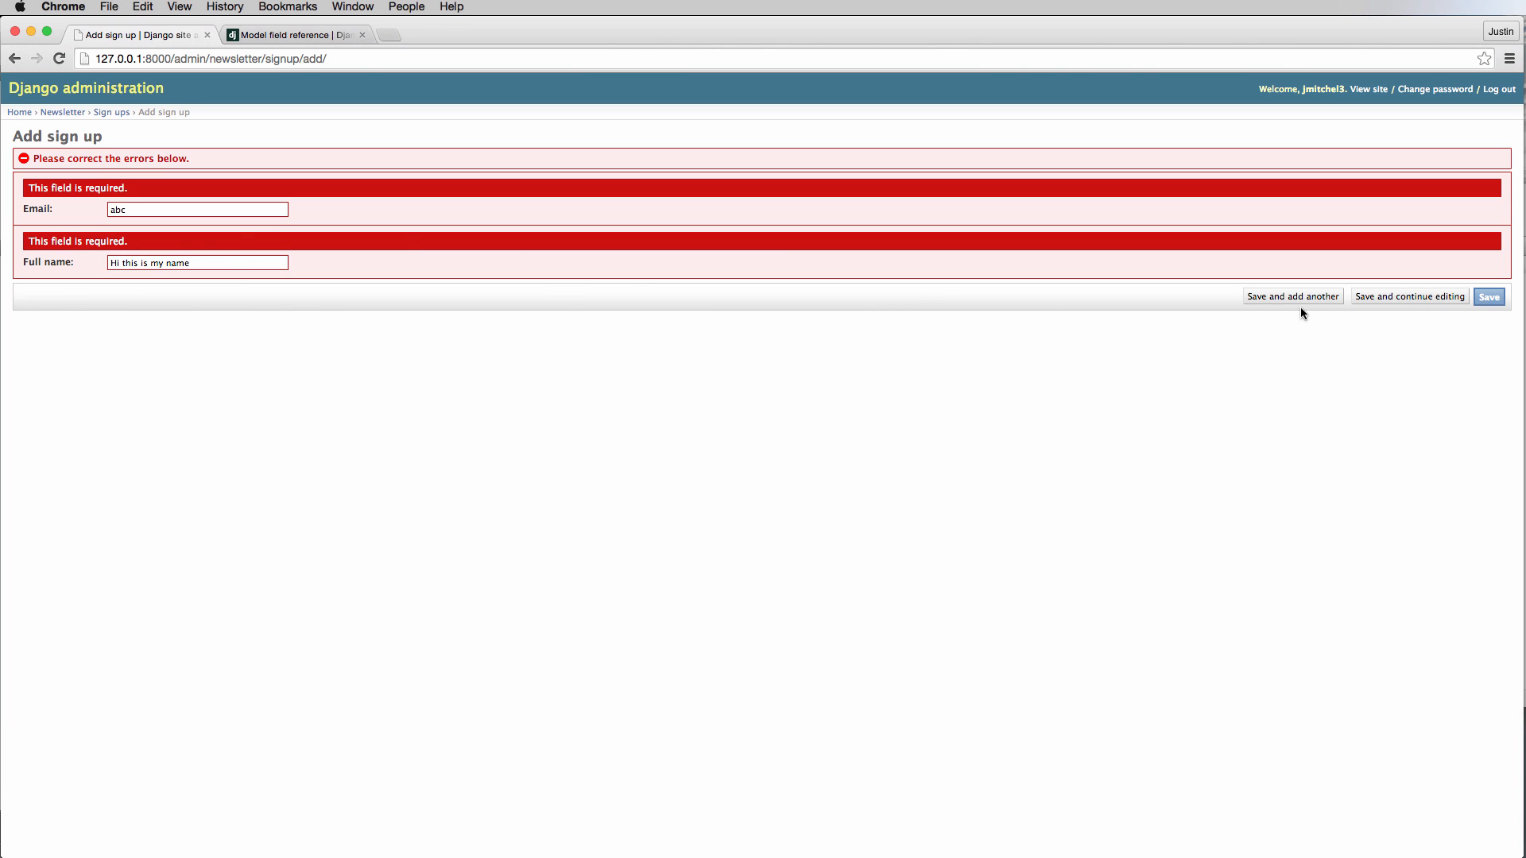
pyautogui.click(1488, 296)
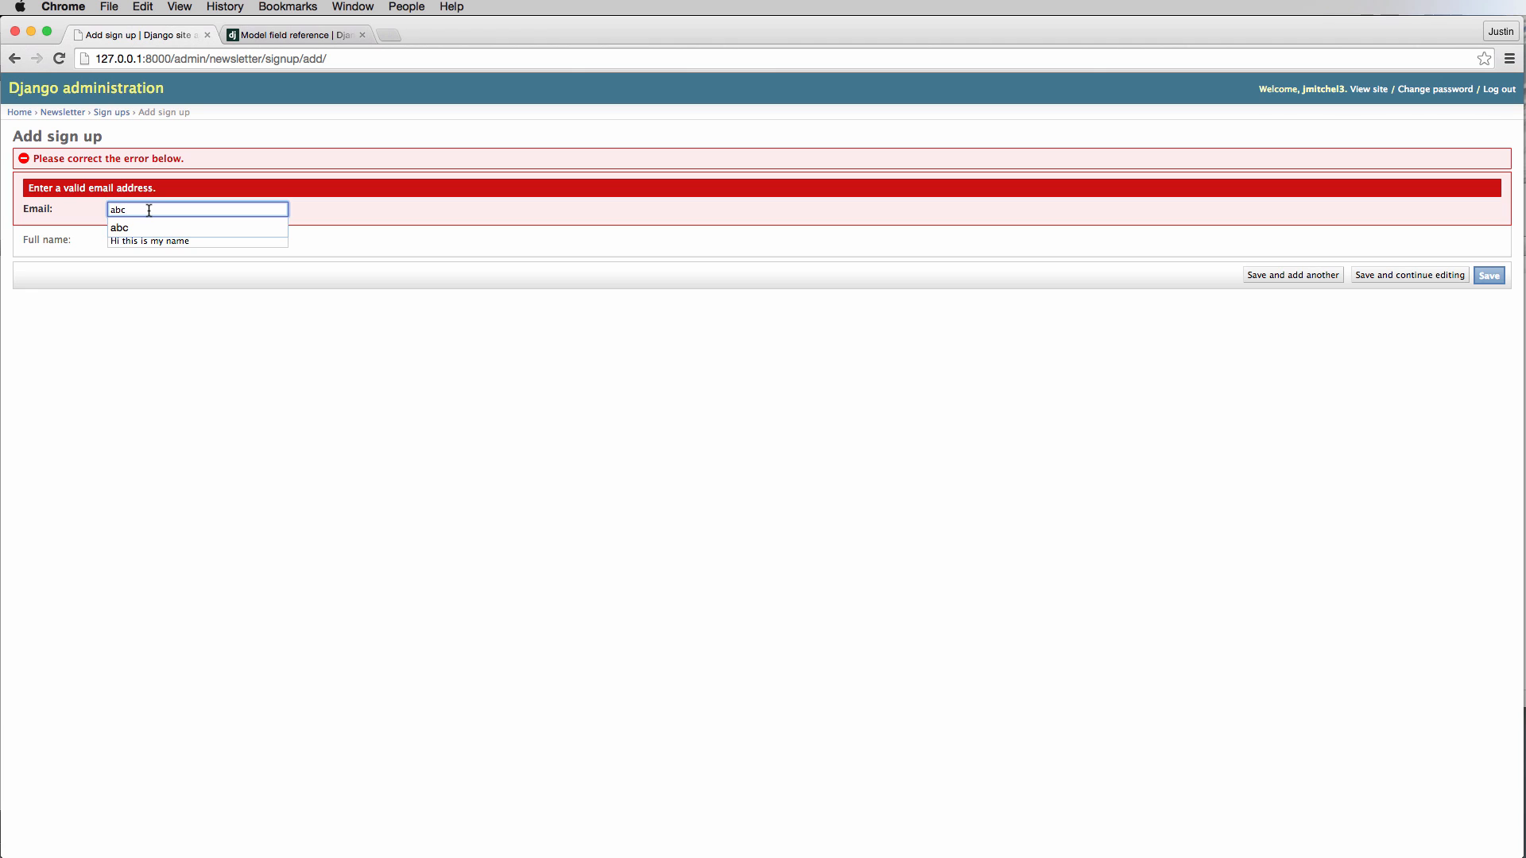
pyautogui.write('@abc')
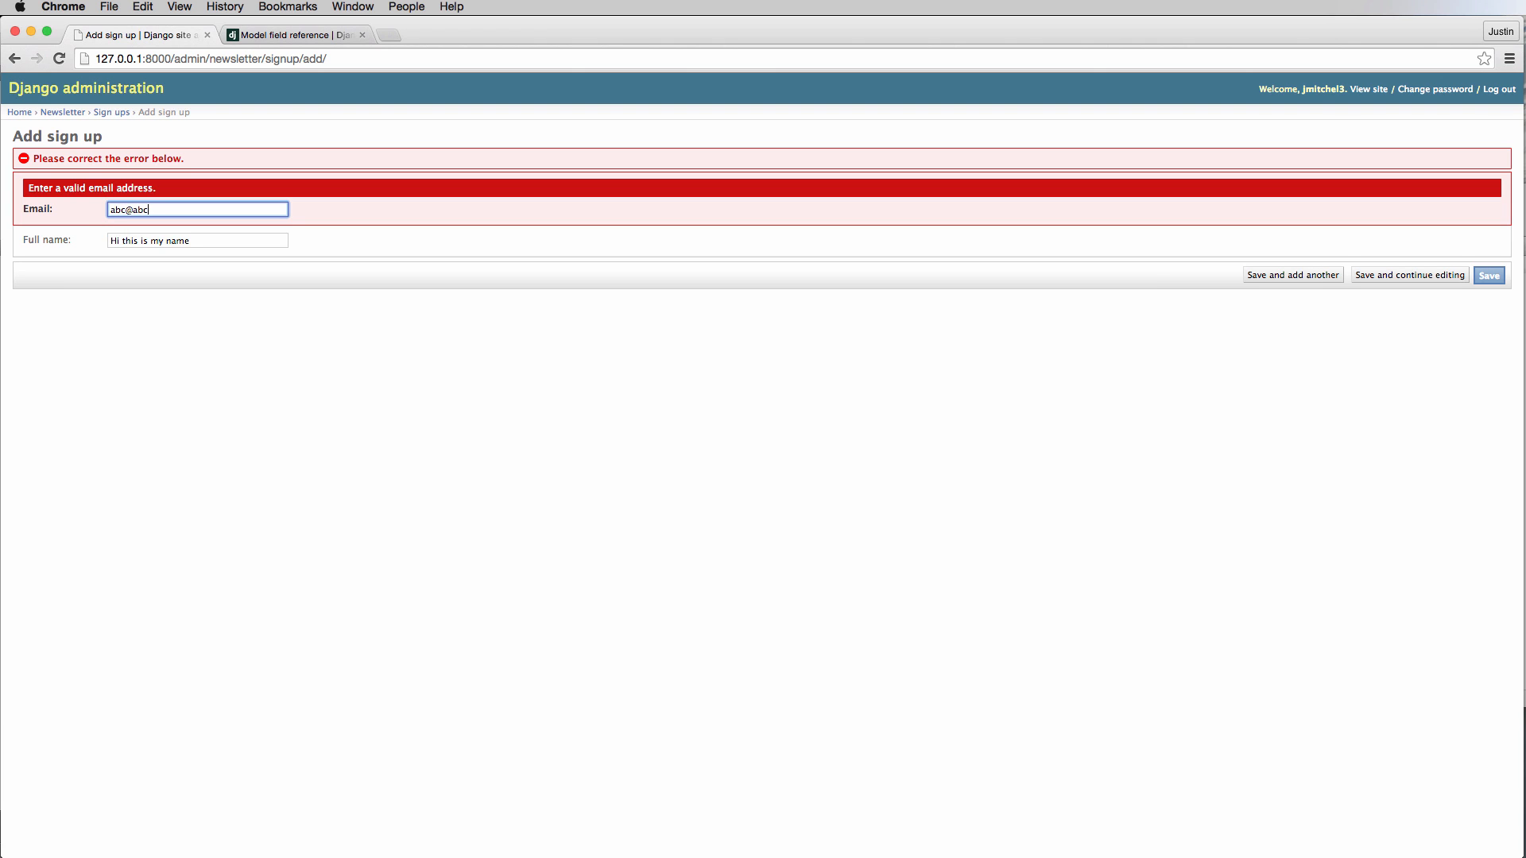
pyautogui.write('.com')
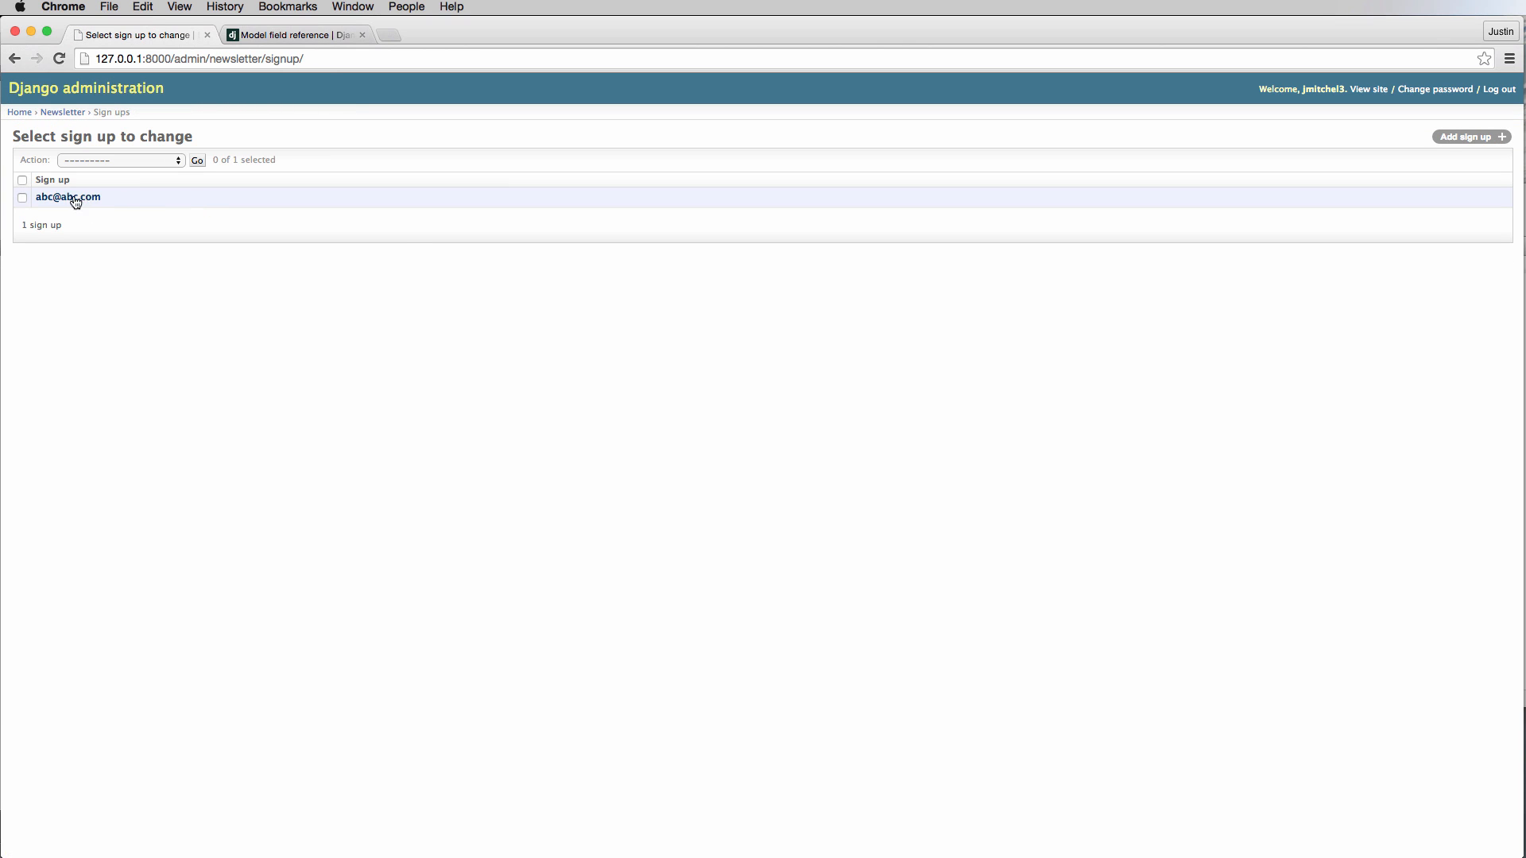
pyautogui.moveTo(62, 119)
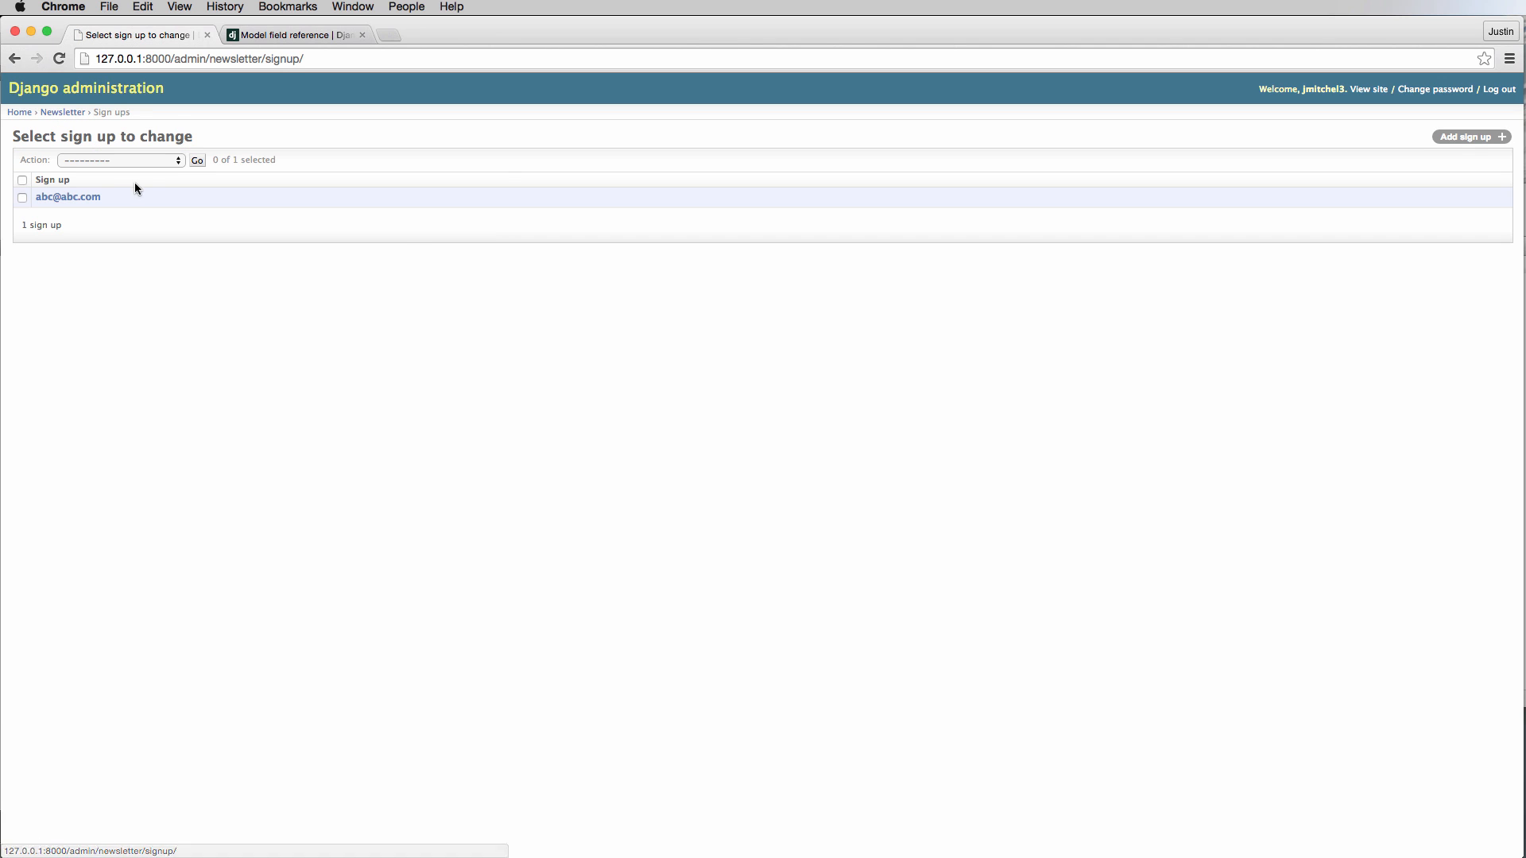
pyautogui.click(1469, 136)
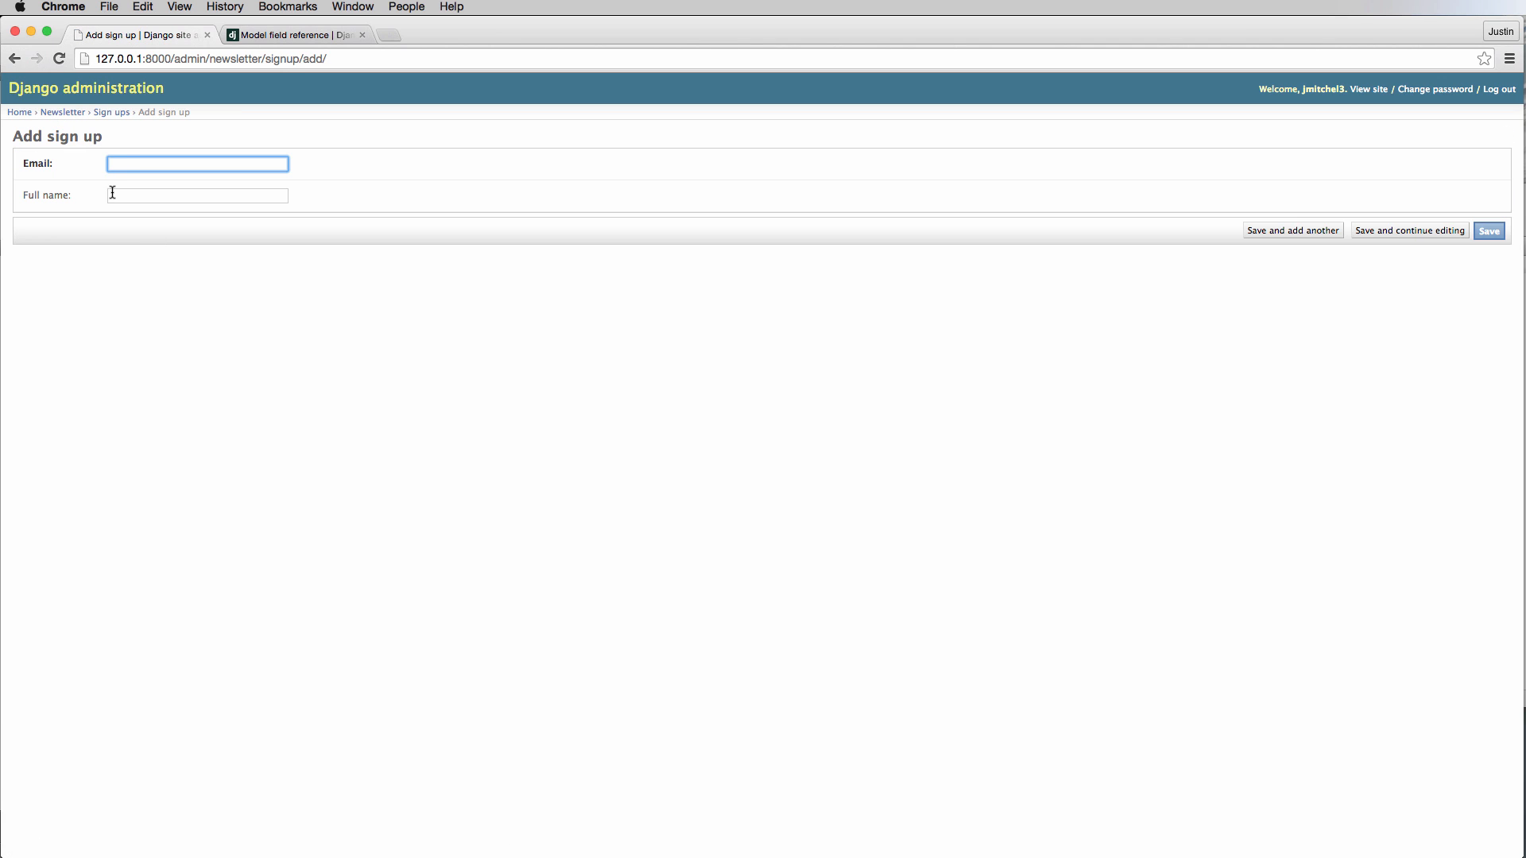
pyautogui.write('abc@')
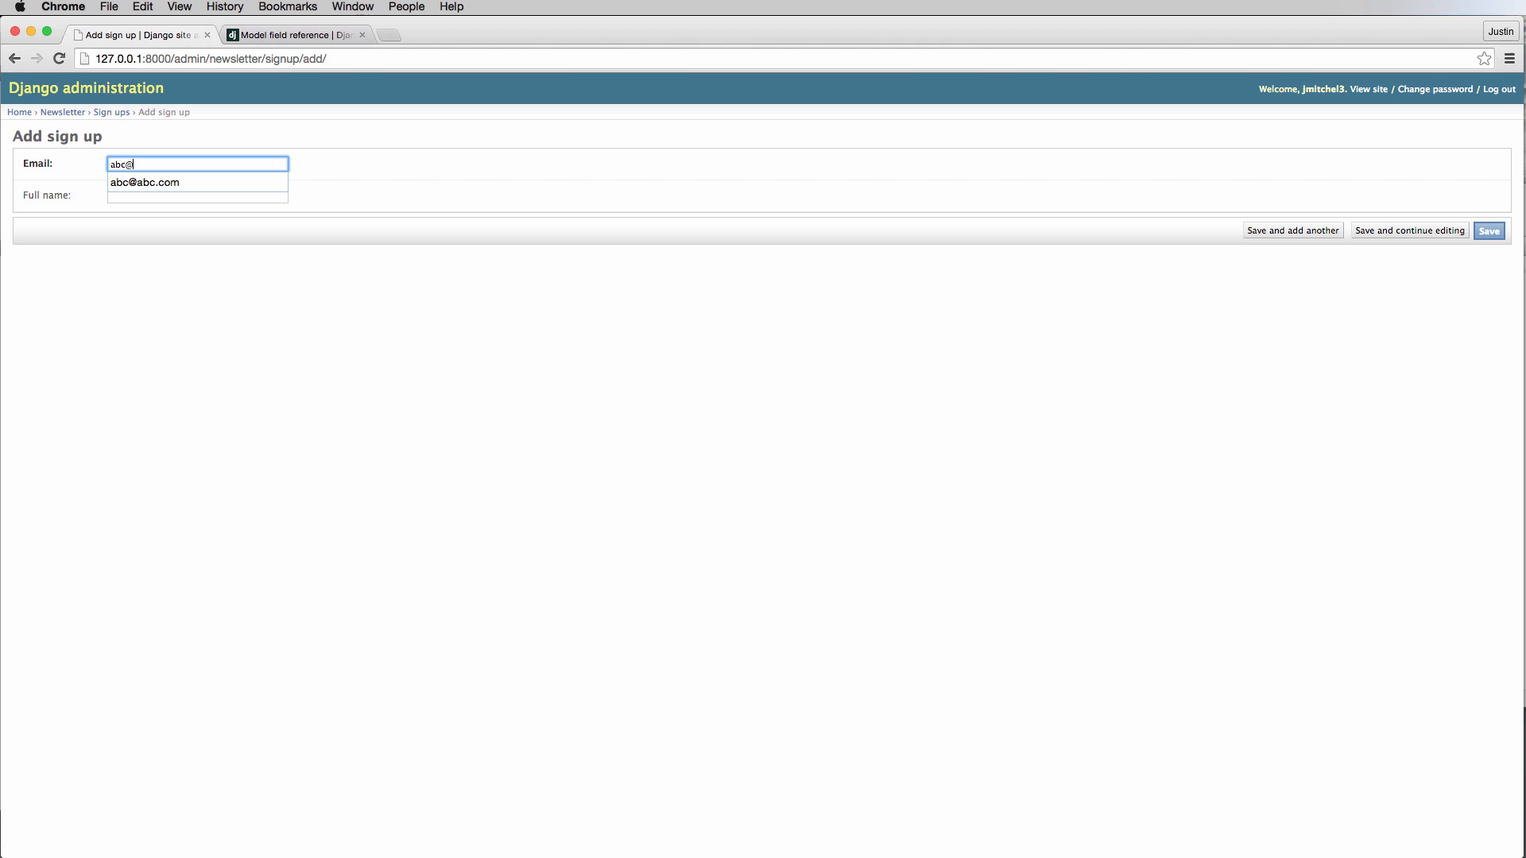
pyautogui.press('Backspace')
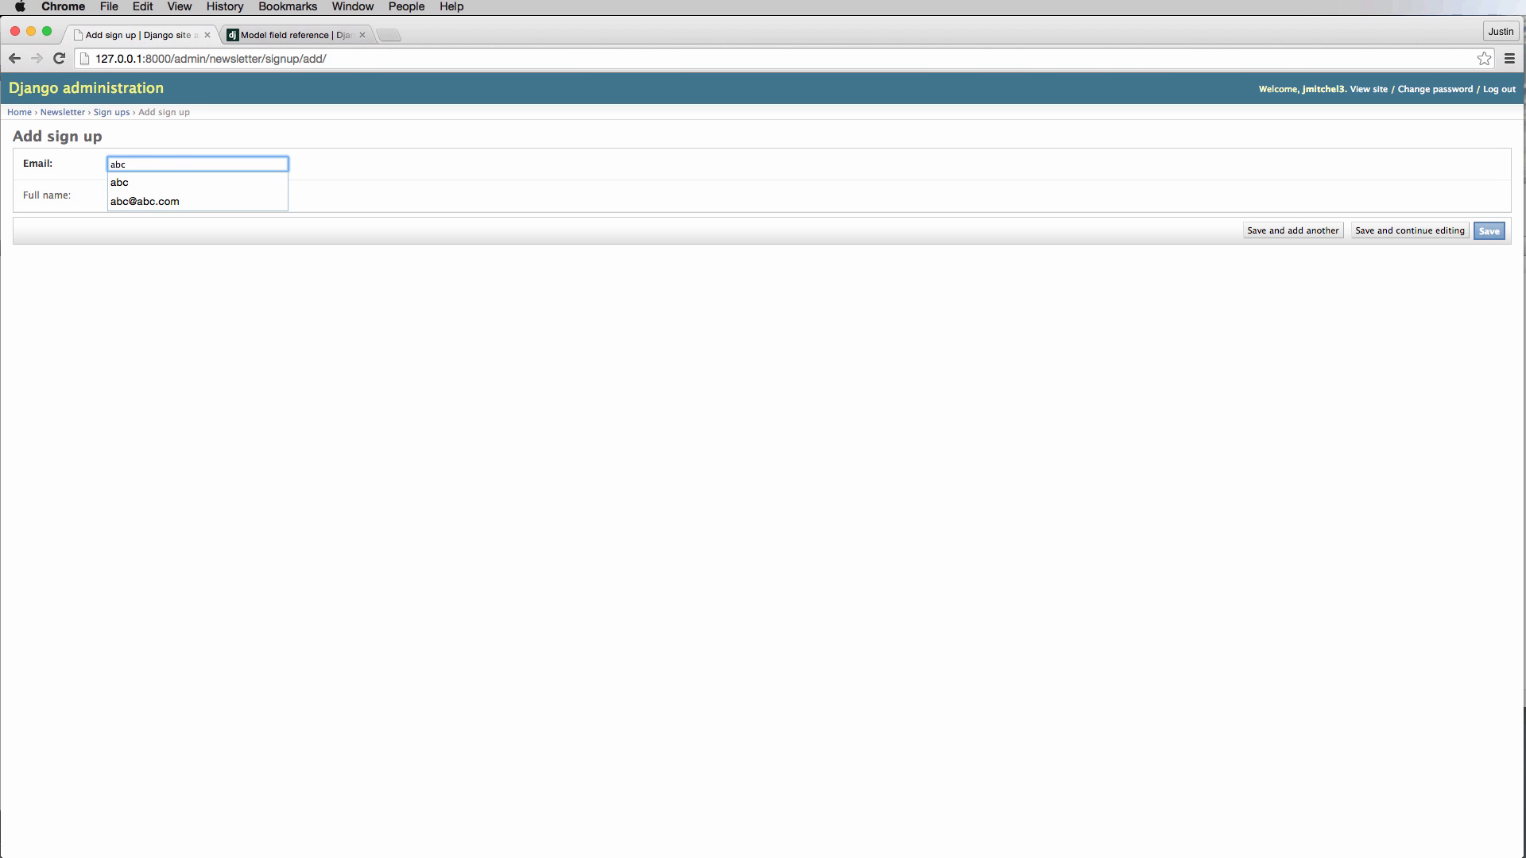
pyautogui.click(145, 201)
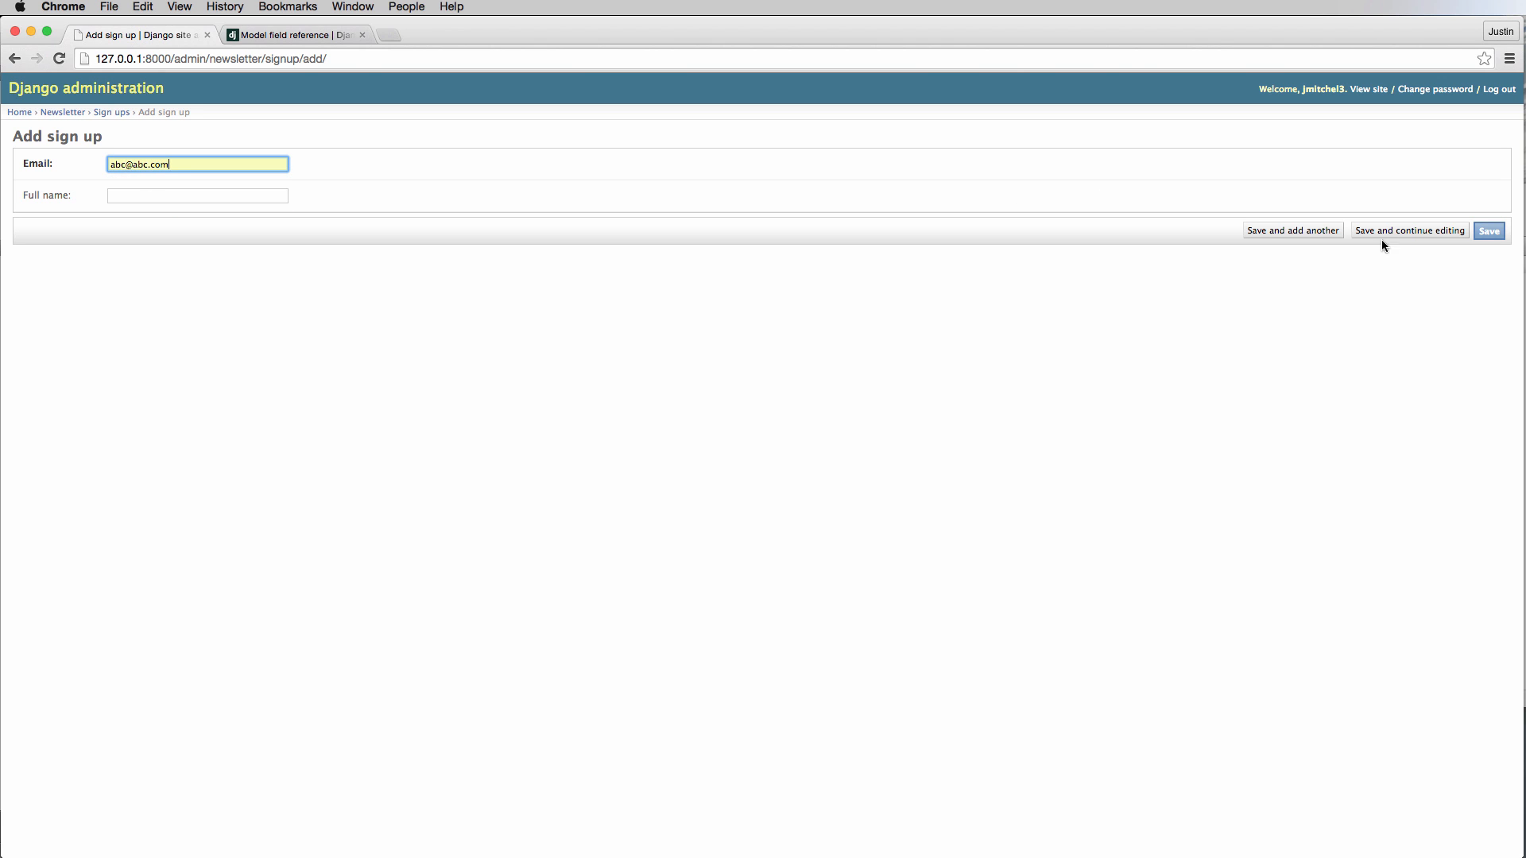
pyautogui.click(1488, 230)
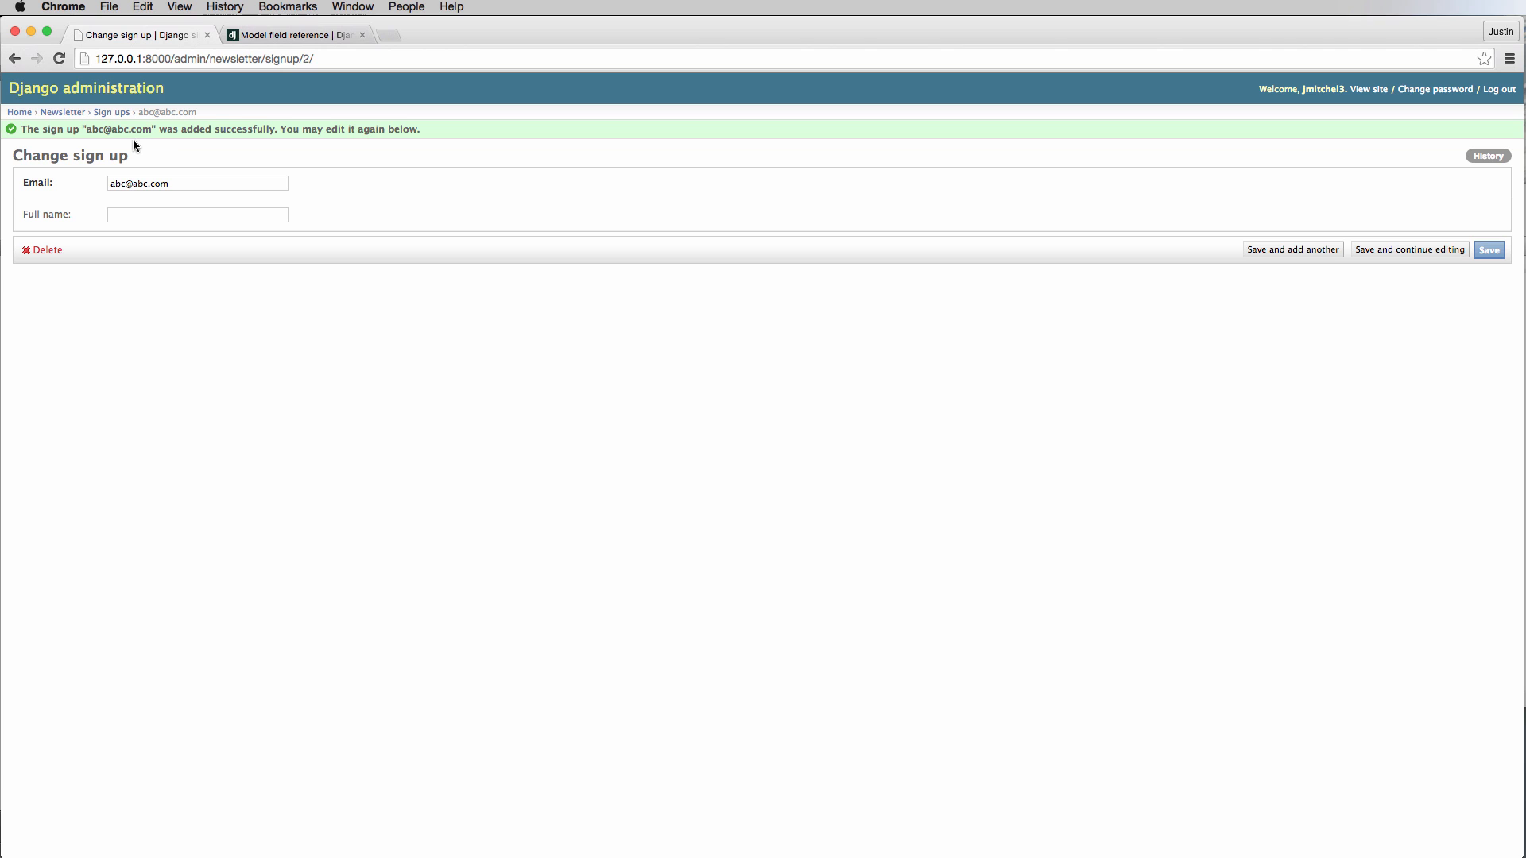
pyautogui.click(111, 112)
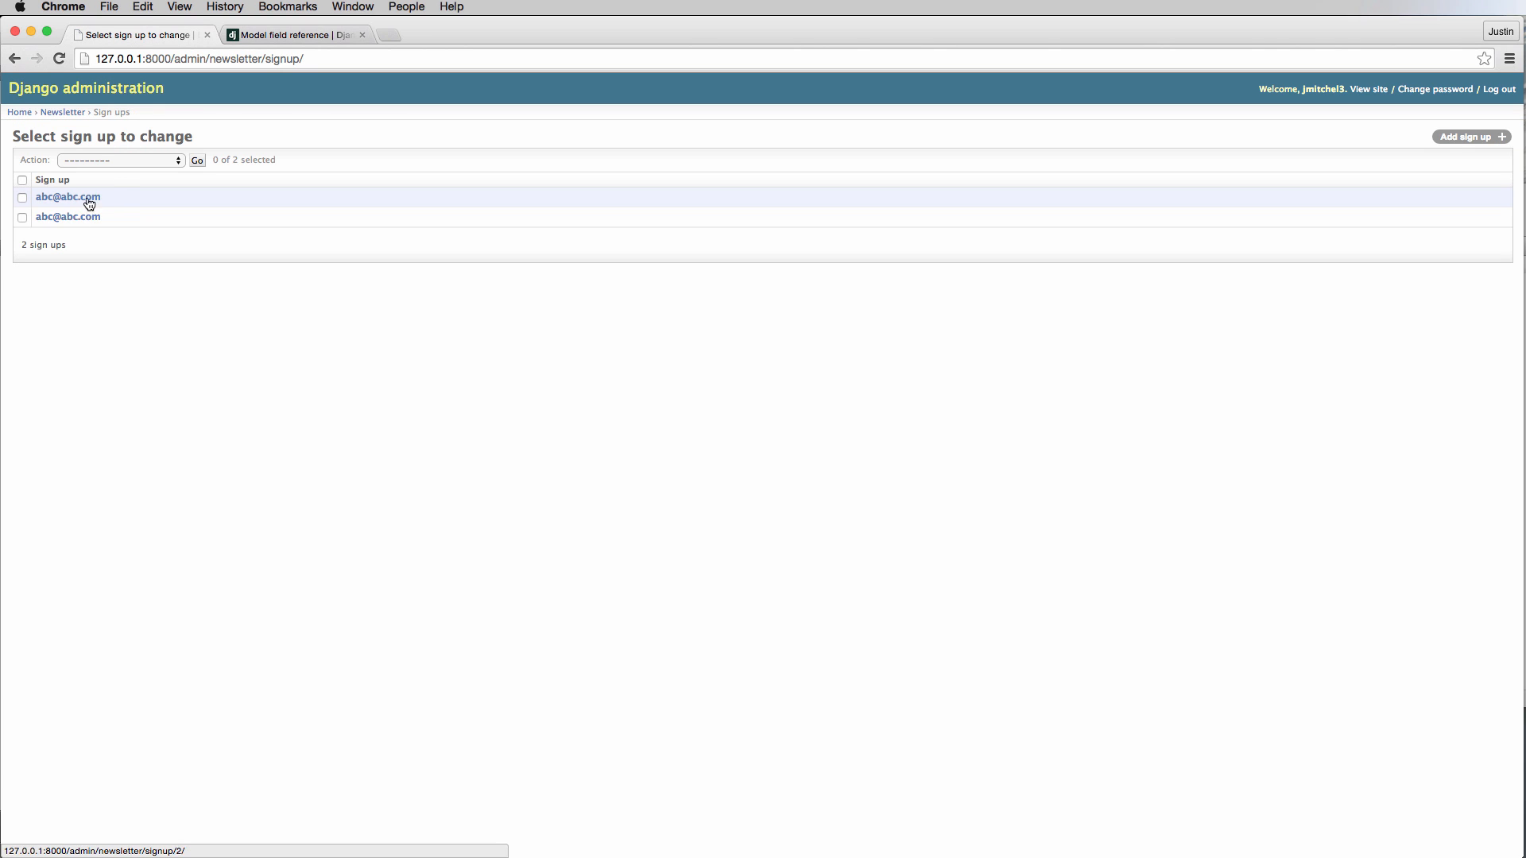
pyautogui.moveTo(108, 218)
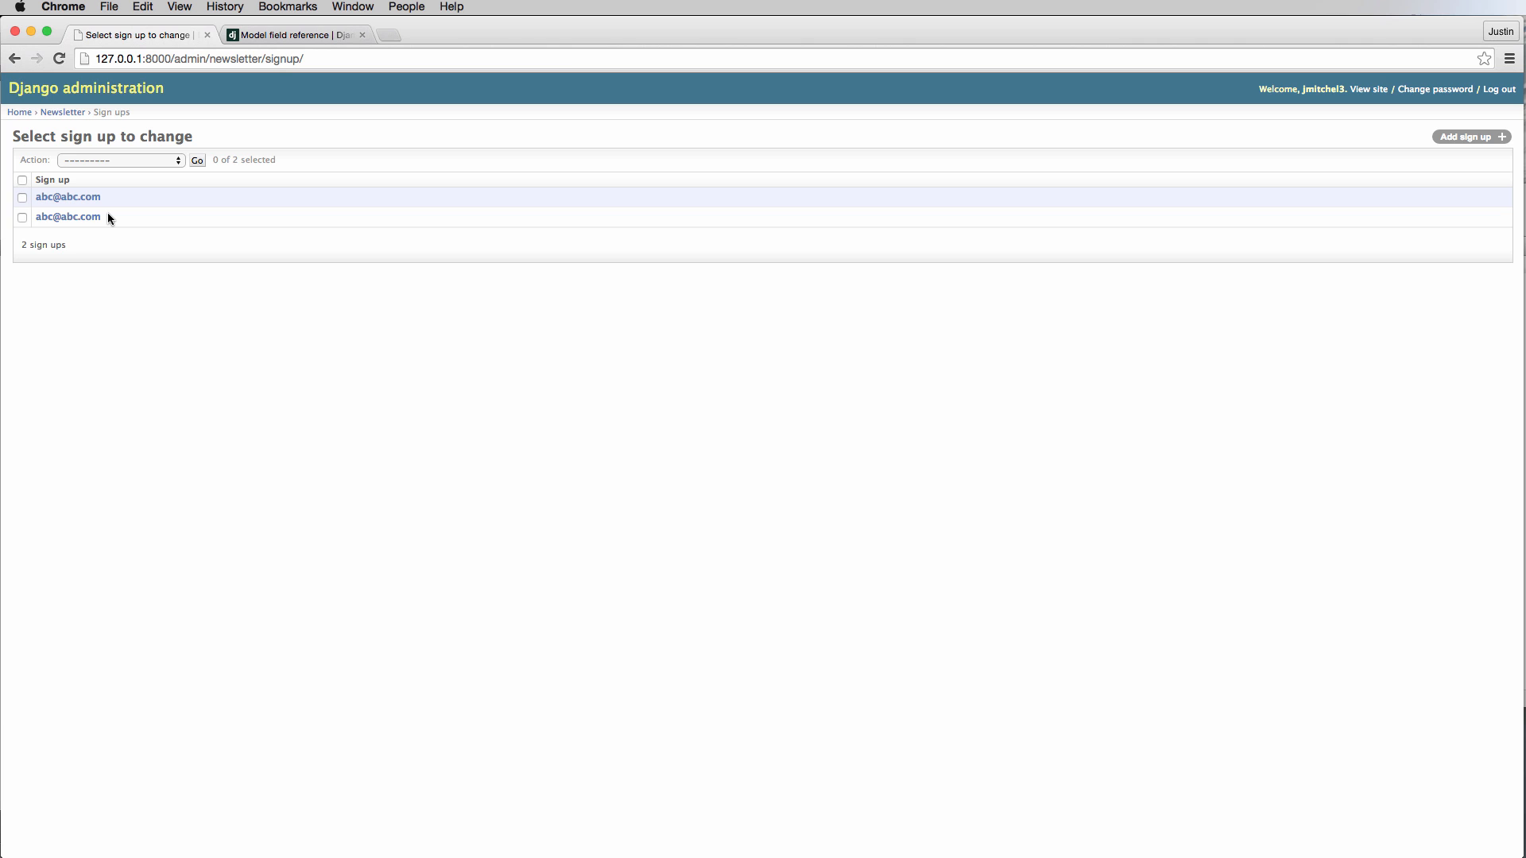
pyautogui.moveTo(642, 254)
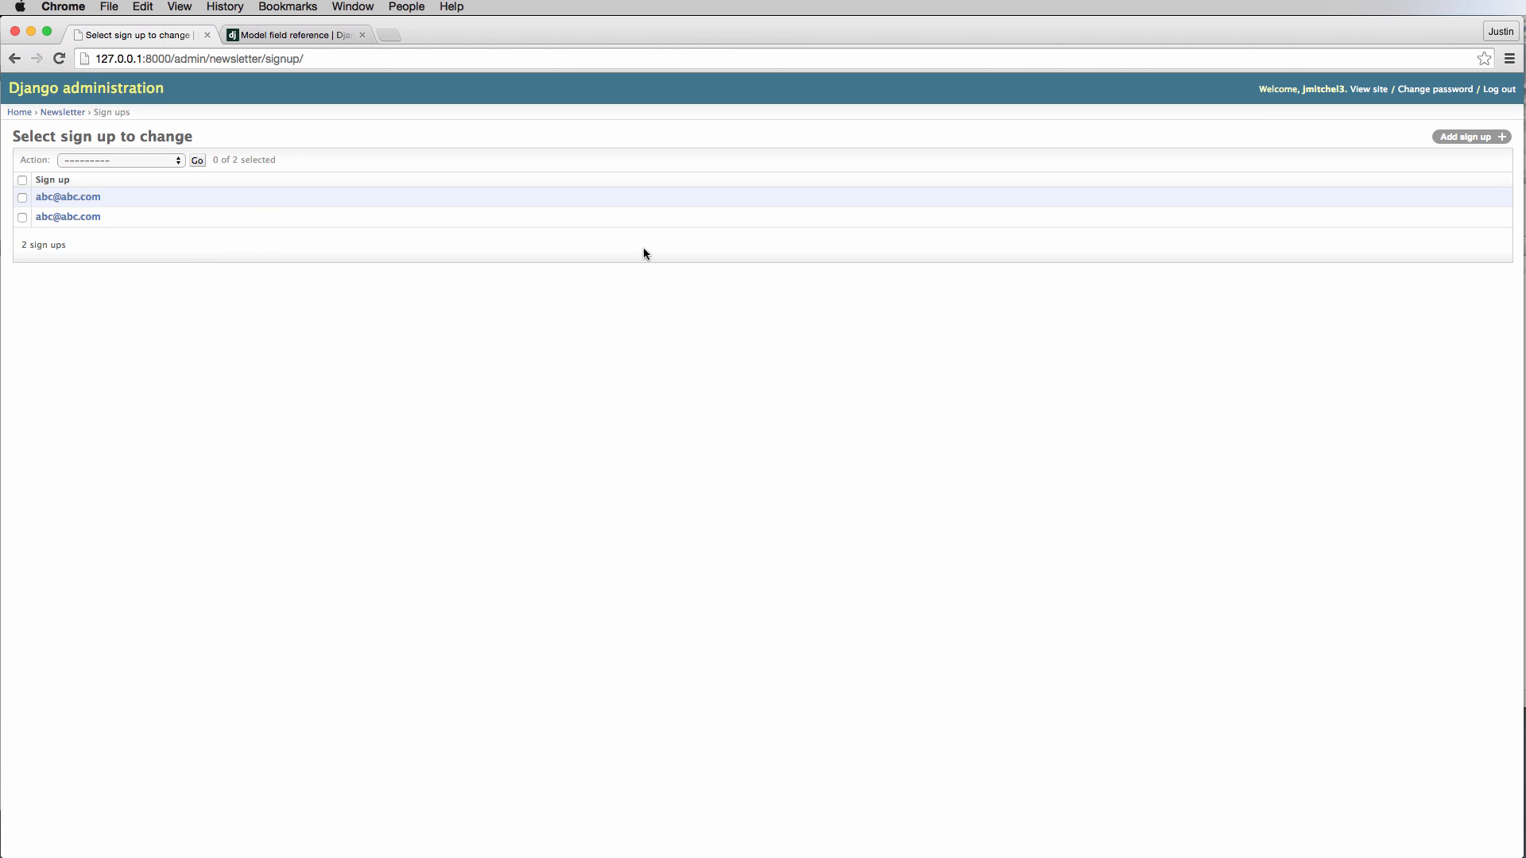
pyautogui.moveTo(558, 255)
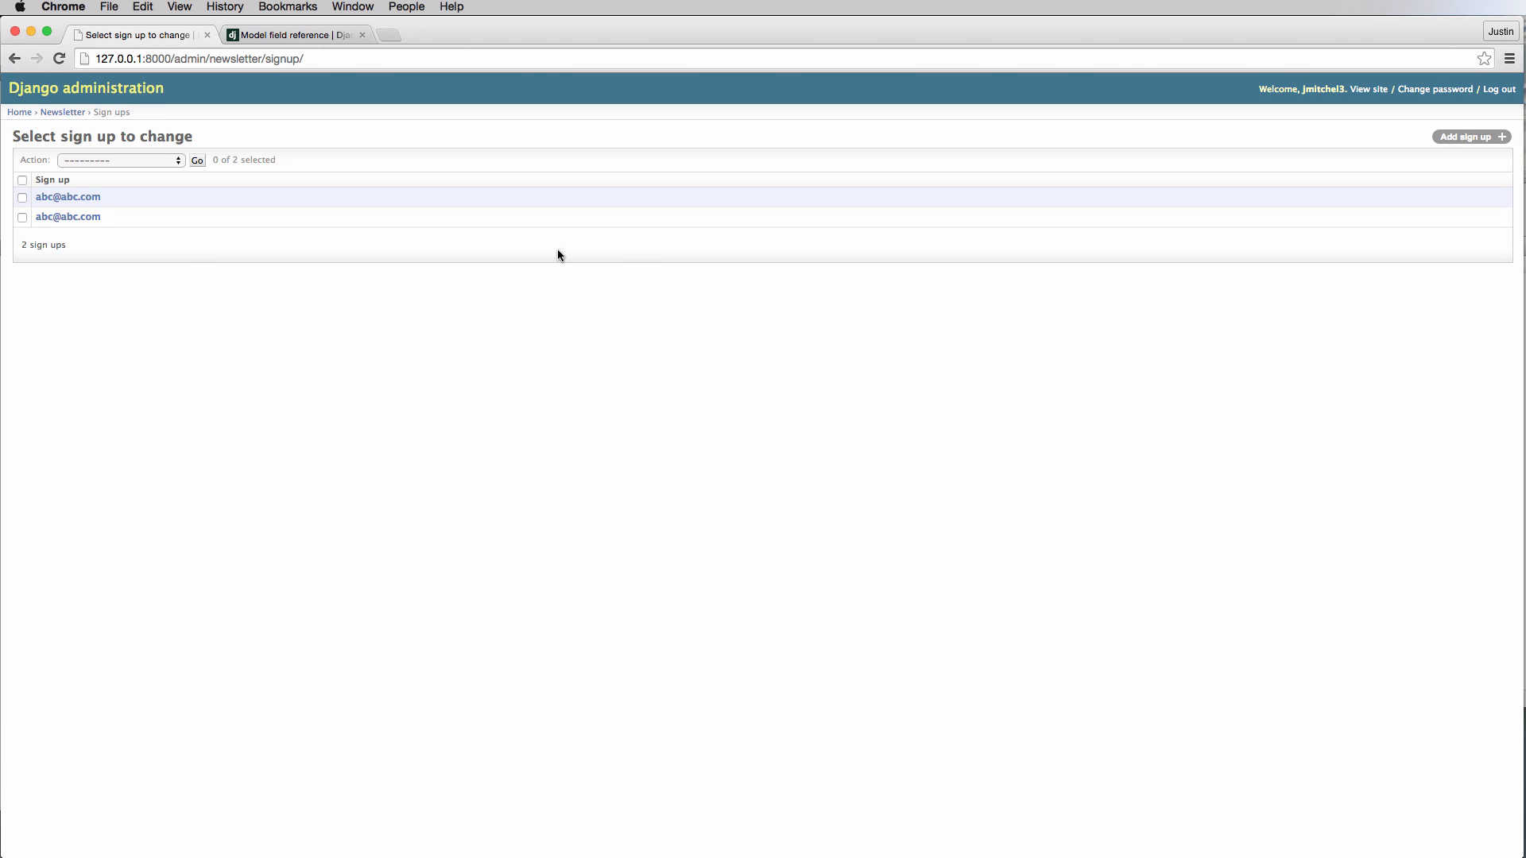
pyautogui.moveTo(127, 198)
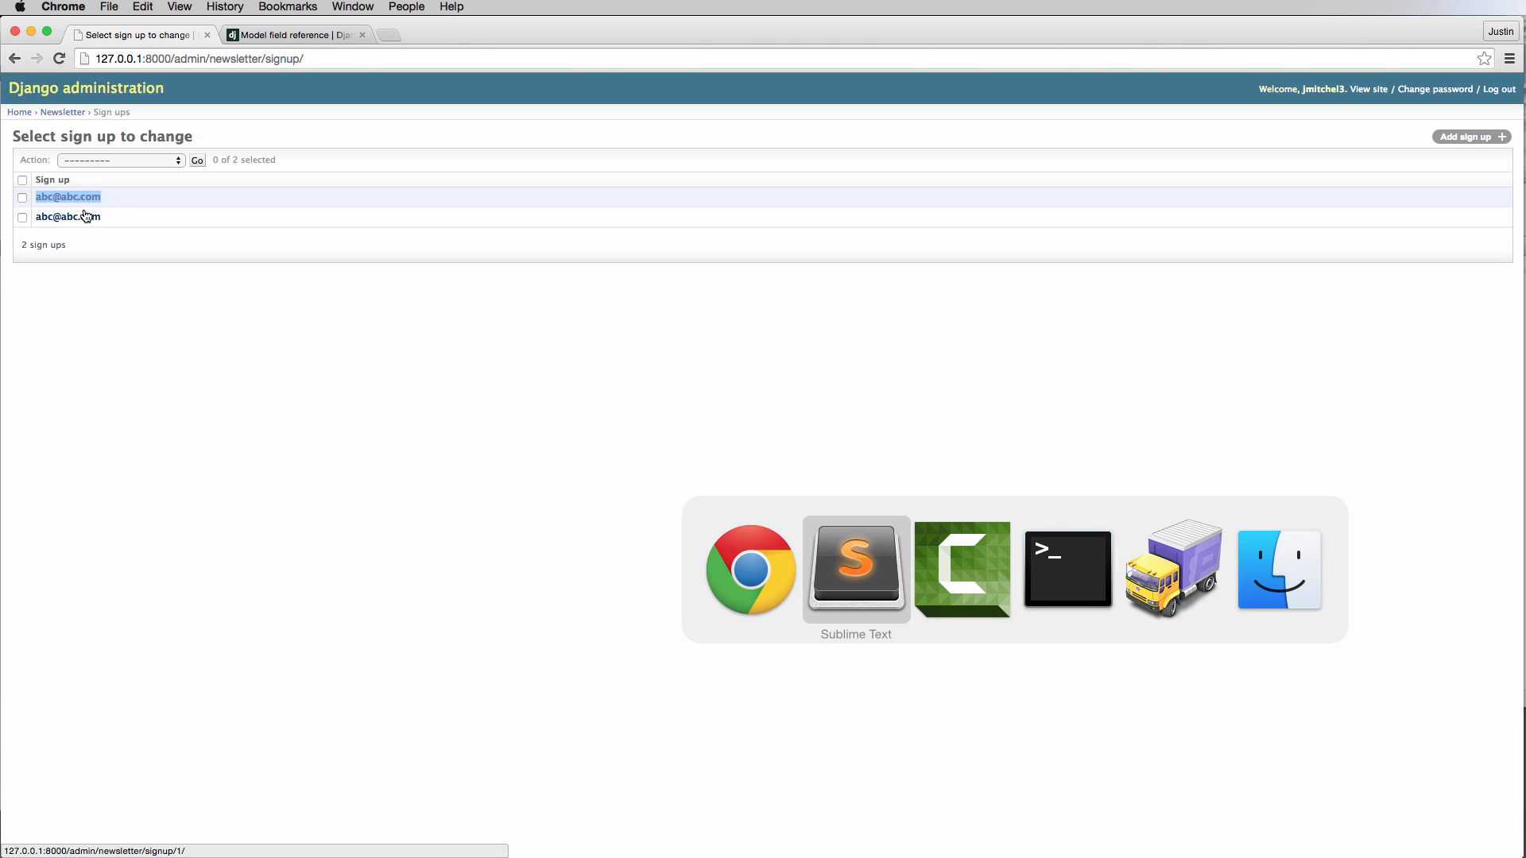
# Step: Change __unicode__ in models.py to return self.email
pyautogui.click(855, 569)
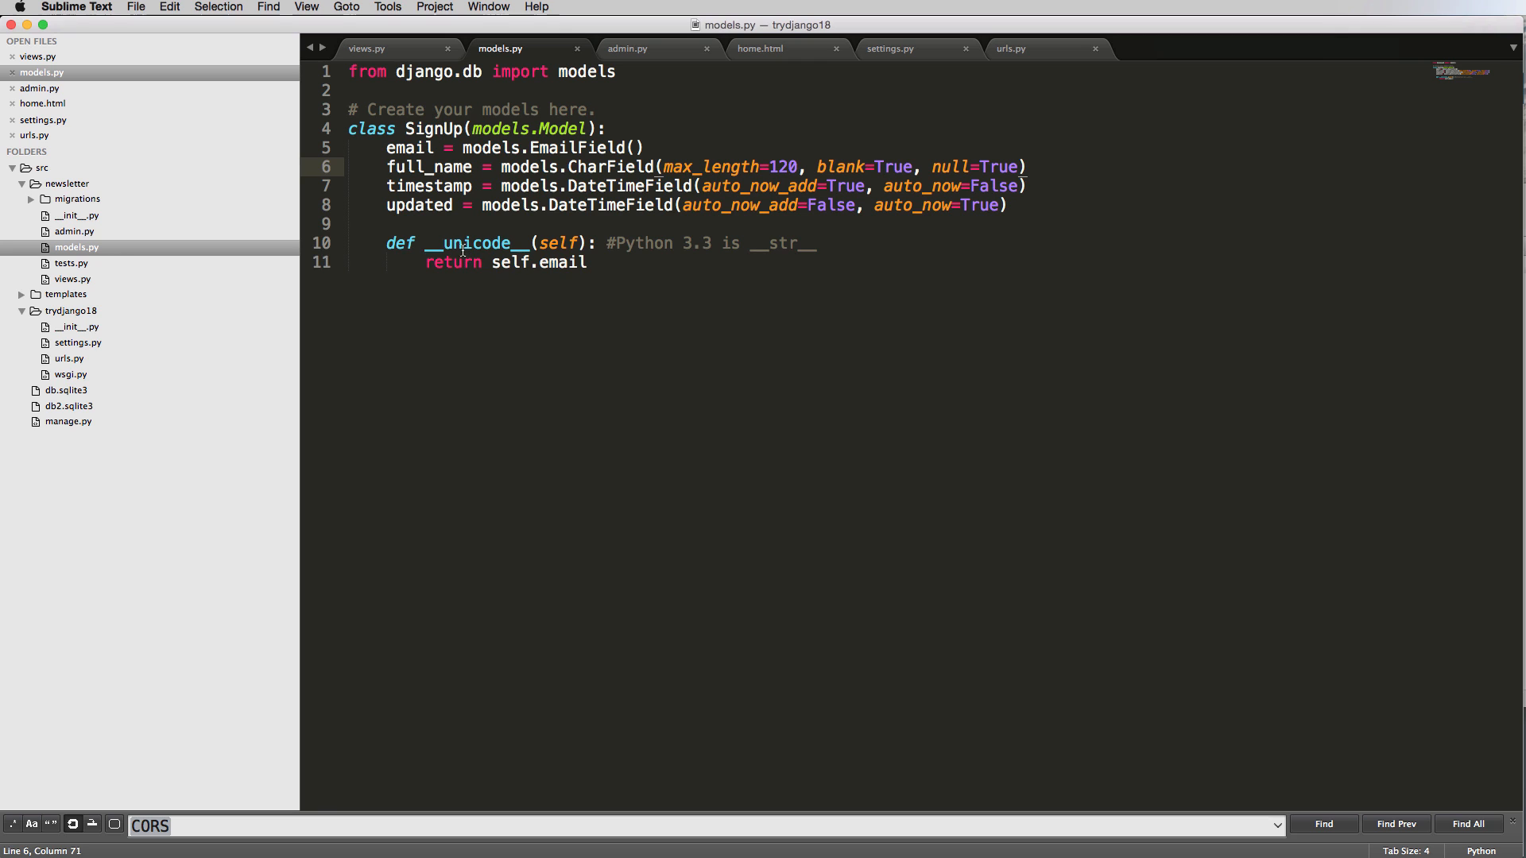
pyautogui.click(529, 263)
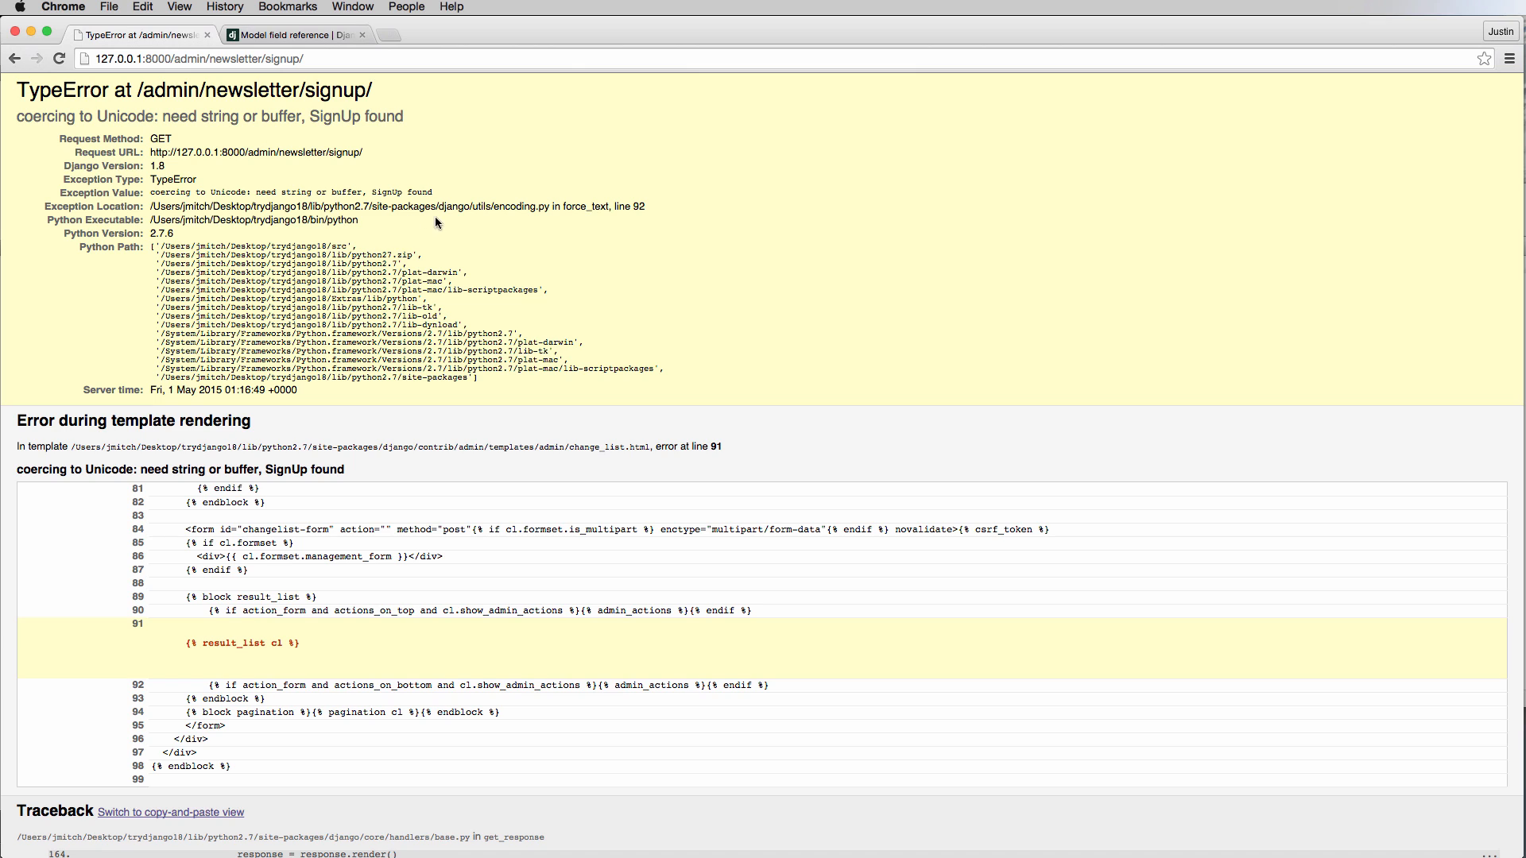
pyautogui.moveTo(162, 113)
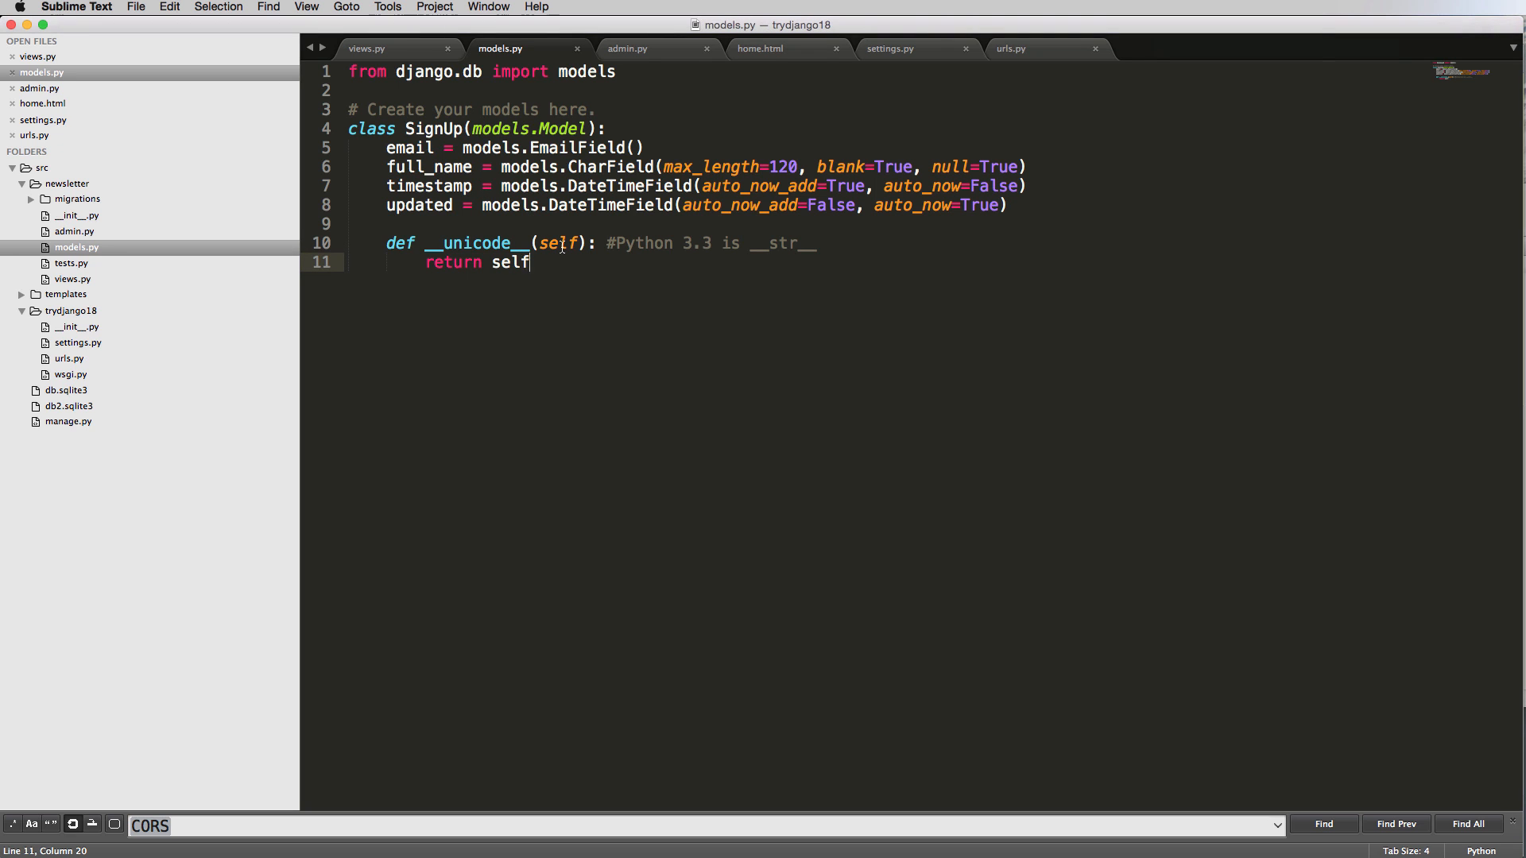
pyautogui.write('.timestamp')
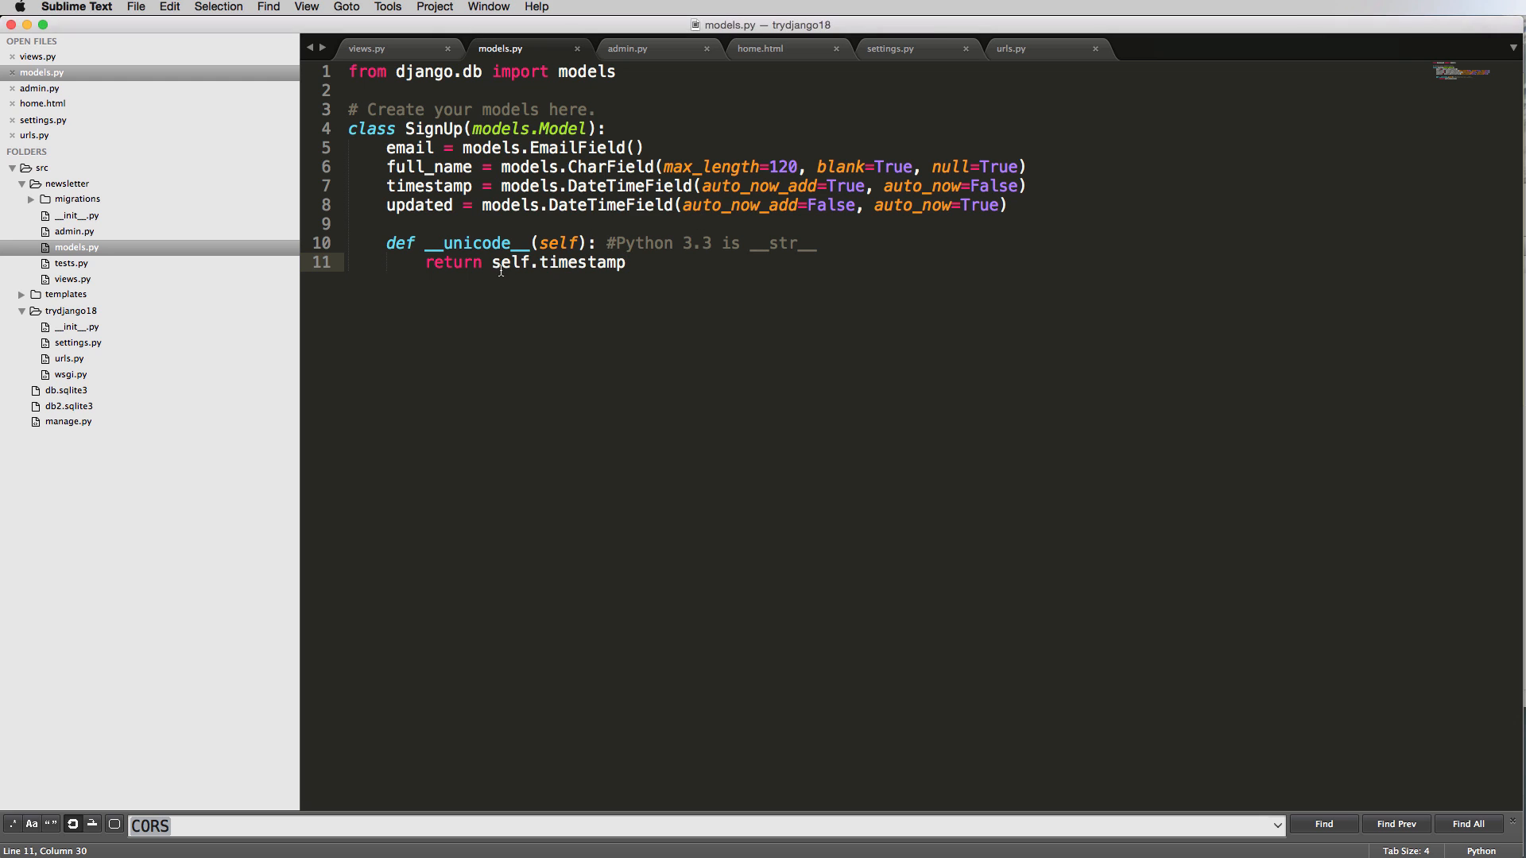
pyautogui.write('str')
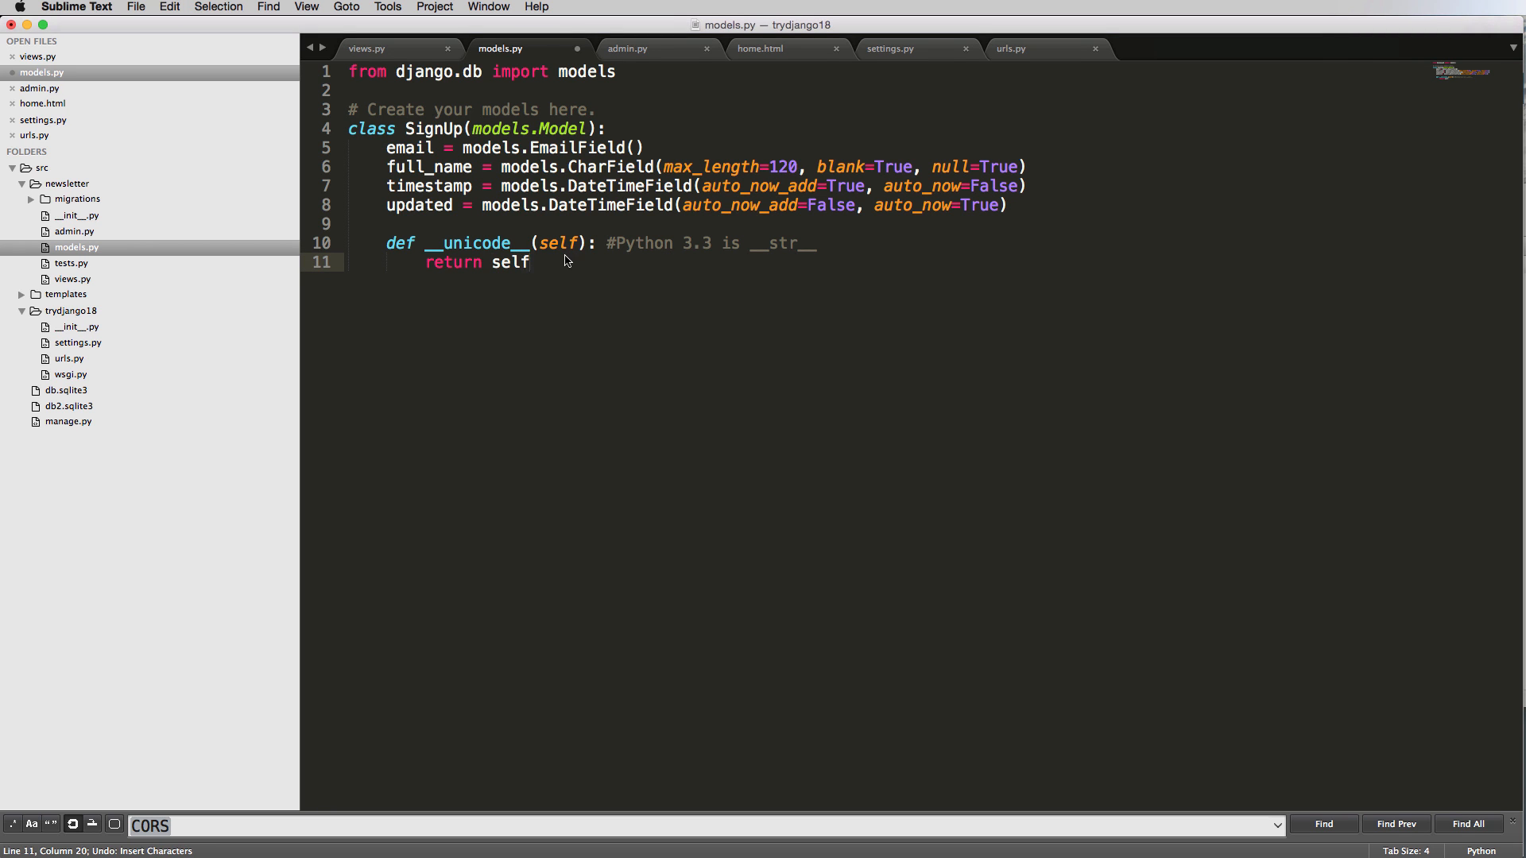
pyautogui.write('.email')
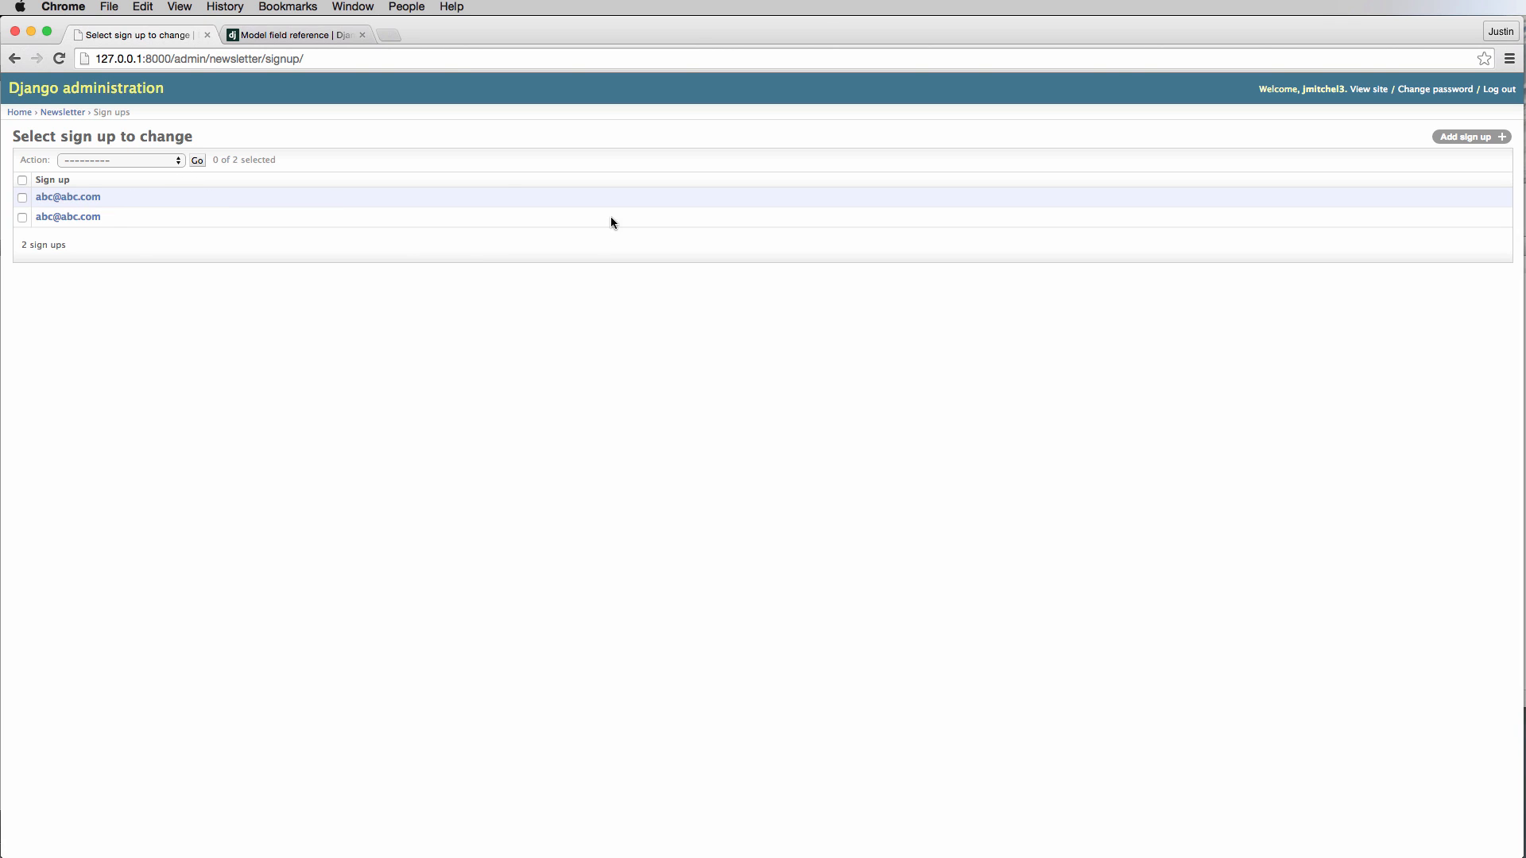
pyautogui.moveTo(110, 230)
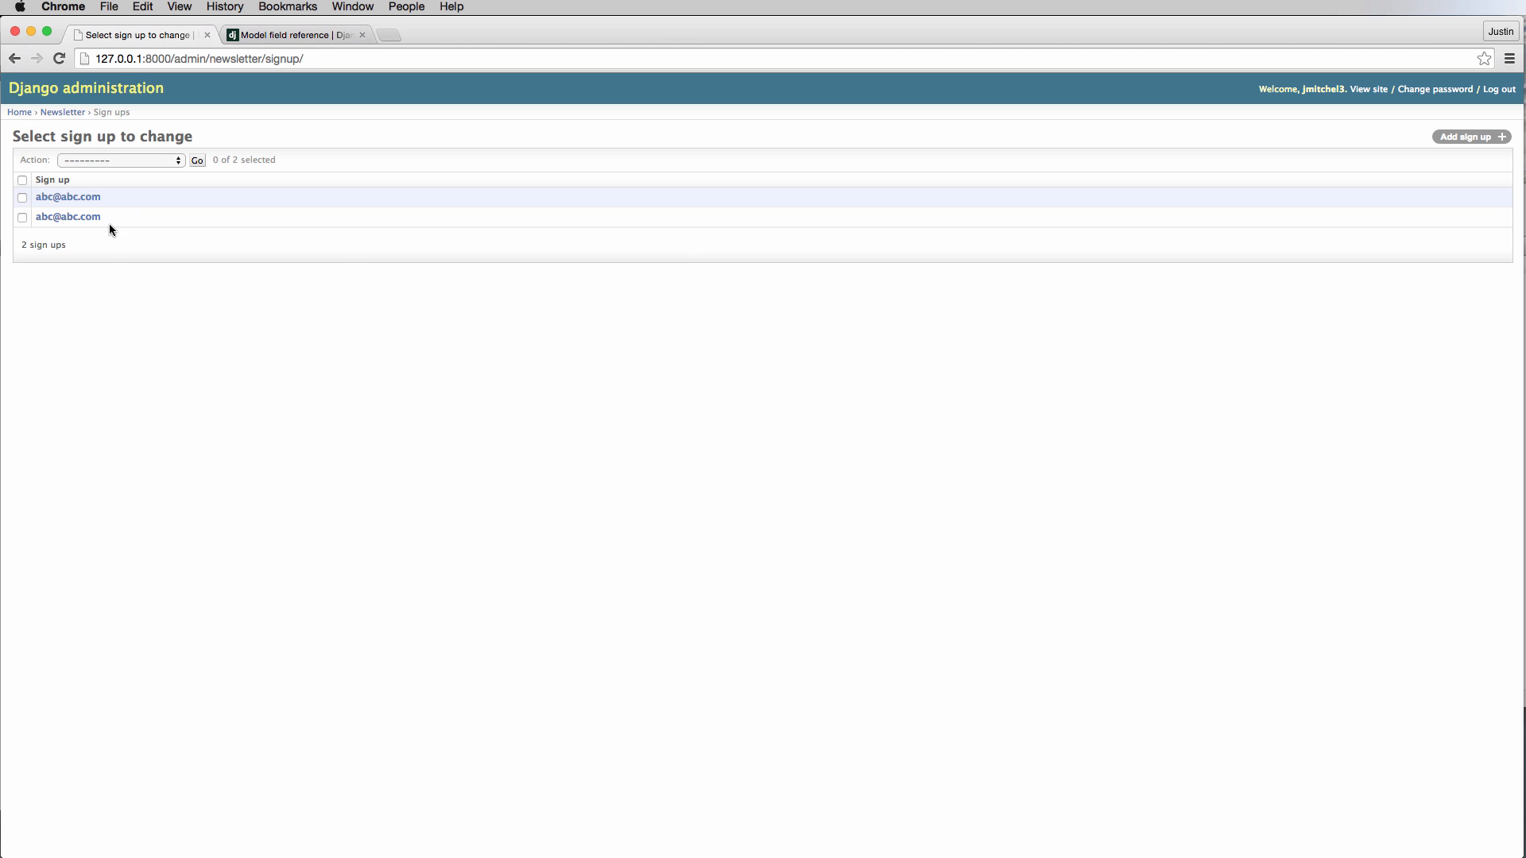
pyautogui.moveTo(232, 229)
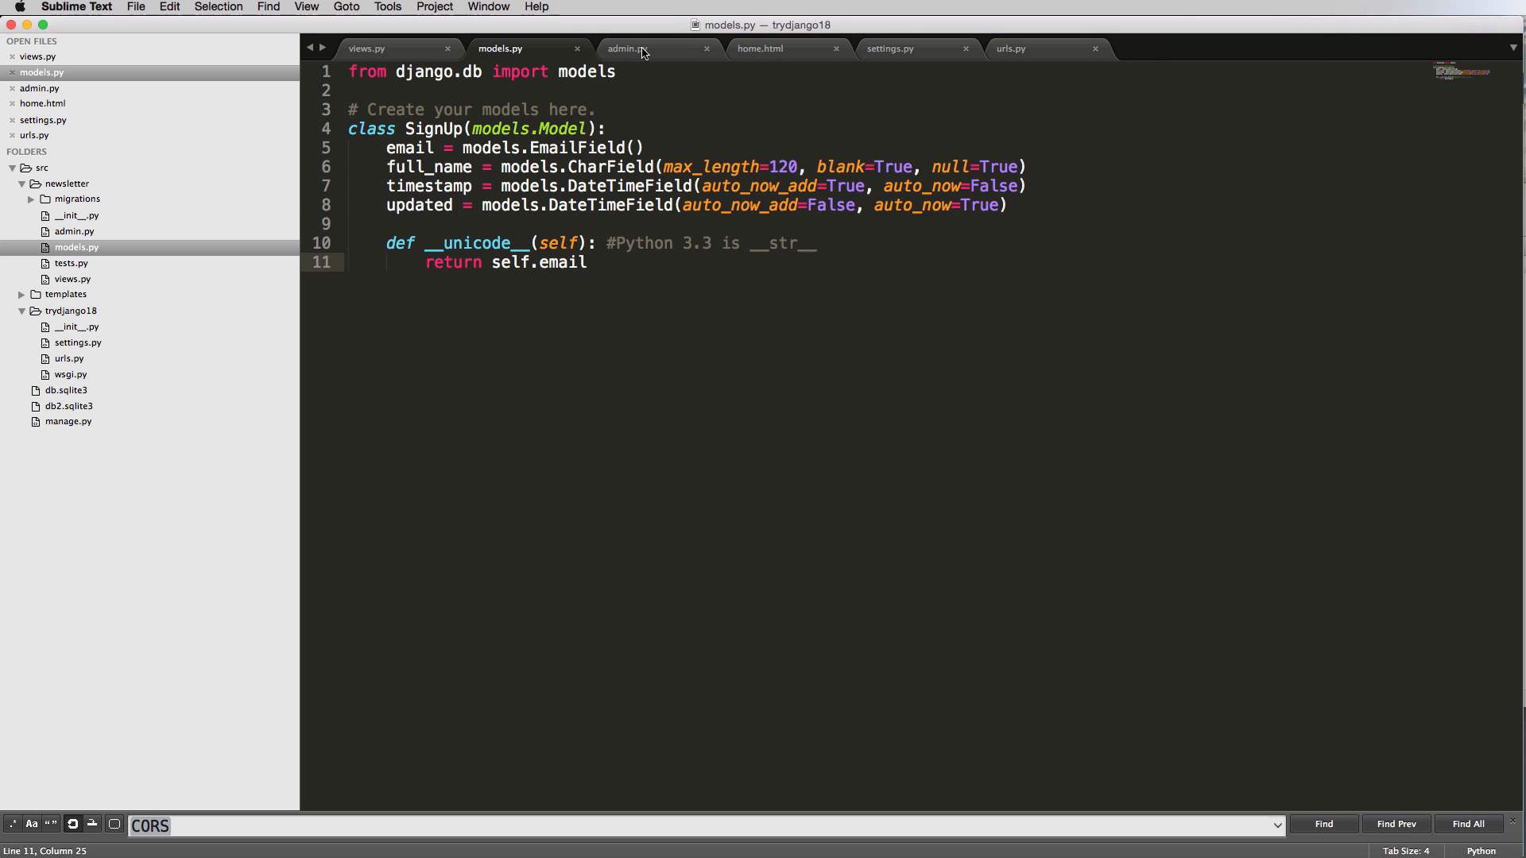
# Step: Write class SignUpAdmin(admin.ModelAdmin) with an inner Meta setting model = SignUp
pyautogui.click(625, 48)
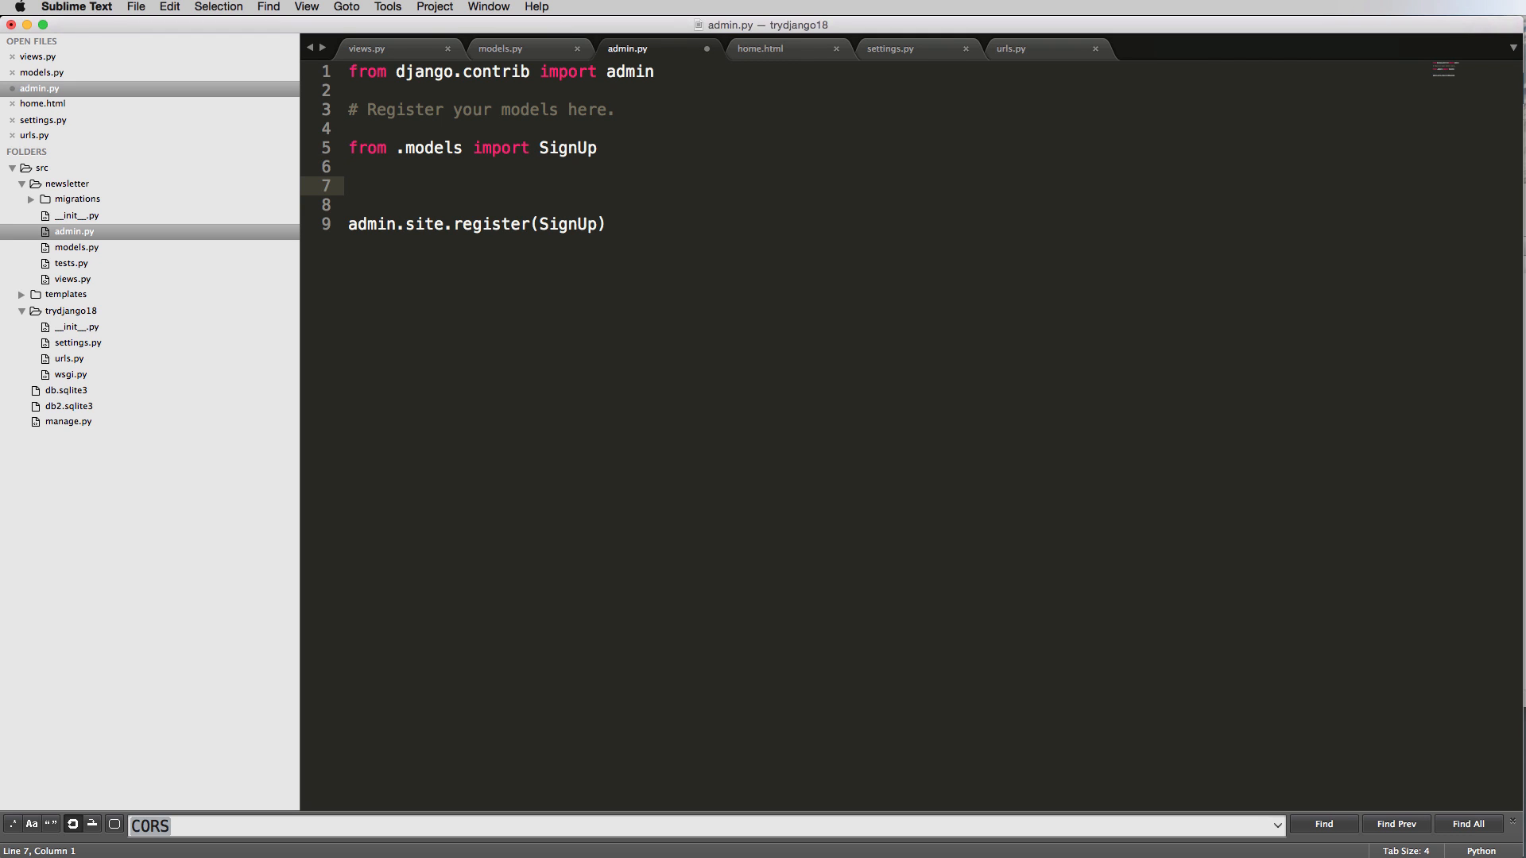
pyautogui.write('class')
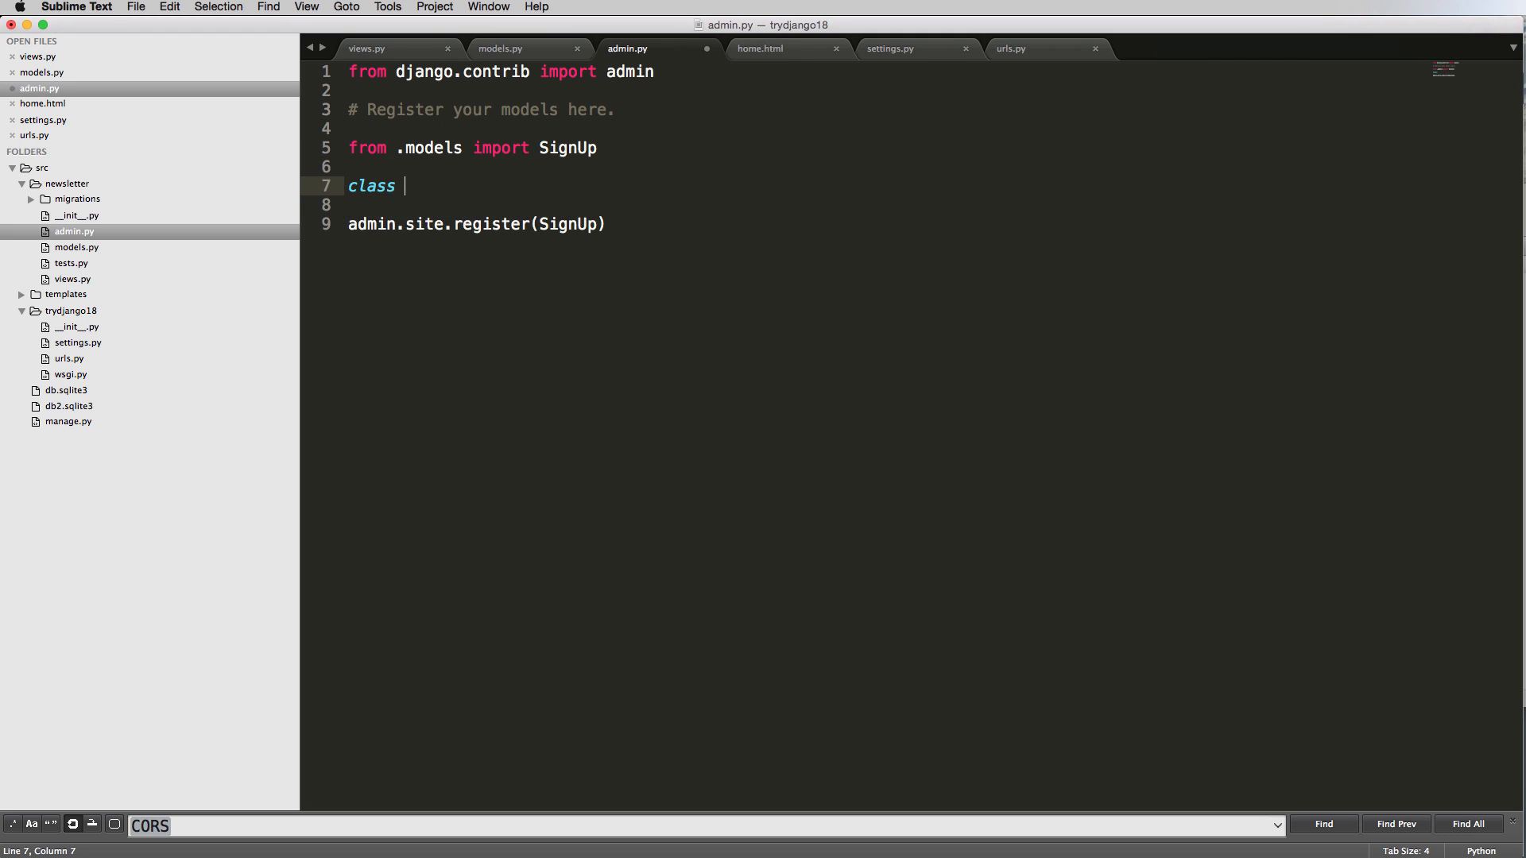
pyautogui.write('SignUpA')
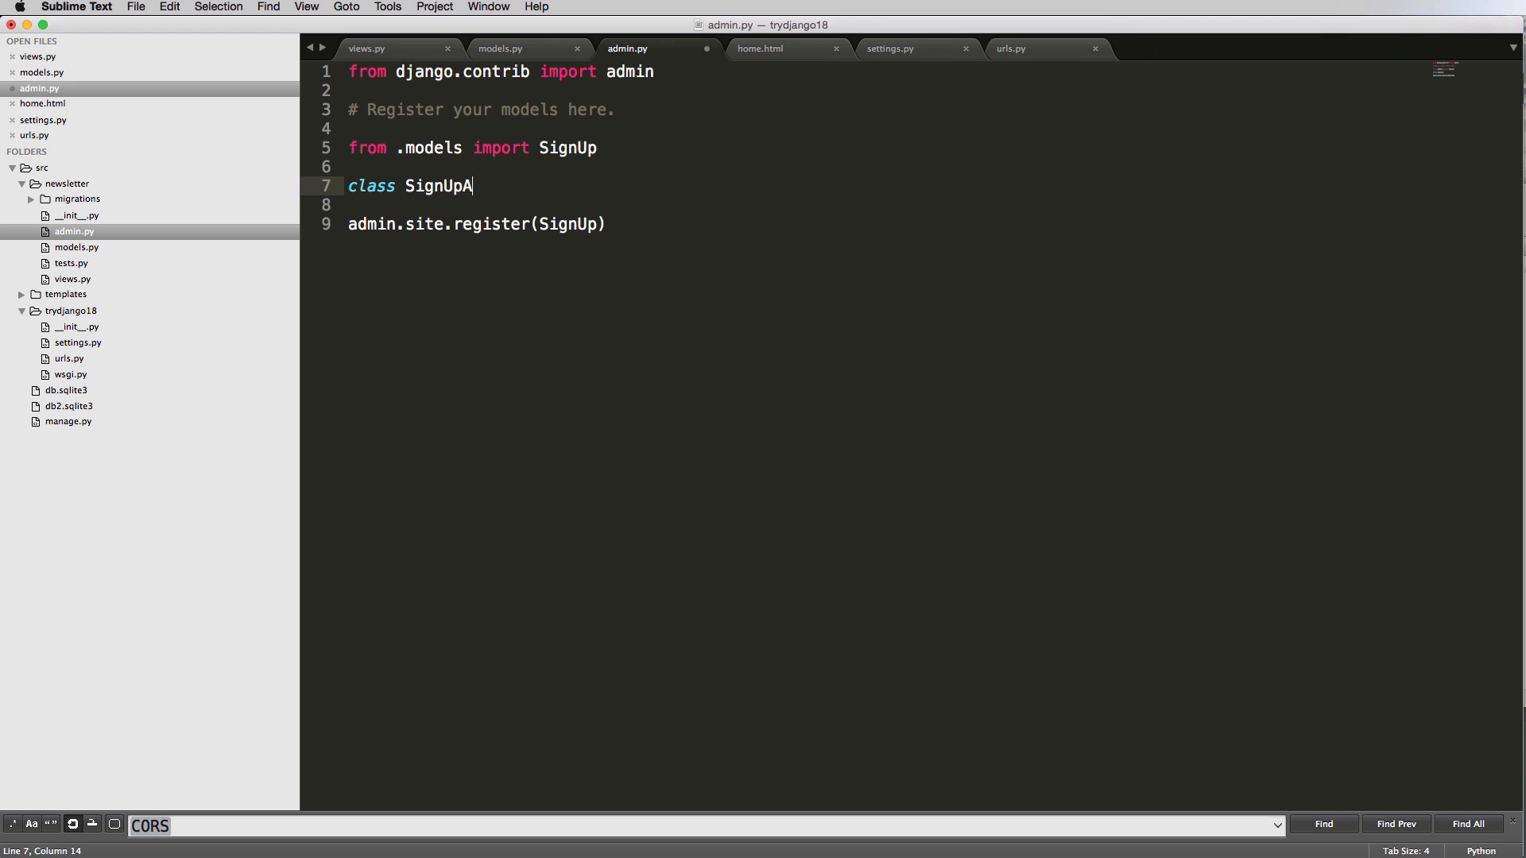
pyautogui.write('dmin()')
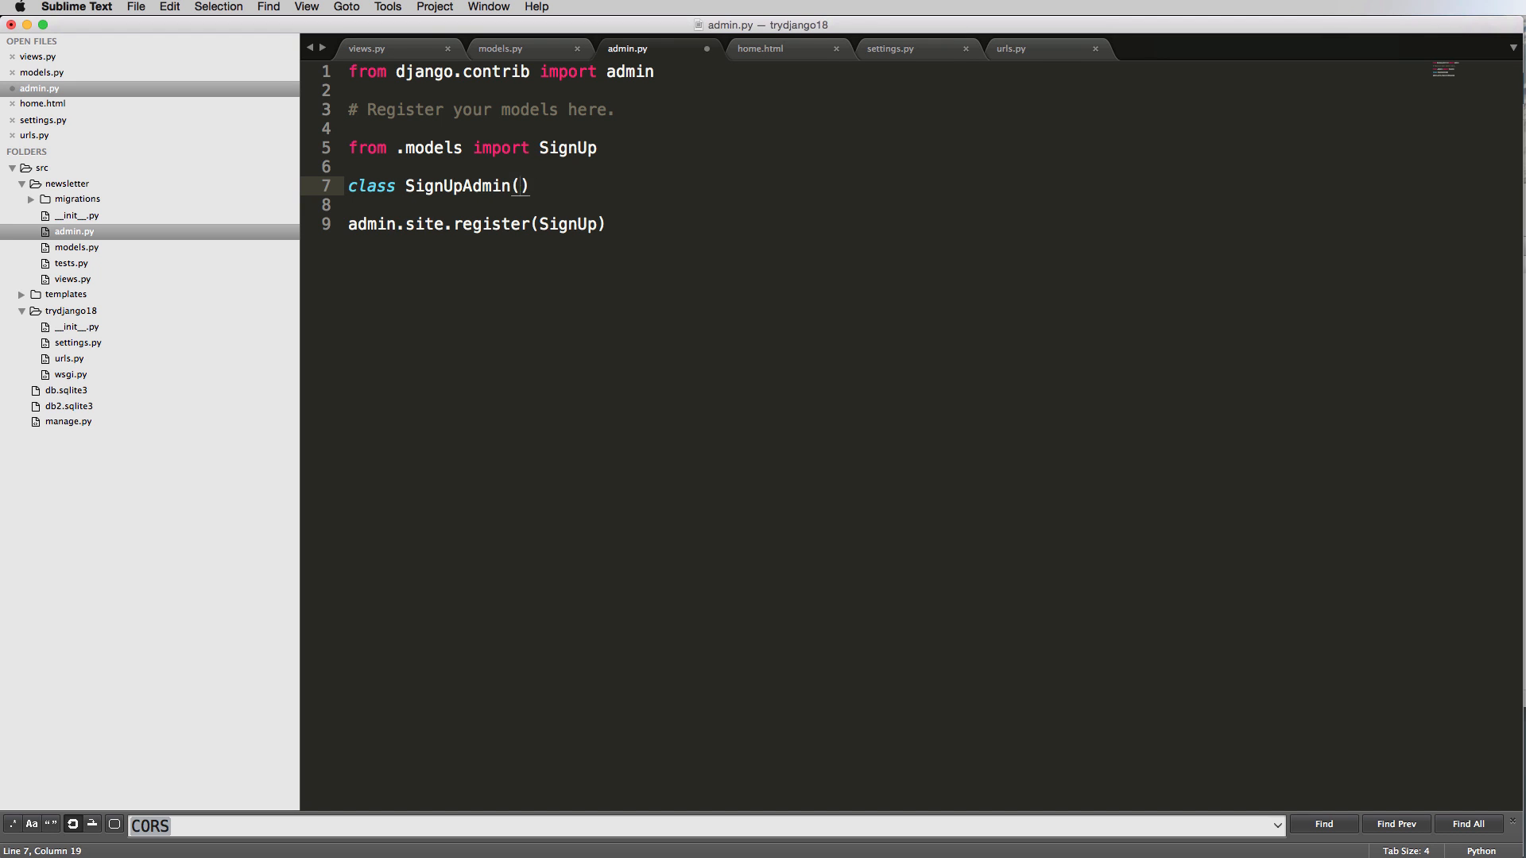
pyautogui.write('admin.ModelAdm')
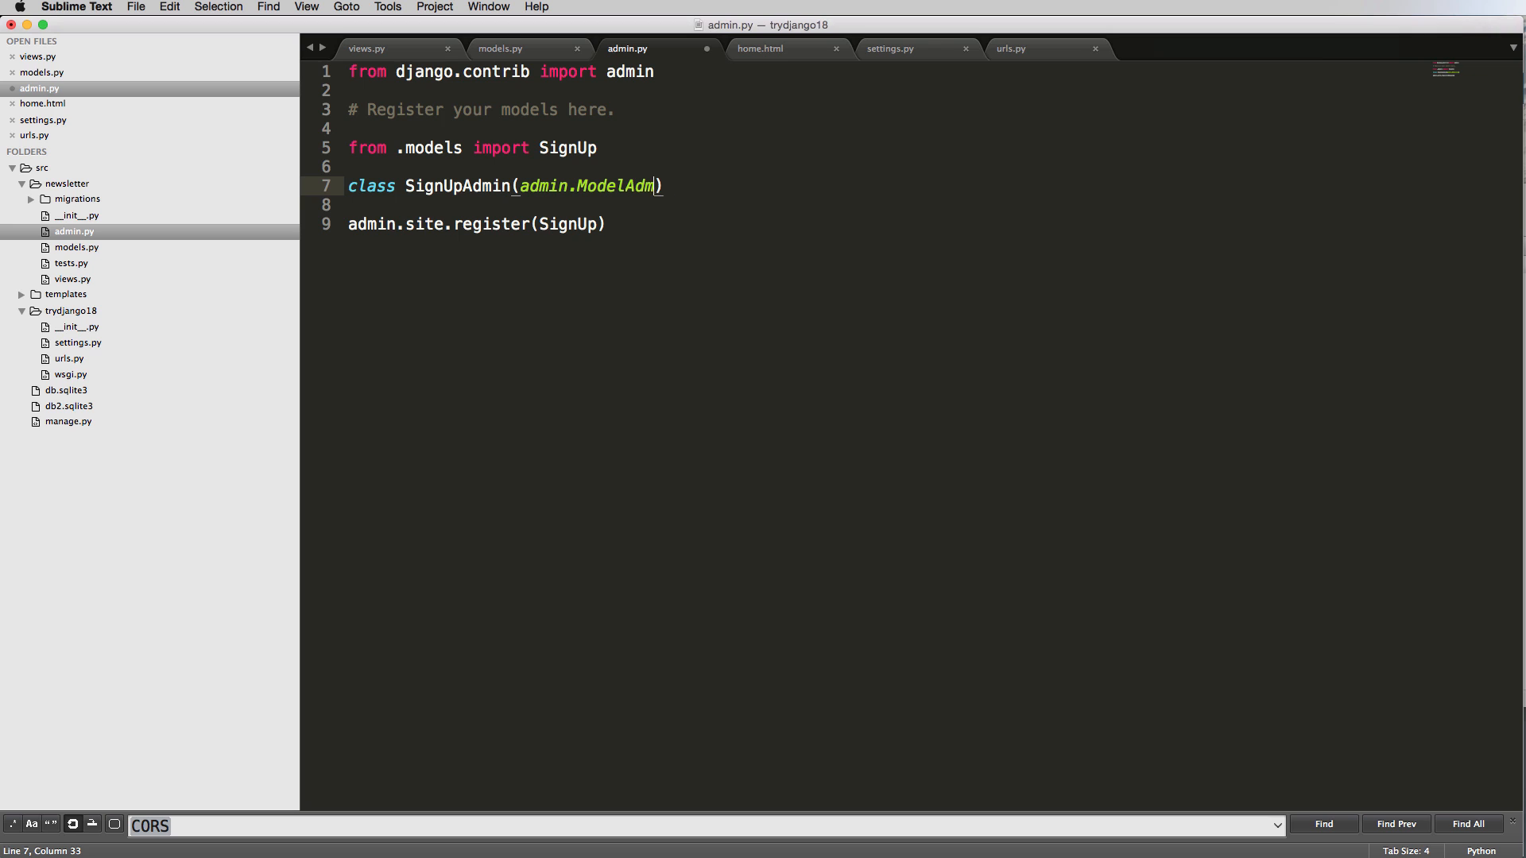
pyautogui.write('):')
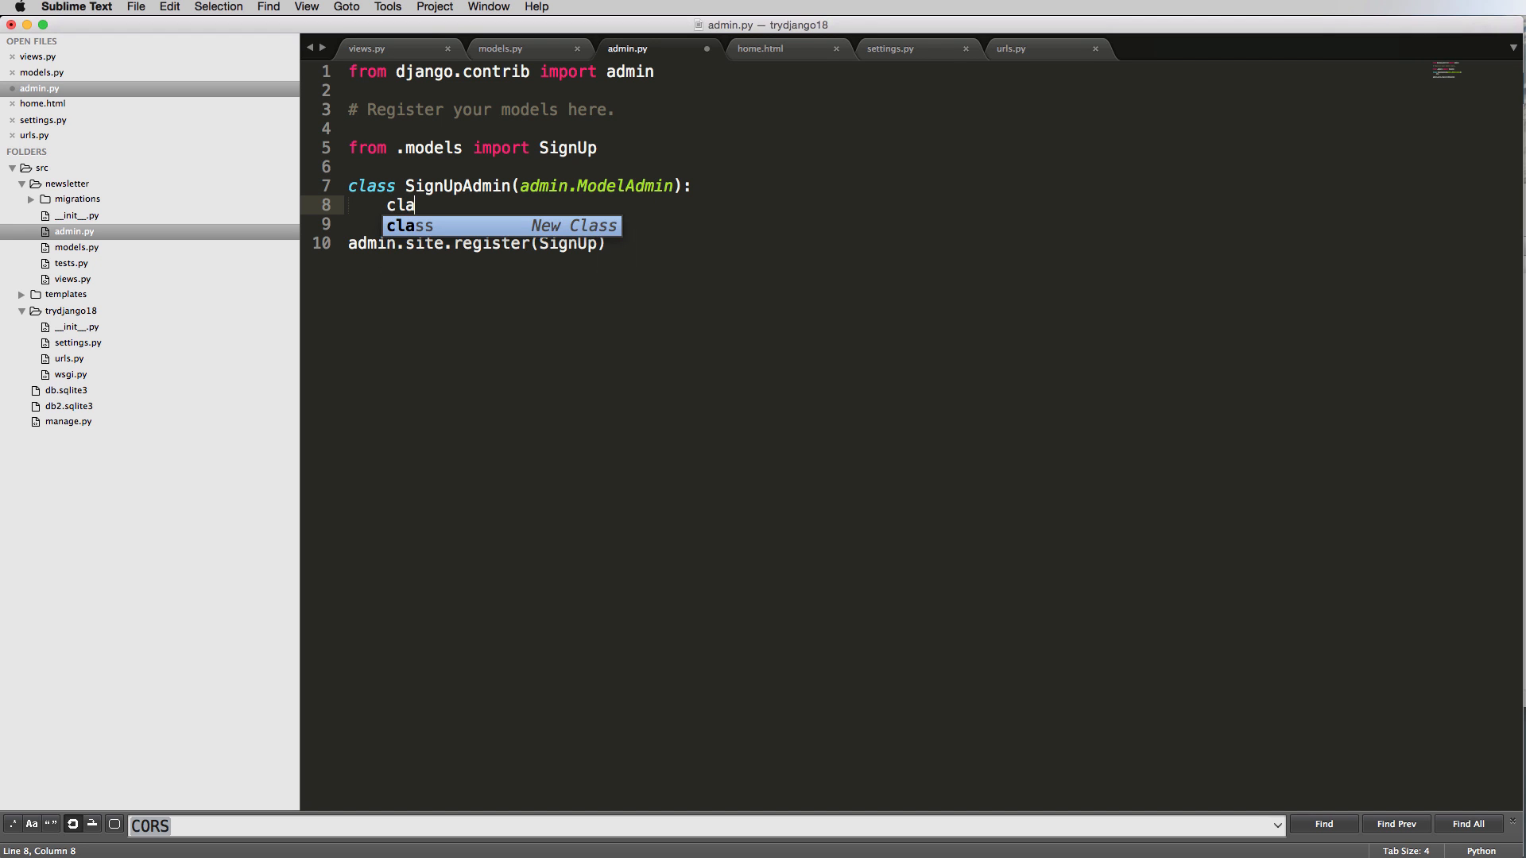
pyautogui.write('ss Meta')
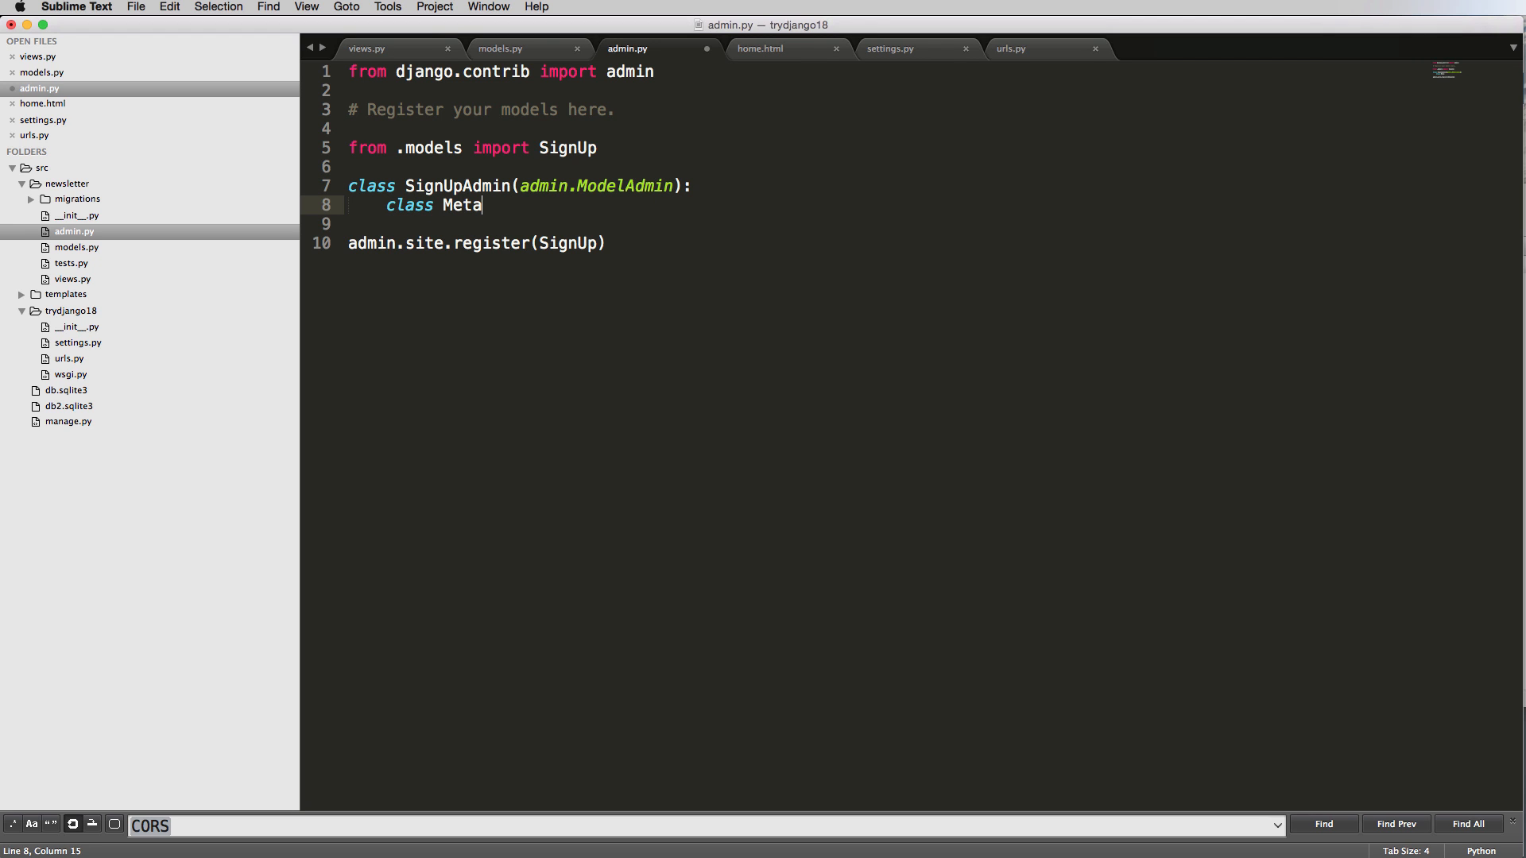
pyautogui.write(':')
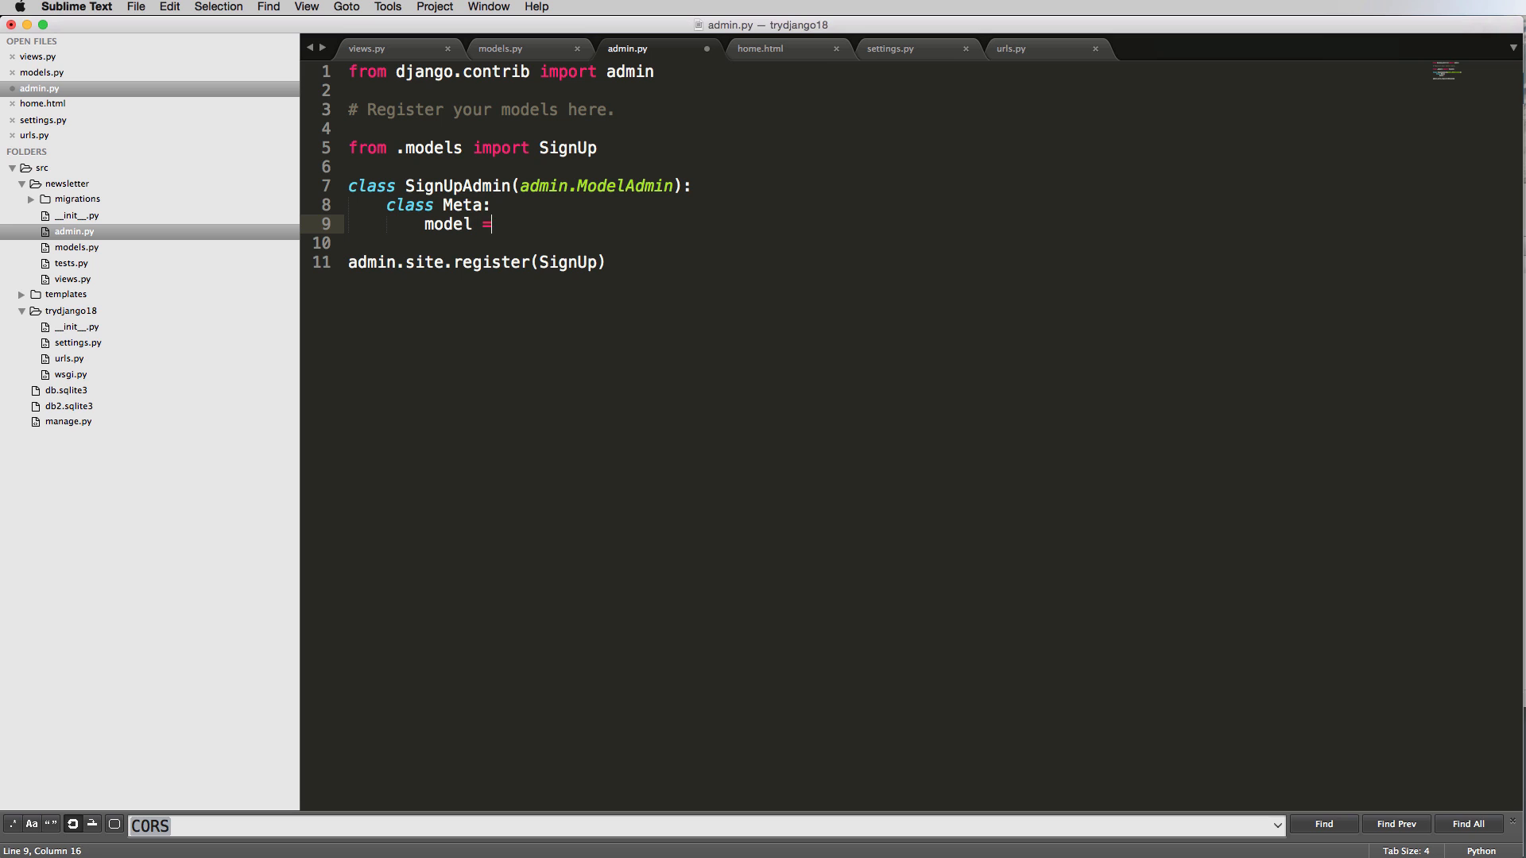
pyautogui.write('SignUp')
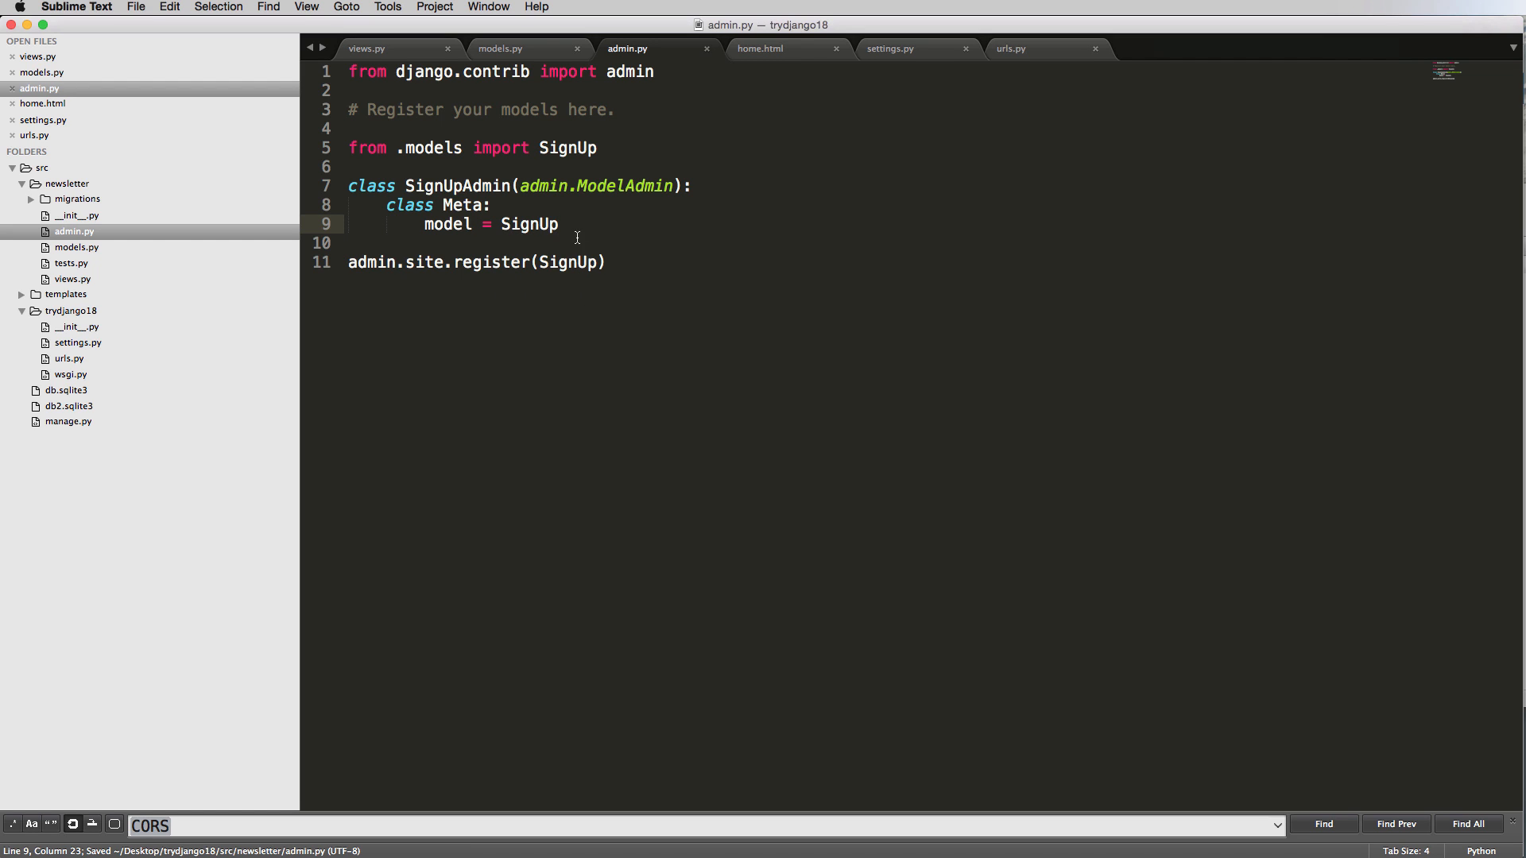
# Step: Change the register call to admin.site.register(SignUp, SignUpAdmin)
pyautogui.click(604, 261)
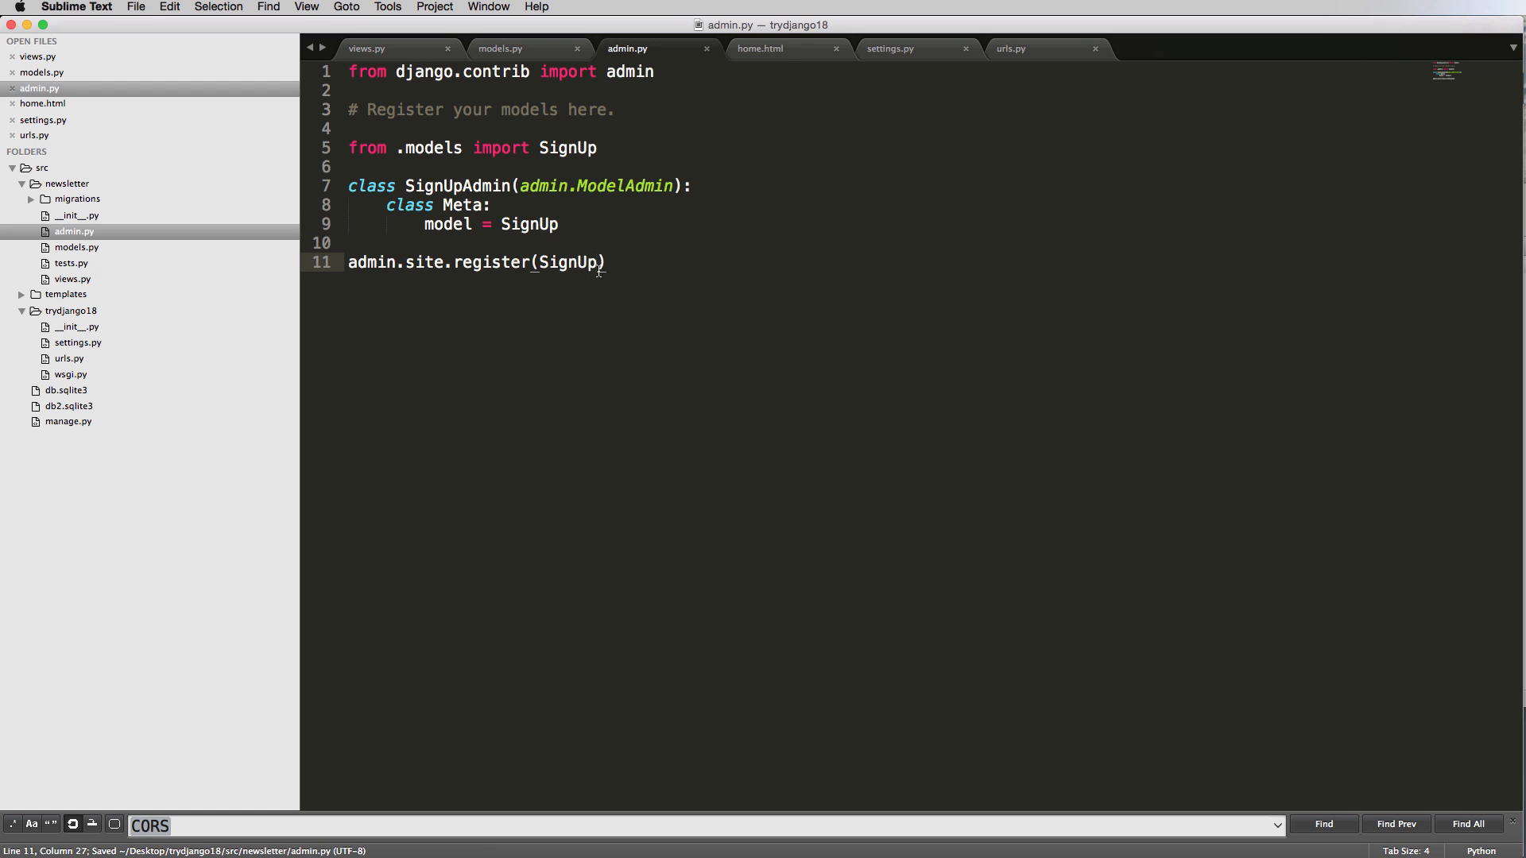
pyautogui.write(', SignUpAdmin')
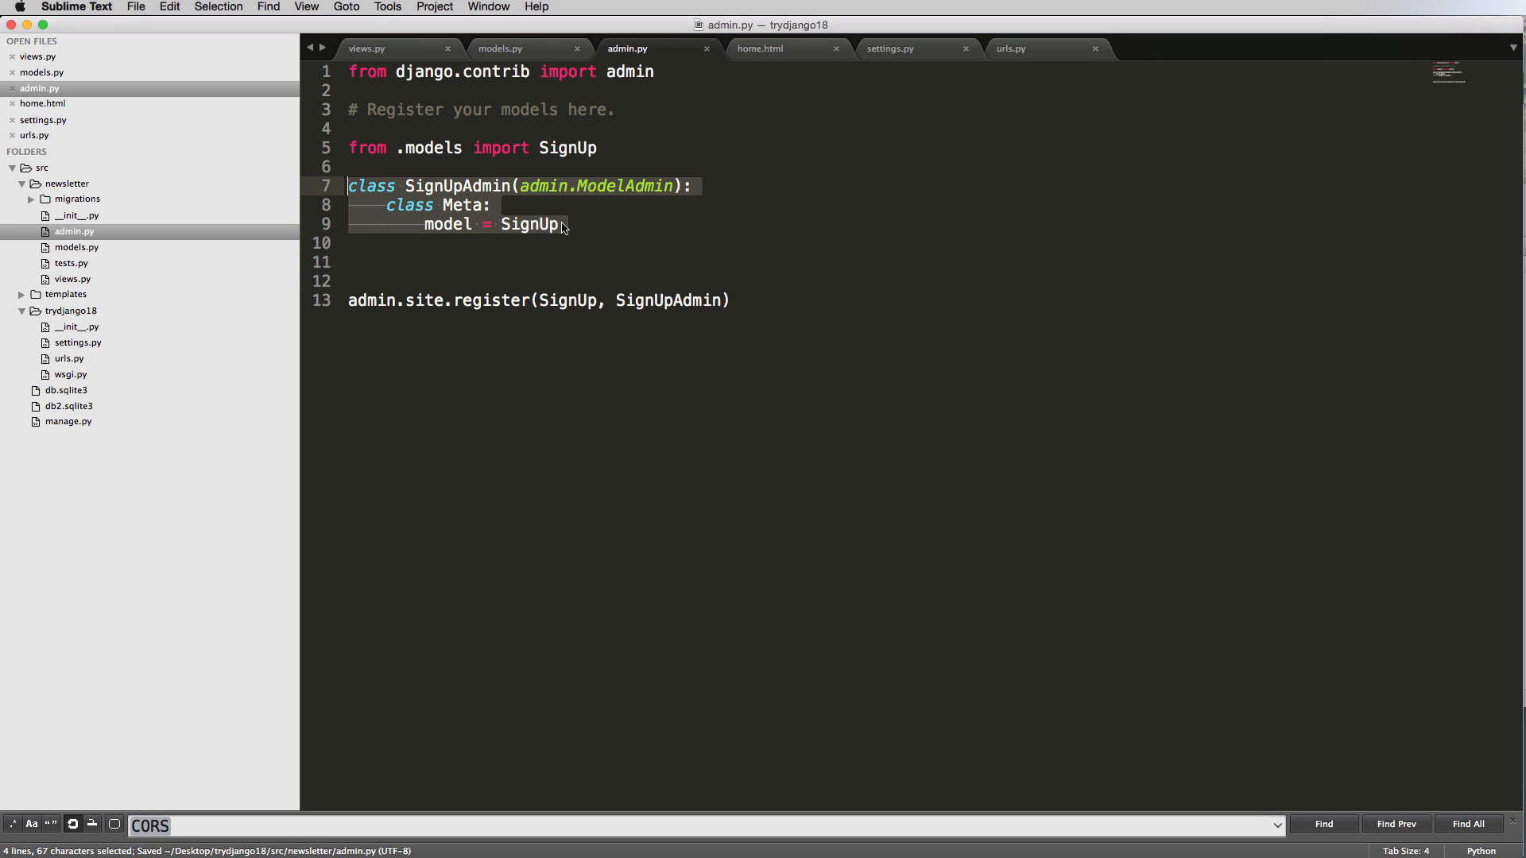
pyautogui.click(732, 183)
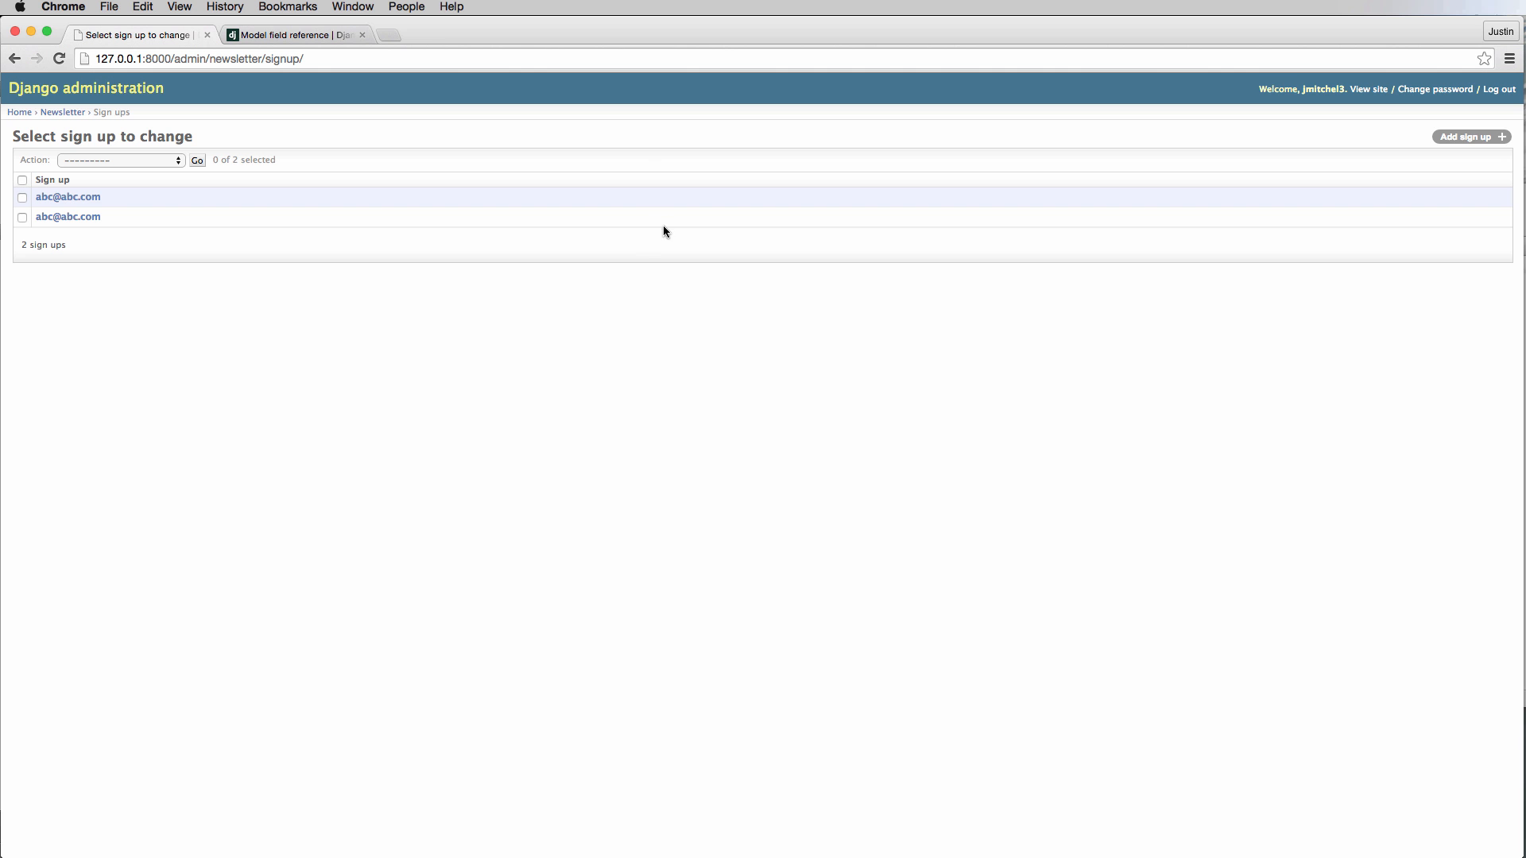
pyautogui.moveTo(94, 201)
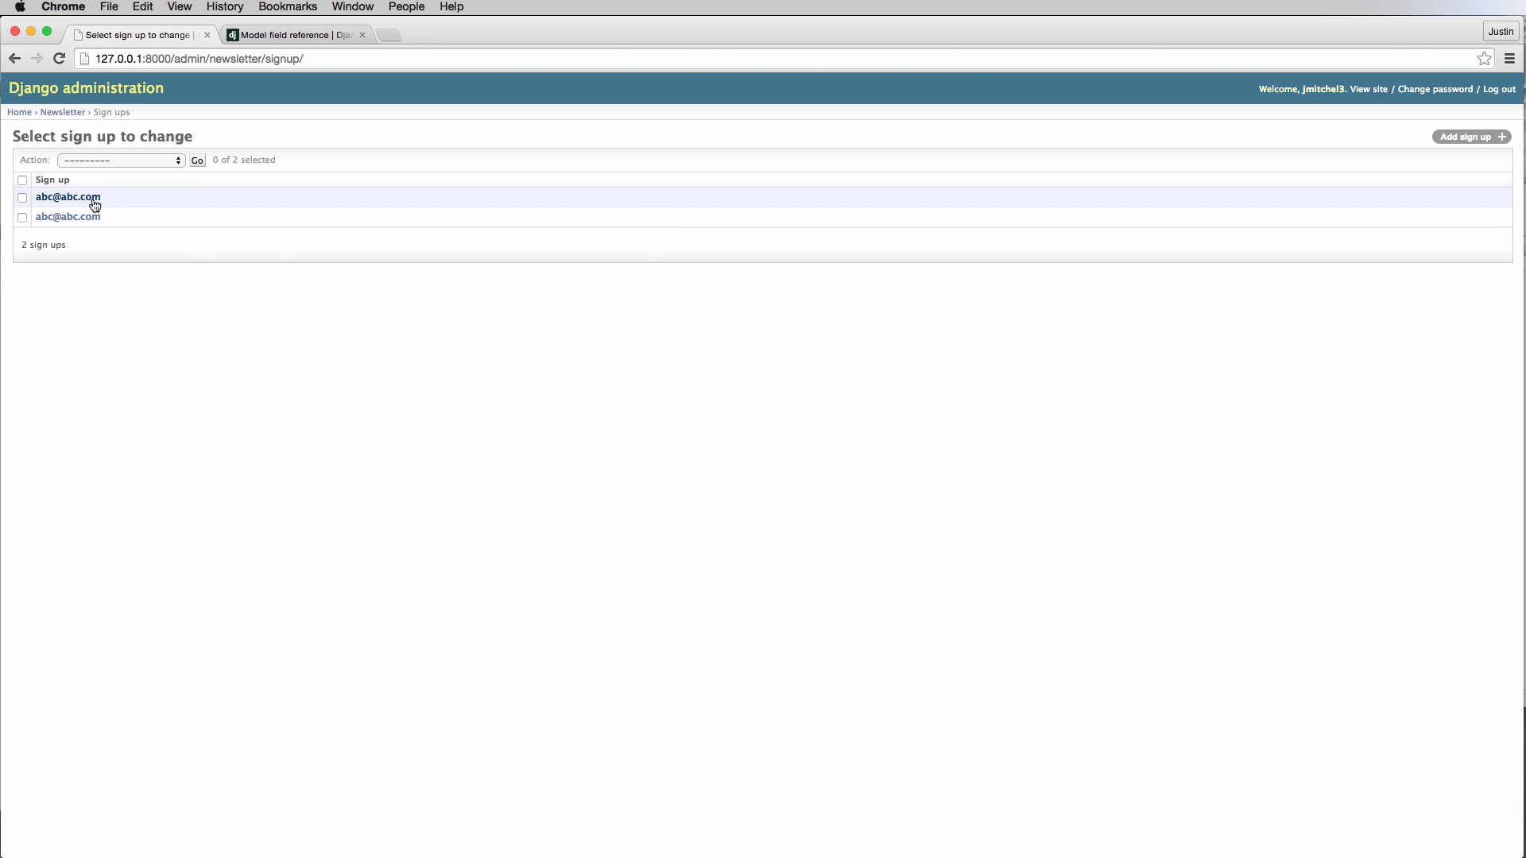
pyautogui.moveTo(555, 159)
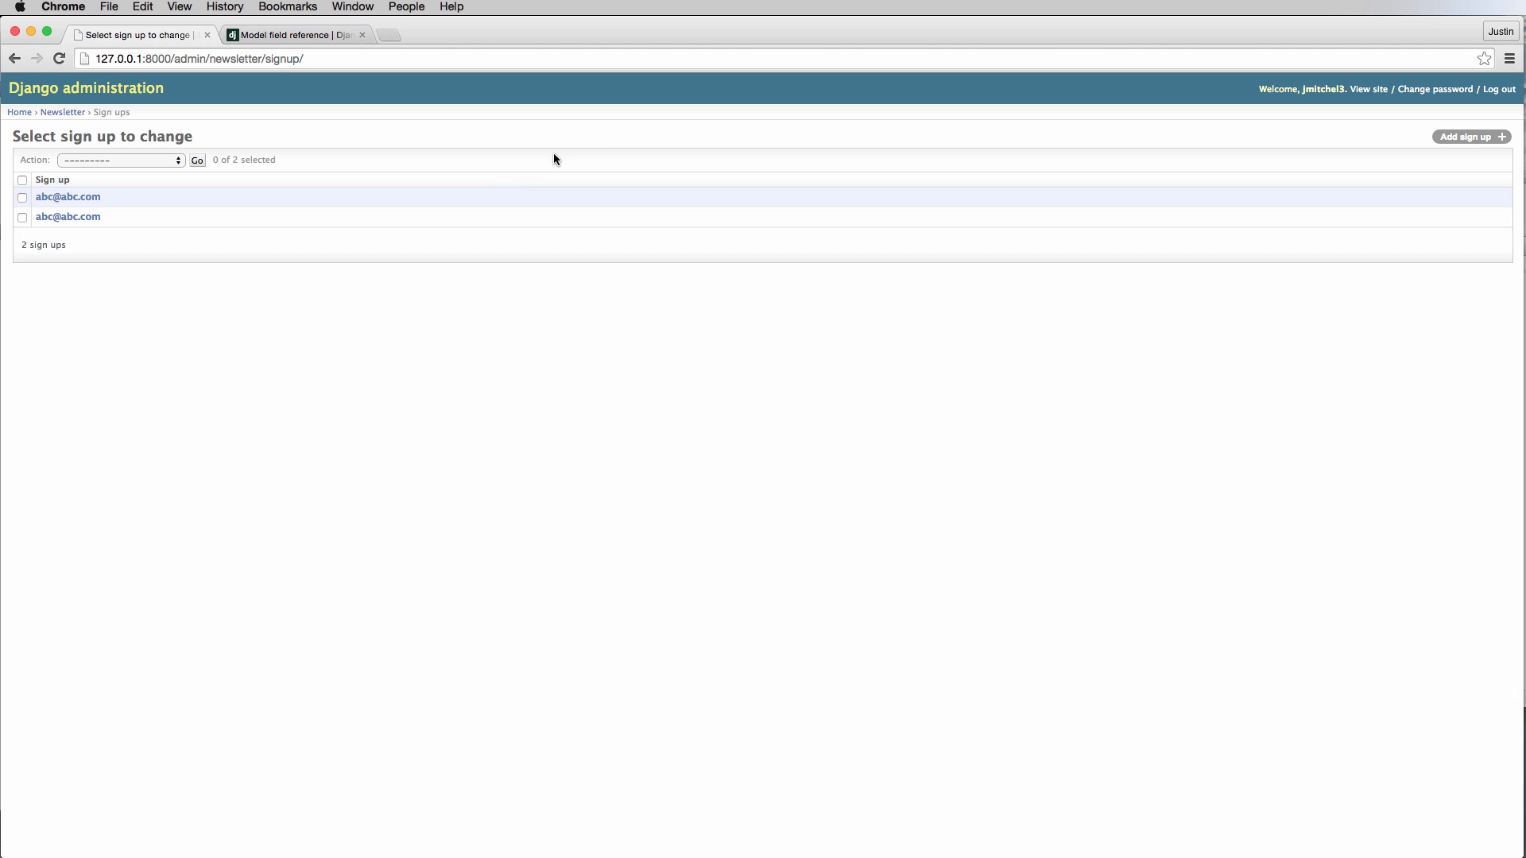
pyautogui.moveTo(597, 263)
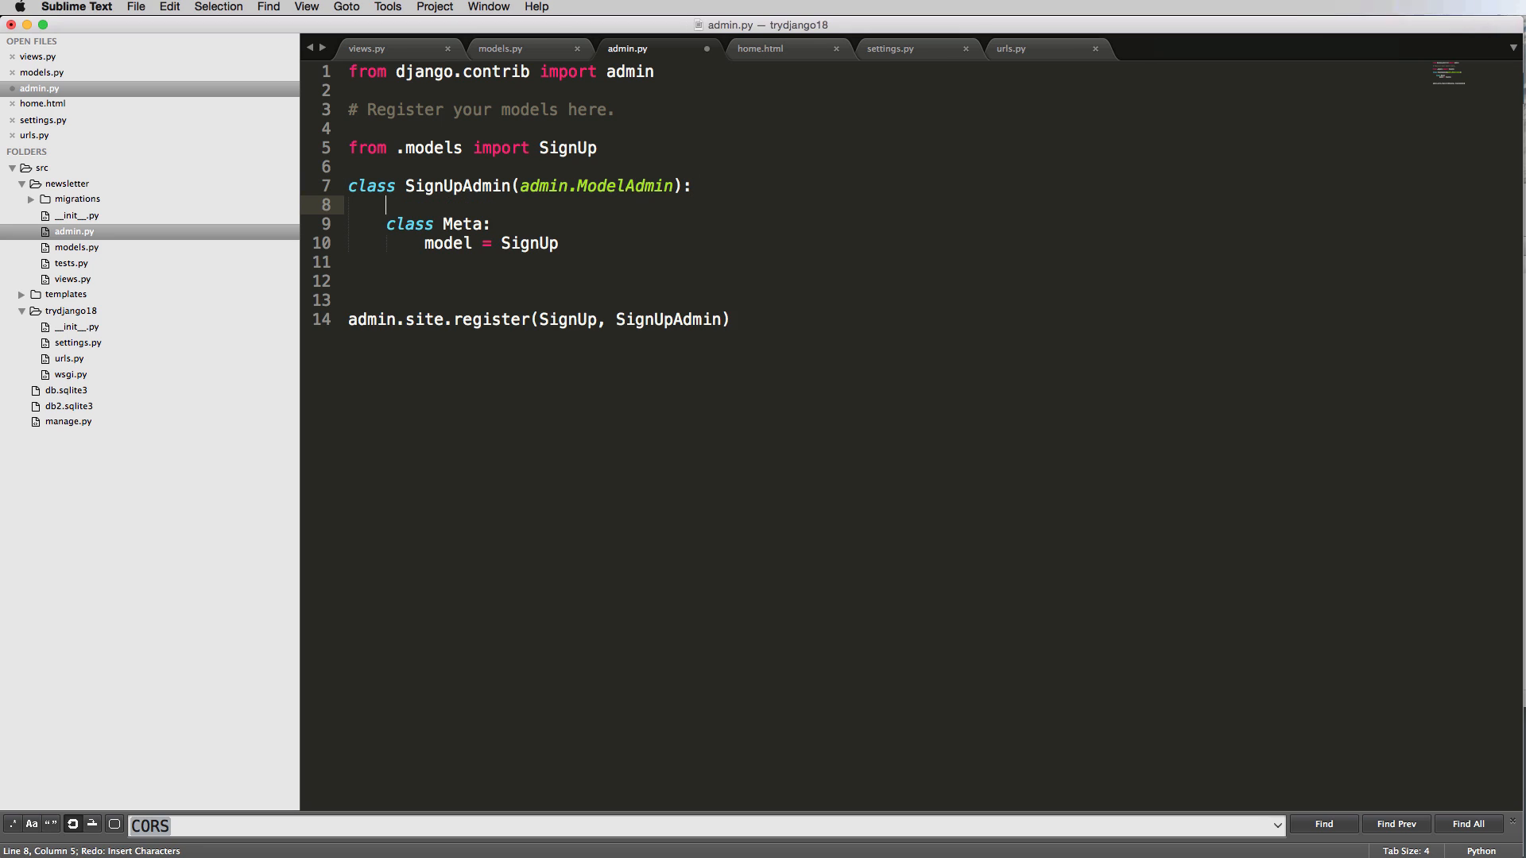
# Step: Add list_display = ["__unicode__", "timestamp", "updated"] inside SignUpAdmin
pyautogui.write('list_display')
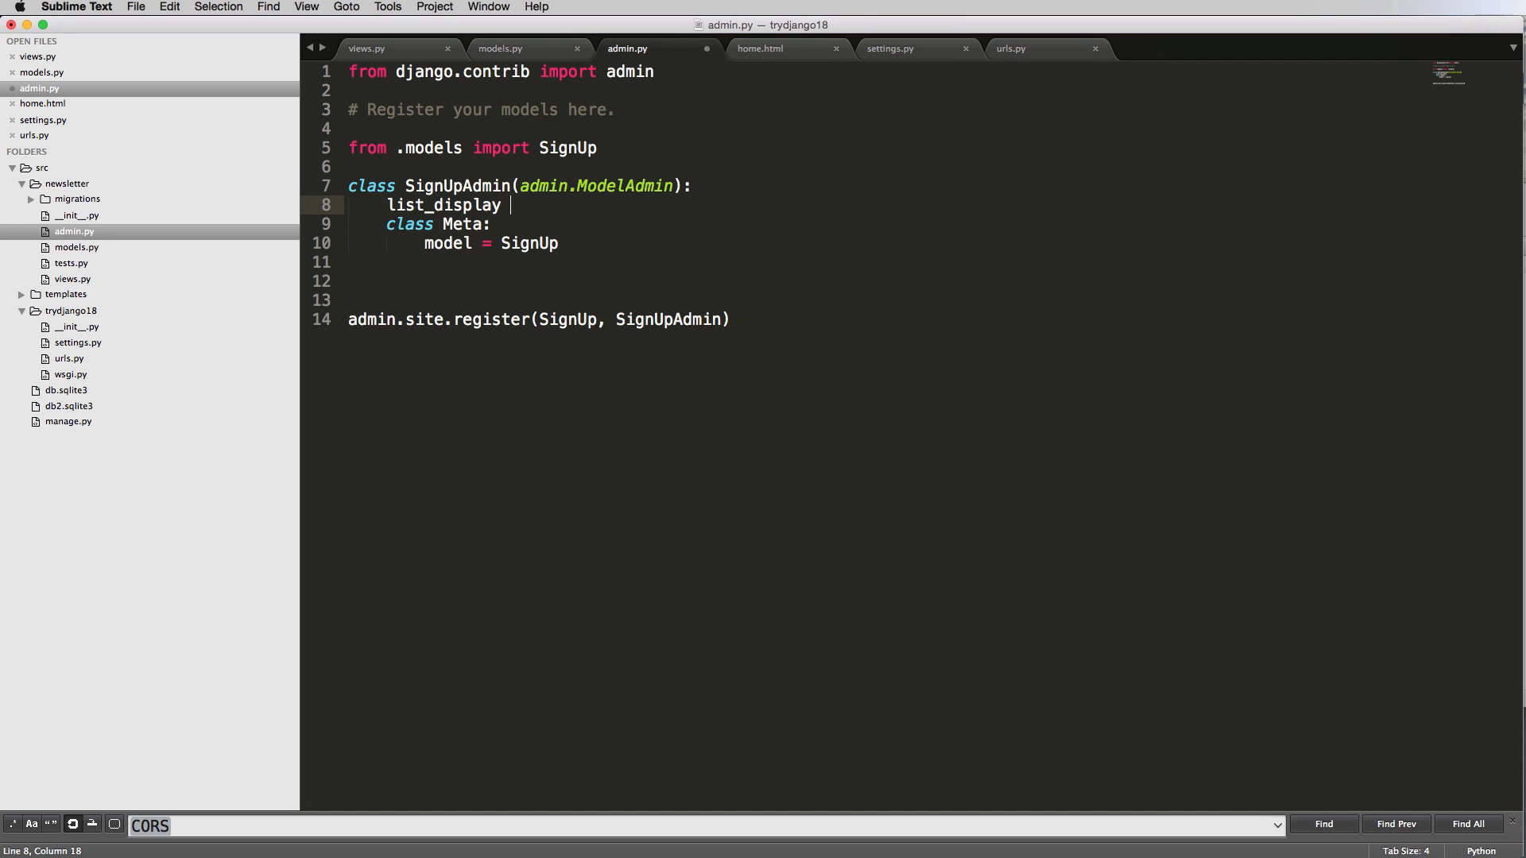
pyautogui.write('= []')
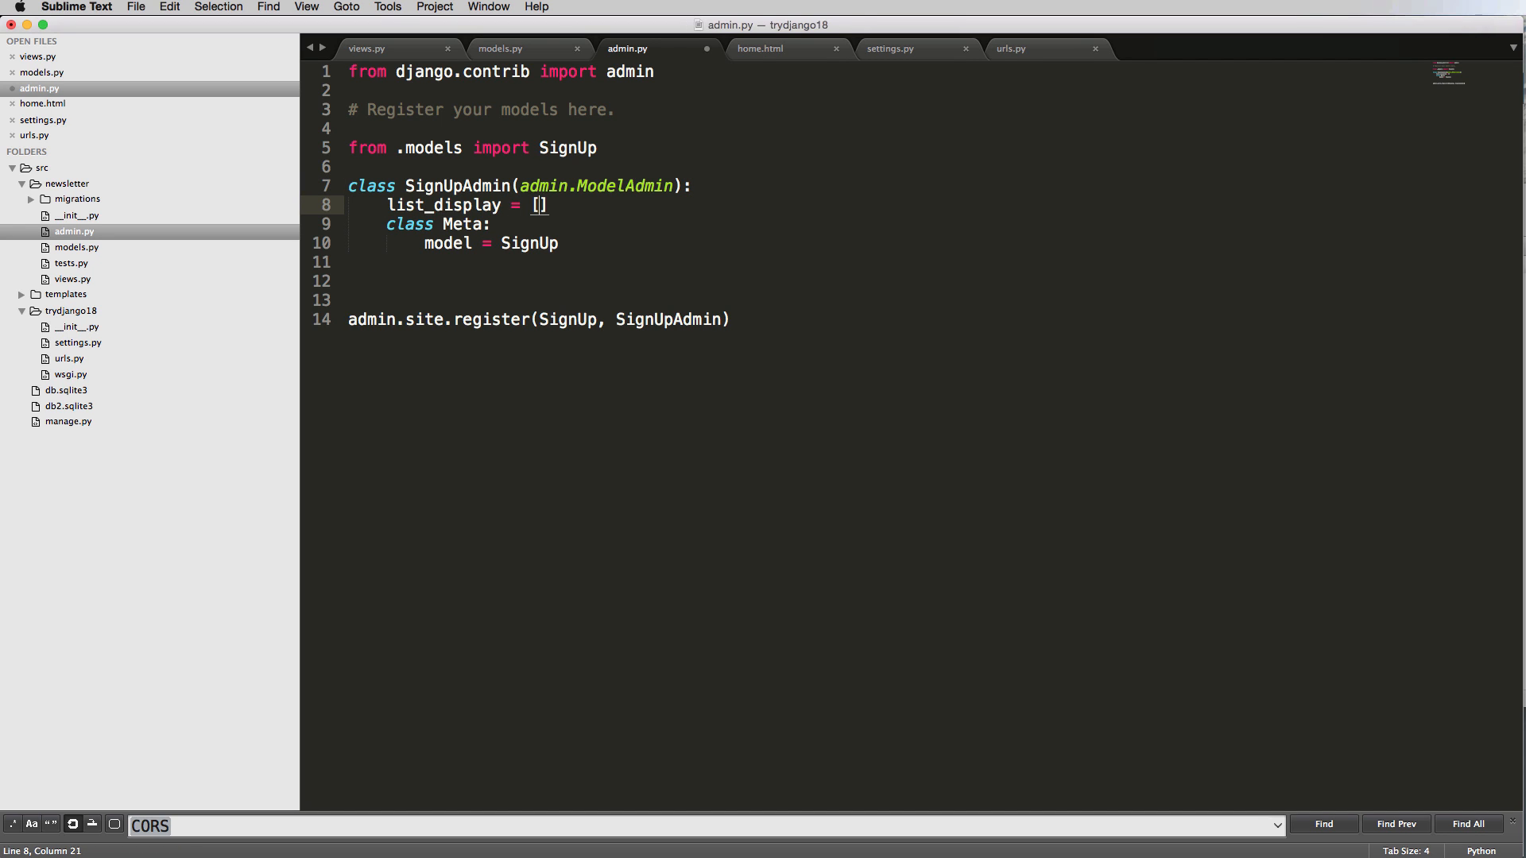
pyautogui.write('"')
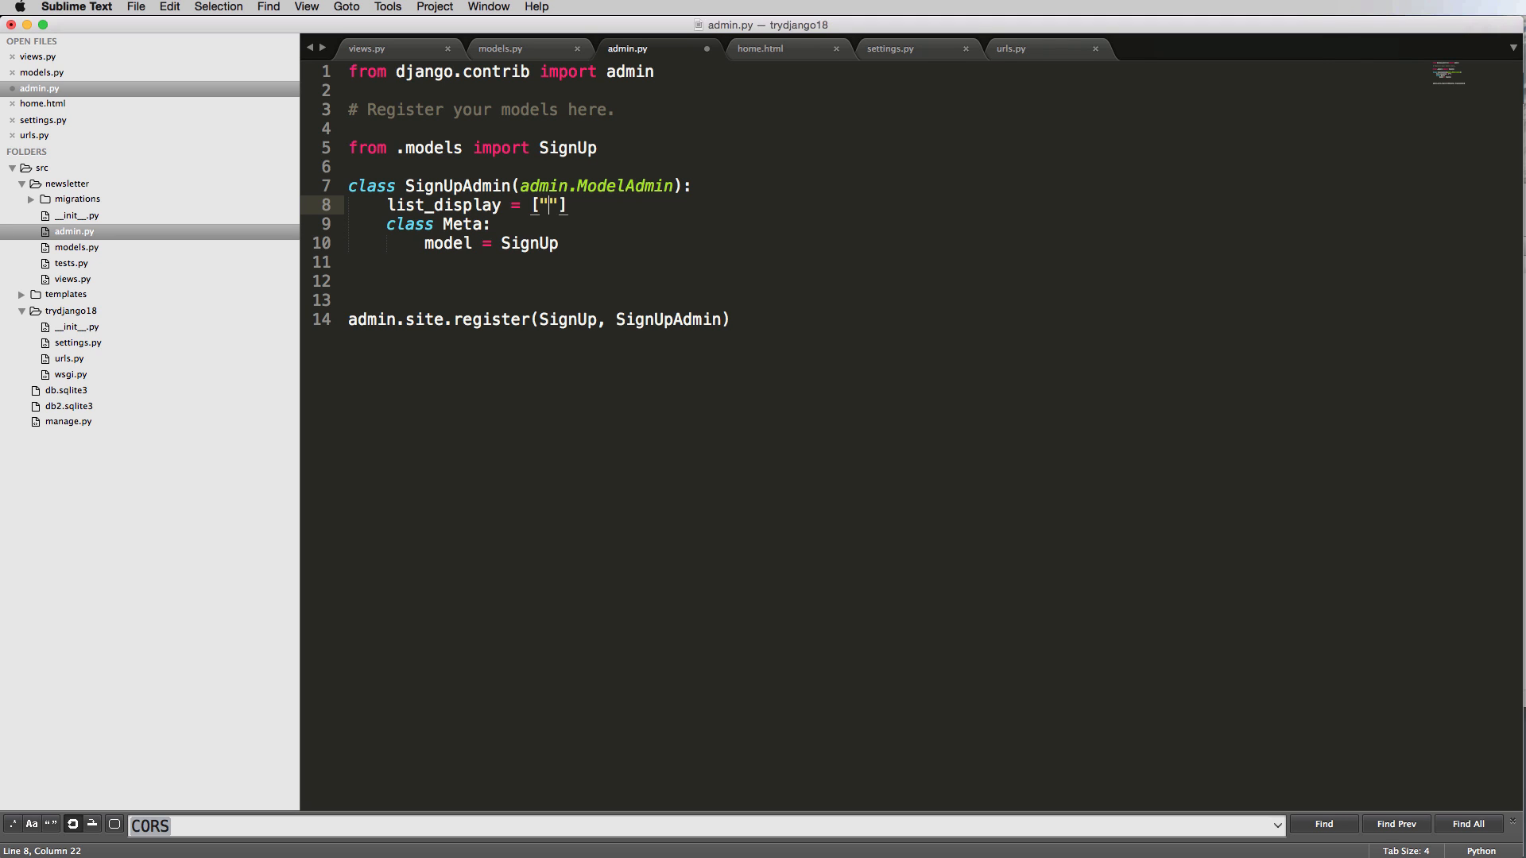
pyautogui.write('__unico')
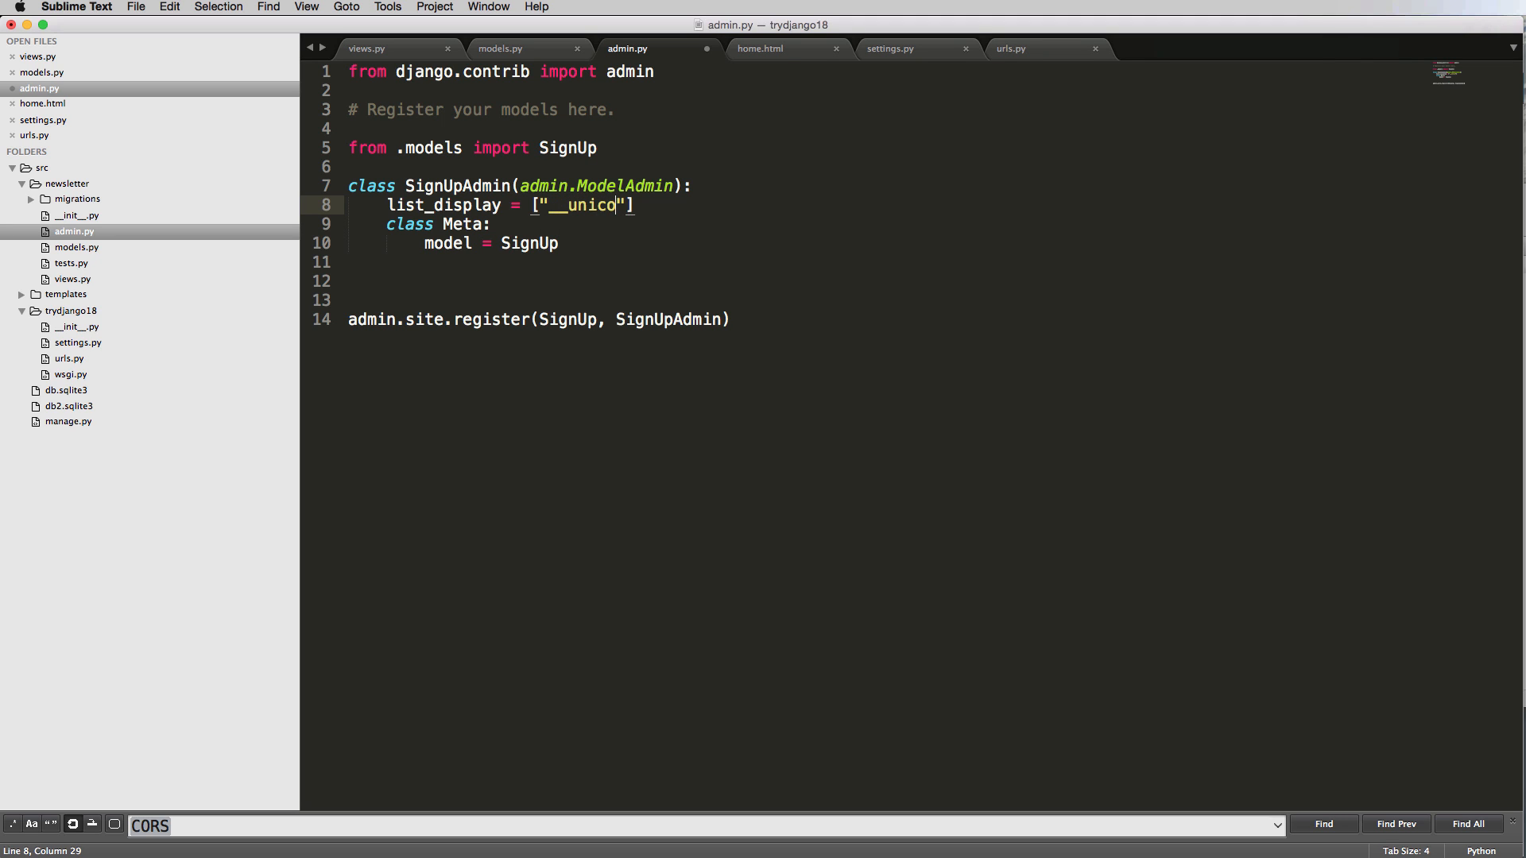
pyautogui.write('de__", "')
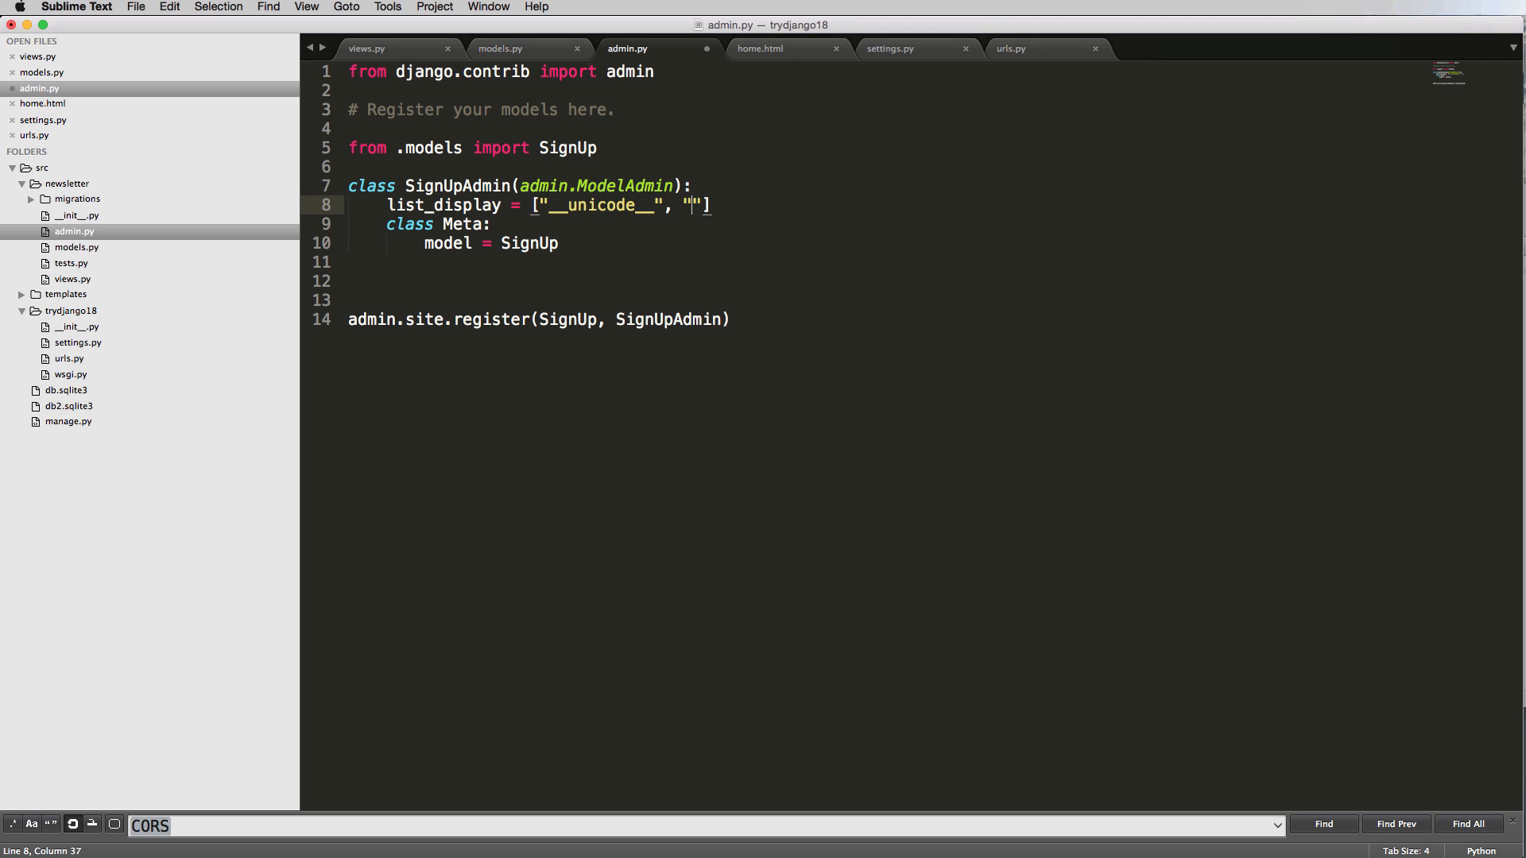
pyautogui.write('timest')
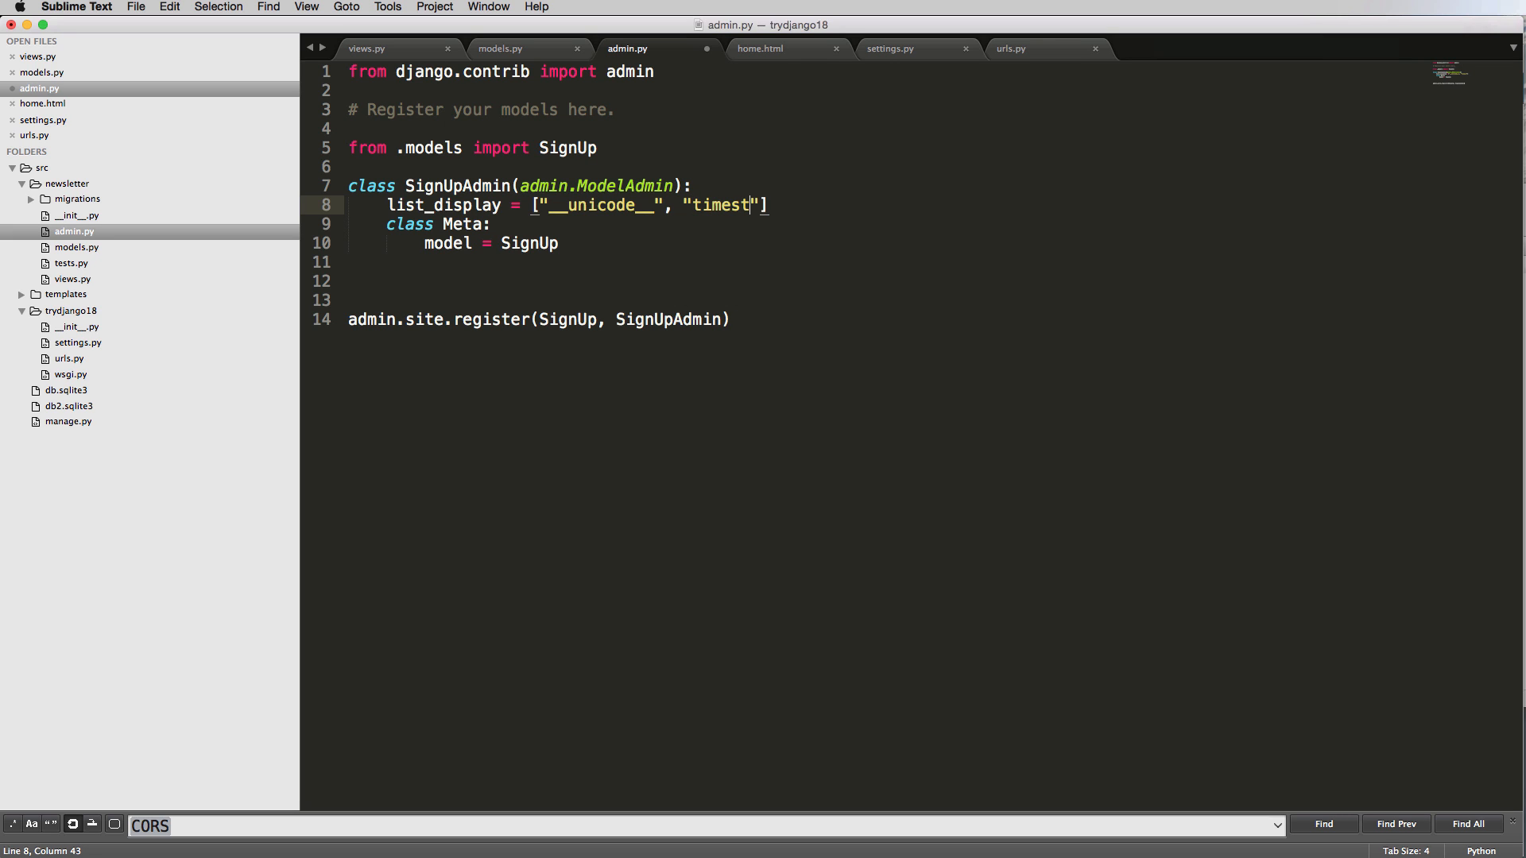
pyautogui.write('amp", "')
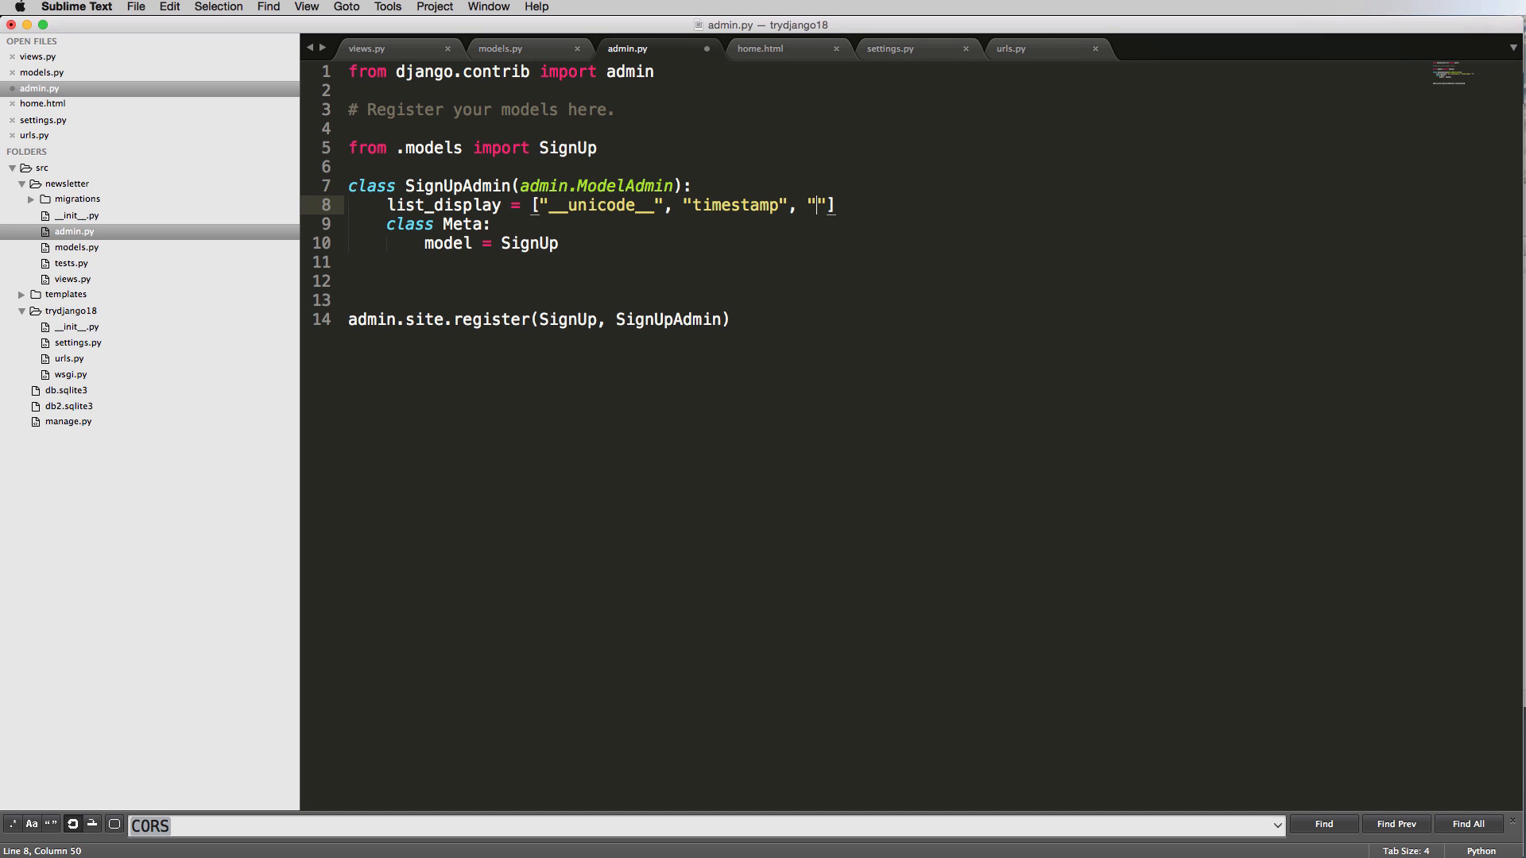
pyautogui.write('updated')
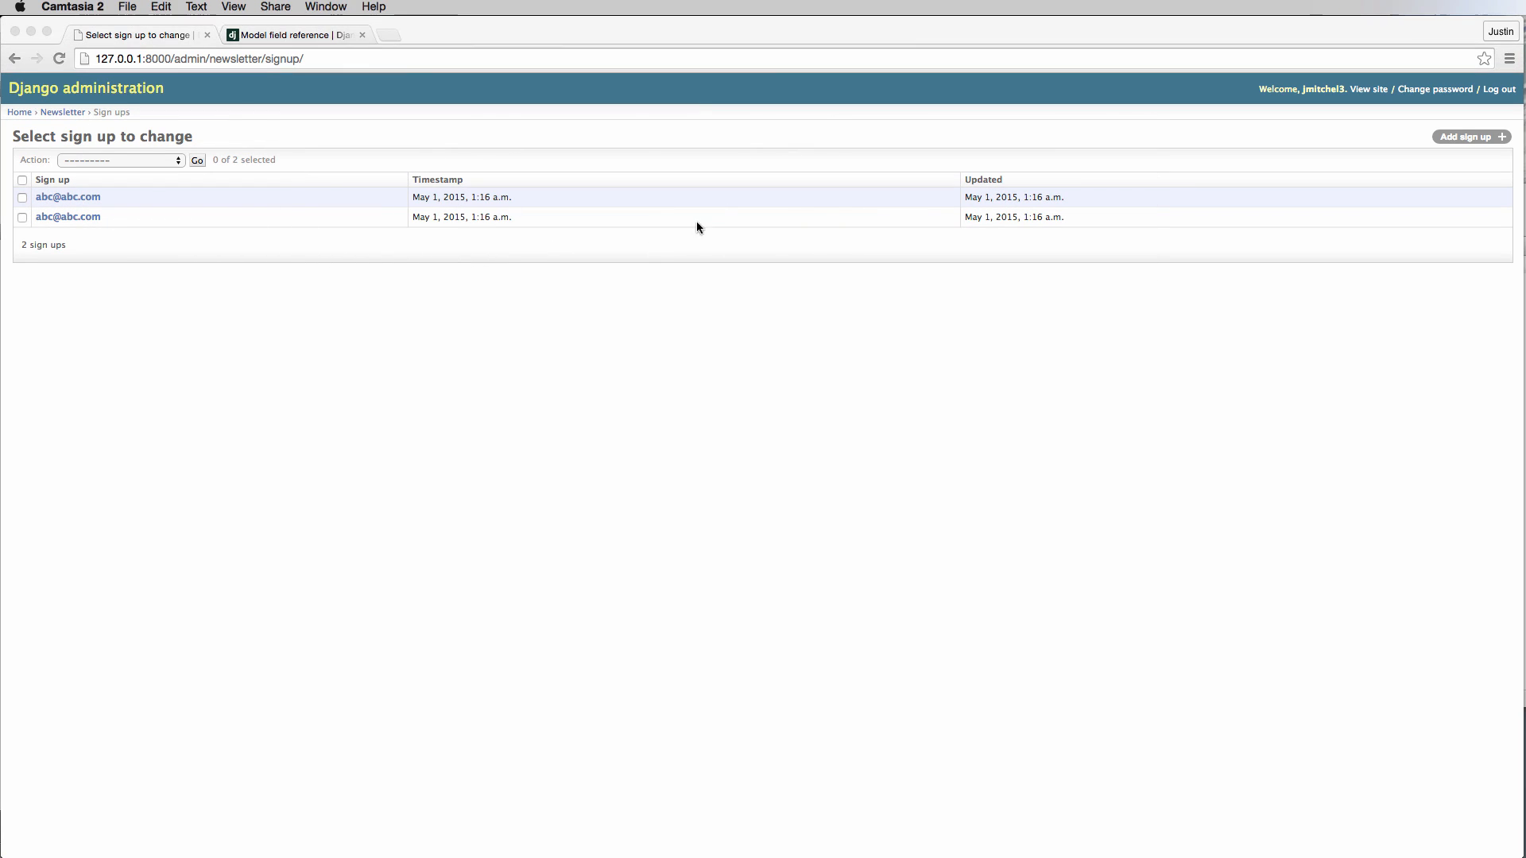
pyautogui.moveTo(546, 204)
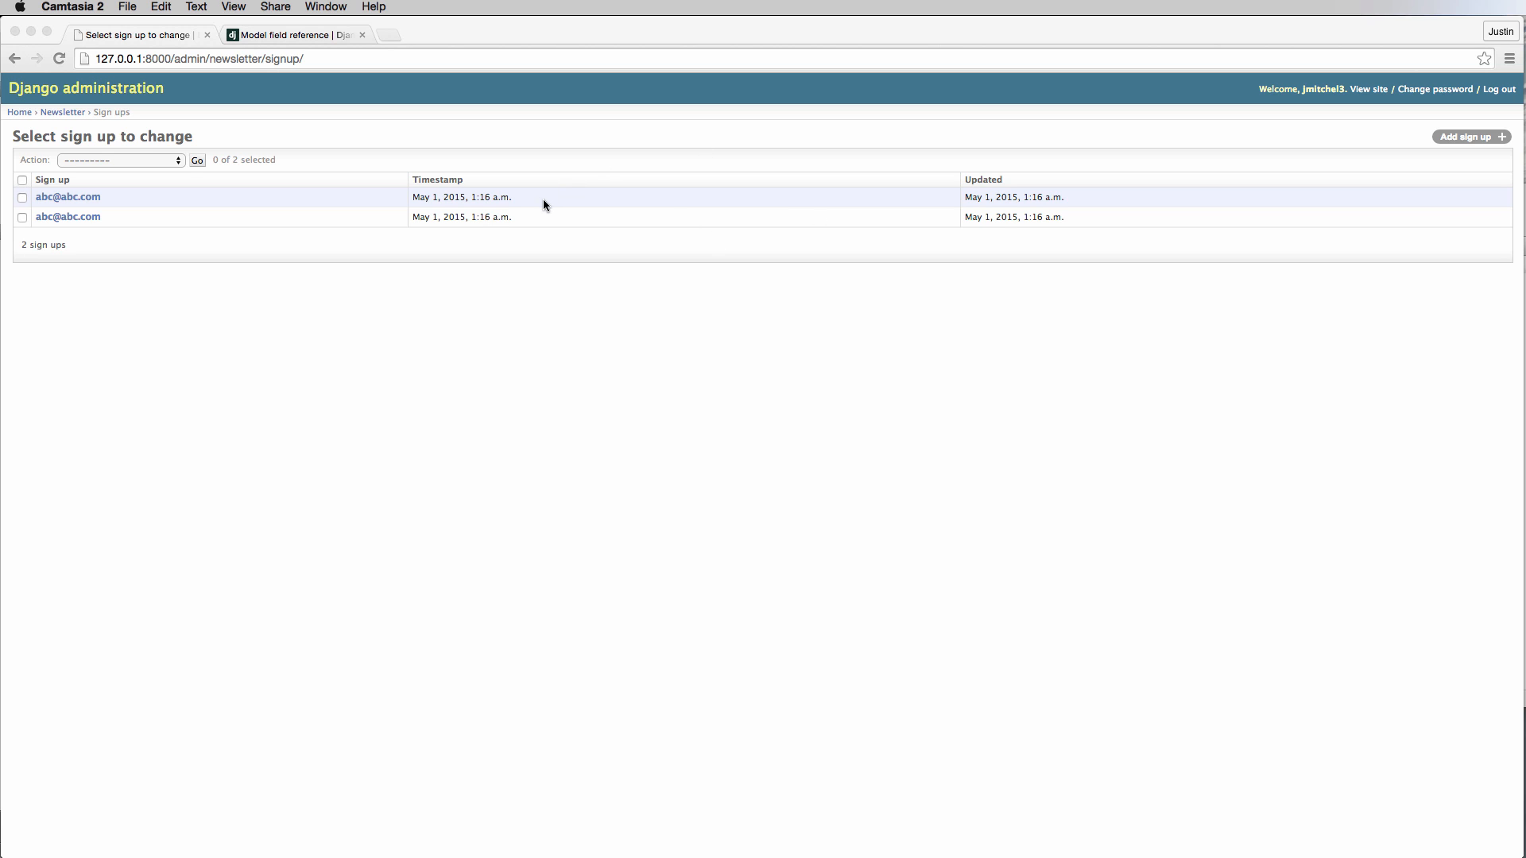
pyautogui.moveTo(77, 203)
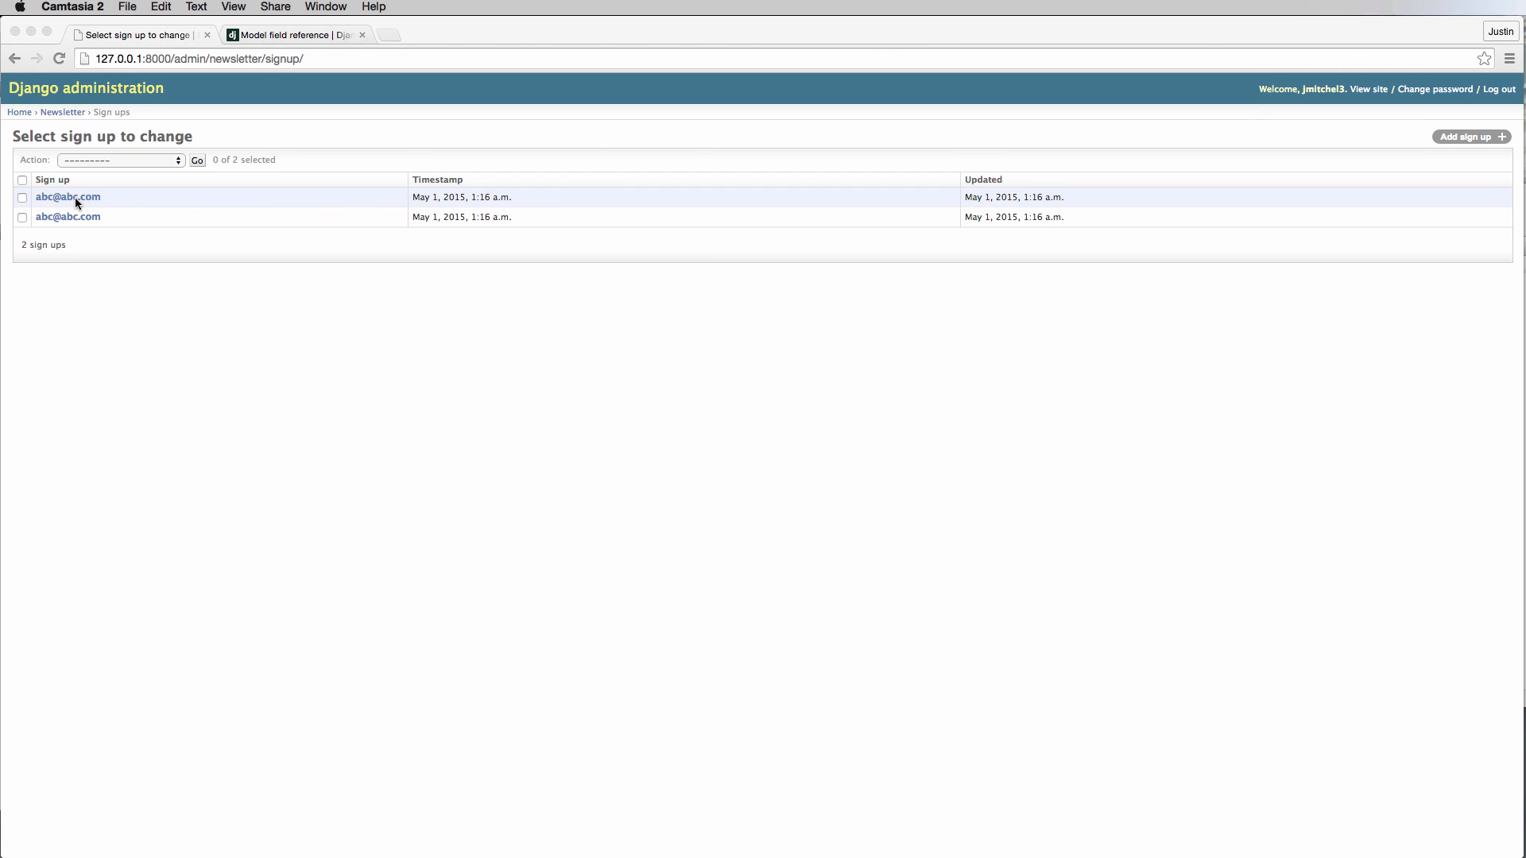
pyautogui.click(67, 196)
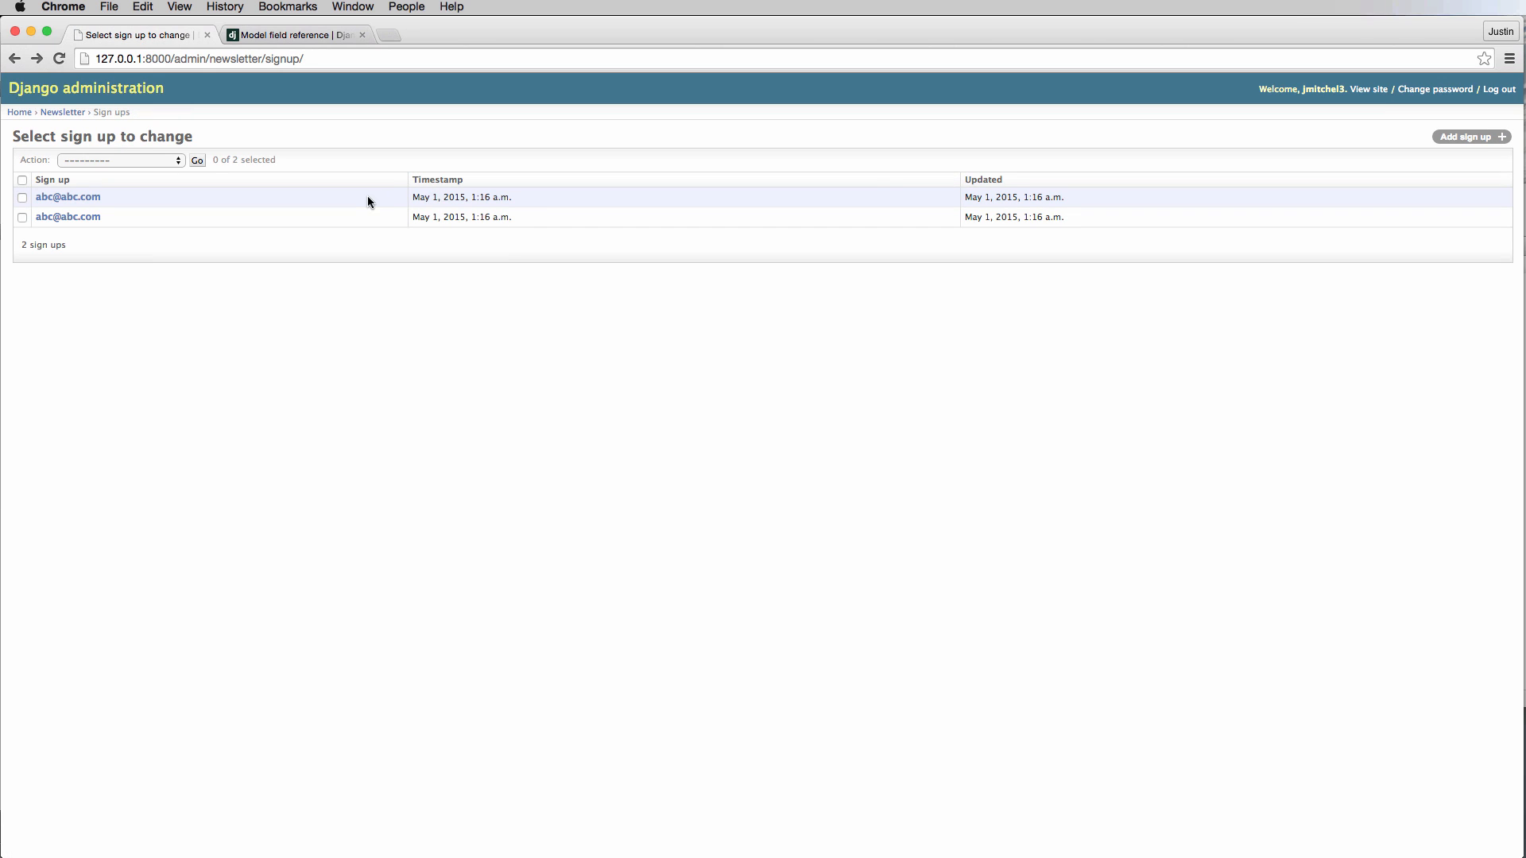
pyautogui.moveTo(69, 196)
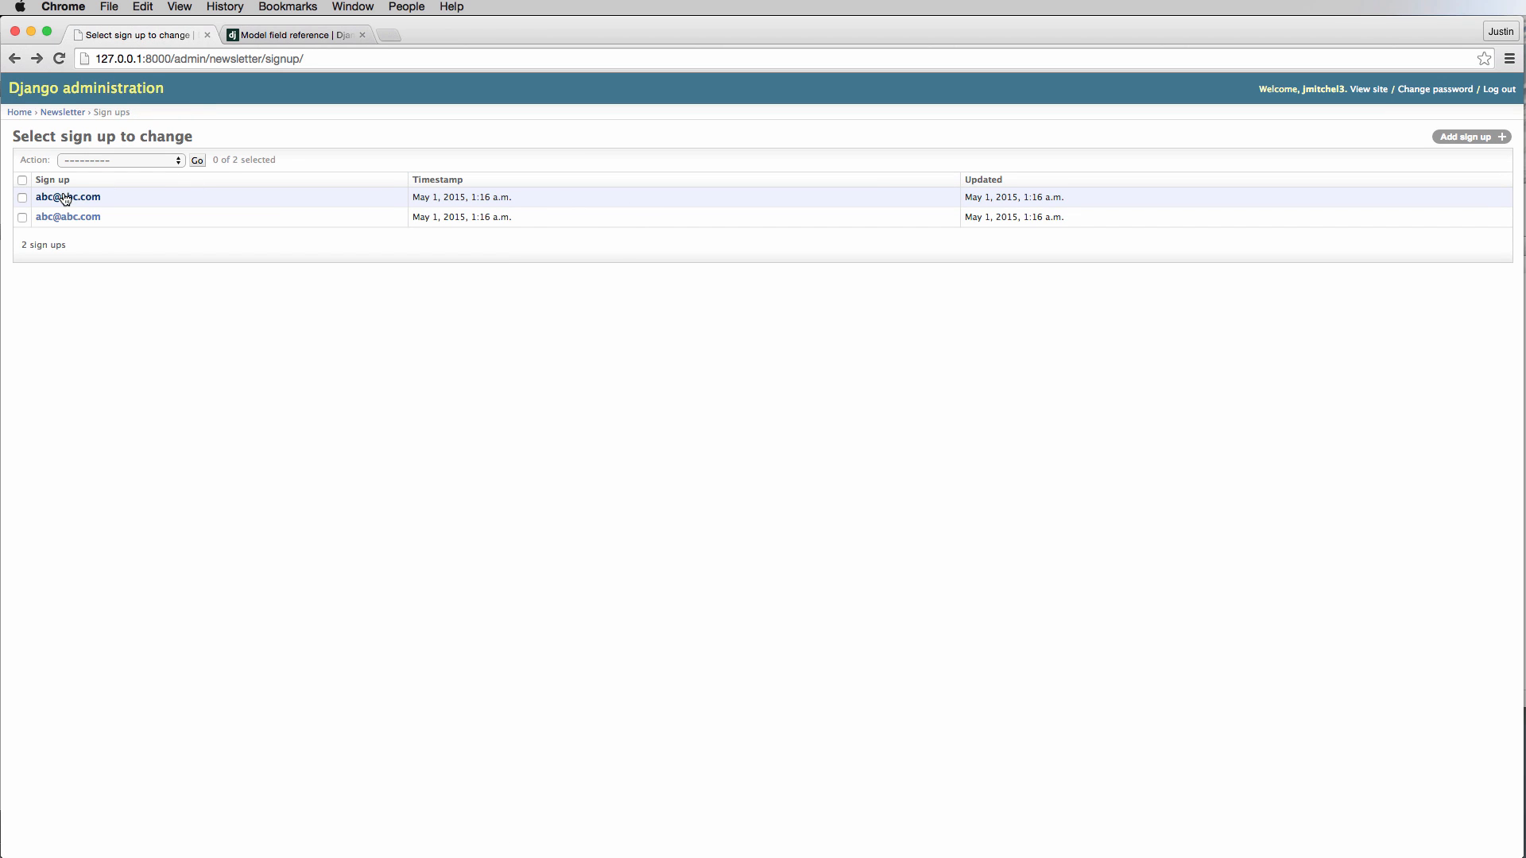
pyautogui.click(68, 216)
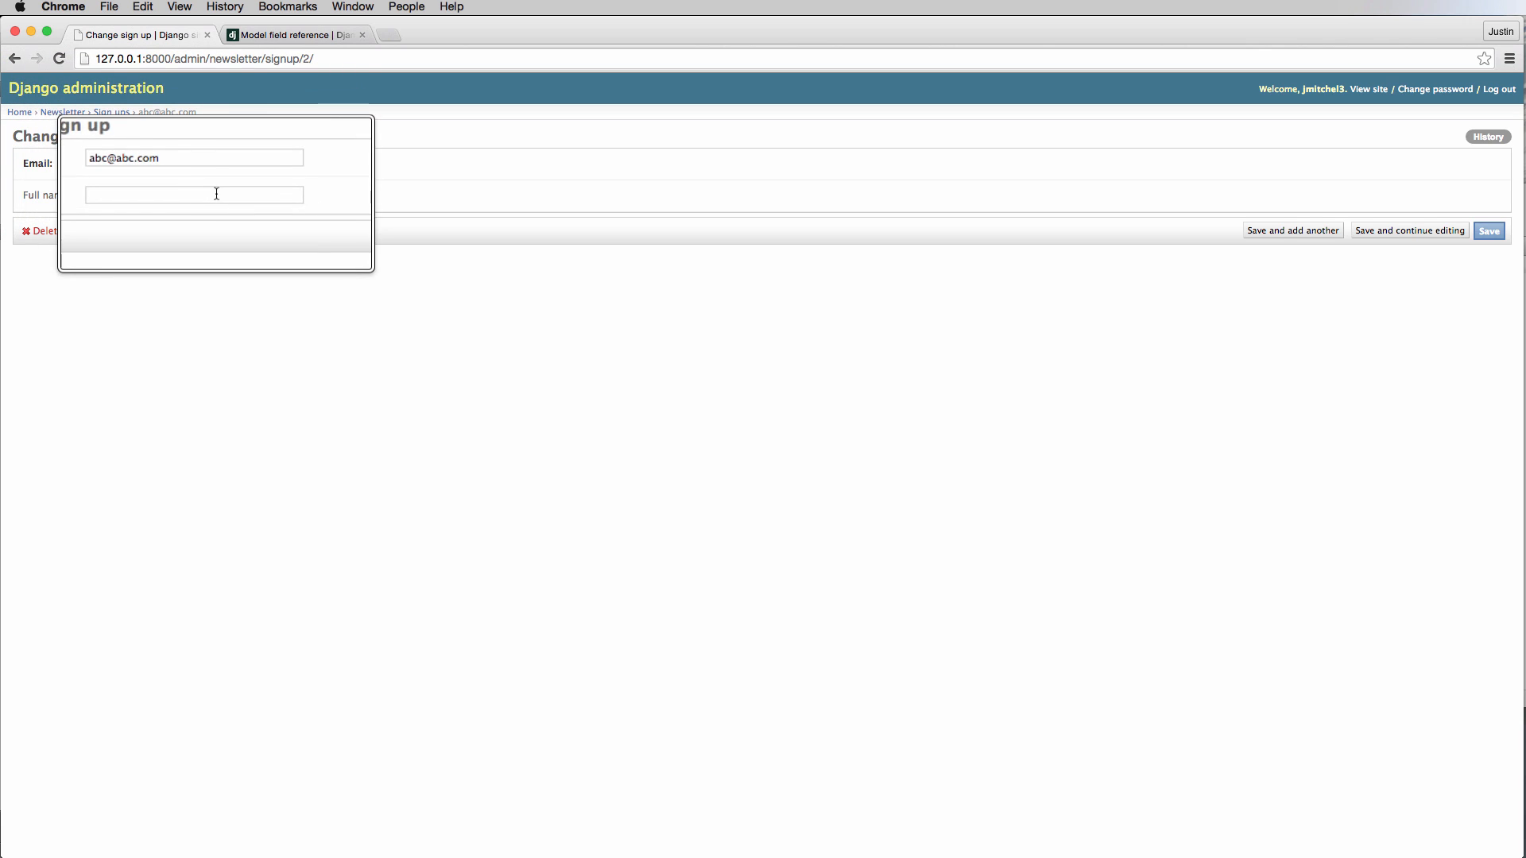
pyautogui.click(36, 58)
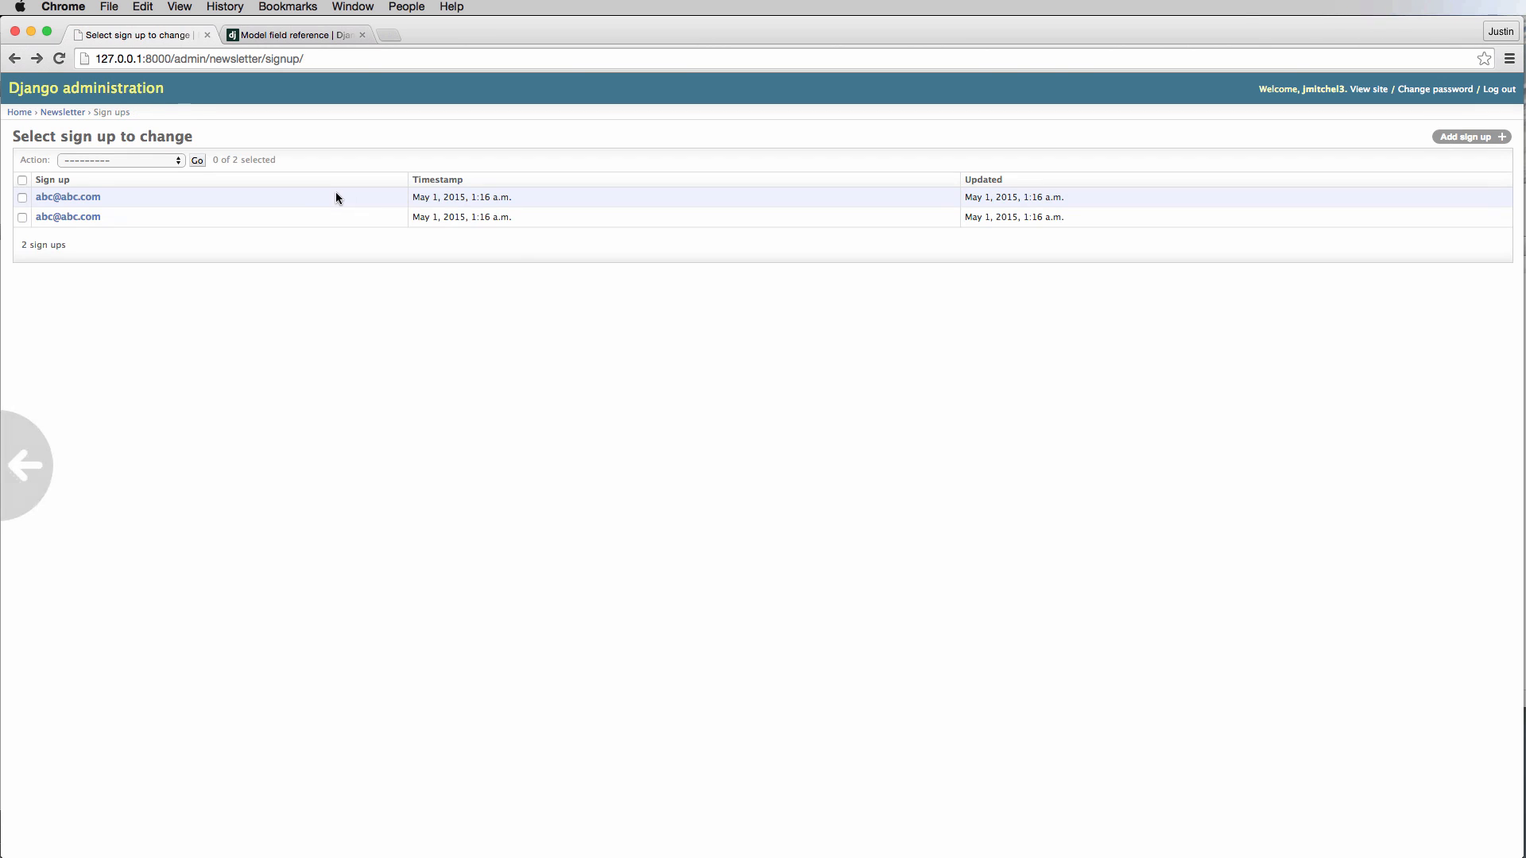
pyautogui.moveTo(323, 194)
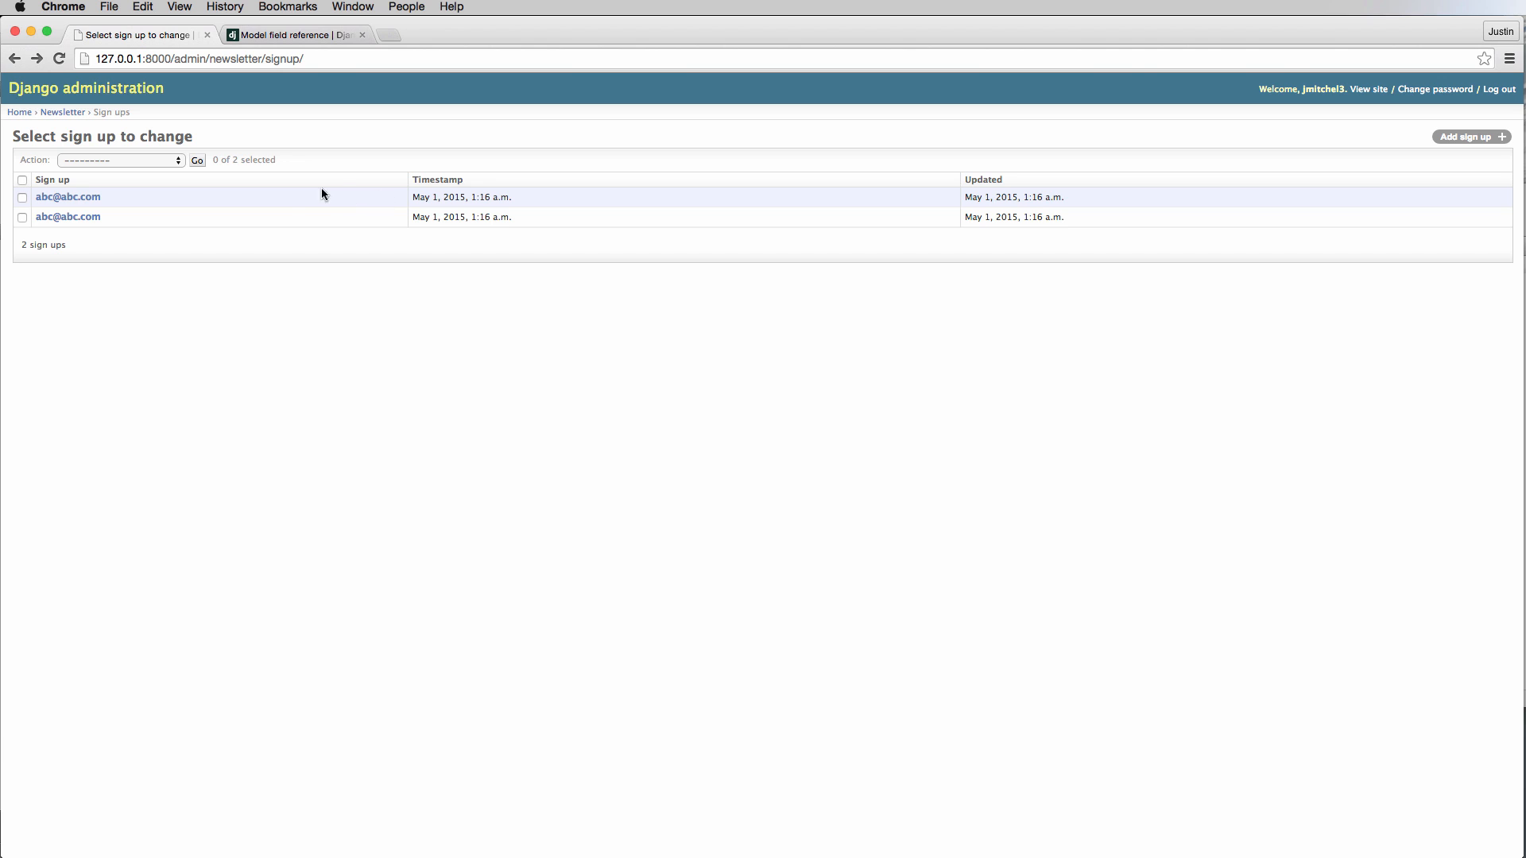
pyautogui.moveTo(119, 184)
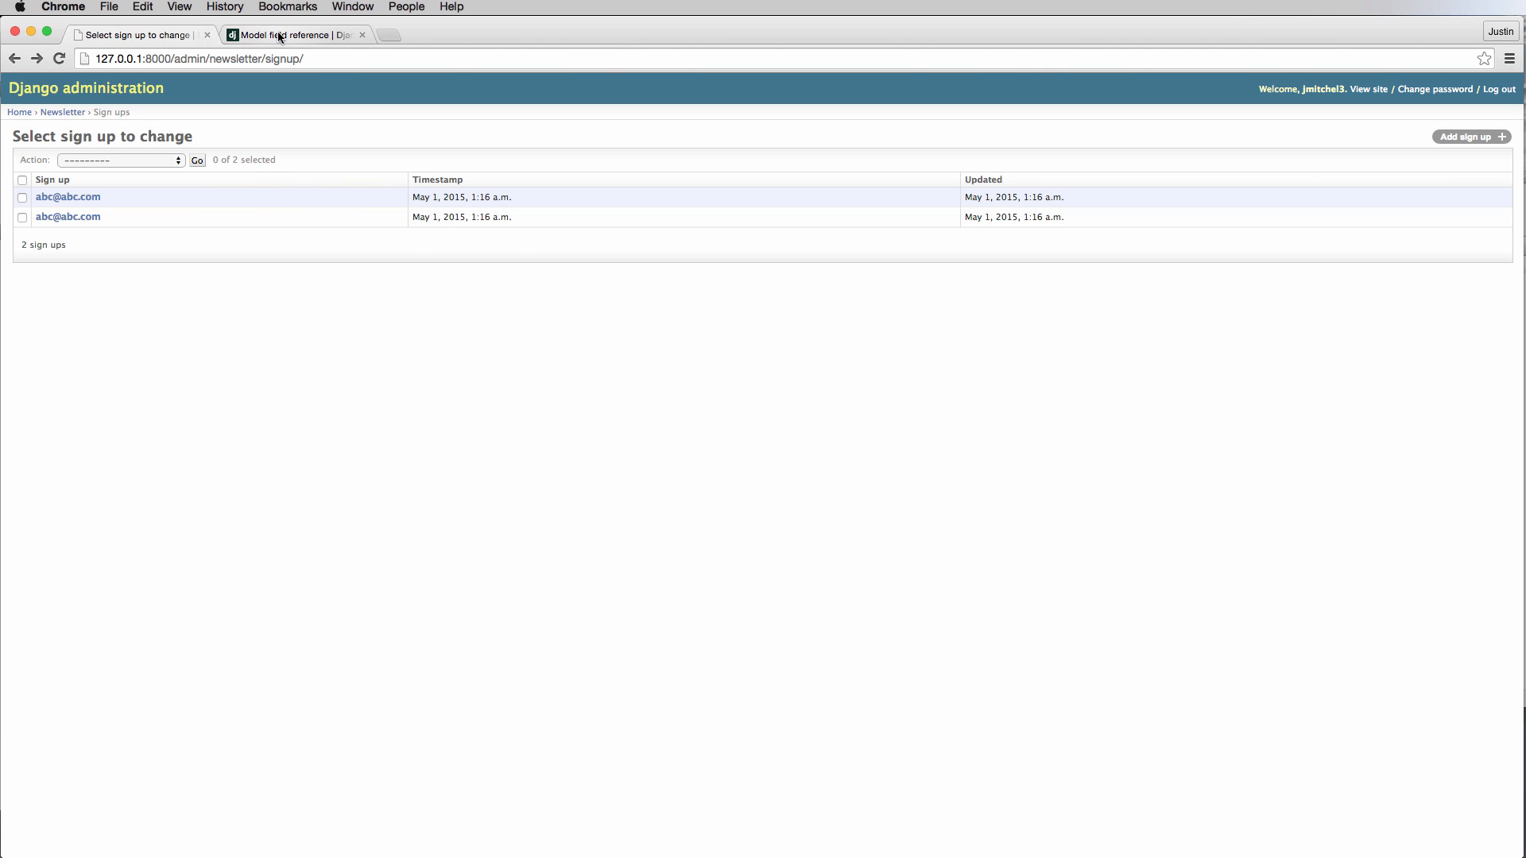
# Step: Search the Django docs for 'admin' and open The Django admin site reference
pyautogui.click(297, 35)
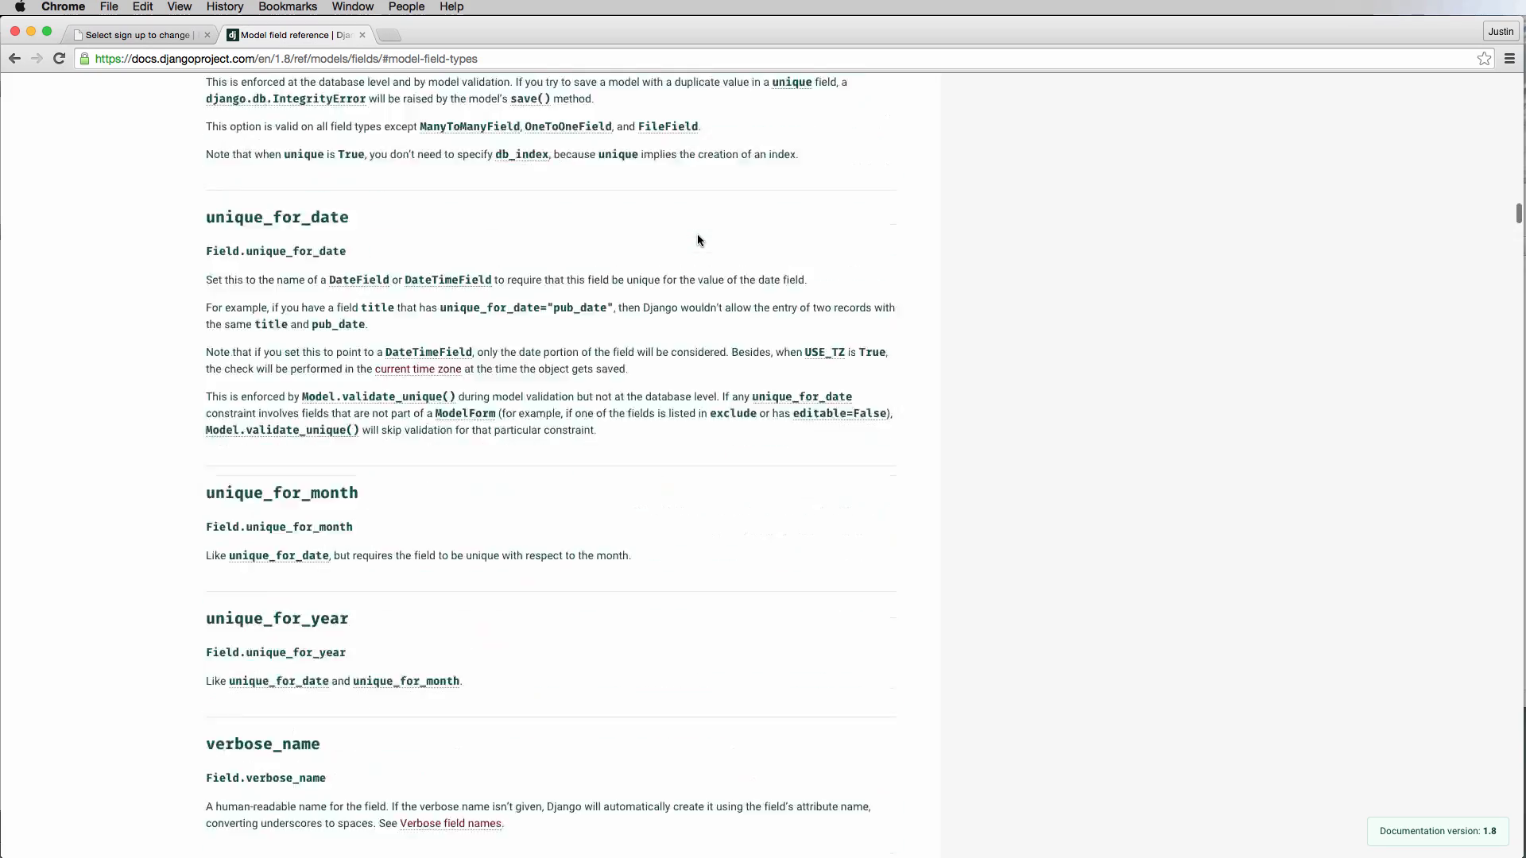
pyautogui.scroll(3)
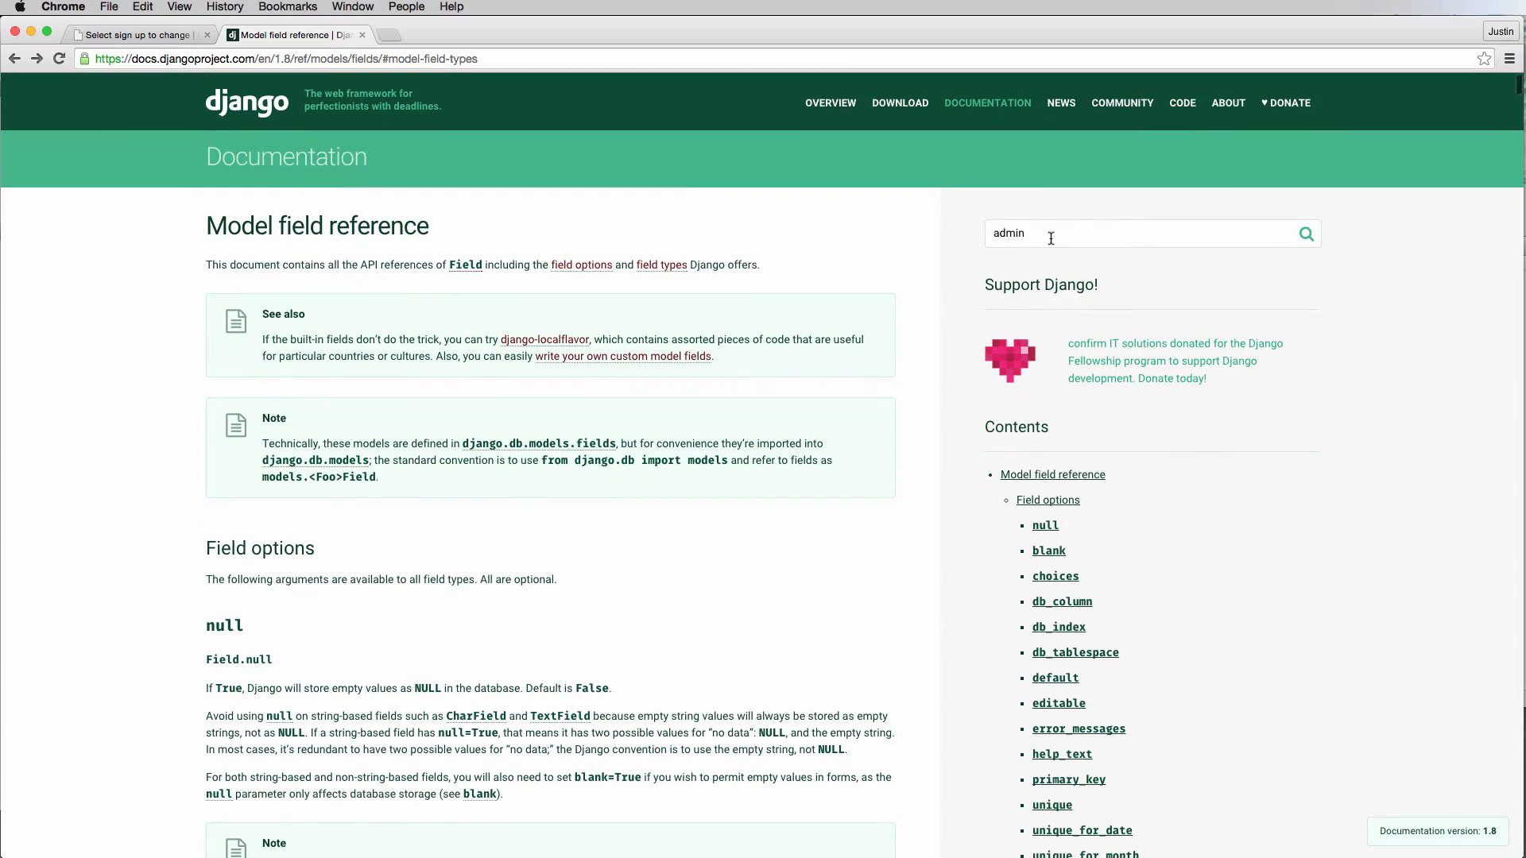
pyautogui.click(1306, 234)
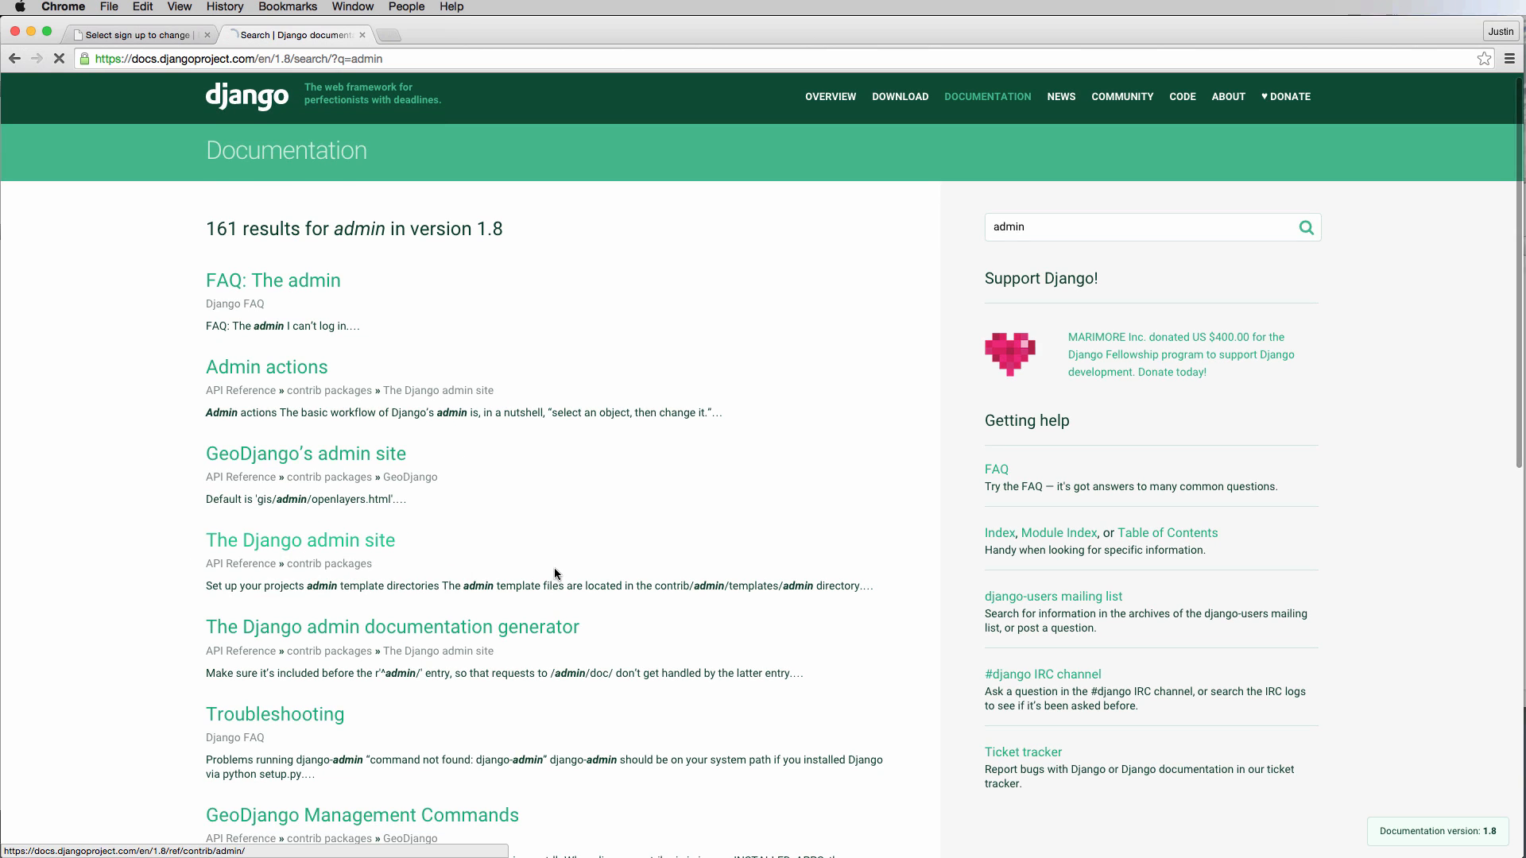
pyautogui.click(300, 540)
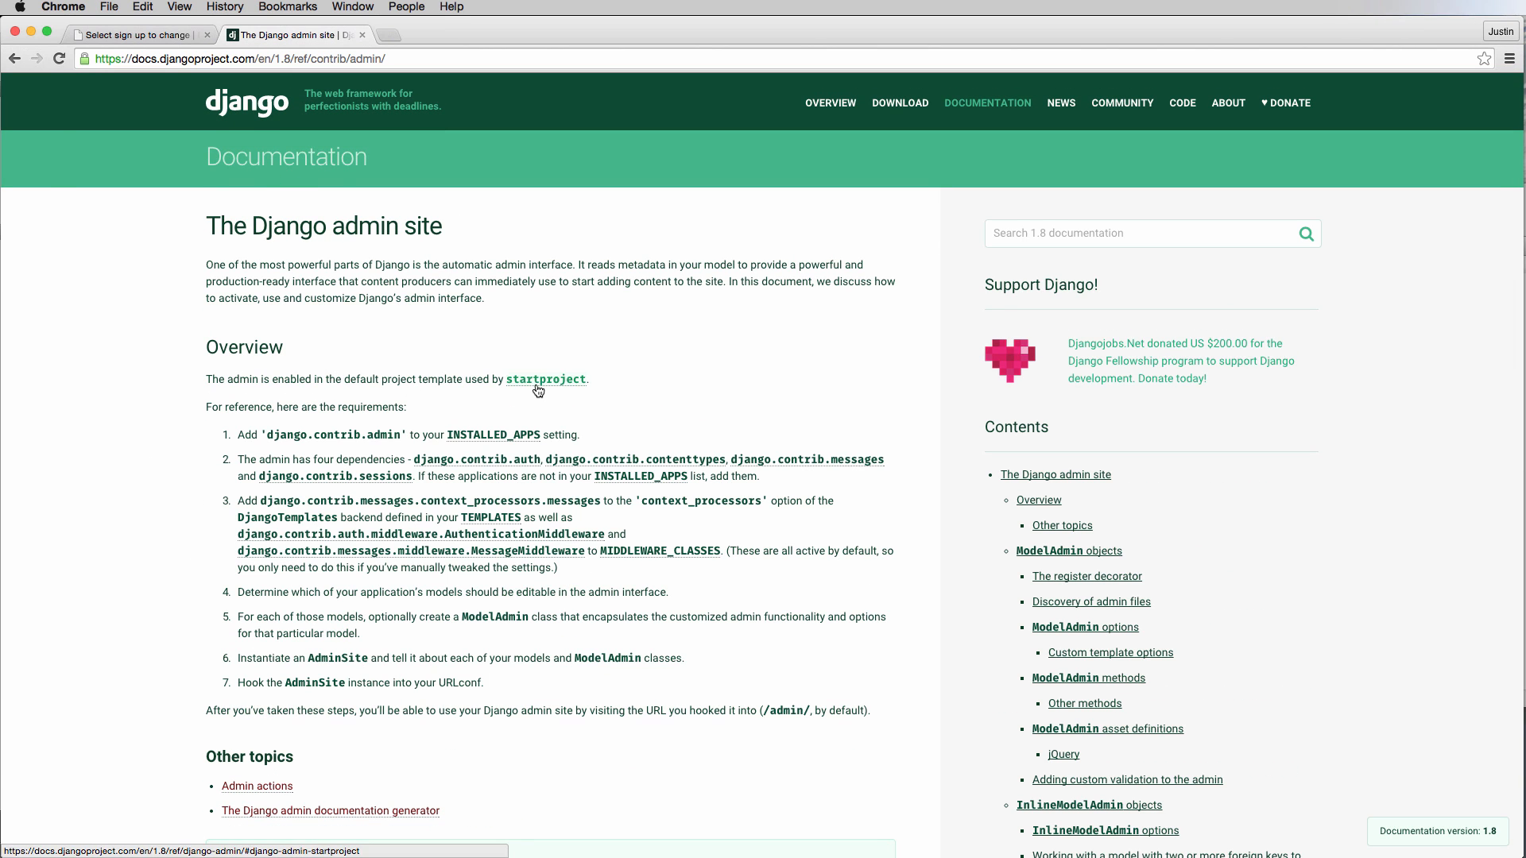
pyautogui.moveTo(662, 645)
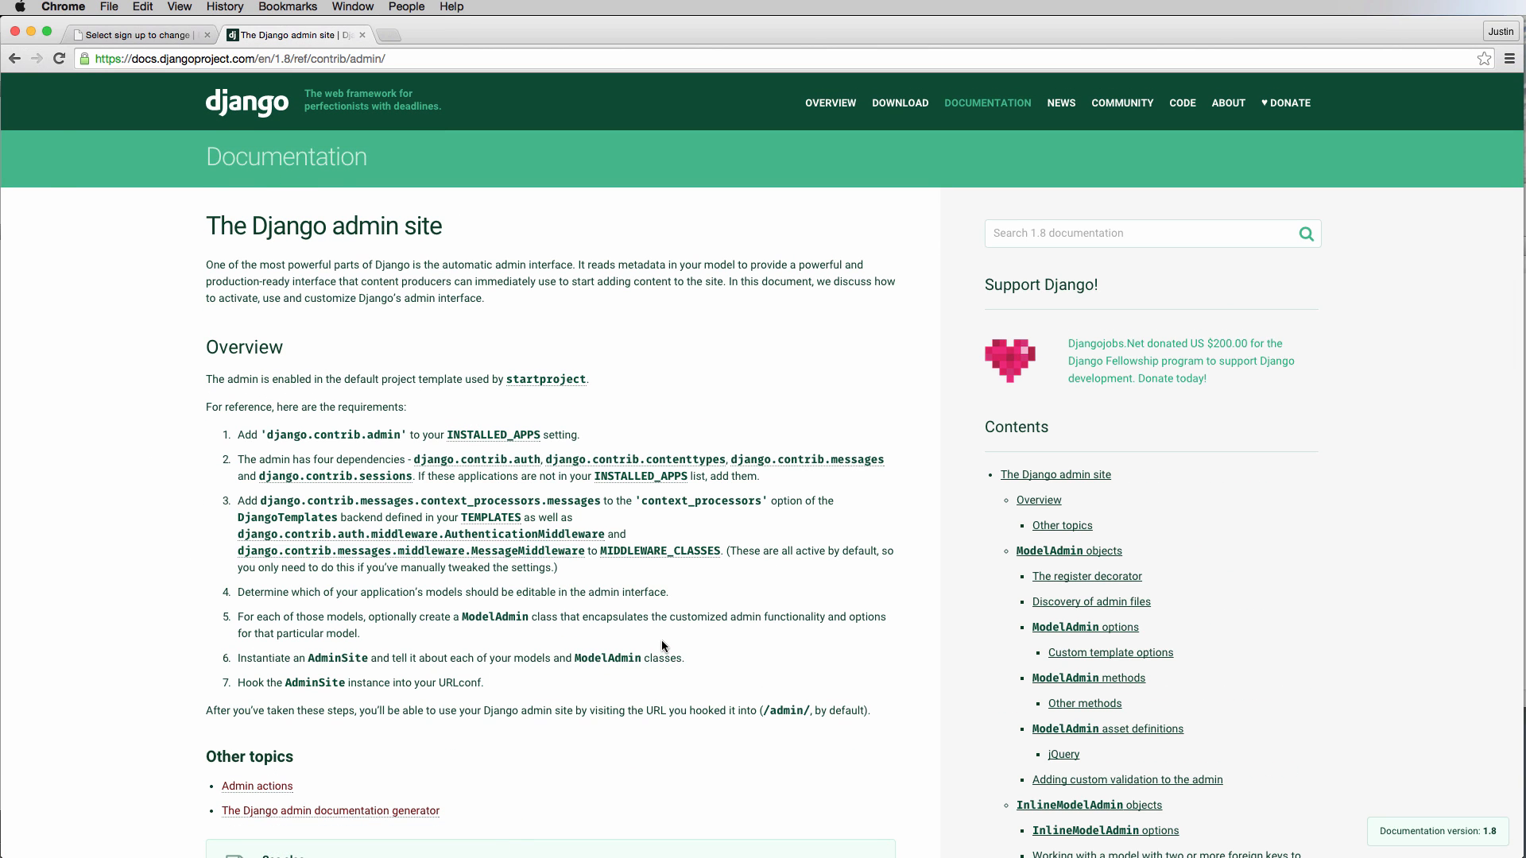
# Step: Scroll through the ModelAdmin options exclude, fields and fieldsets
pyautogui.scroll(-3)
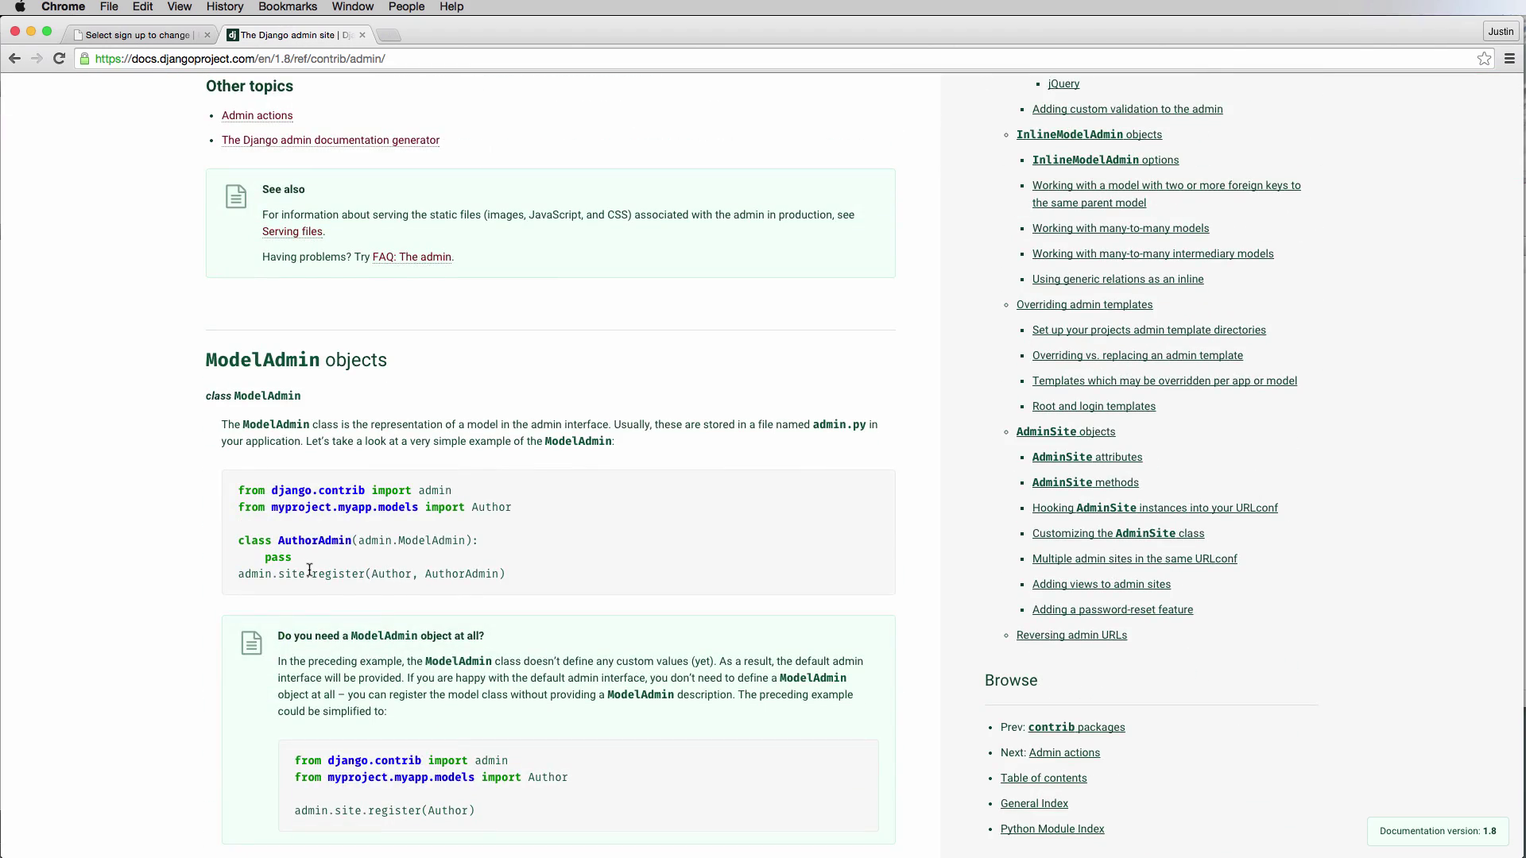
pyautogui.scroll(-3)
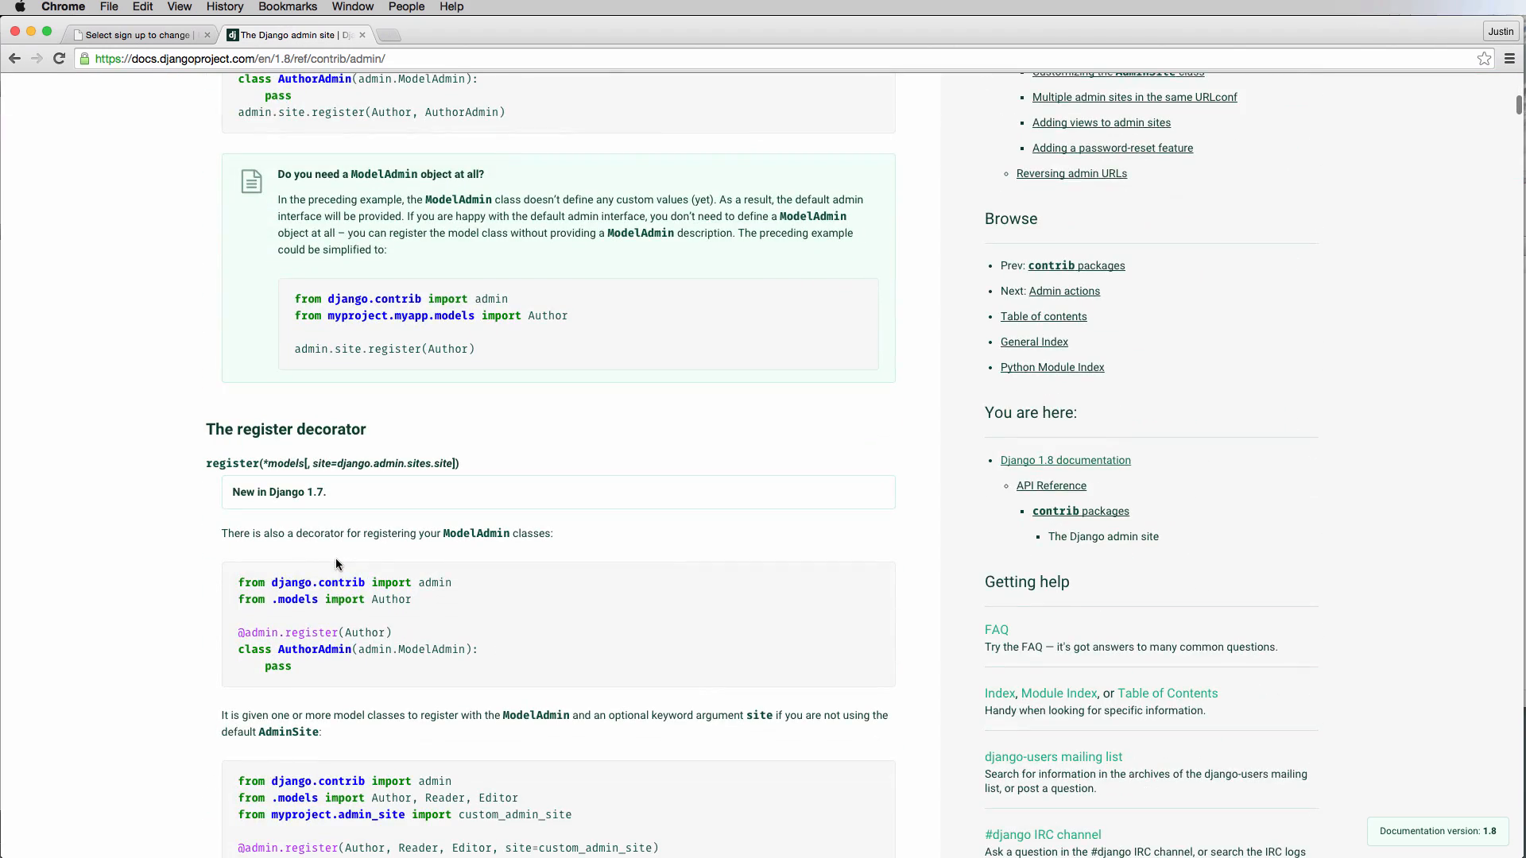
pyautogui.scroll(-3)
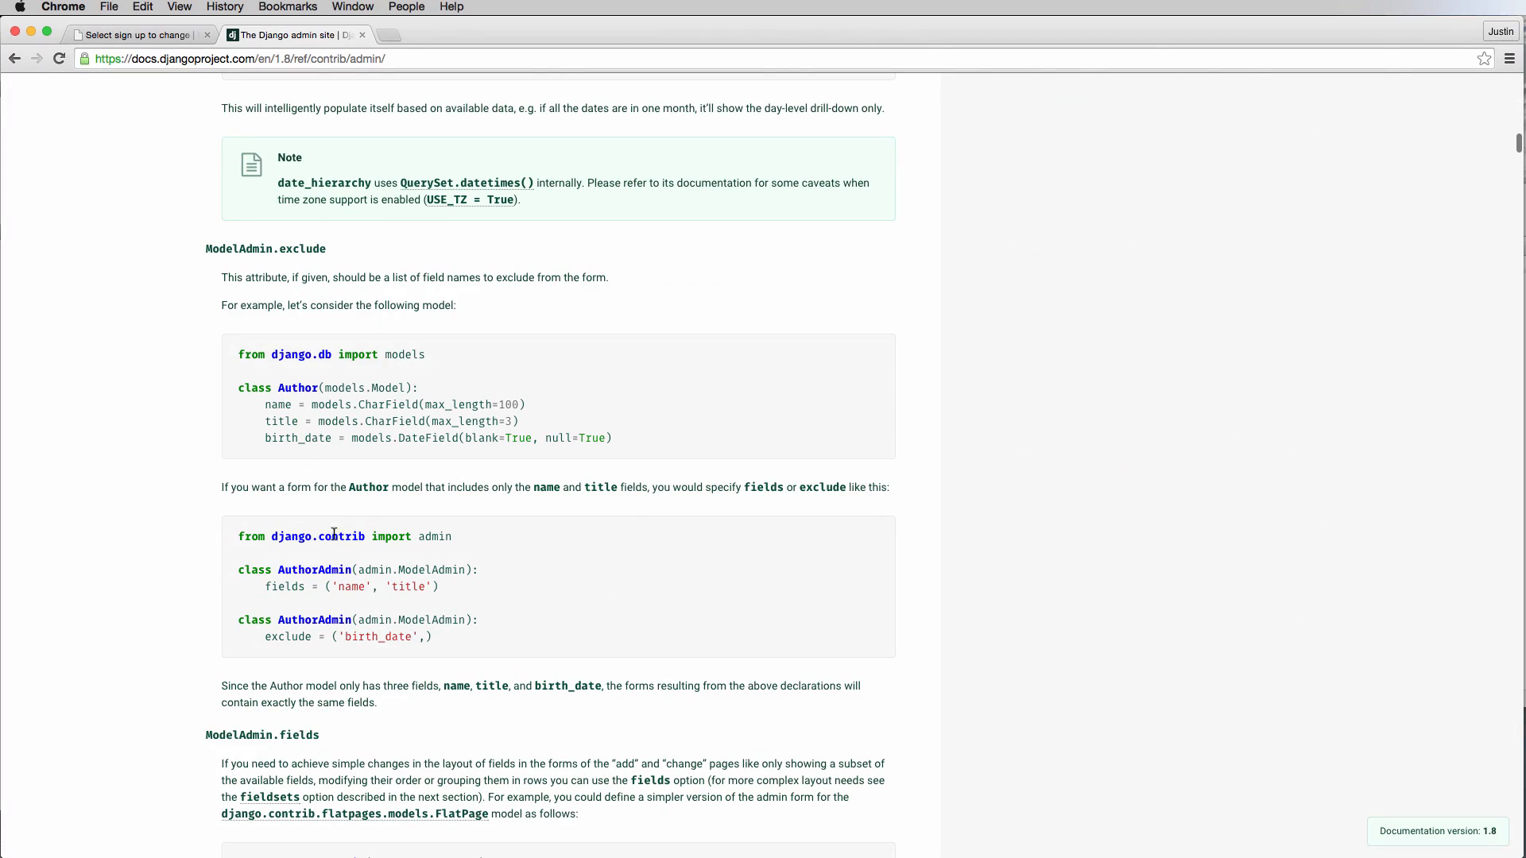
pyautogui.scroll(-3)
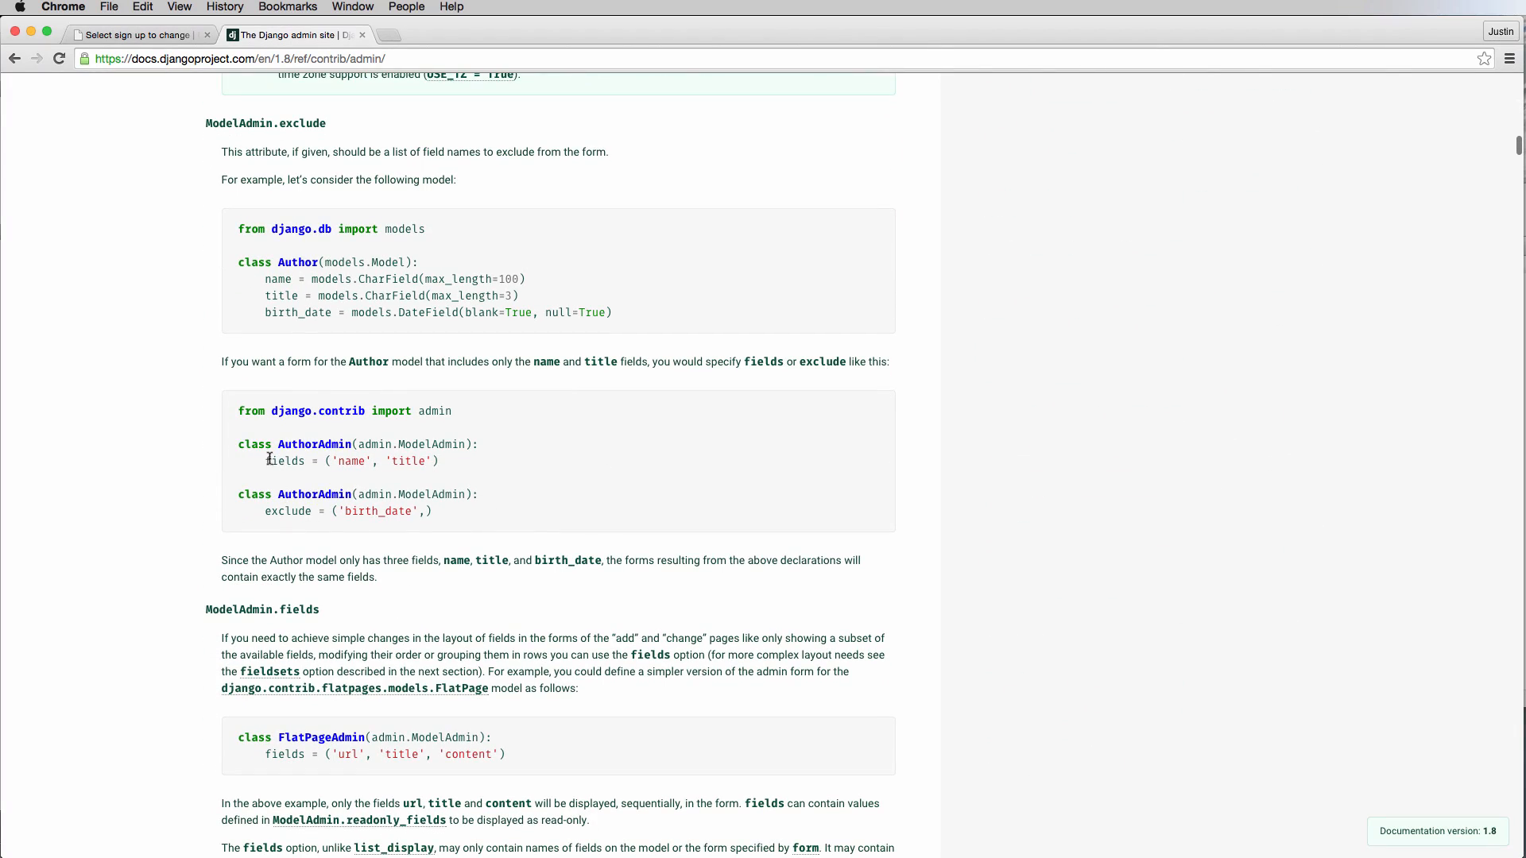
pyautogui.moveTo(251, 461)
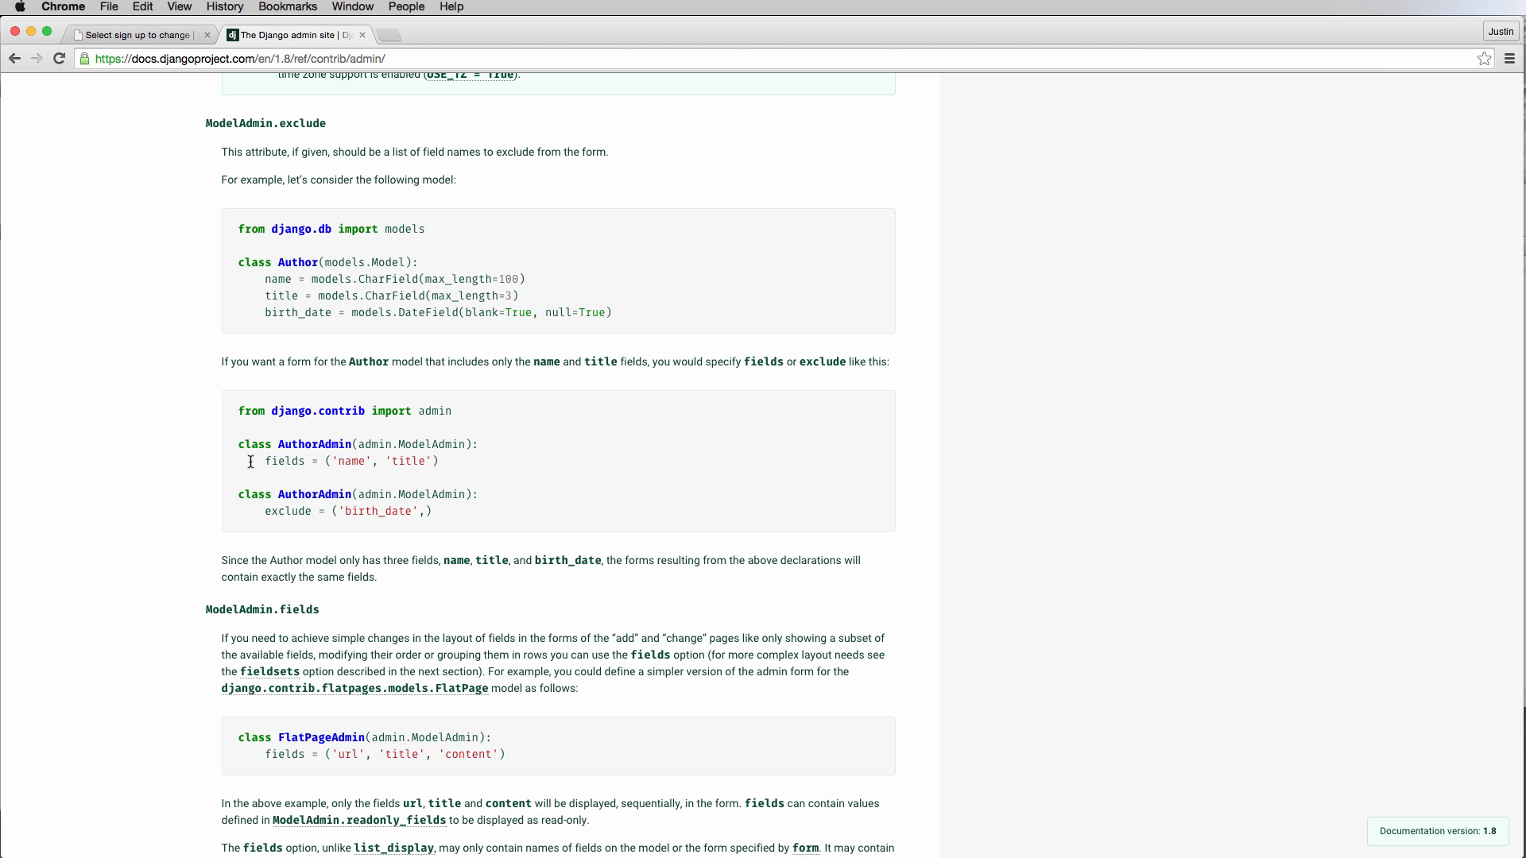
pyautogui.moveTo(420, 448)
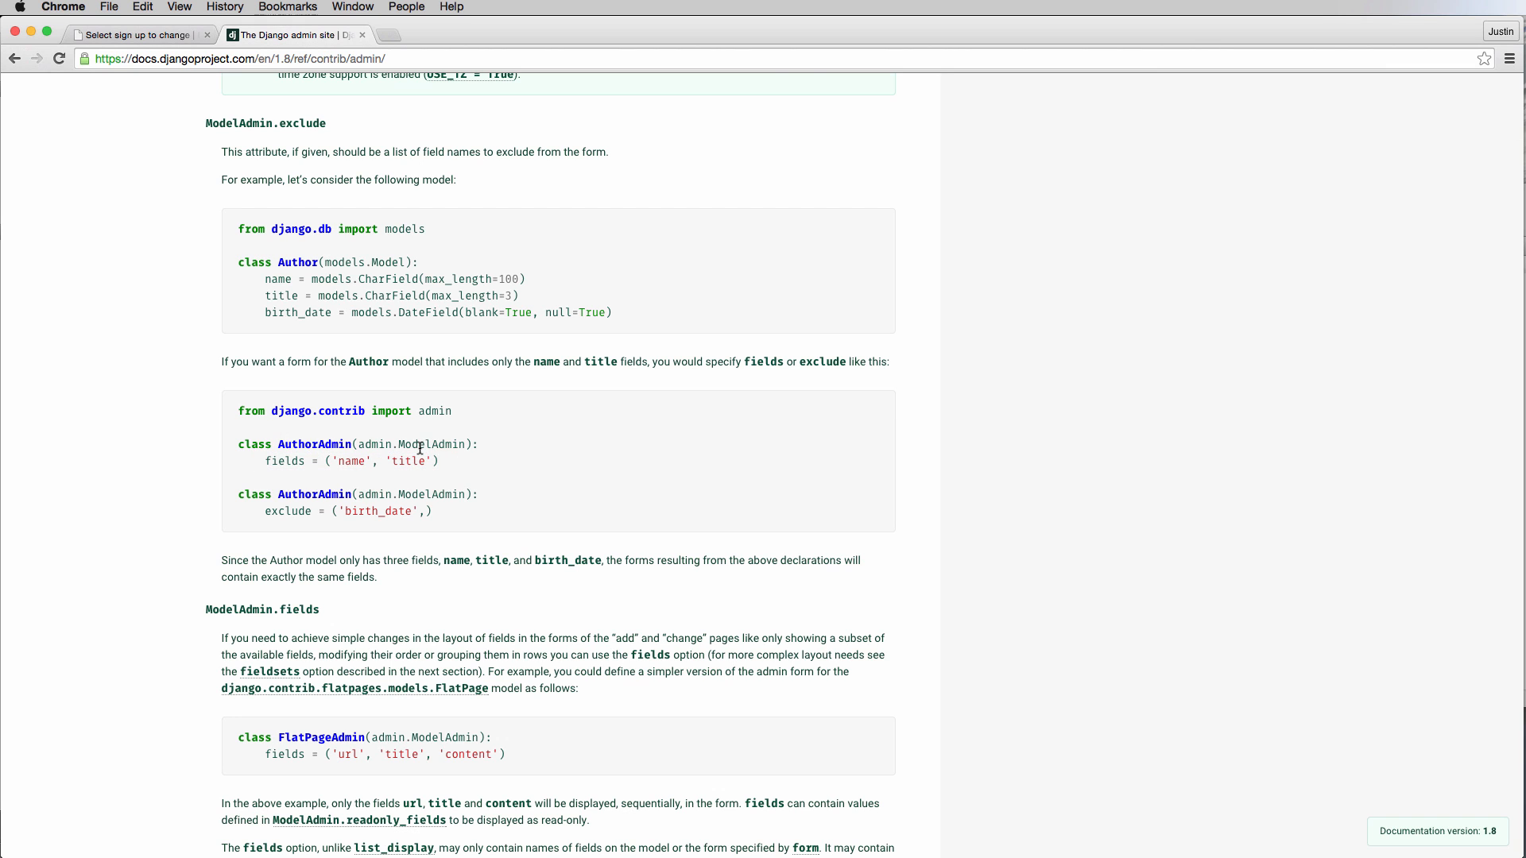
pyautogui.scroll(-3)
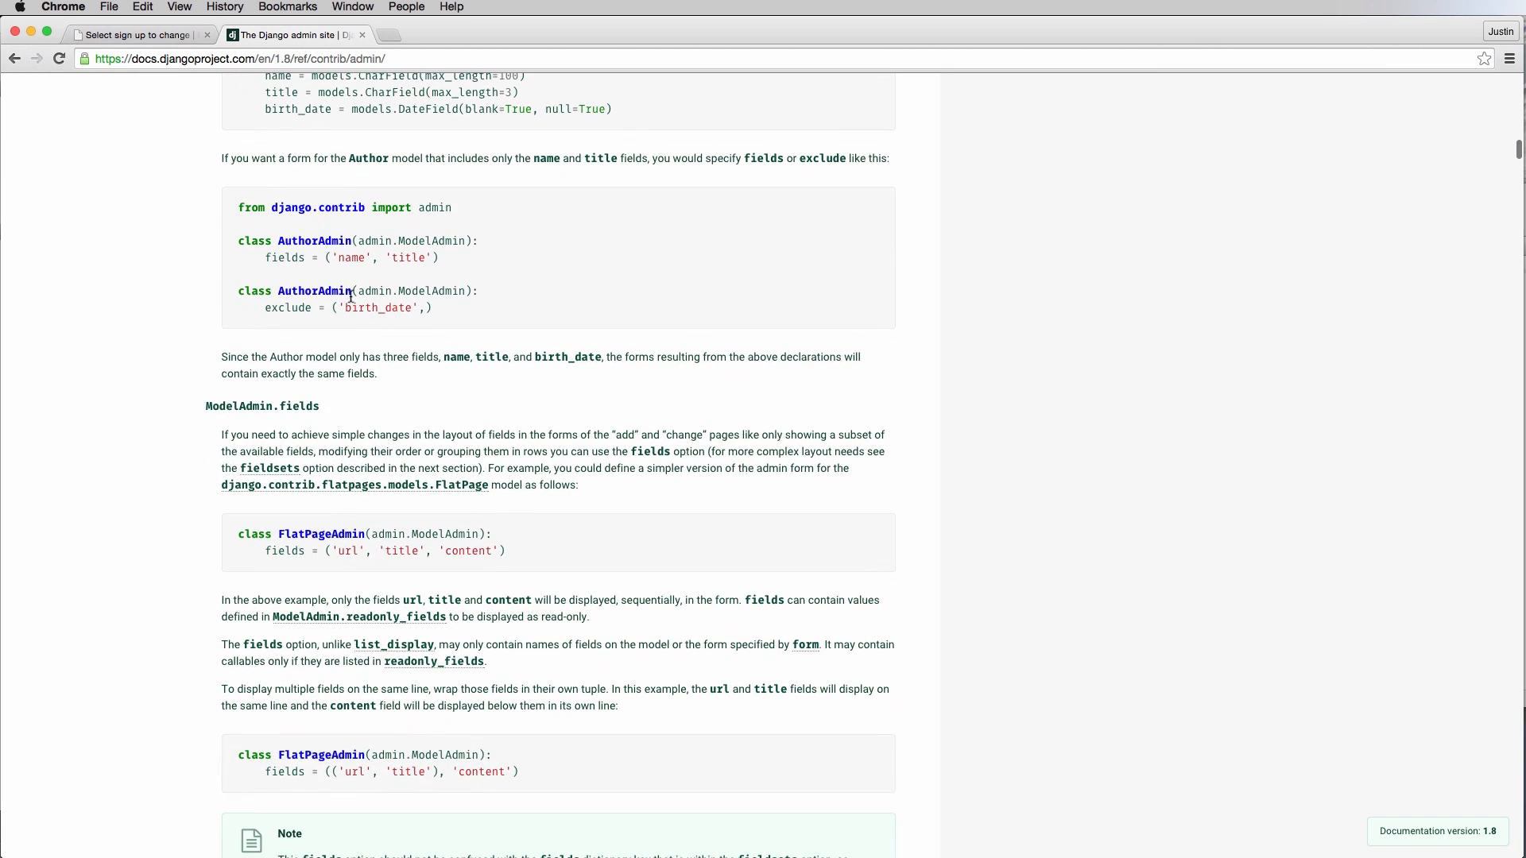
pyautogui.scroll(-3)
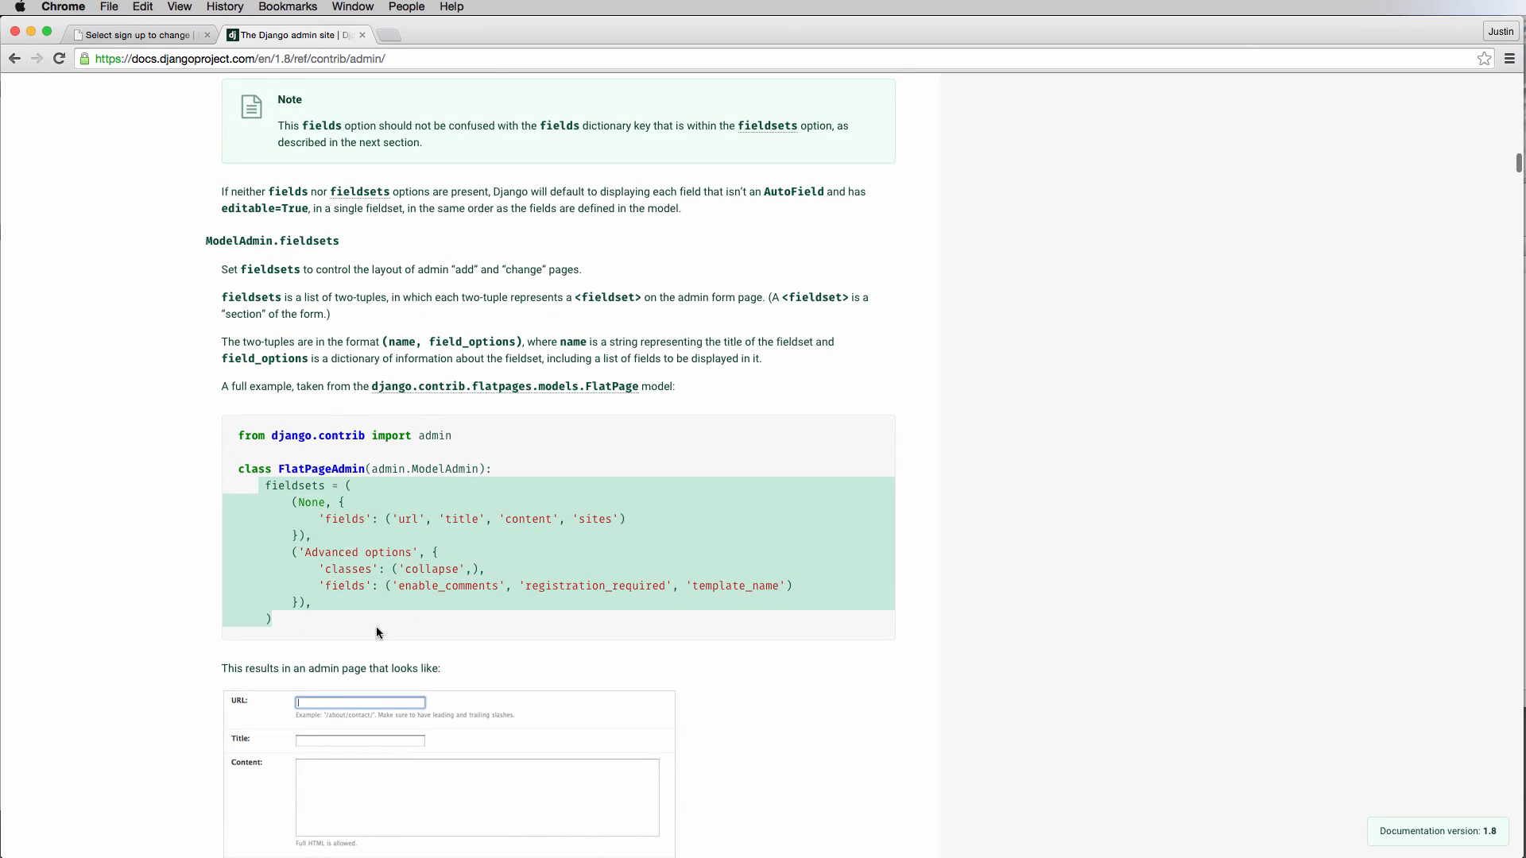
pyautogui.scroll(-3)
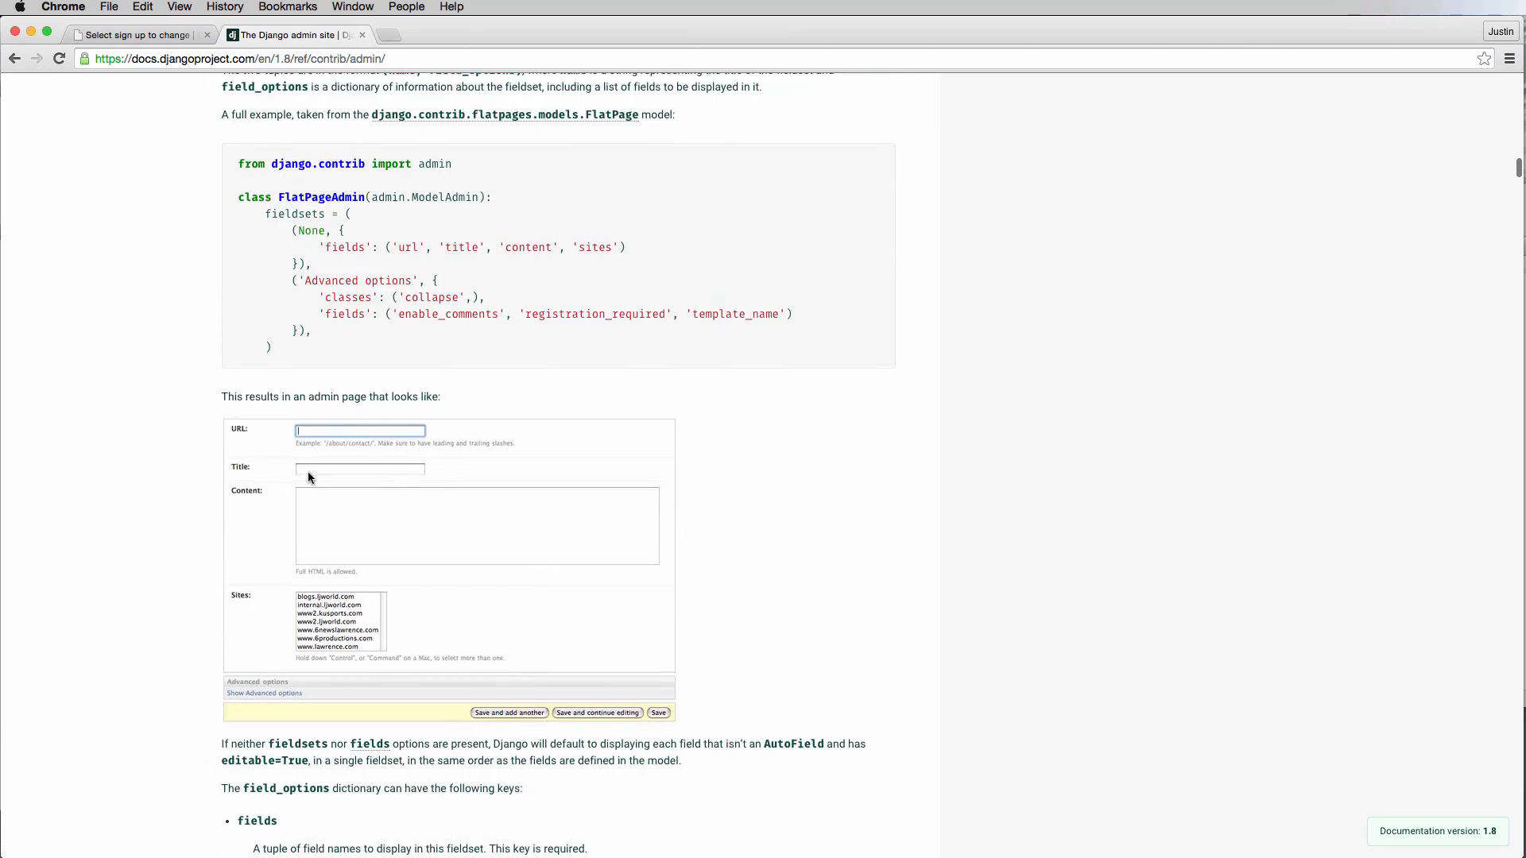
pyautogui.scroll(-3)
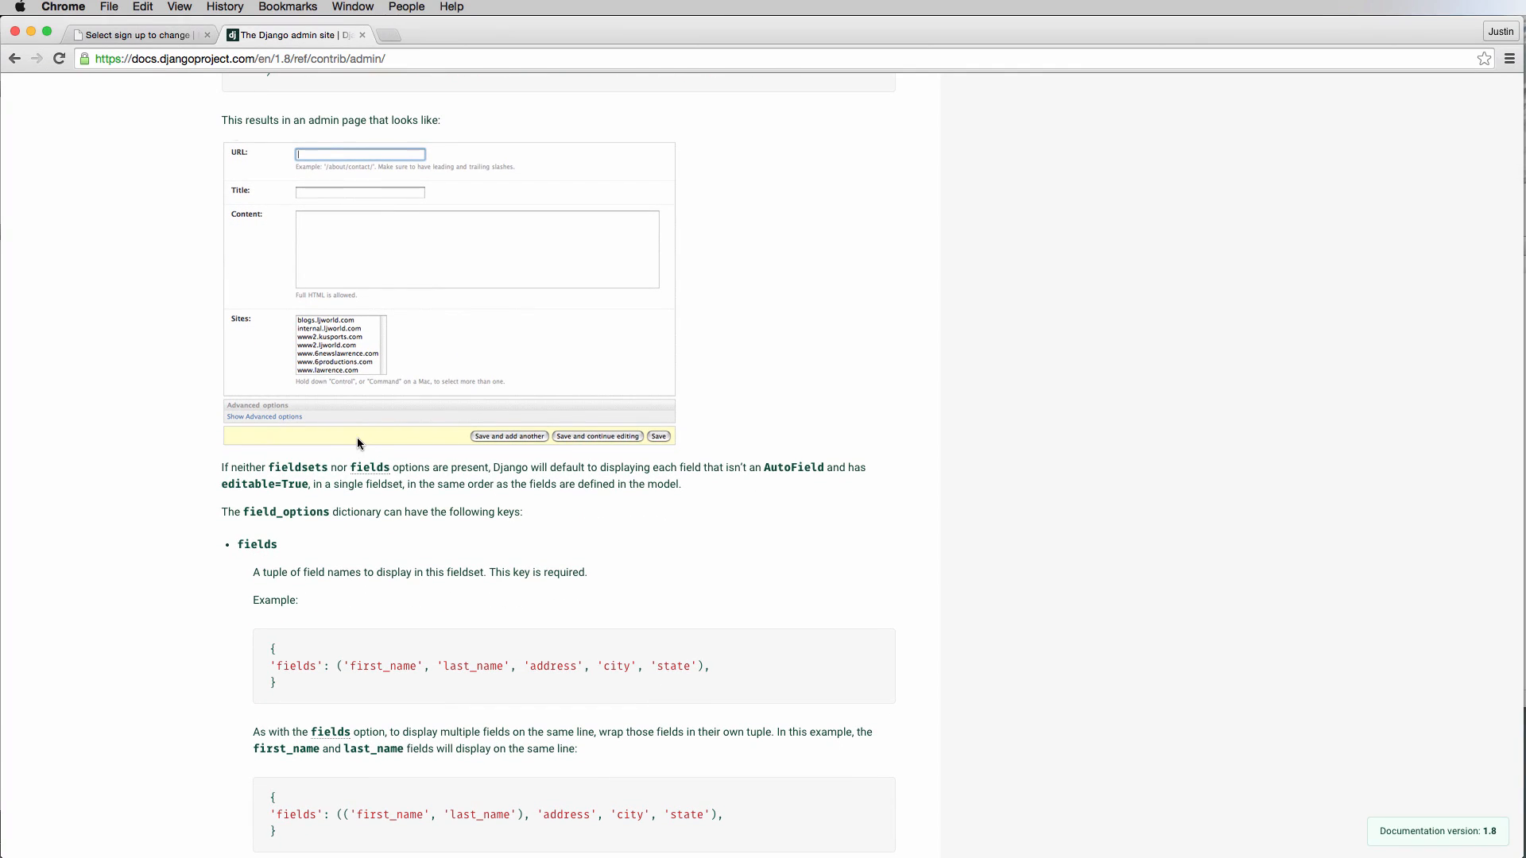
# Step: Return to the Sign ups list and sort it by the Updated and Timestamp columns
pyautogui.click(136, 34)
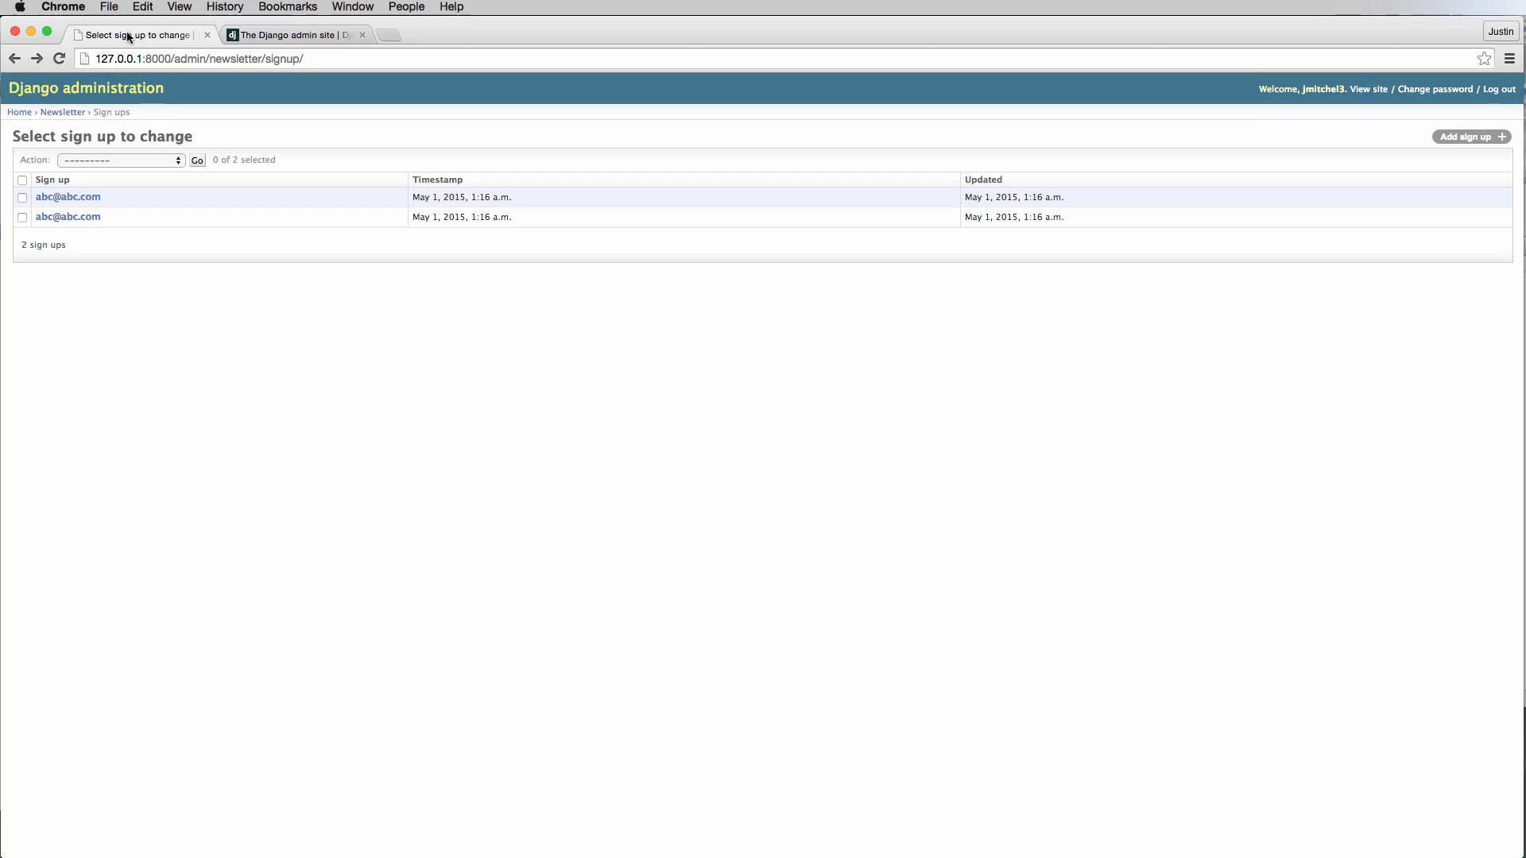
pyautogui.moveTo(386, 254)
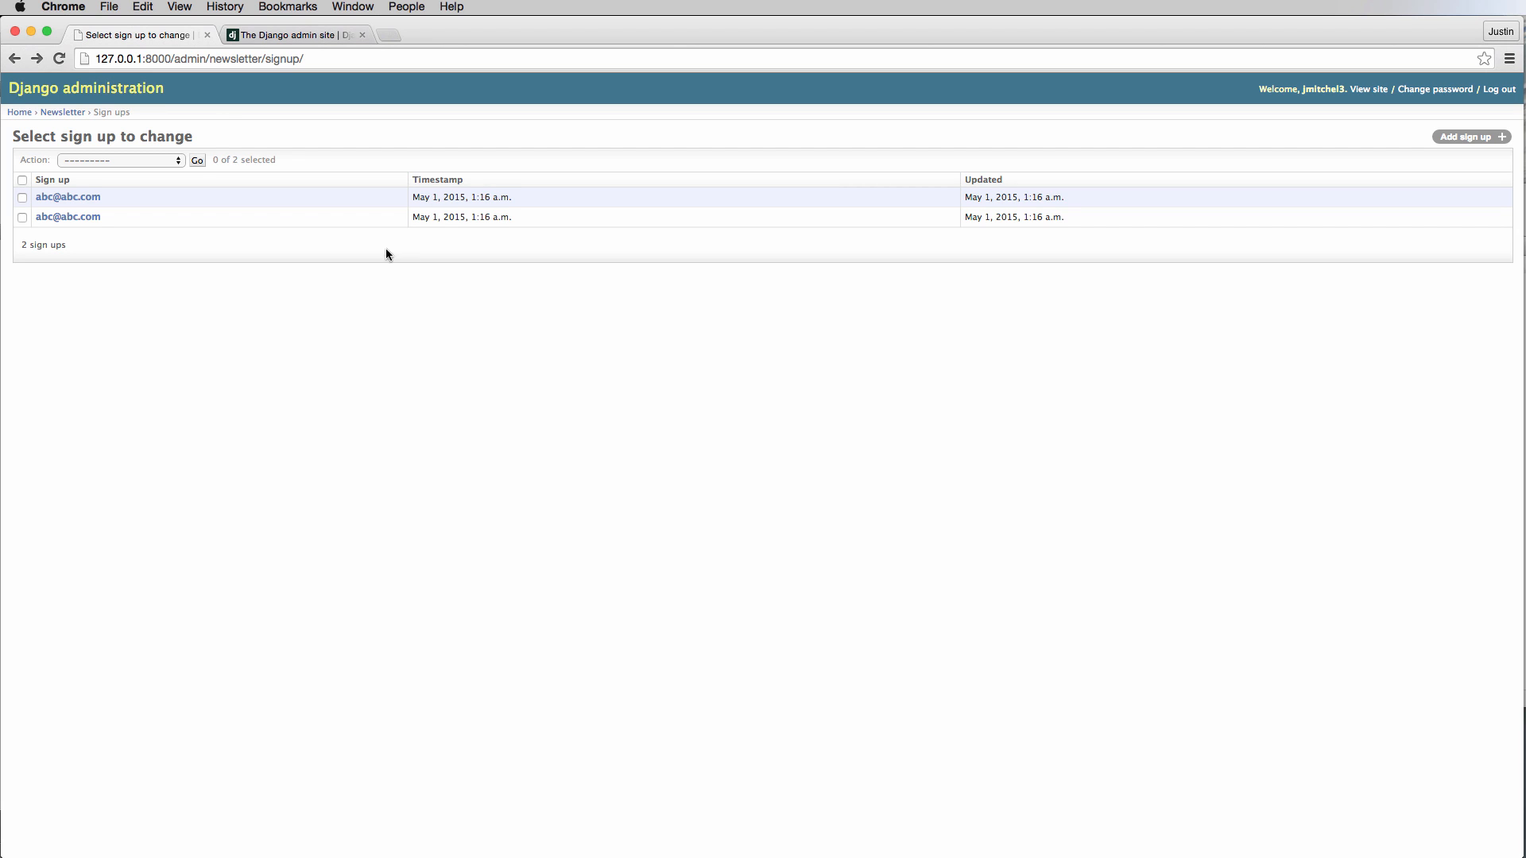
pyautogui.moveTo(129, 188)
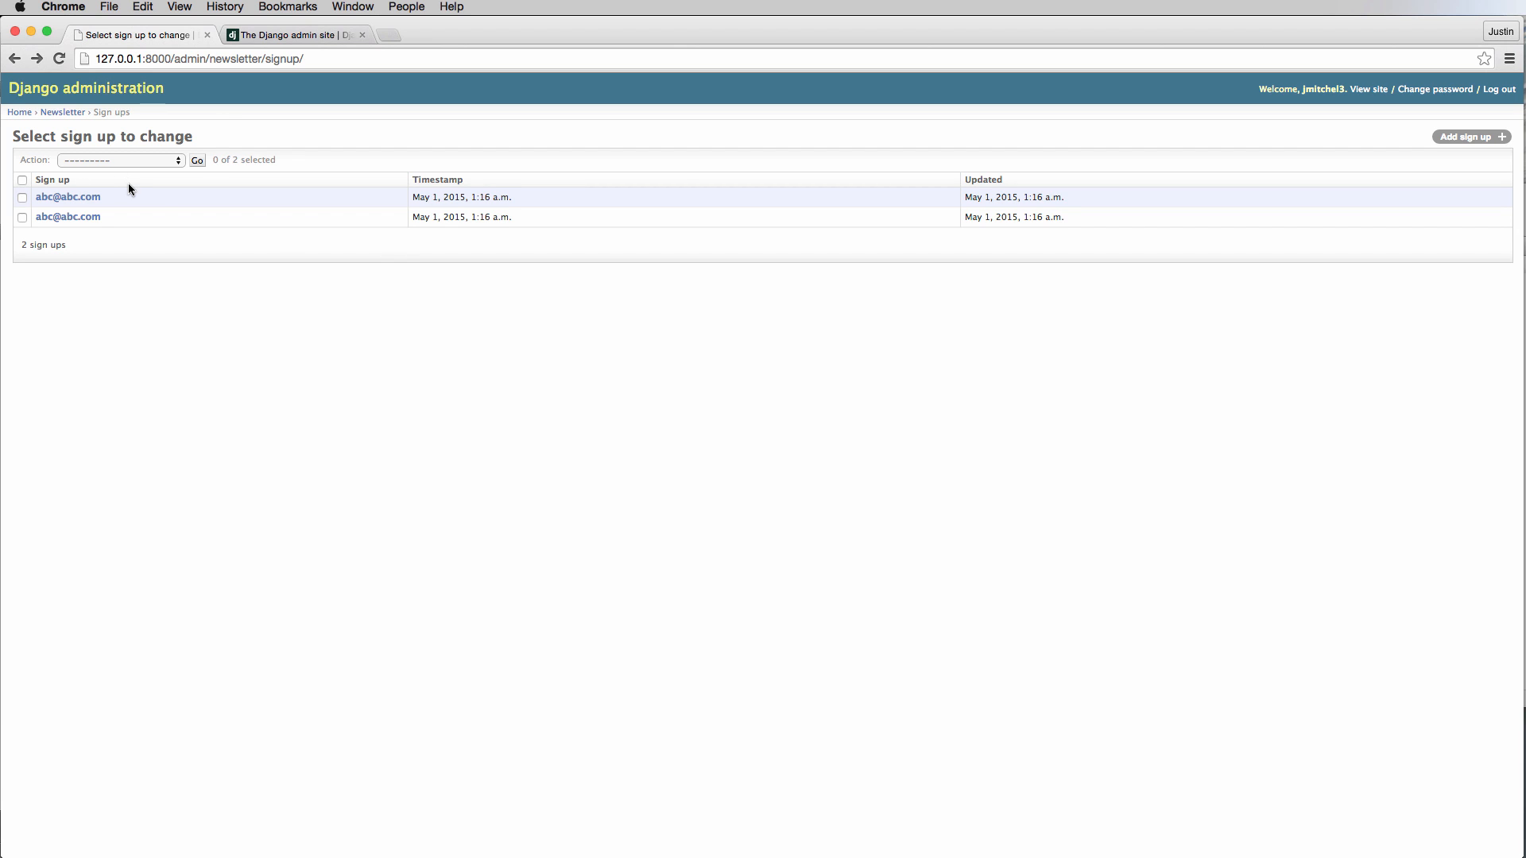
pyautogui.moveTo(134, 187)
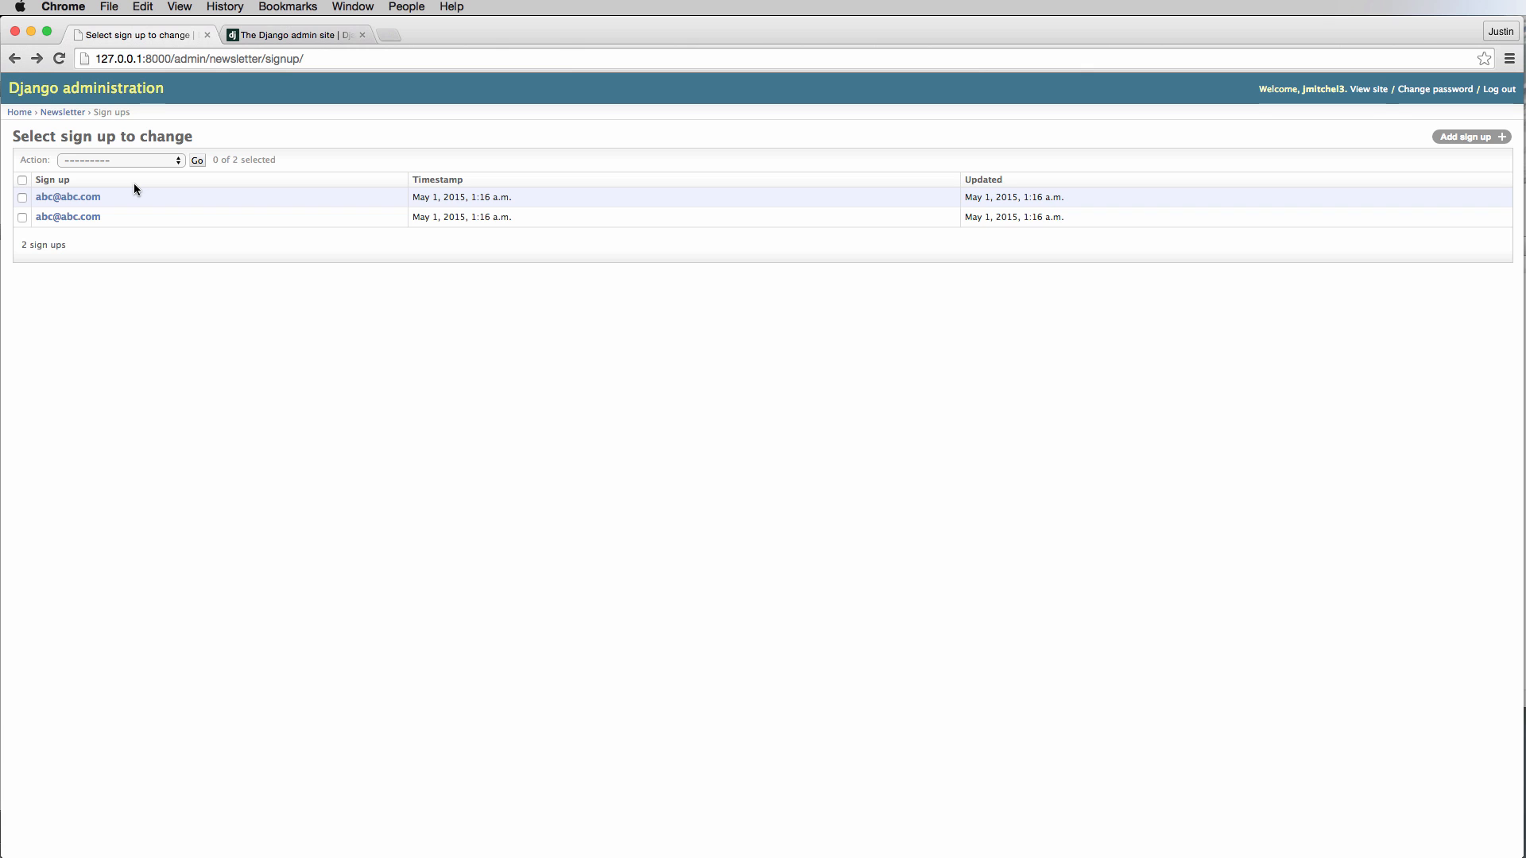
pyautogui.moveTo(144, 195)
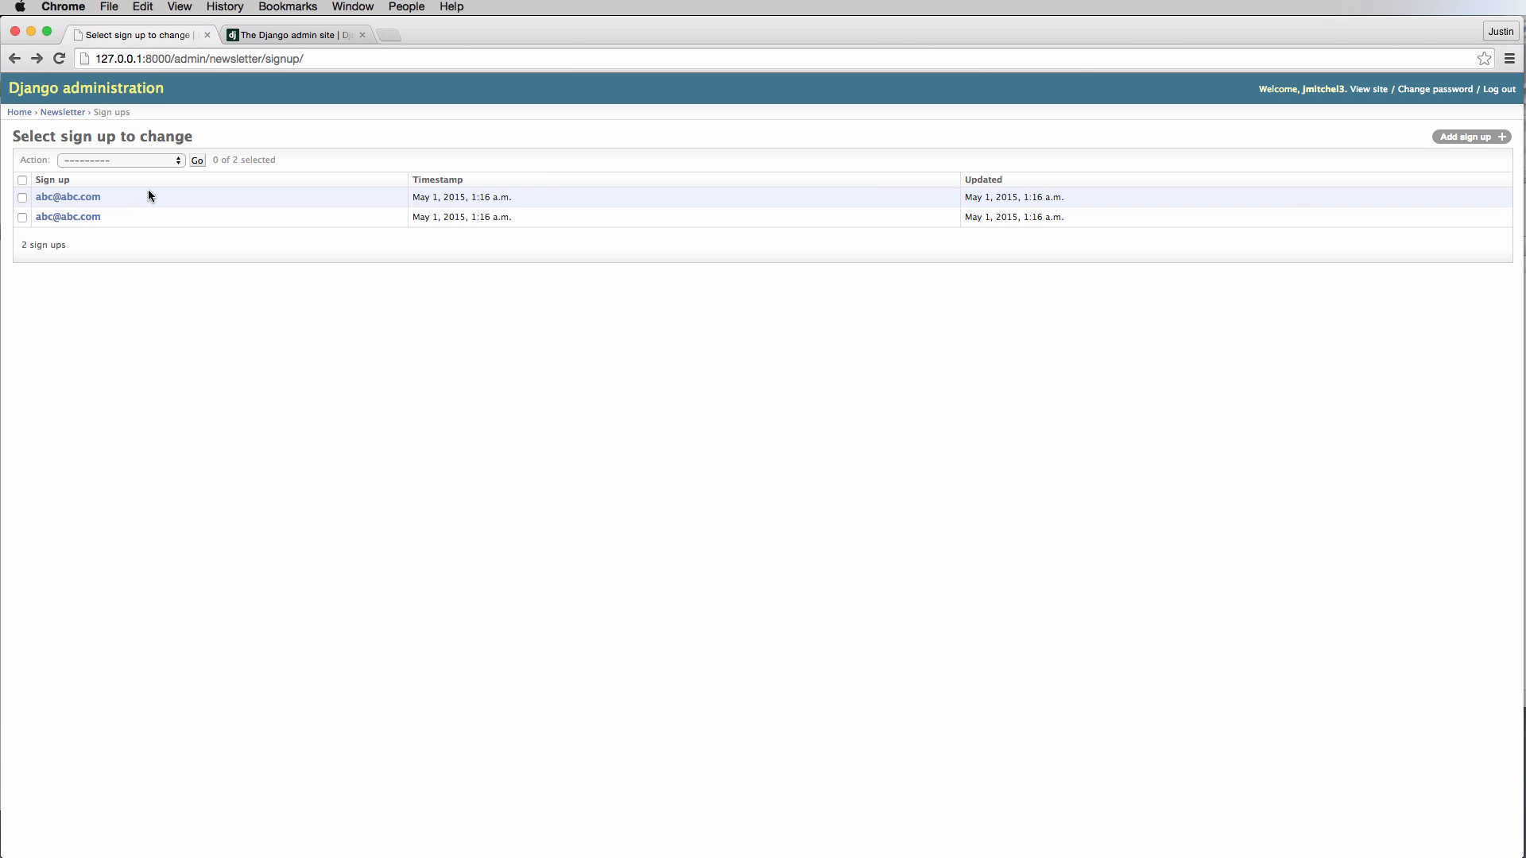
pyautogui.moveTo(158, 199)
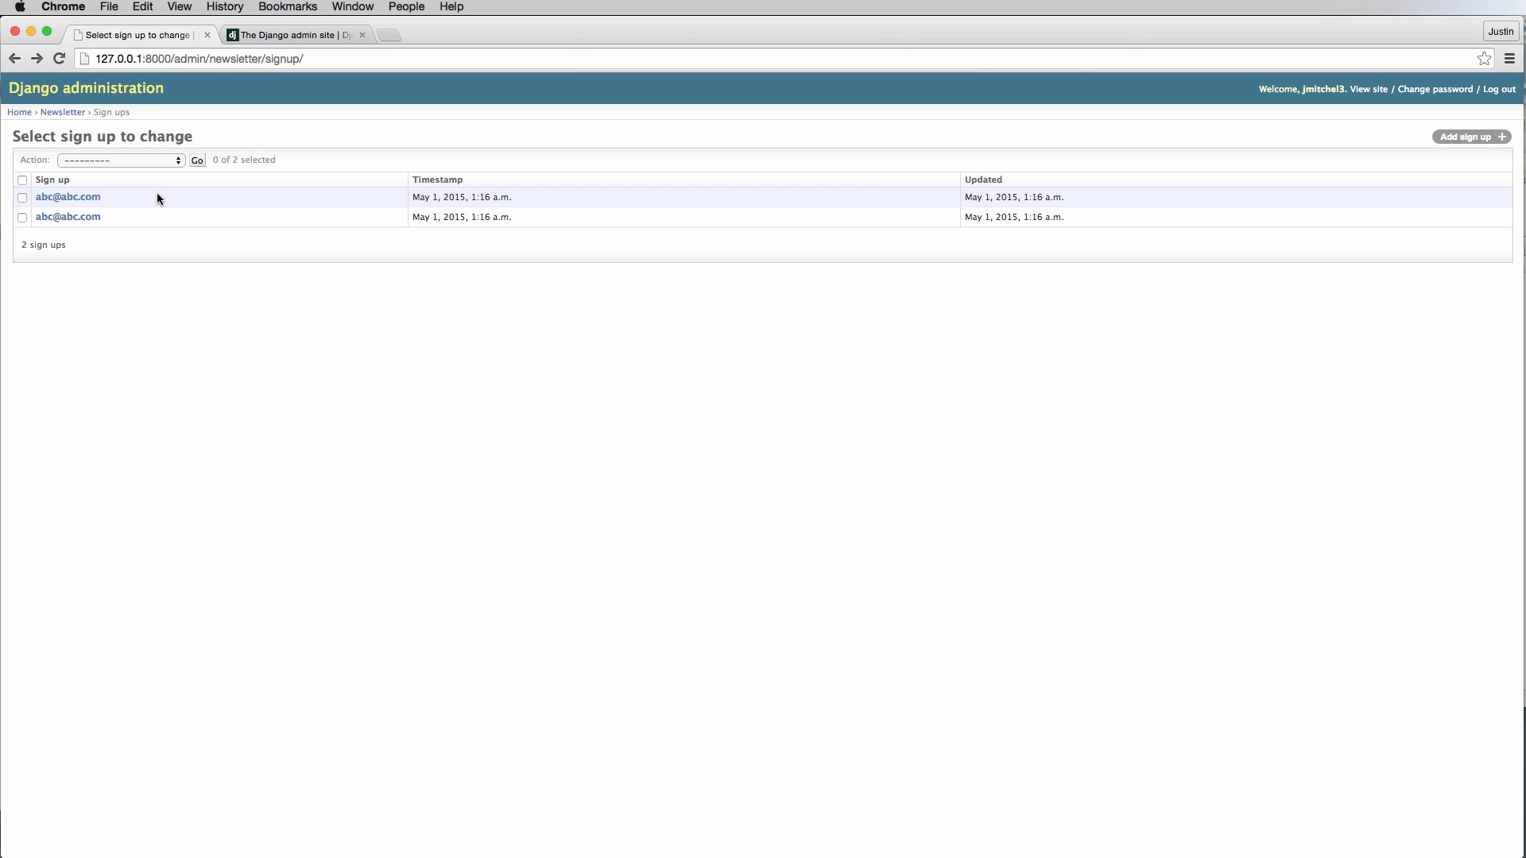
pyautogui.moveTo(69, 197)
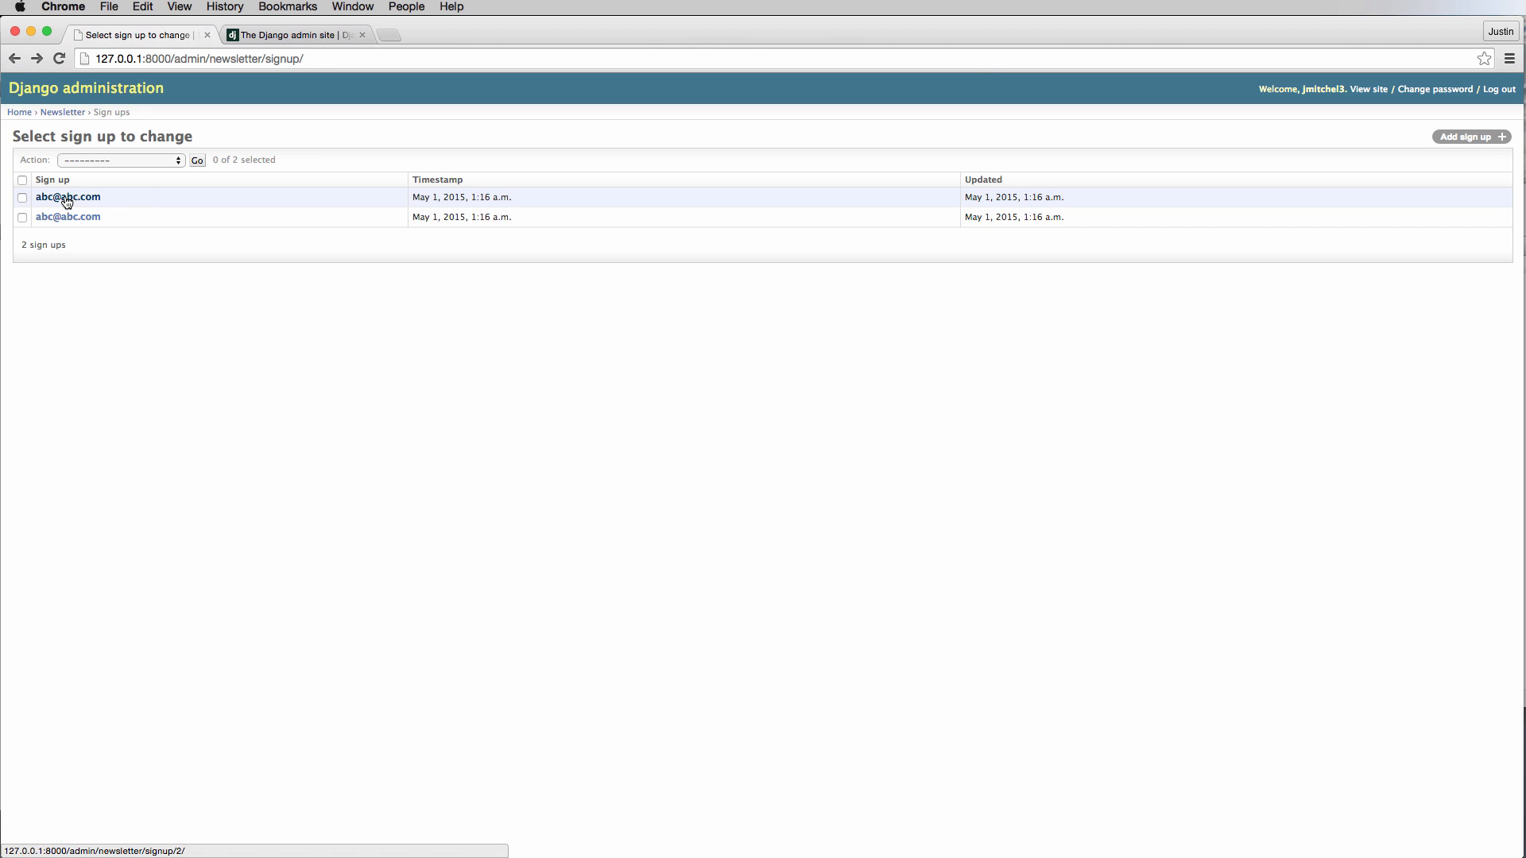
pyautogui.moveTo(91, 204)
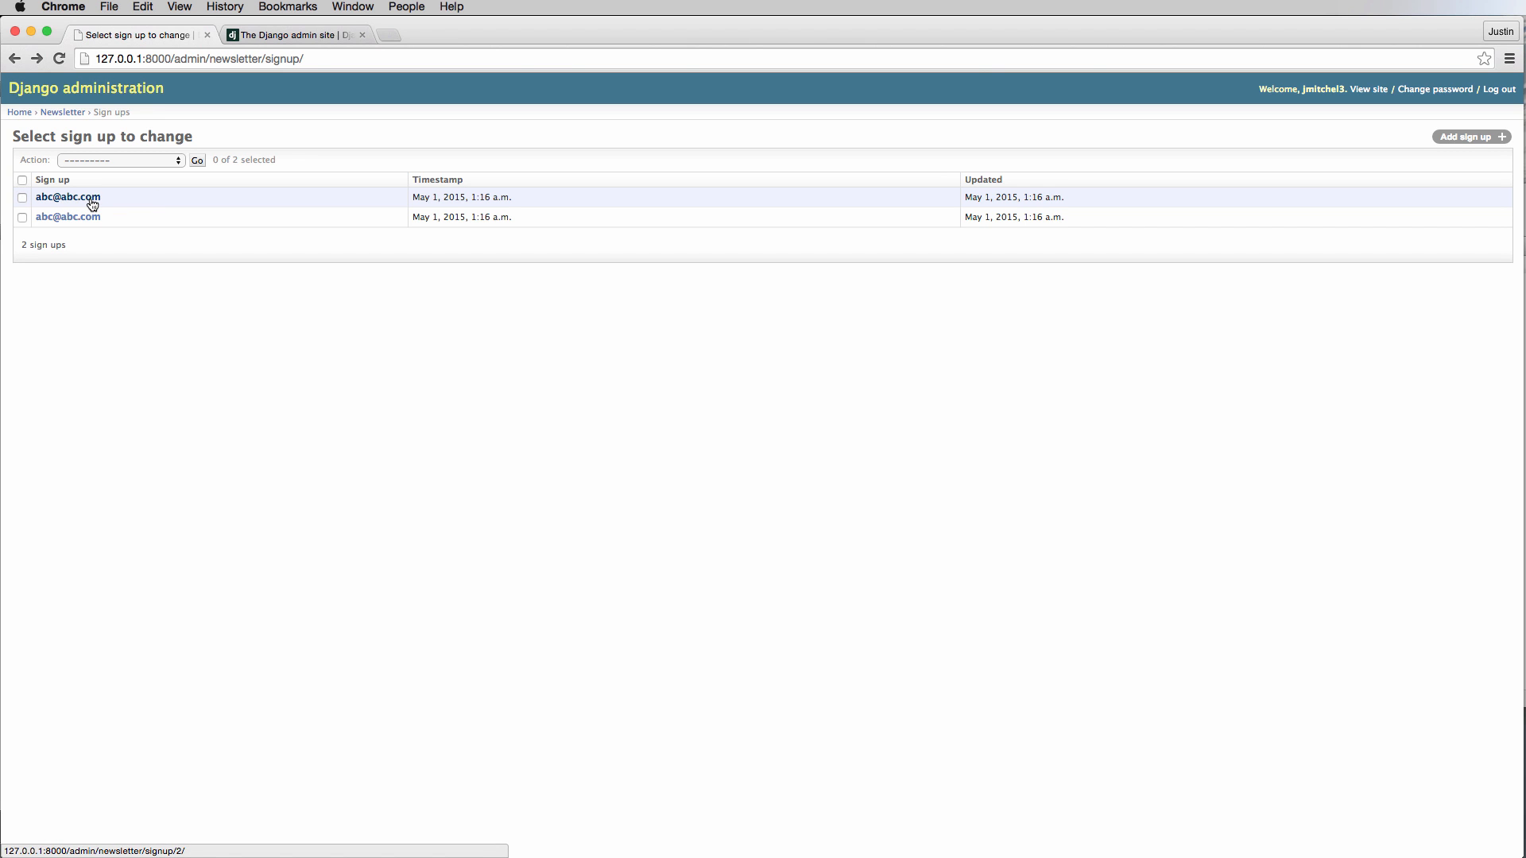
pyautogui.moveTo(64, 202)
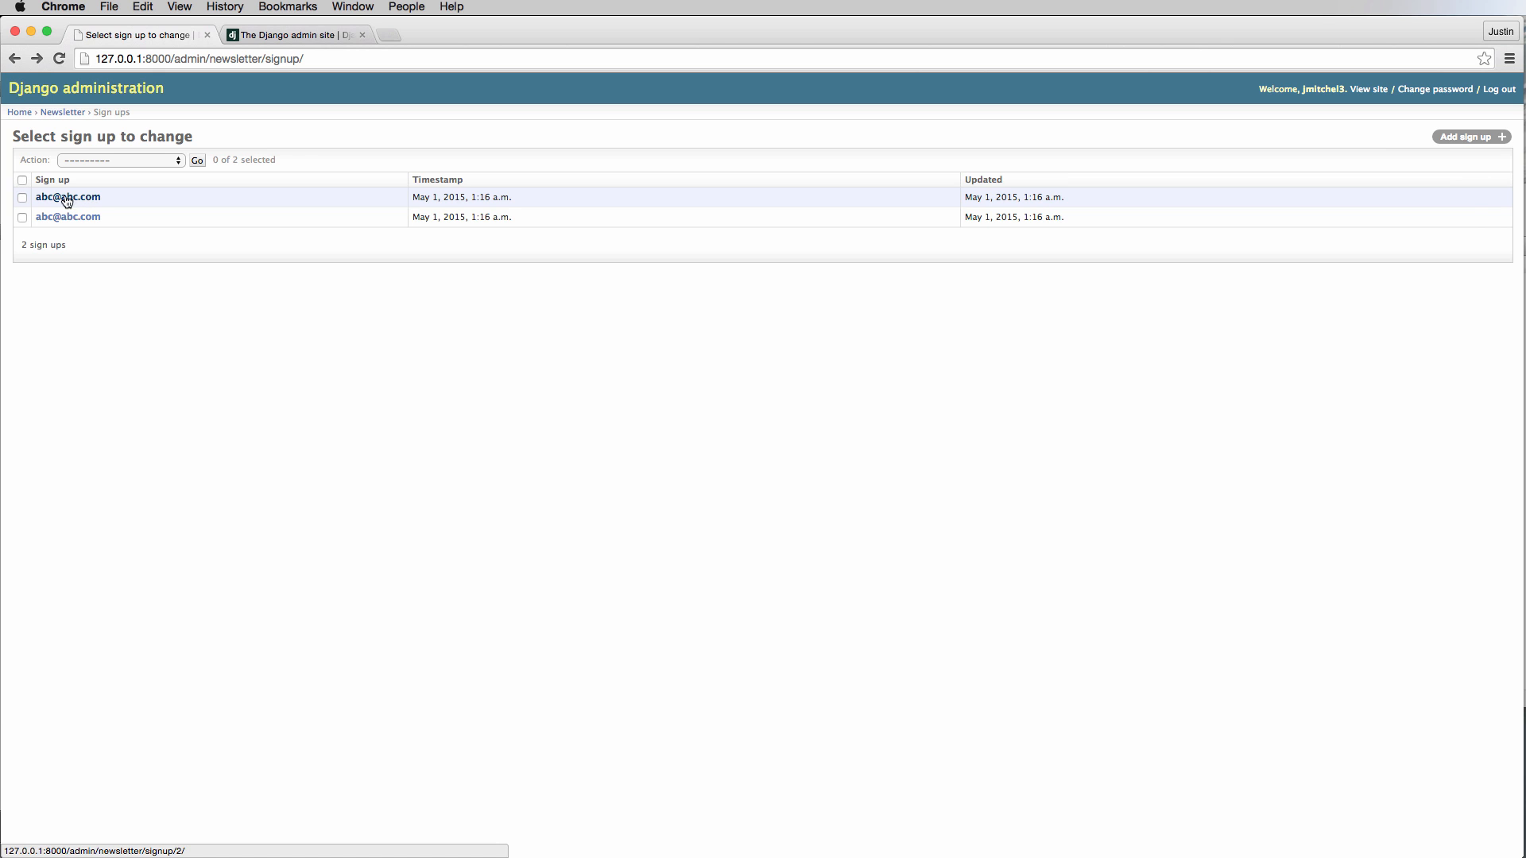
pyautogui.moveTo(524, 169)
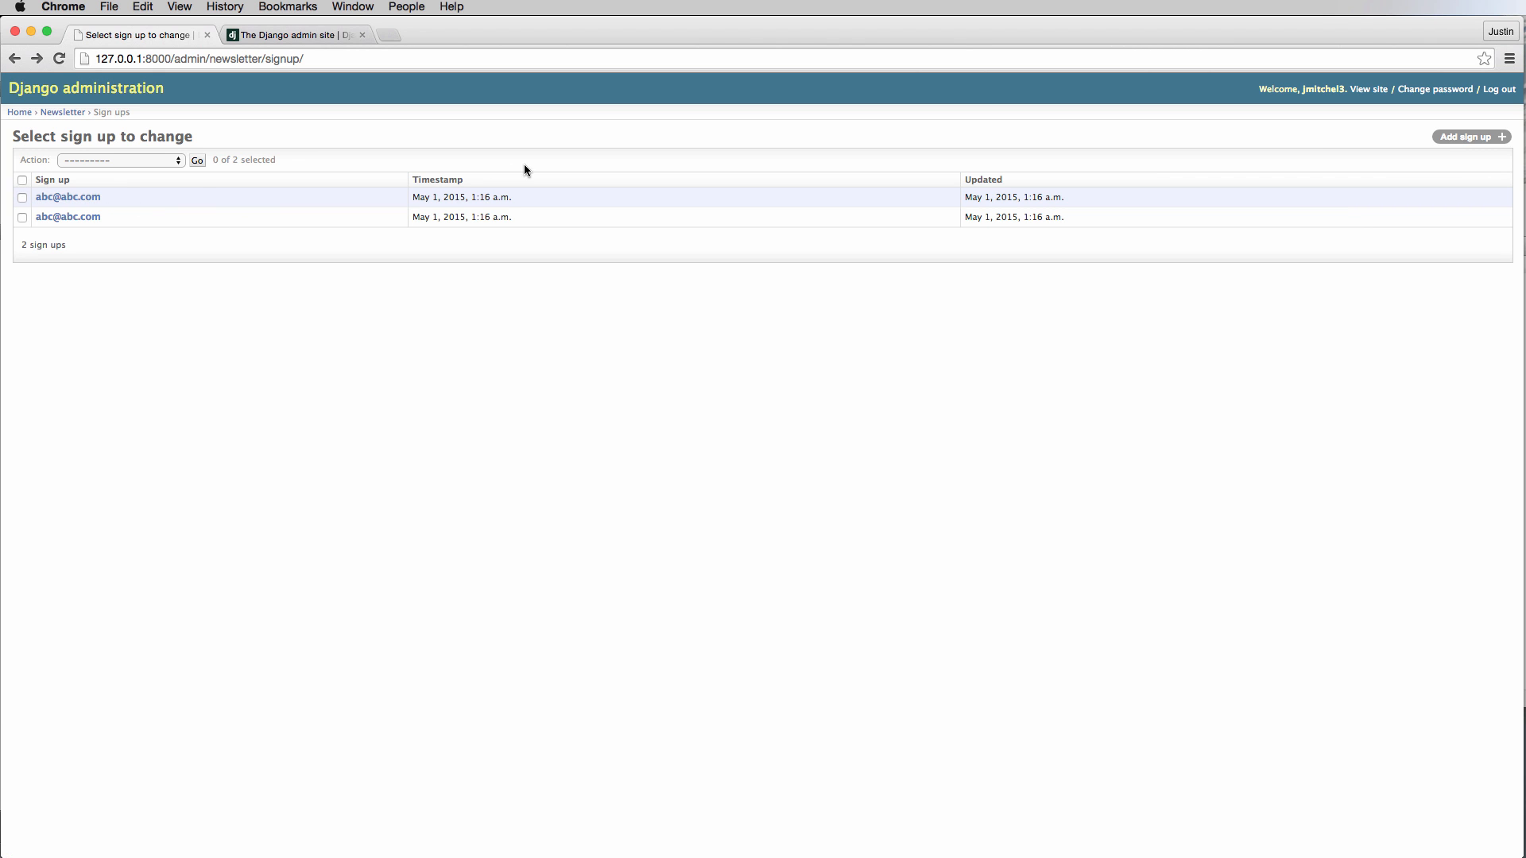
pyautogui.moveTo(92, 206)
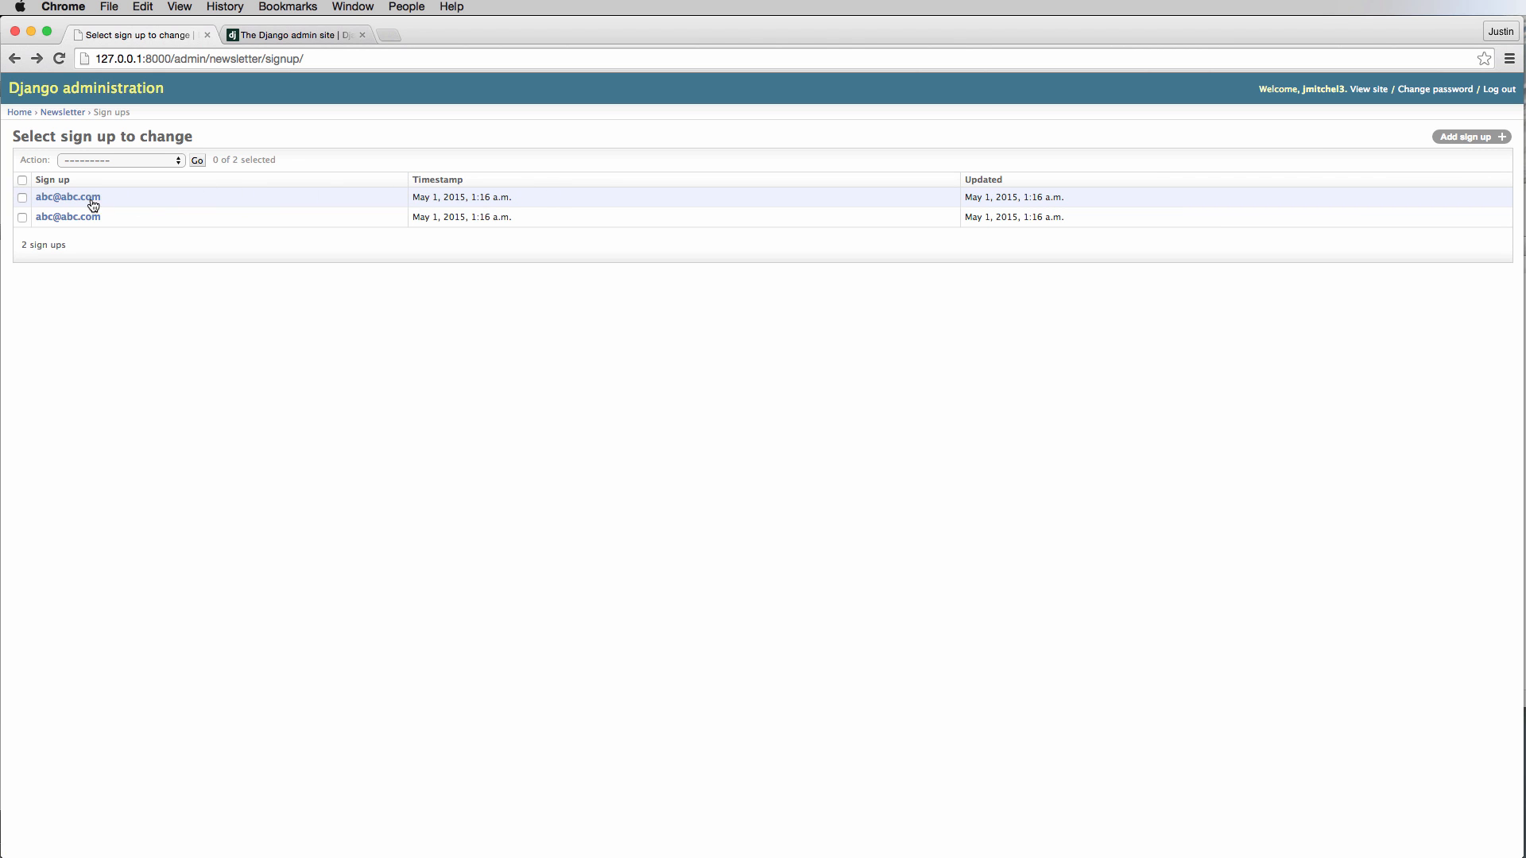
pyautogui.click(66, 196)
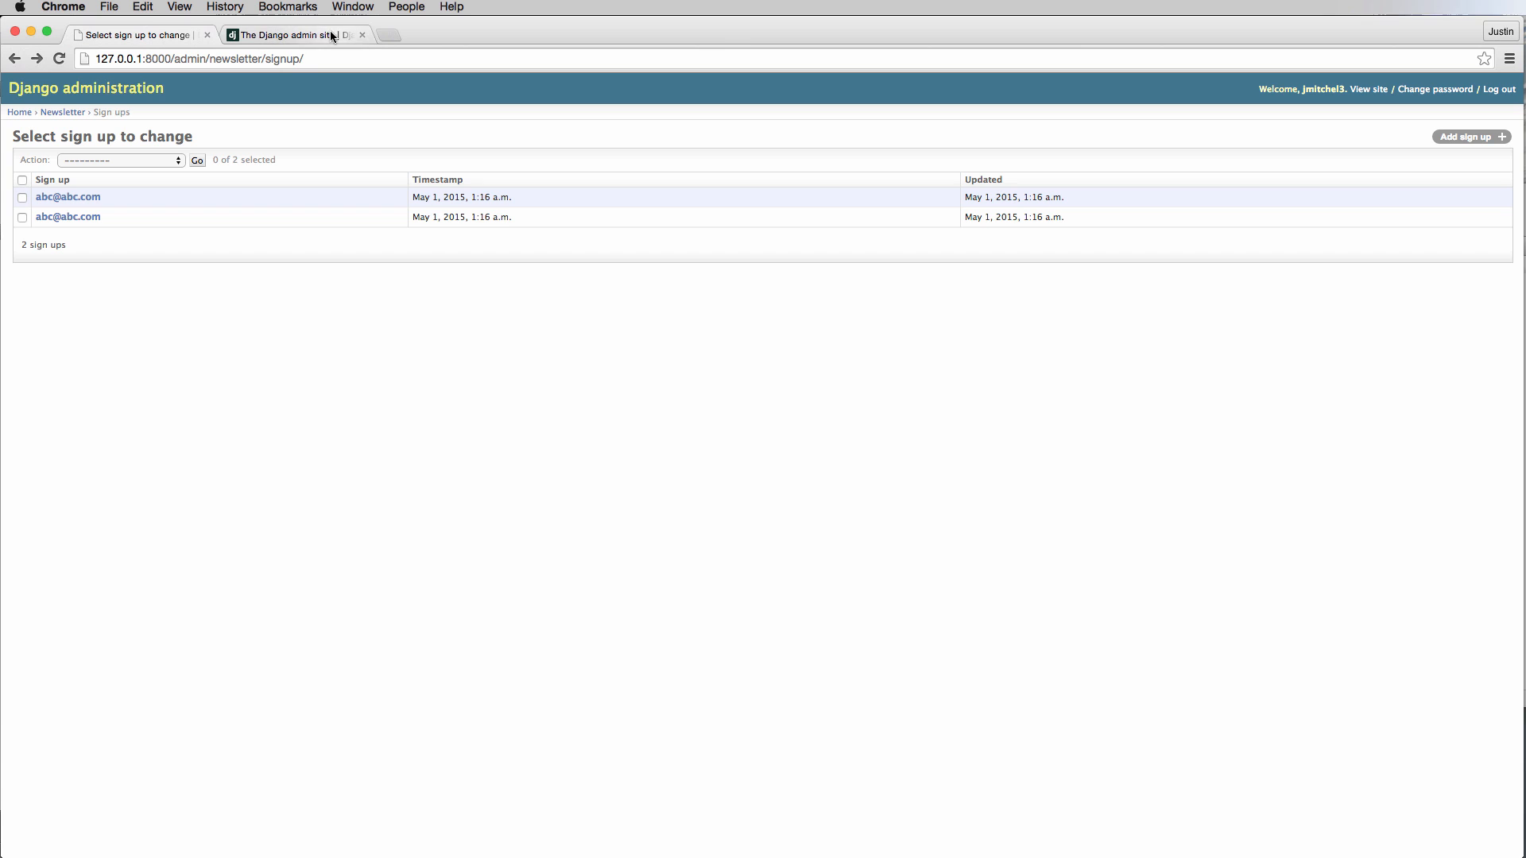
pyautogui.moveTo(296, 35)
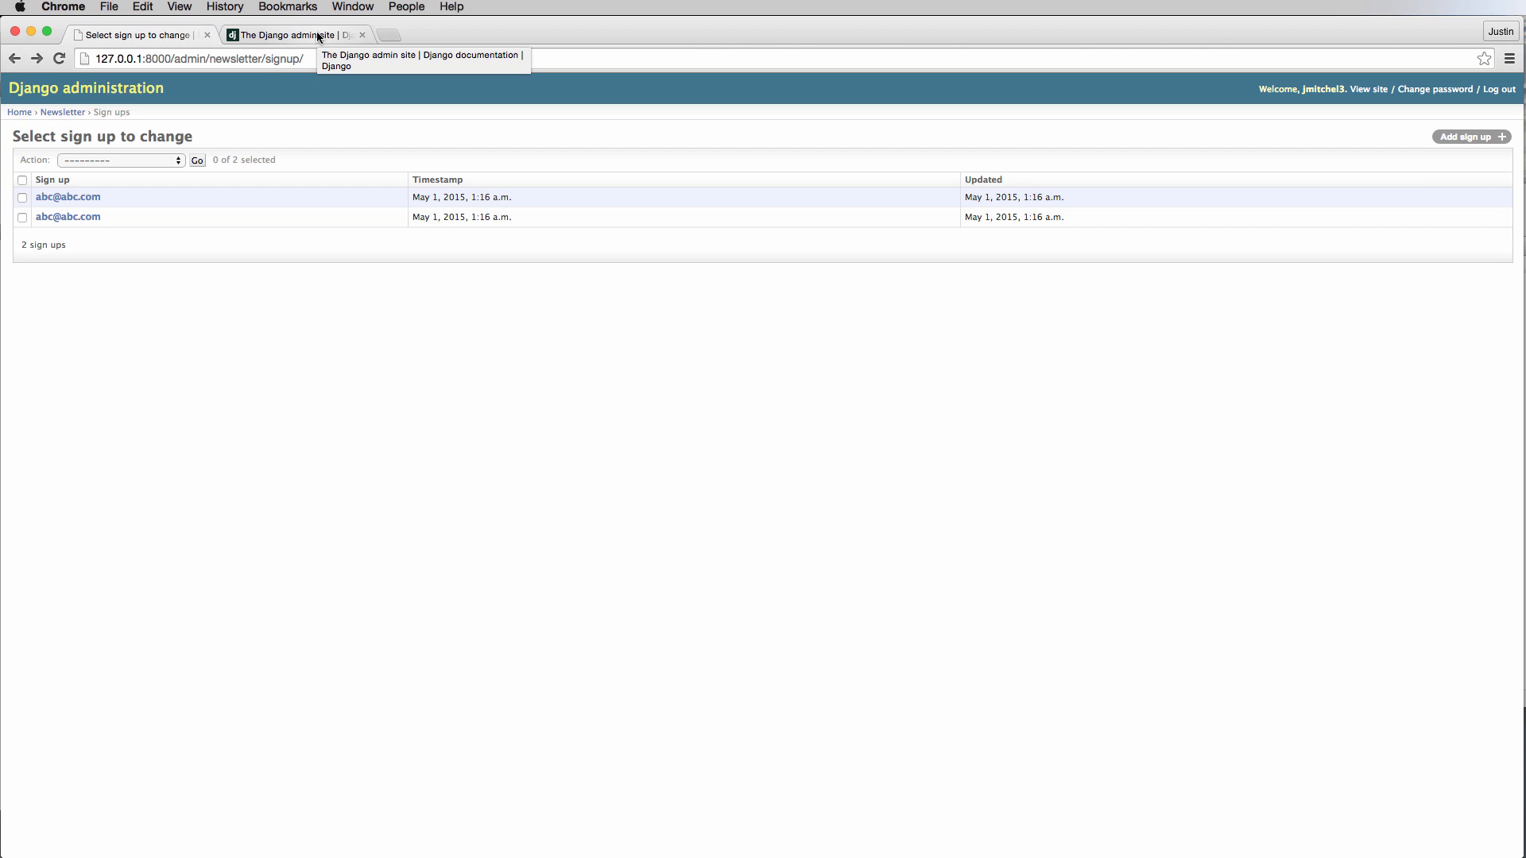
pyautogui.moveTo(318, 74)
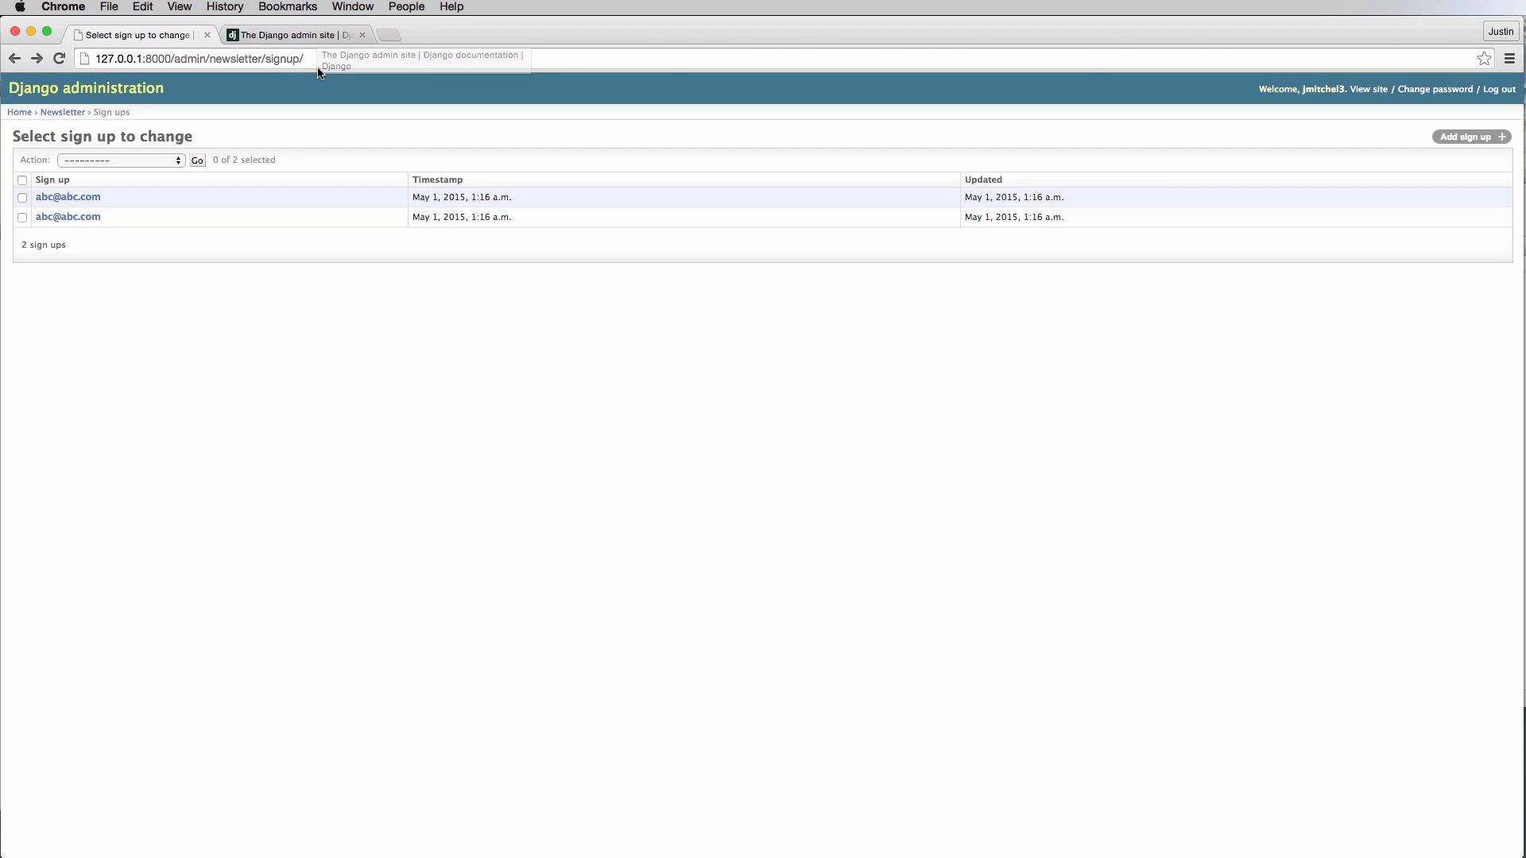
pyautogui.moveTo(478, 177)
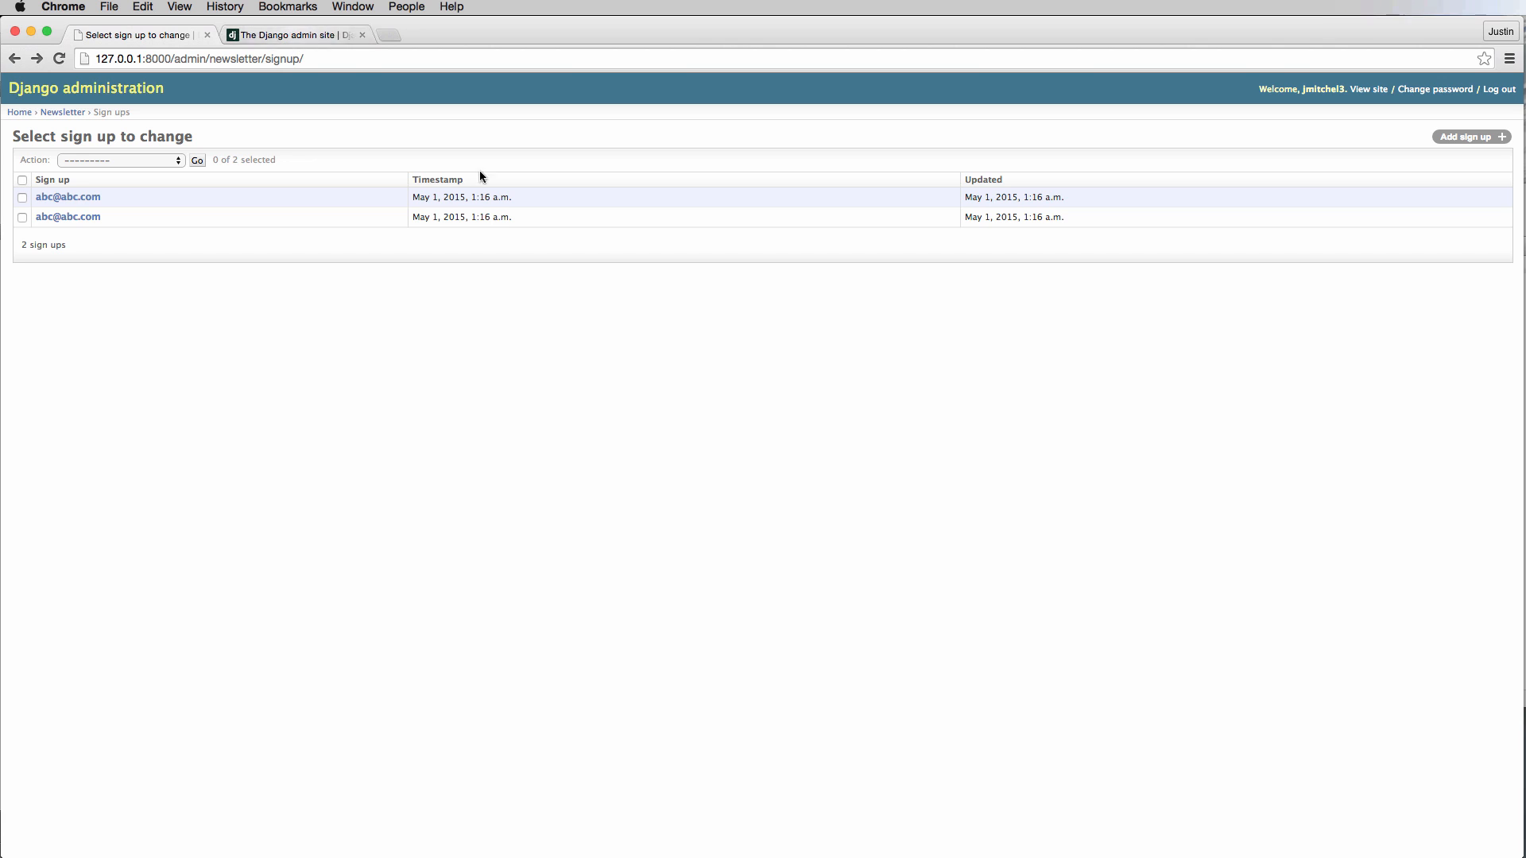
pyautogui.click(437, 179)
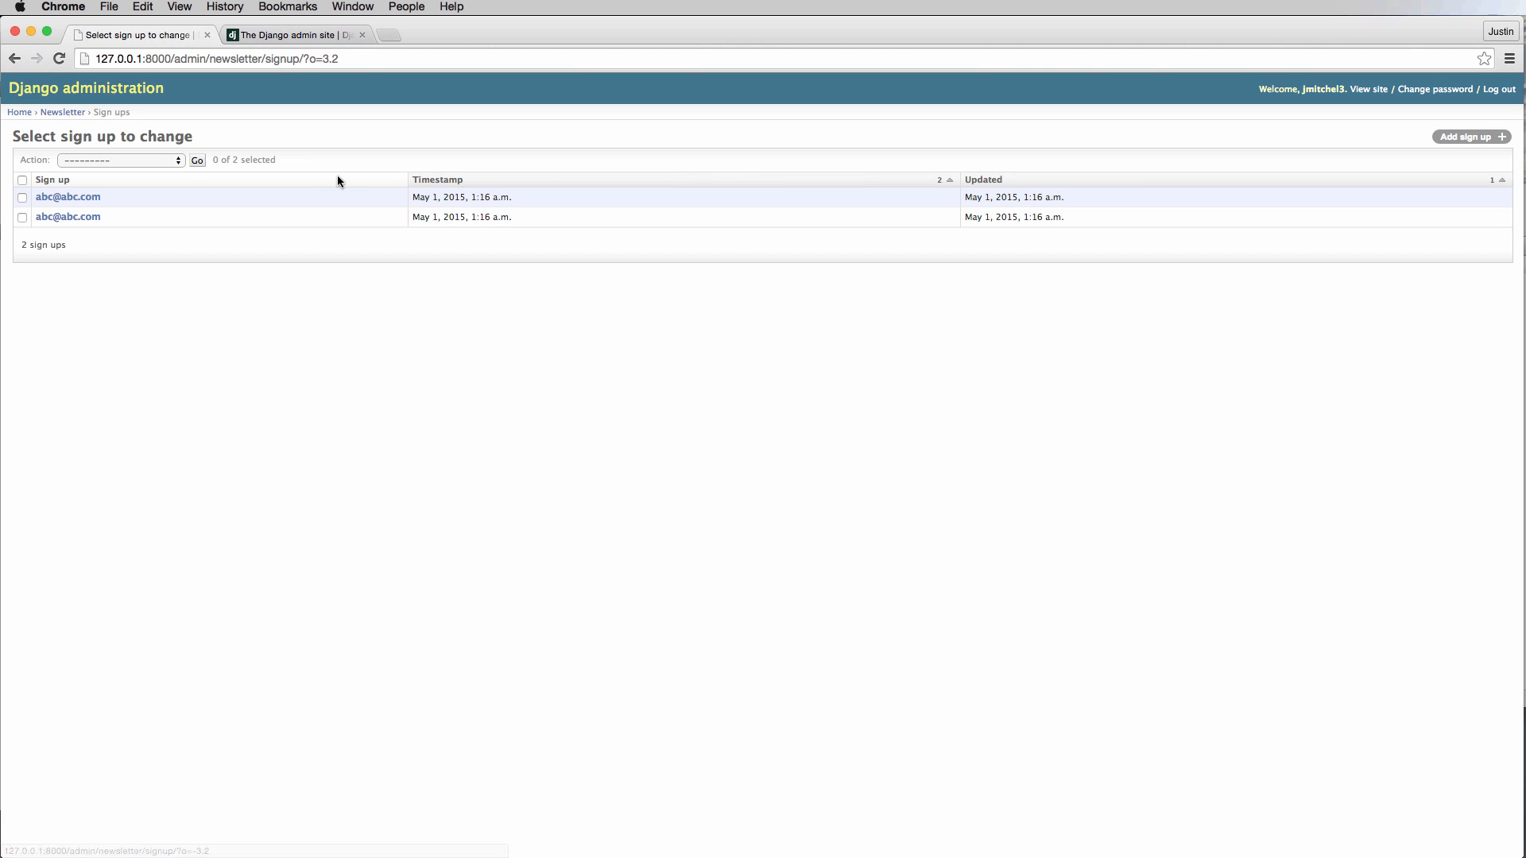
pyautogui.moveTo(300, 36)
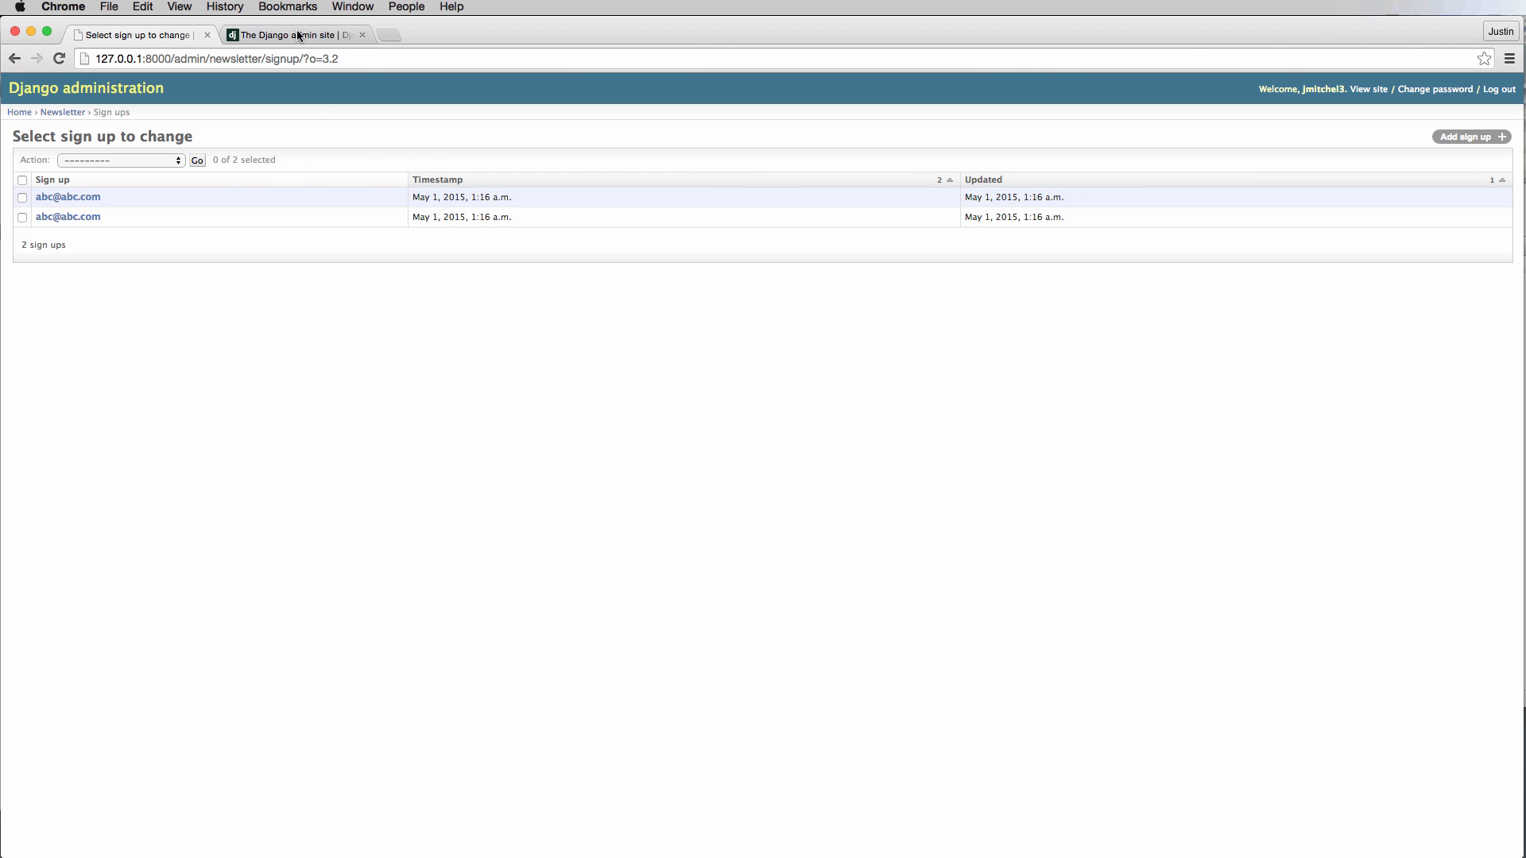
pyautogui.click(292, 35)
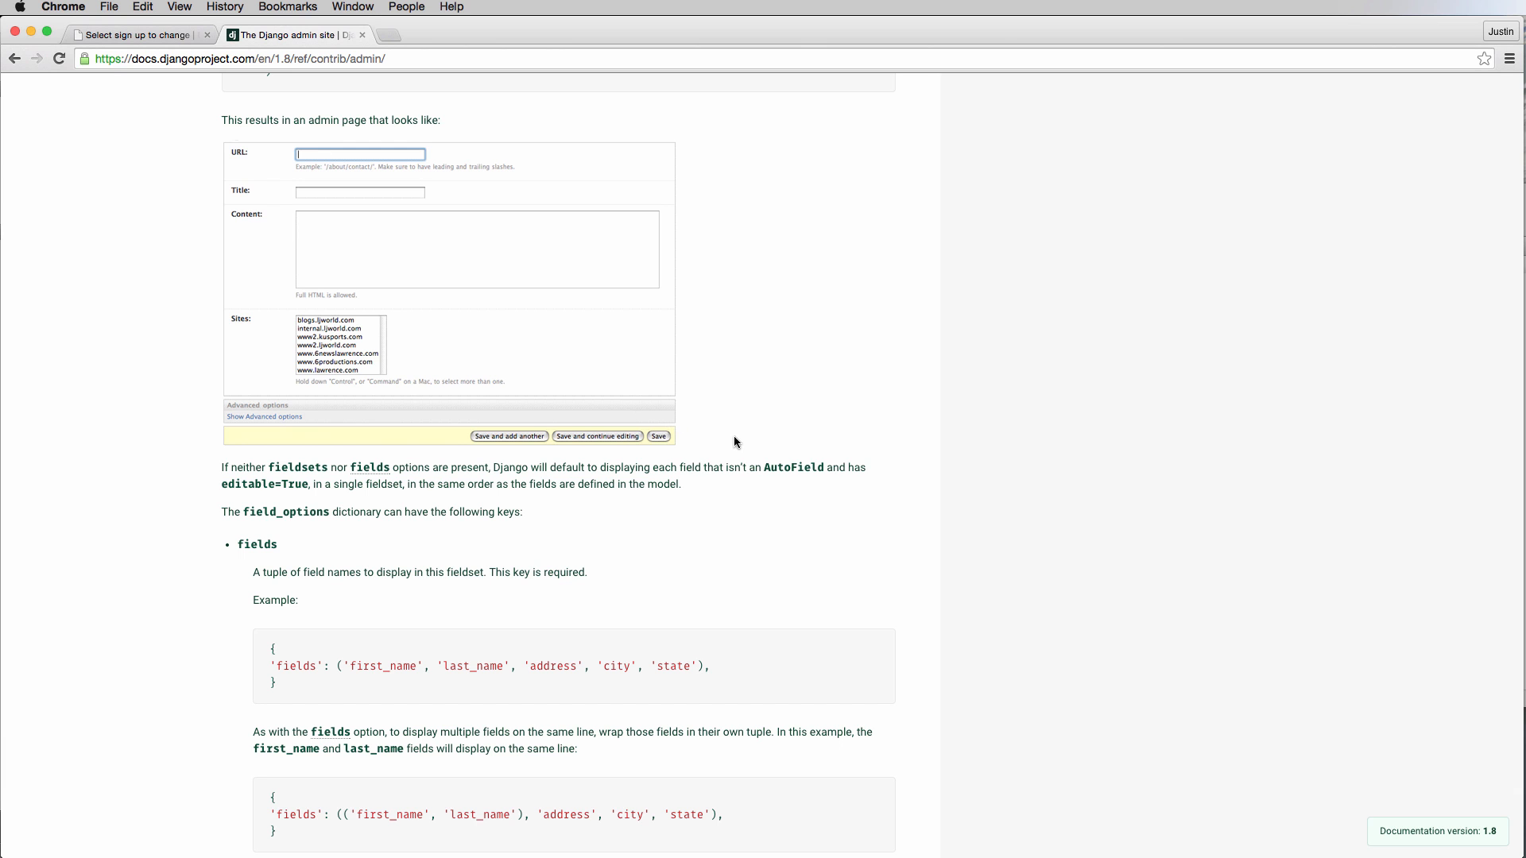
pyautogui.scroll(-3)
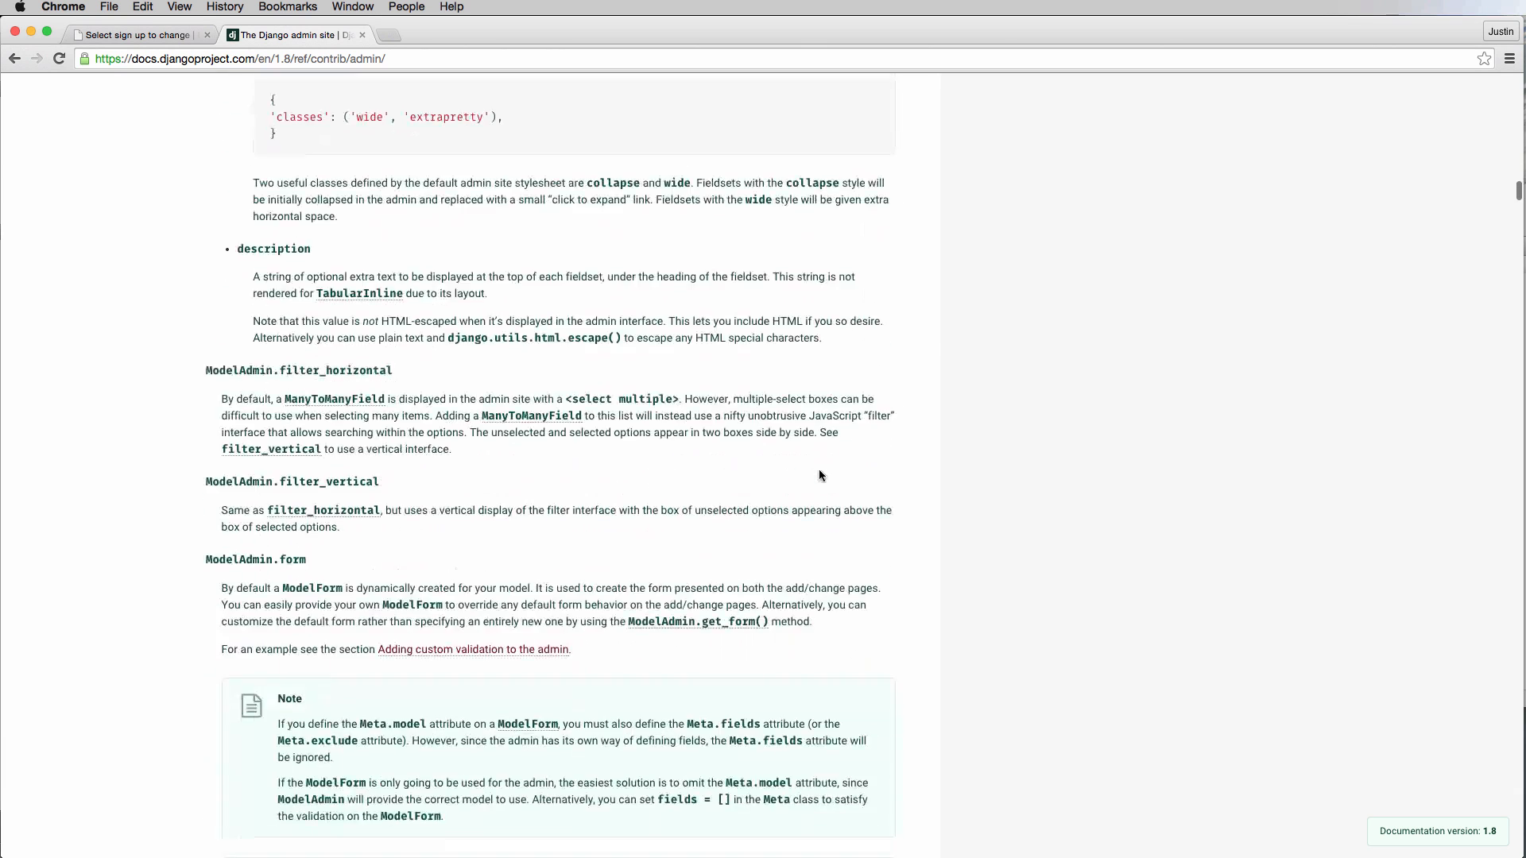
pyautogui.moveTo(292, 364)
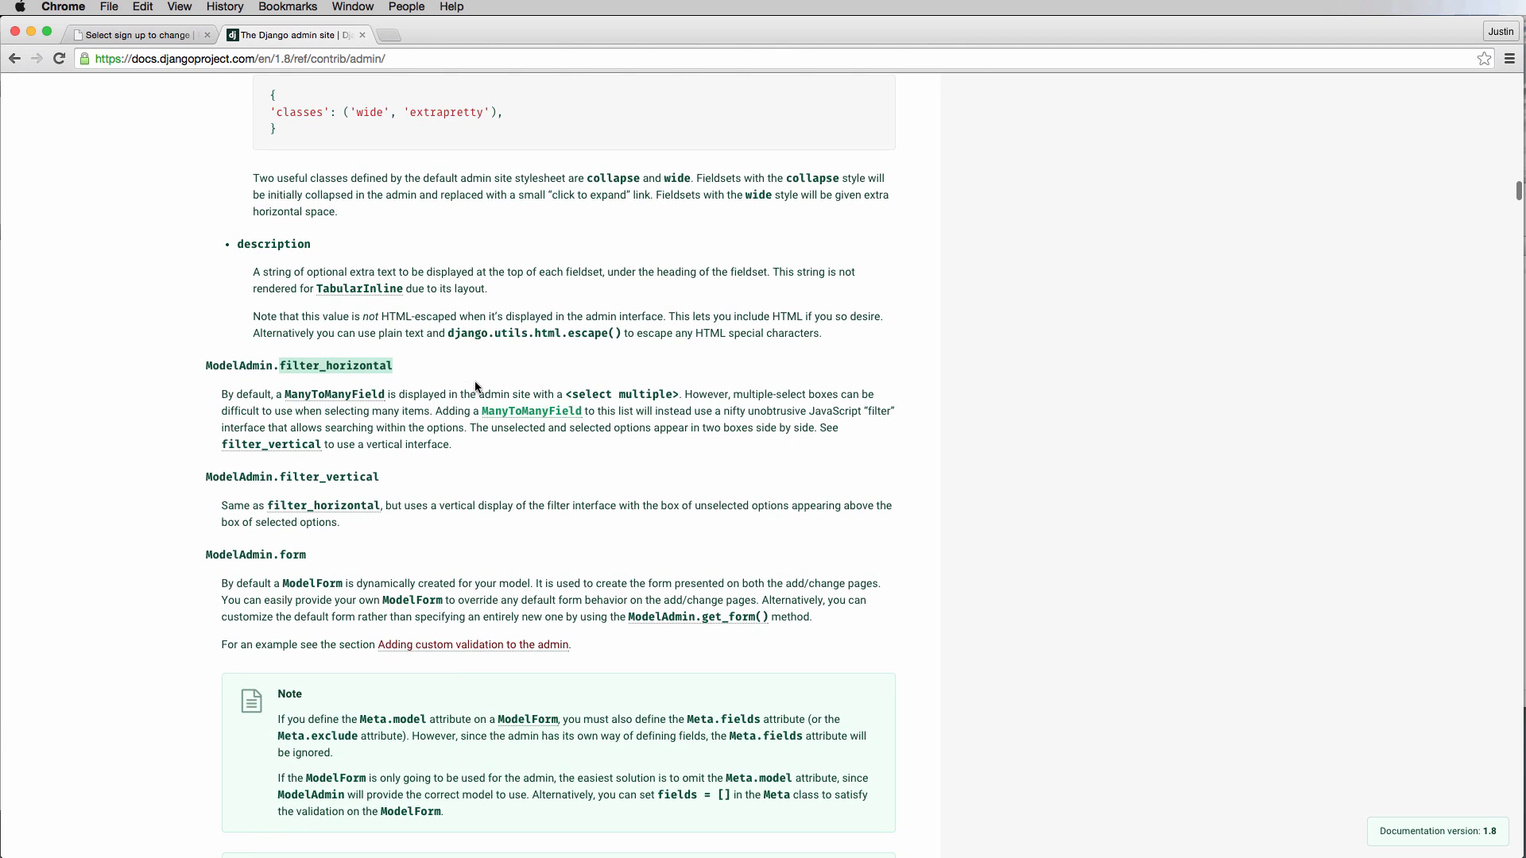
pyautogui.moveTo(581, 388)
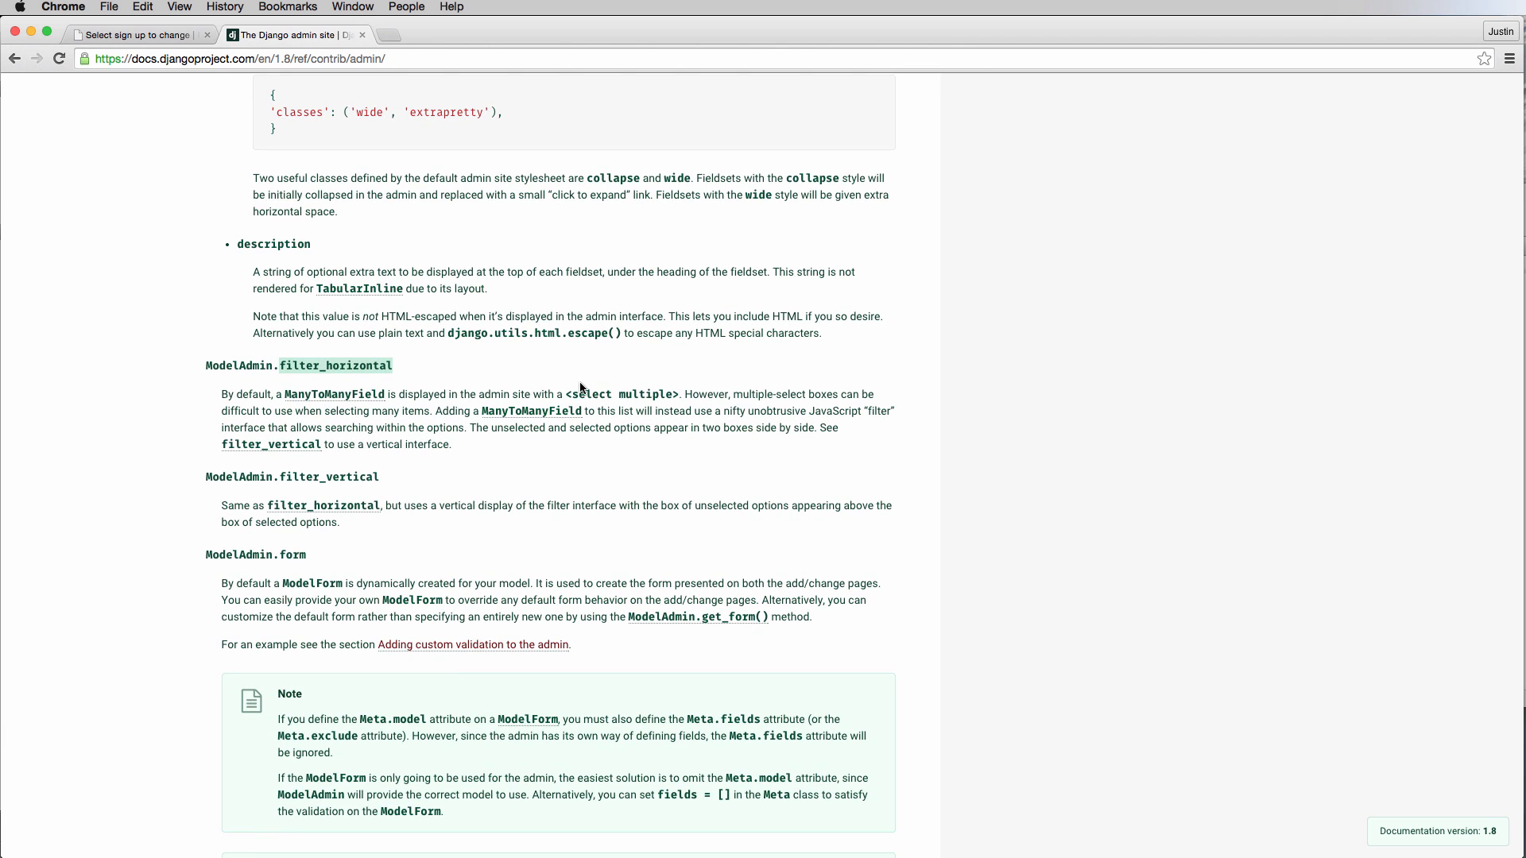
pyautogui.scroll(-3)
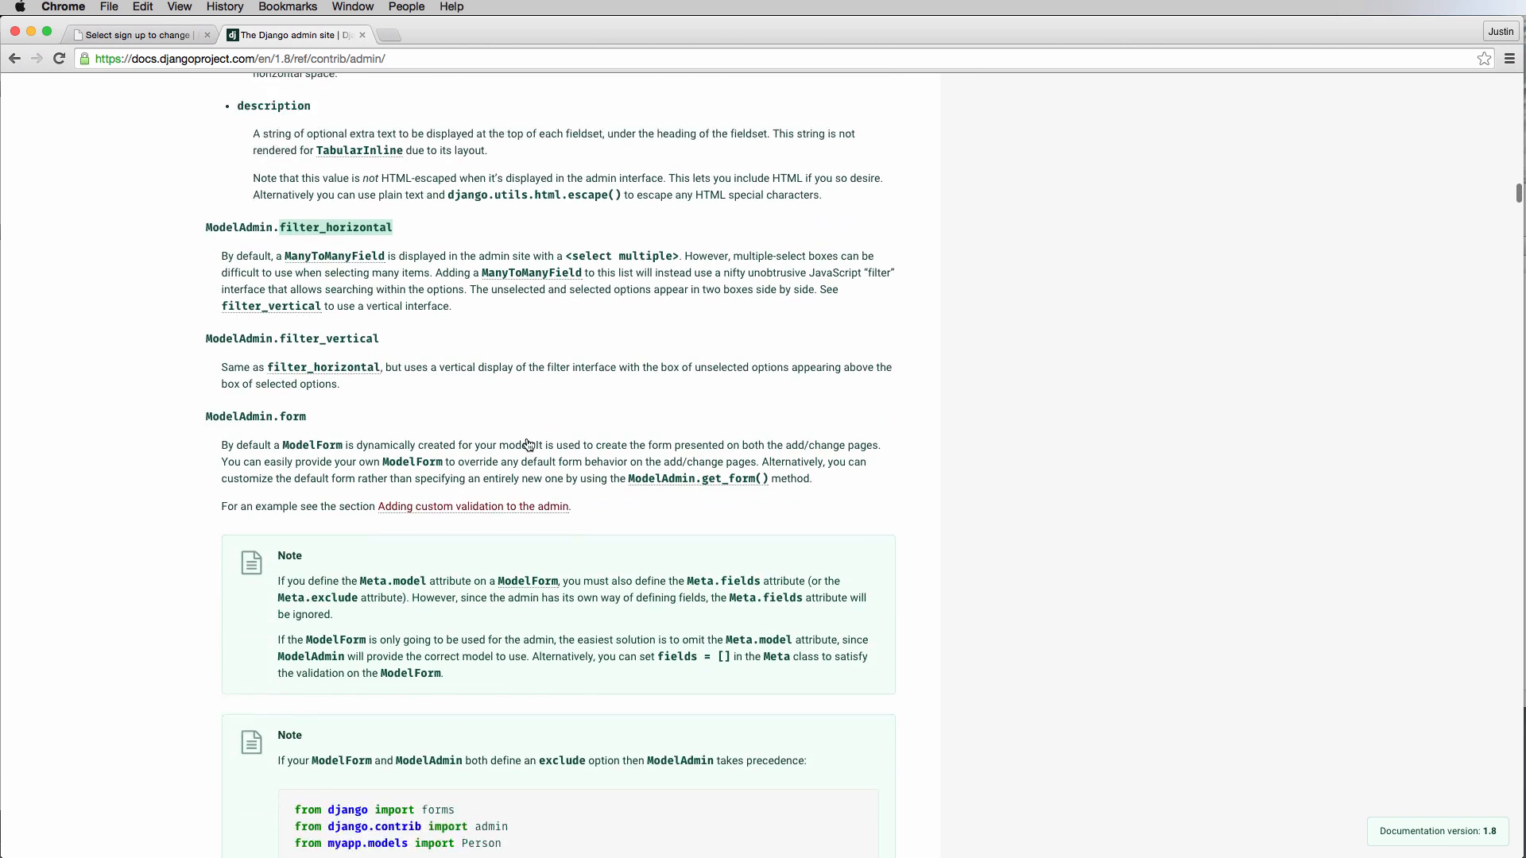
pyautogui.scroll(-3)
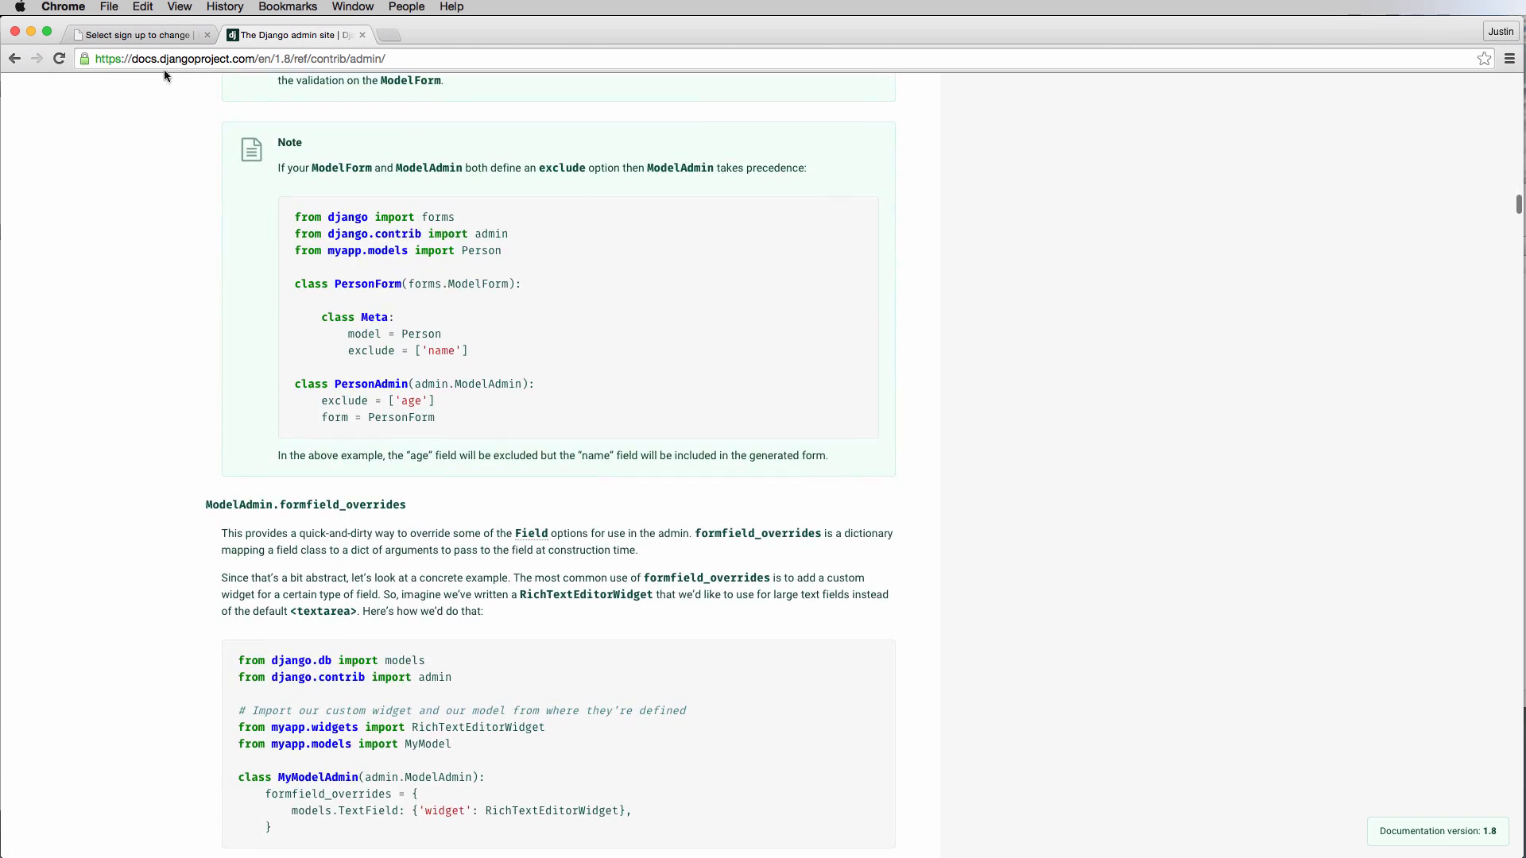
pyautogui.click(136, 35)
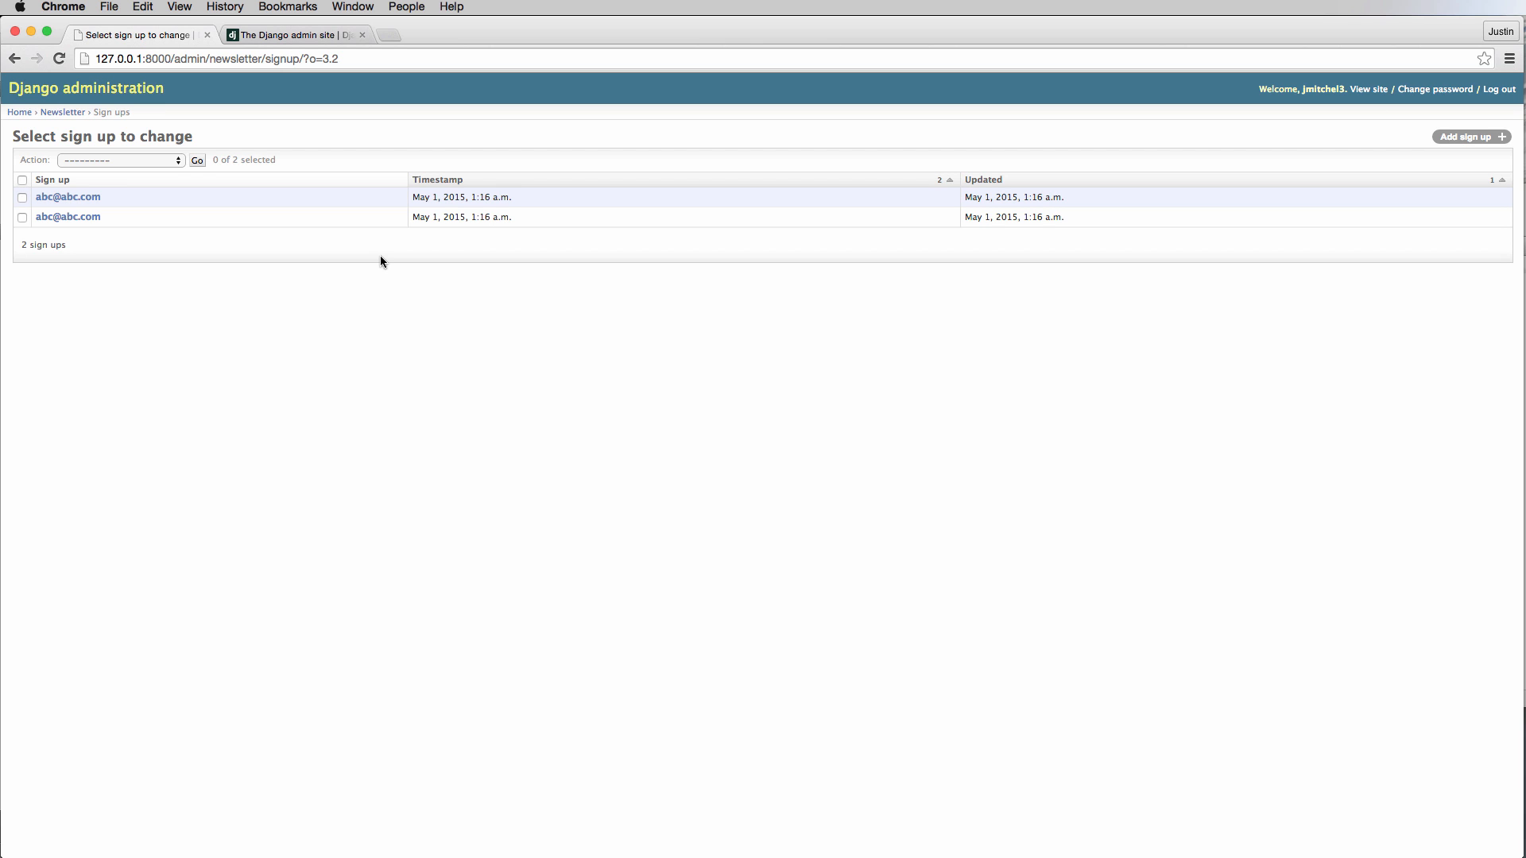
pyautogui.click(69, 196)
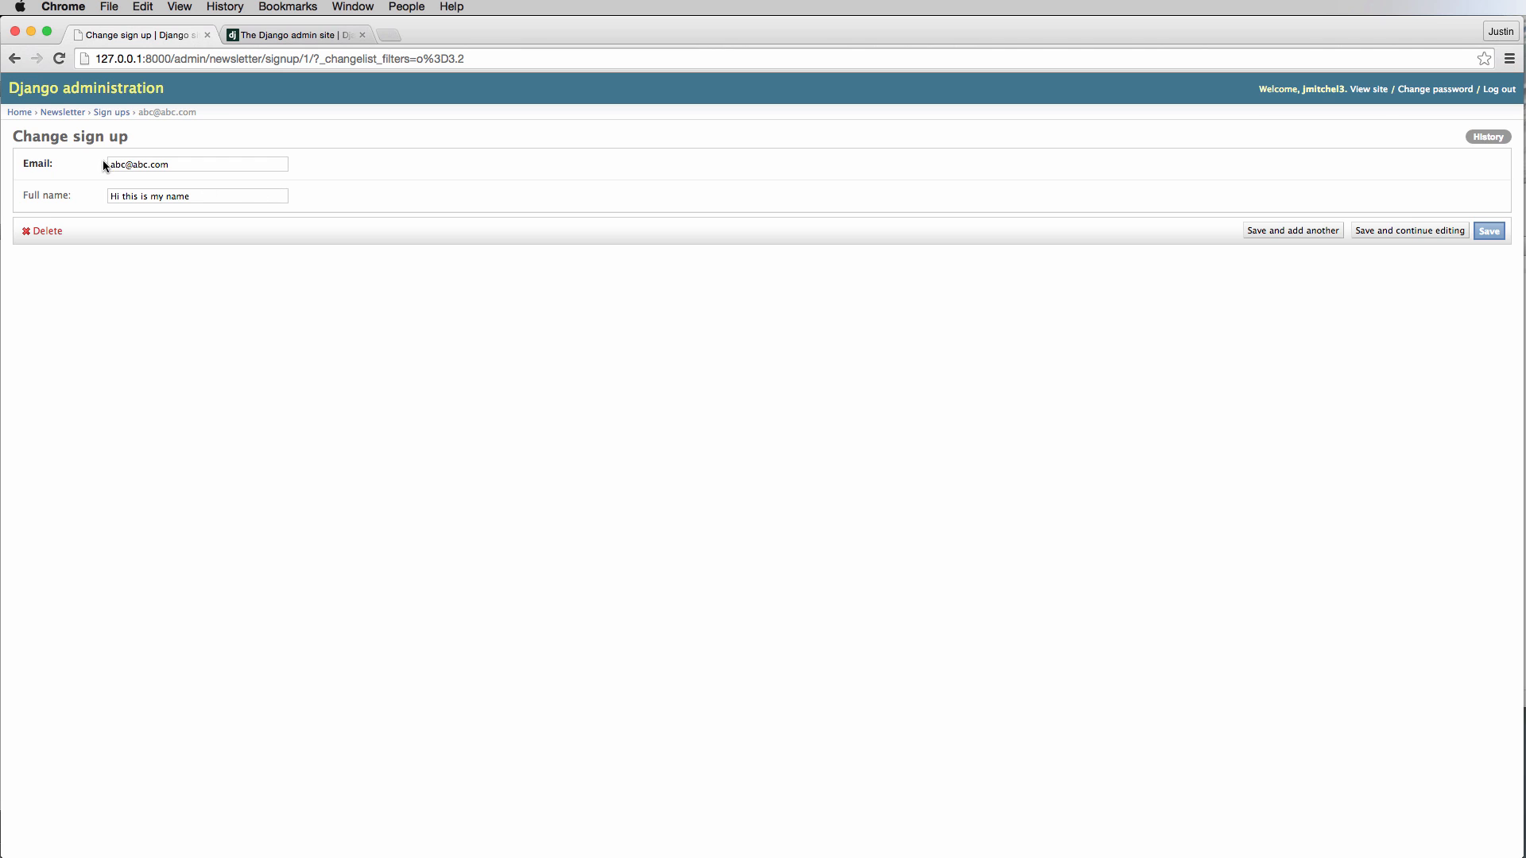
pyautogui.moveTo(232, 149)
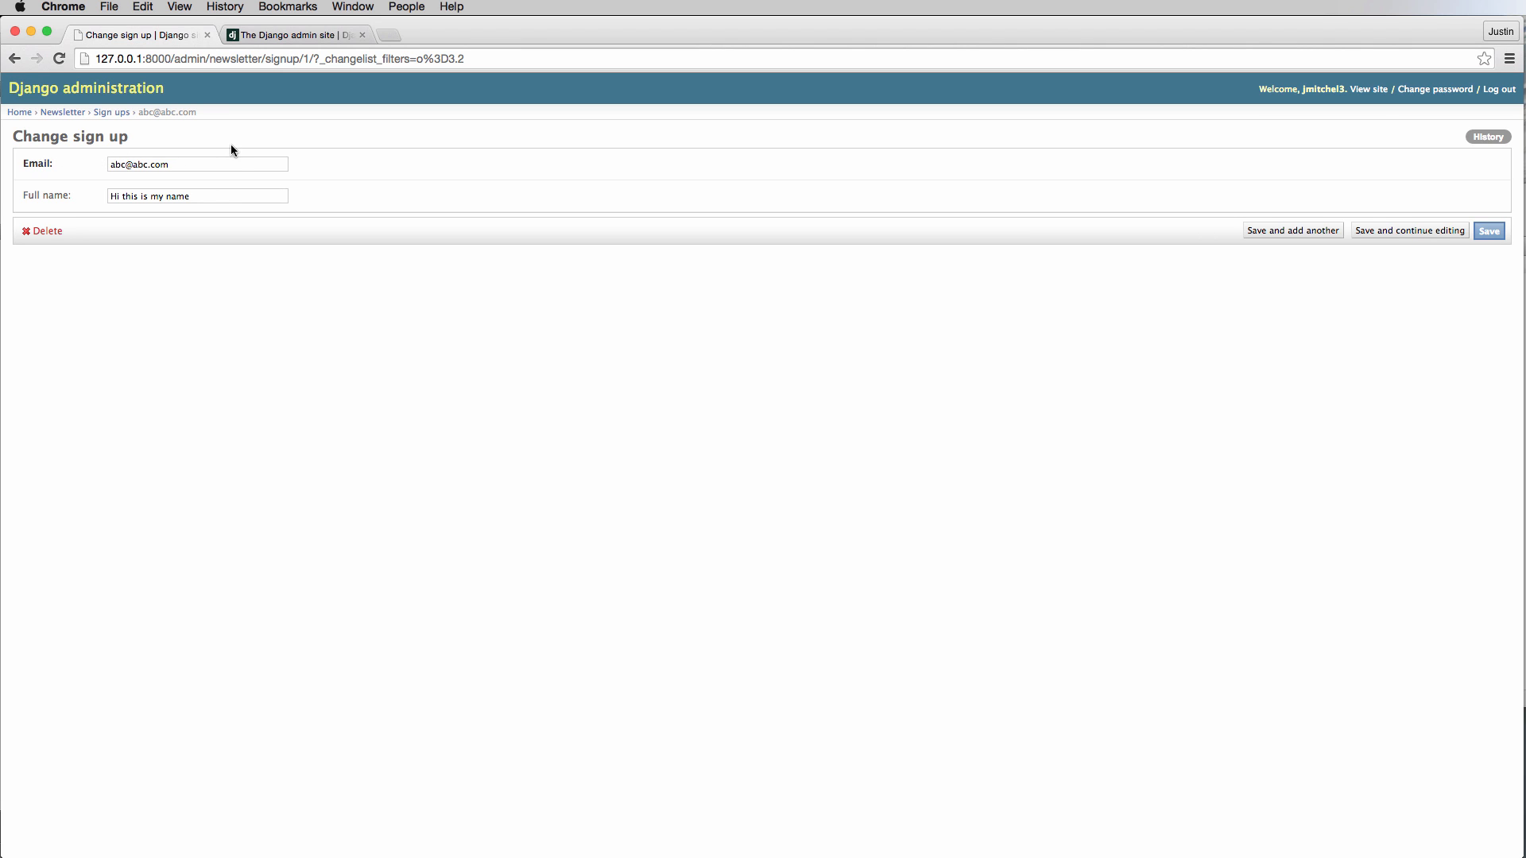
pyautogui.moveTo(237, 157)
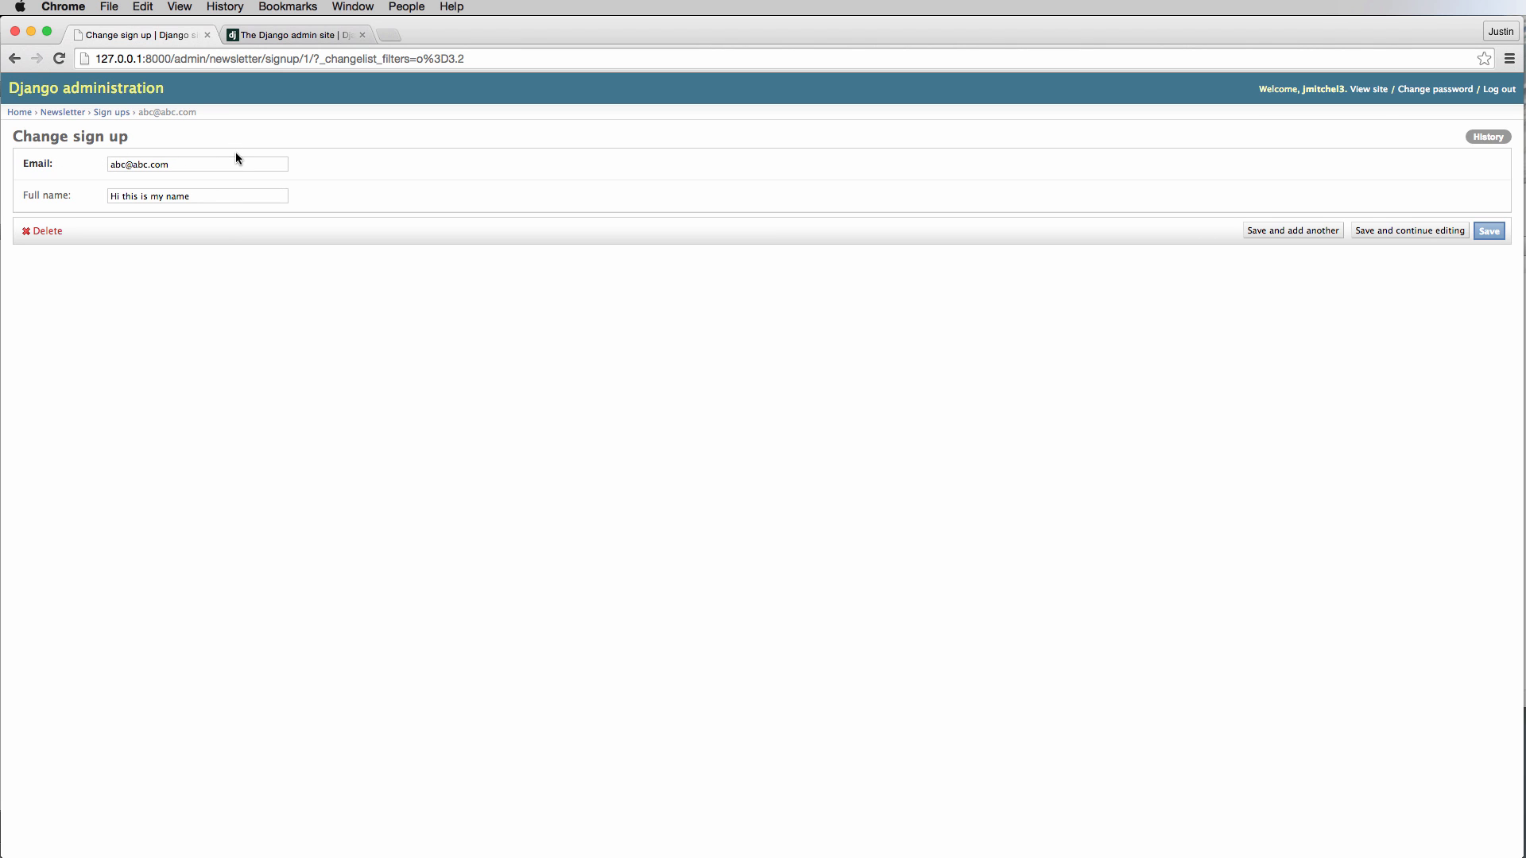
pyautogui.moveTo(364, 195)
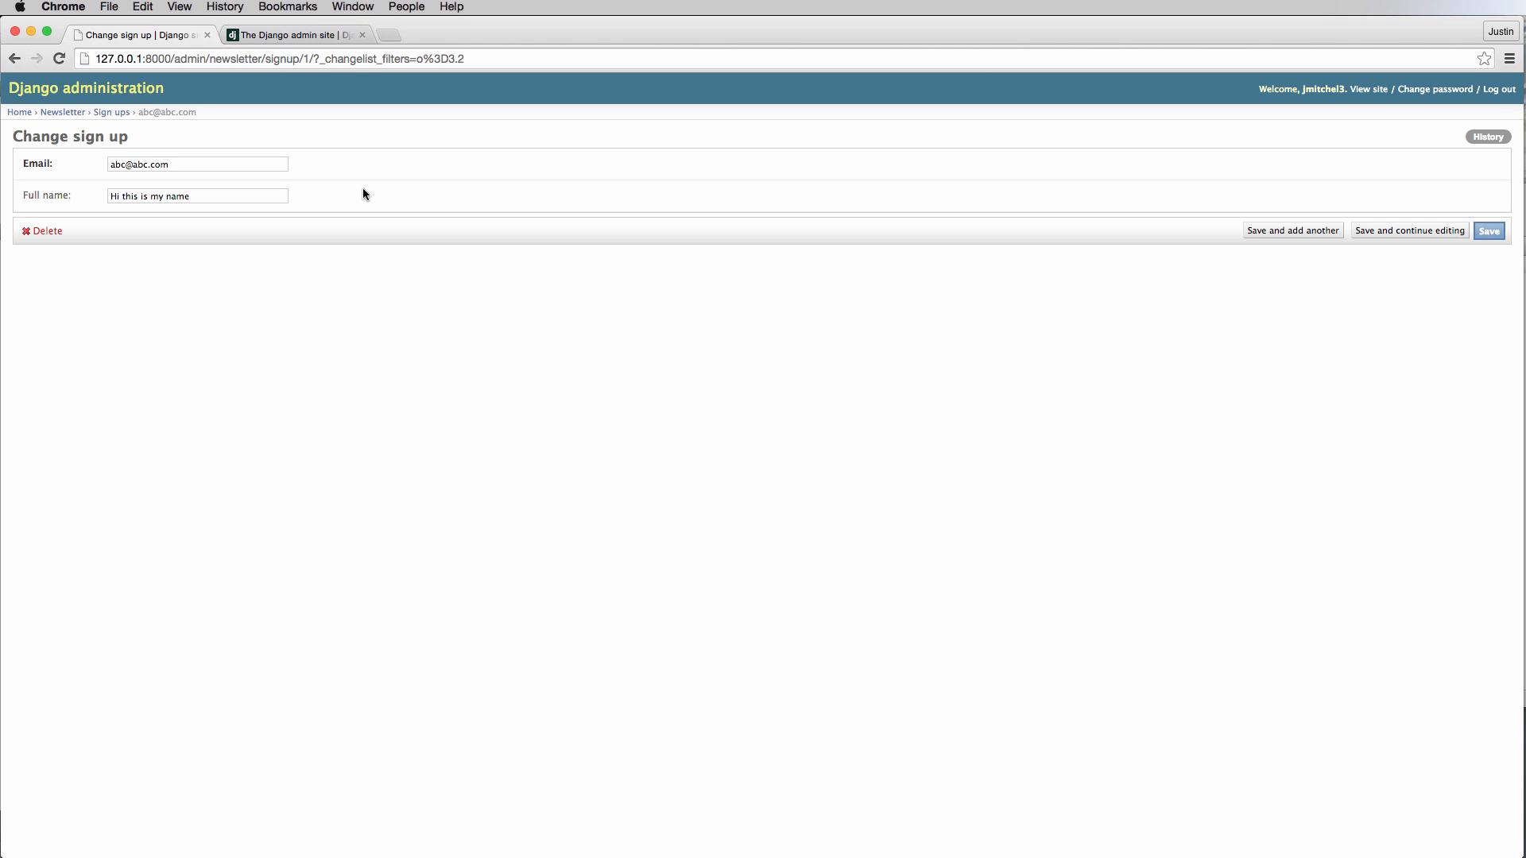